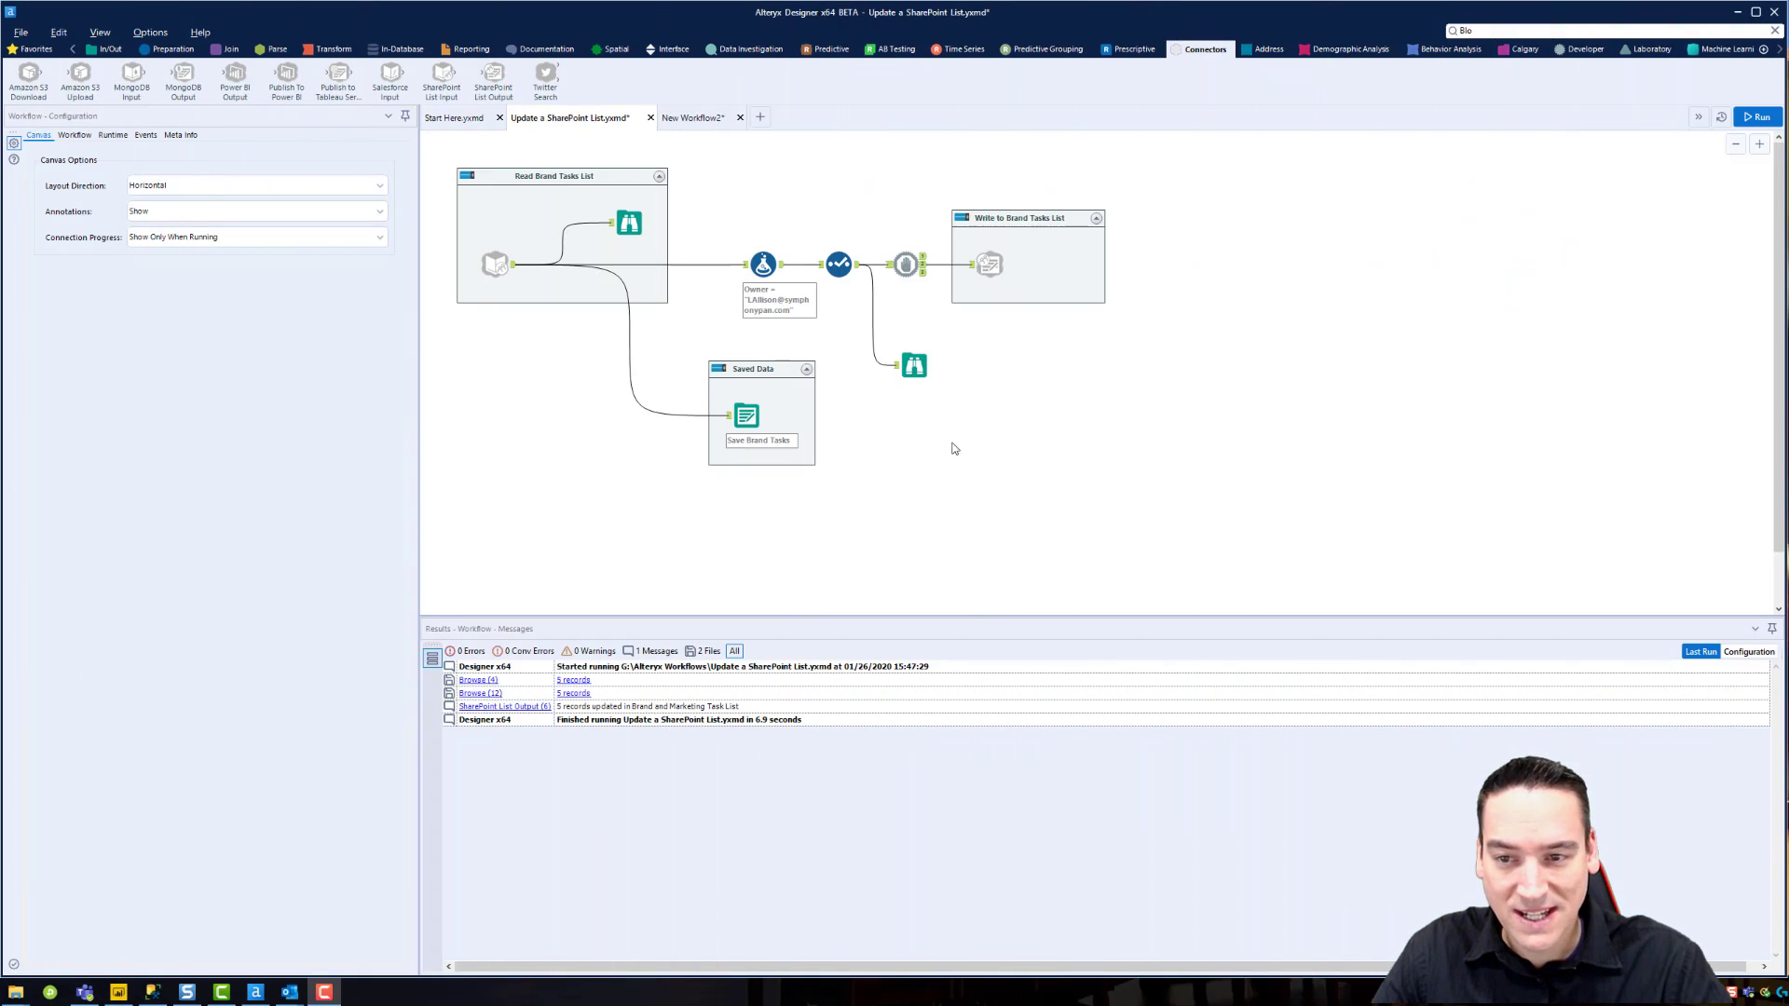
- Inspect the SharePoint List Input's settings and task records, then collapse the Saved Data container
click(496, 263)
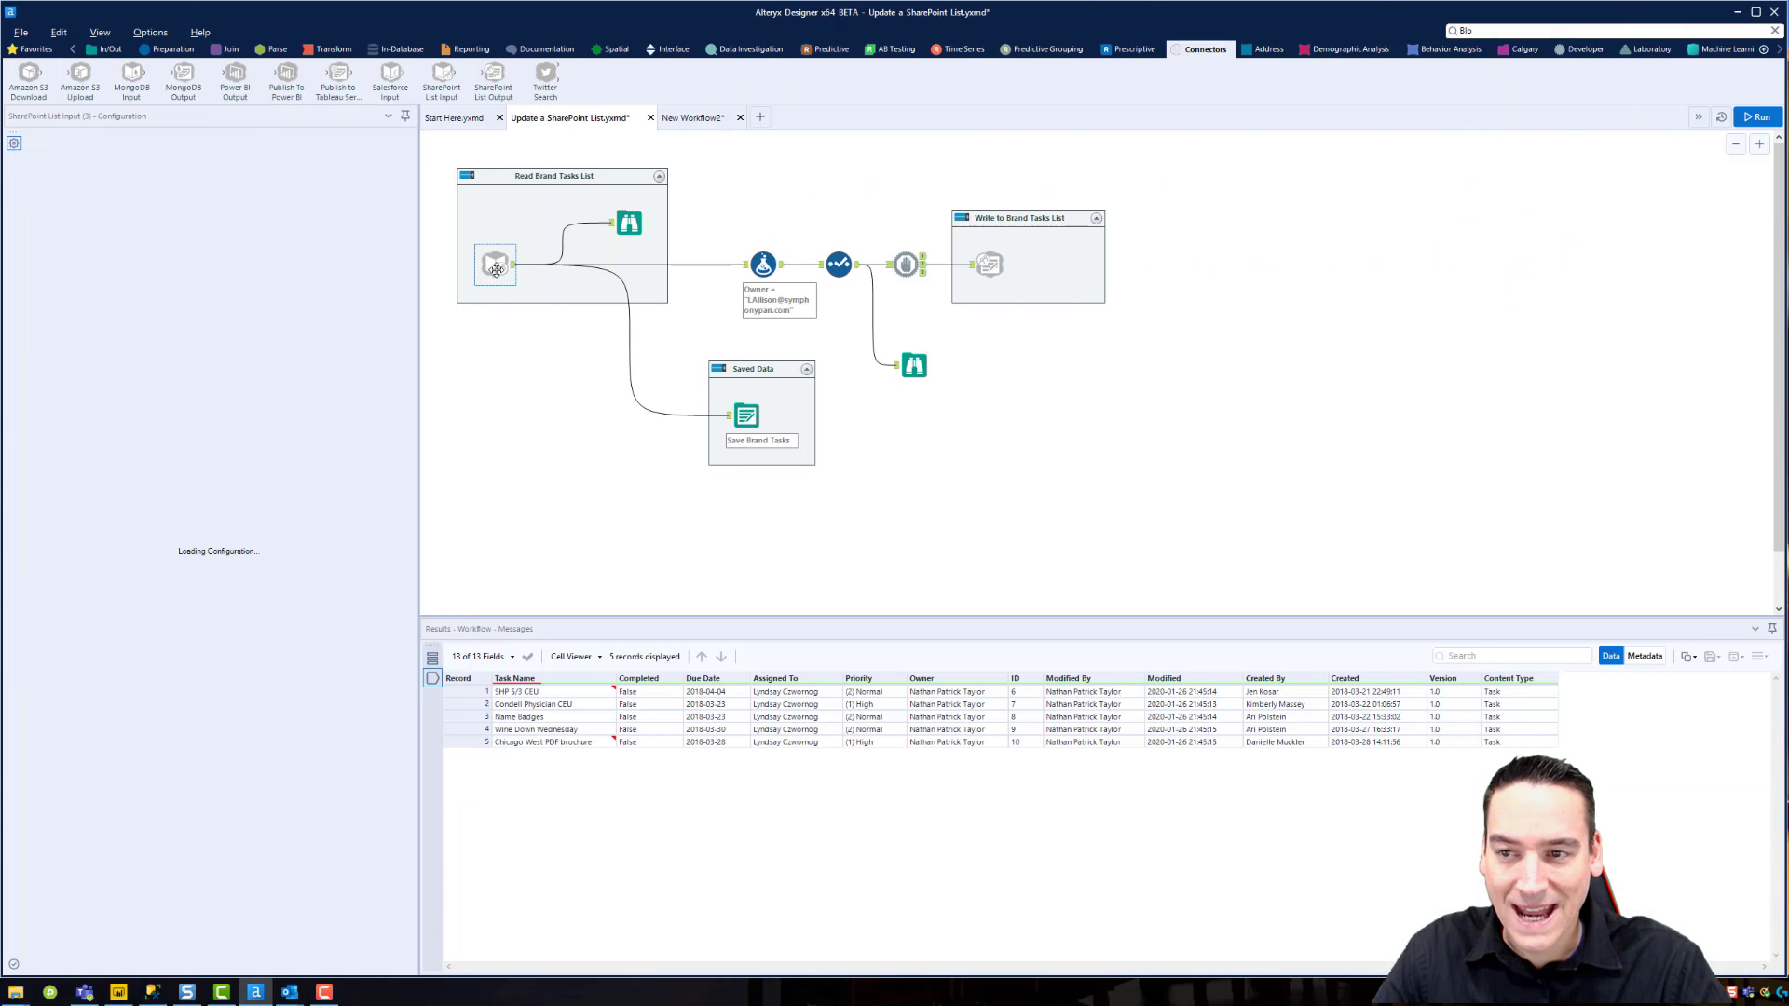
click(494, 265)
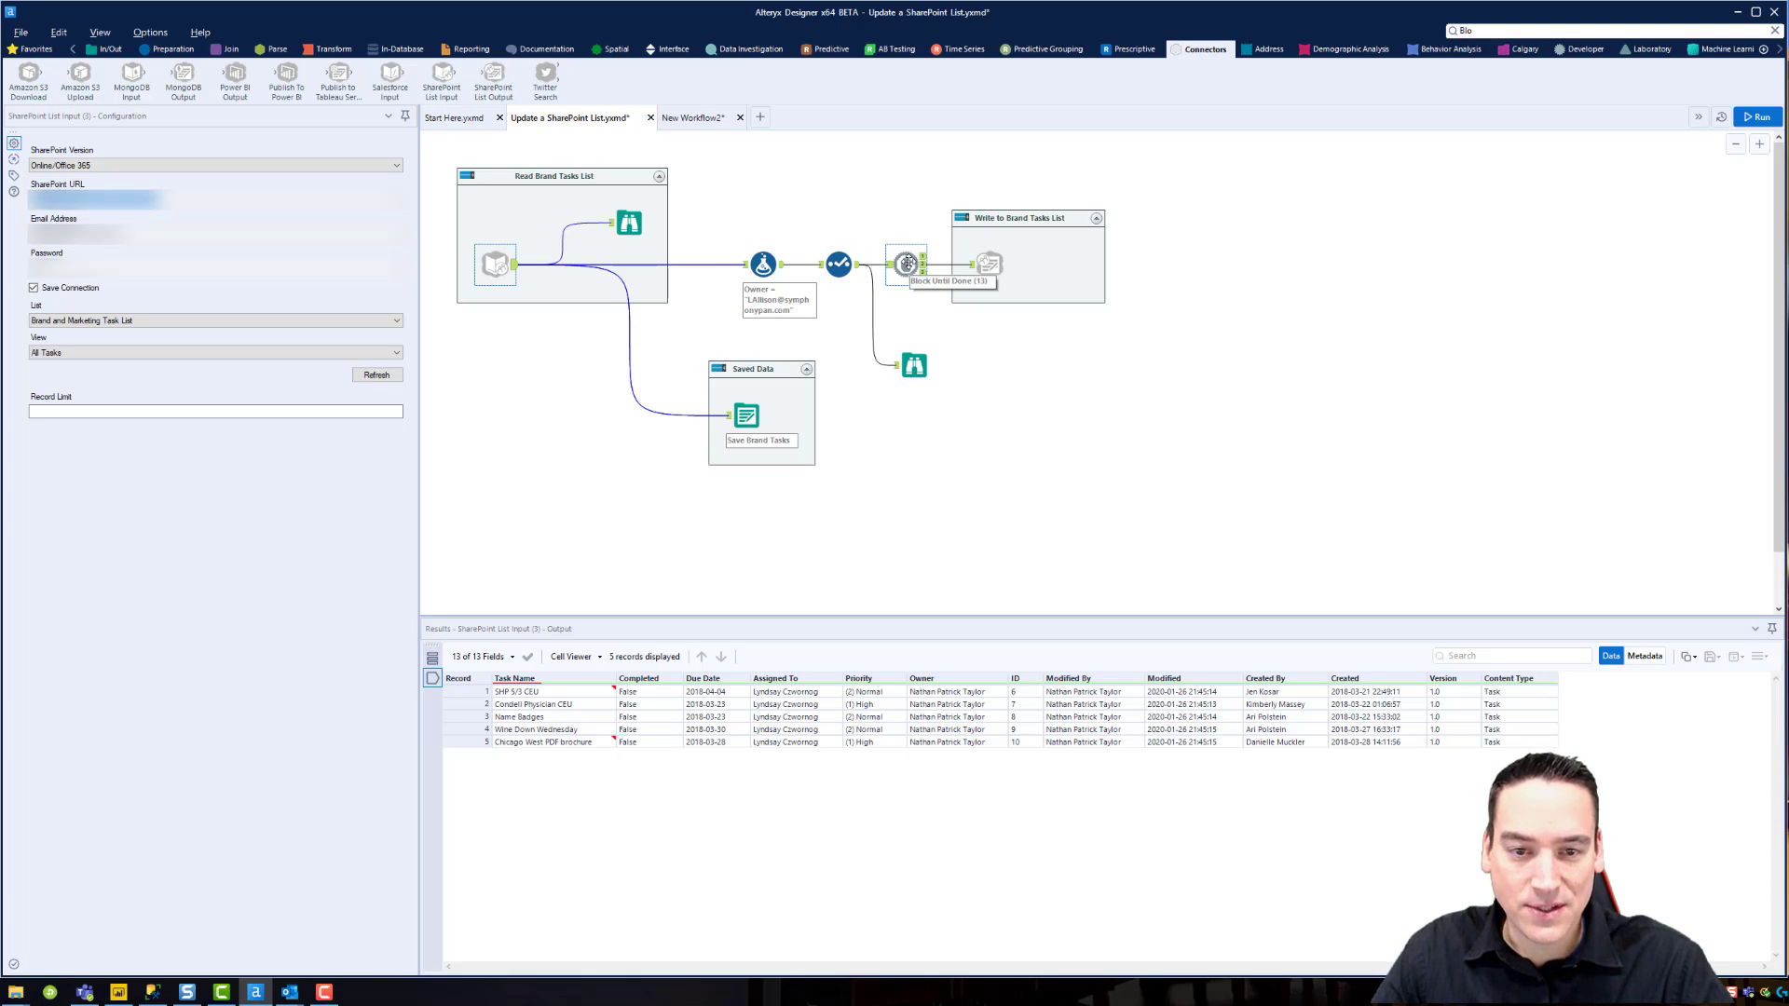
mouse_move(896, 191)
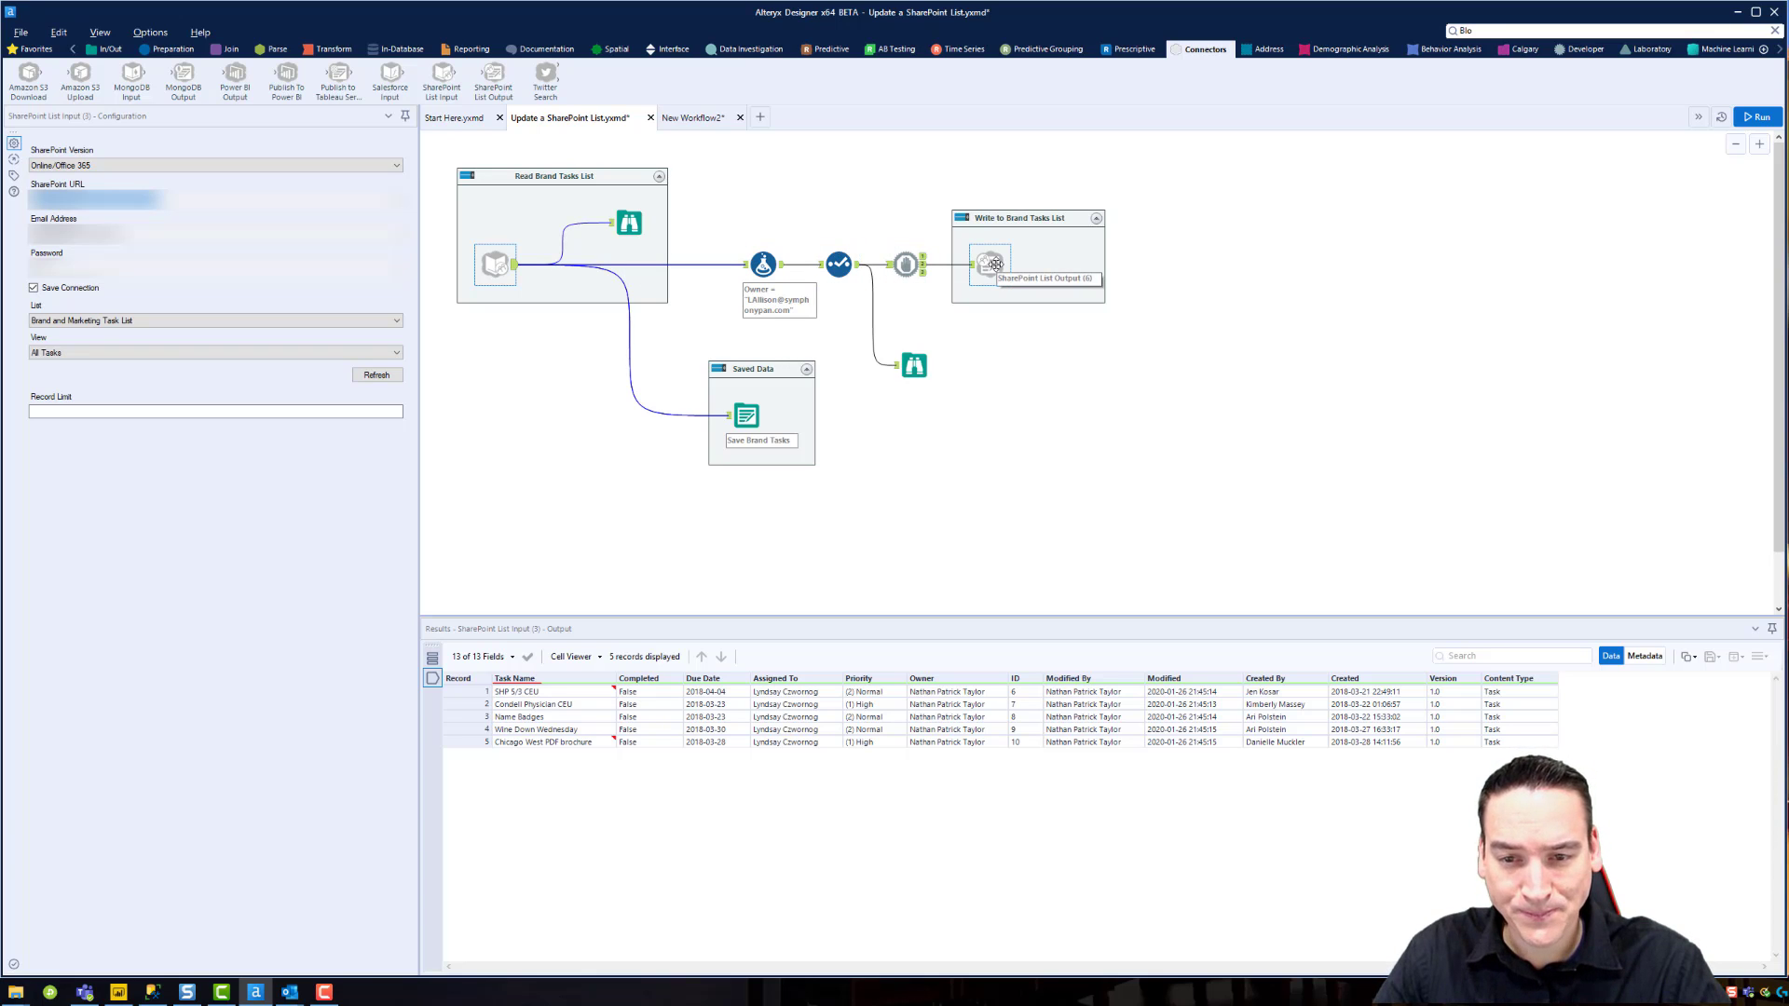
mouse_move(826, 337)
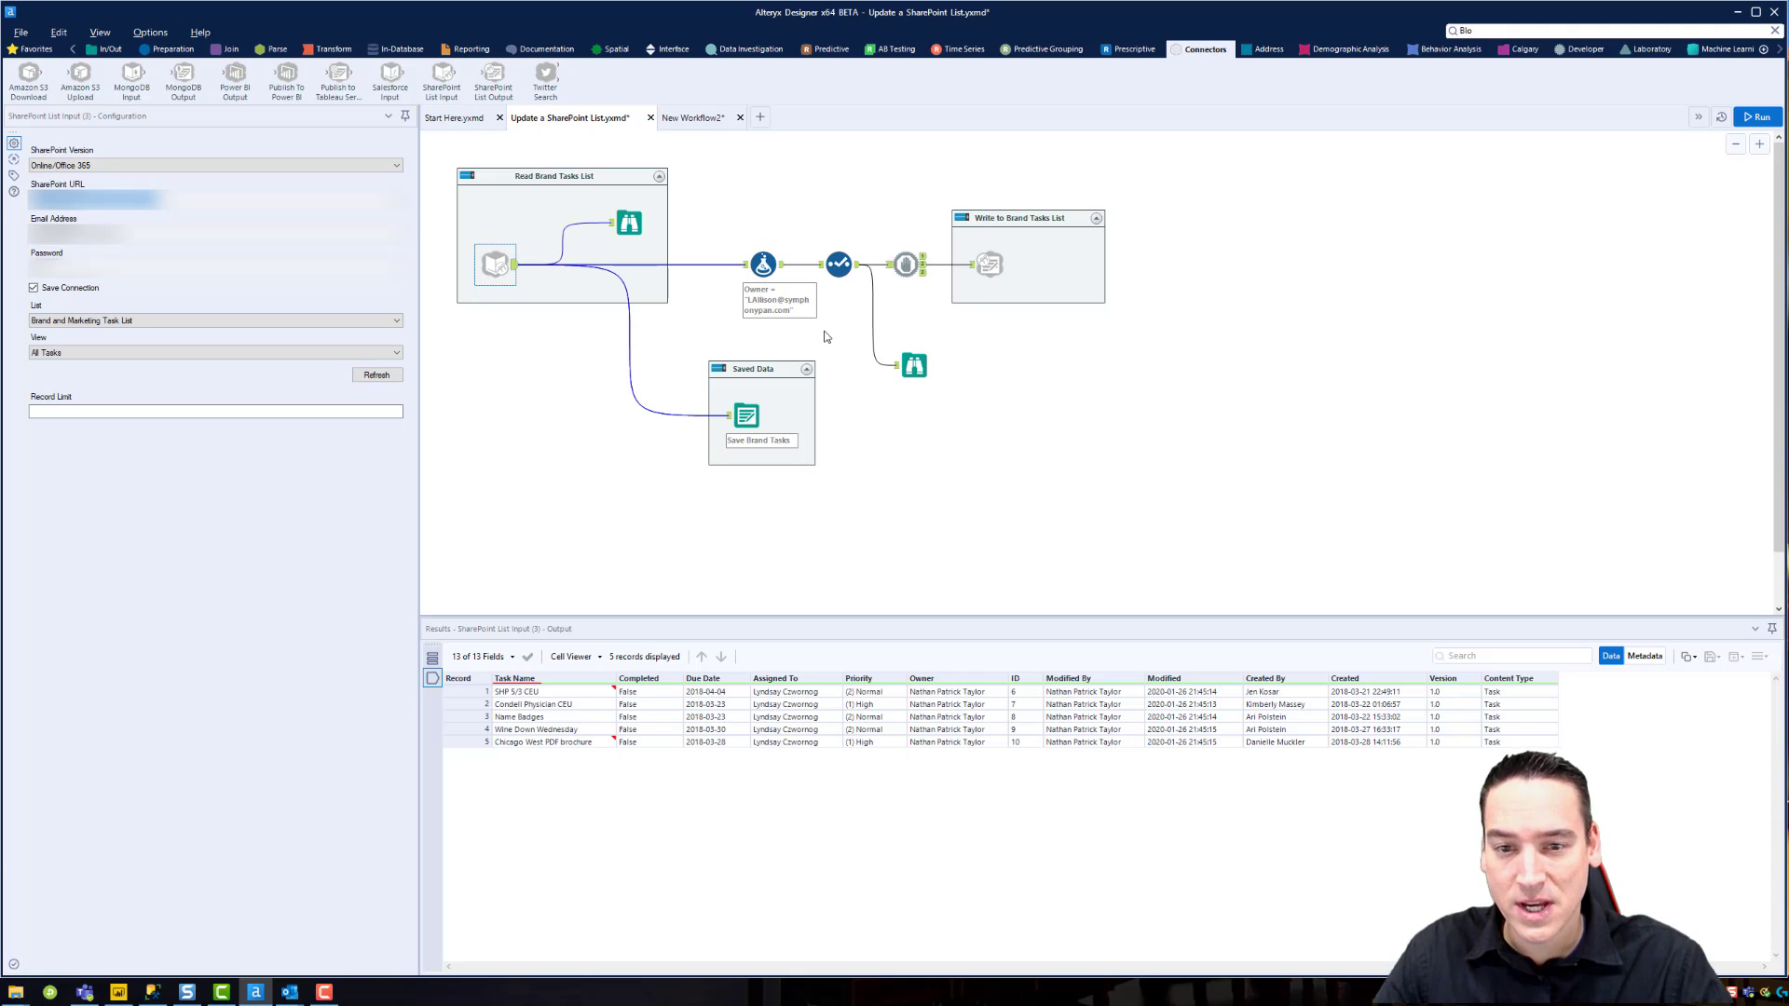
click(753, 369)
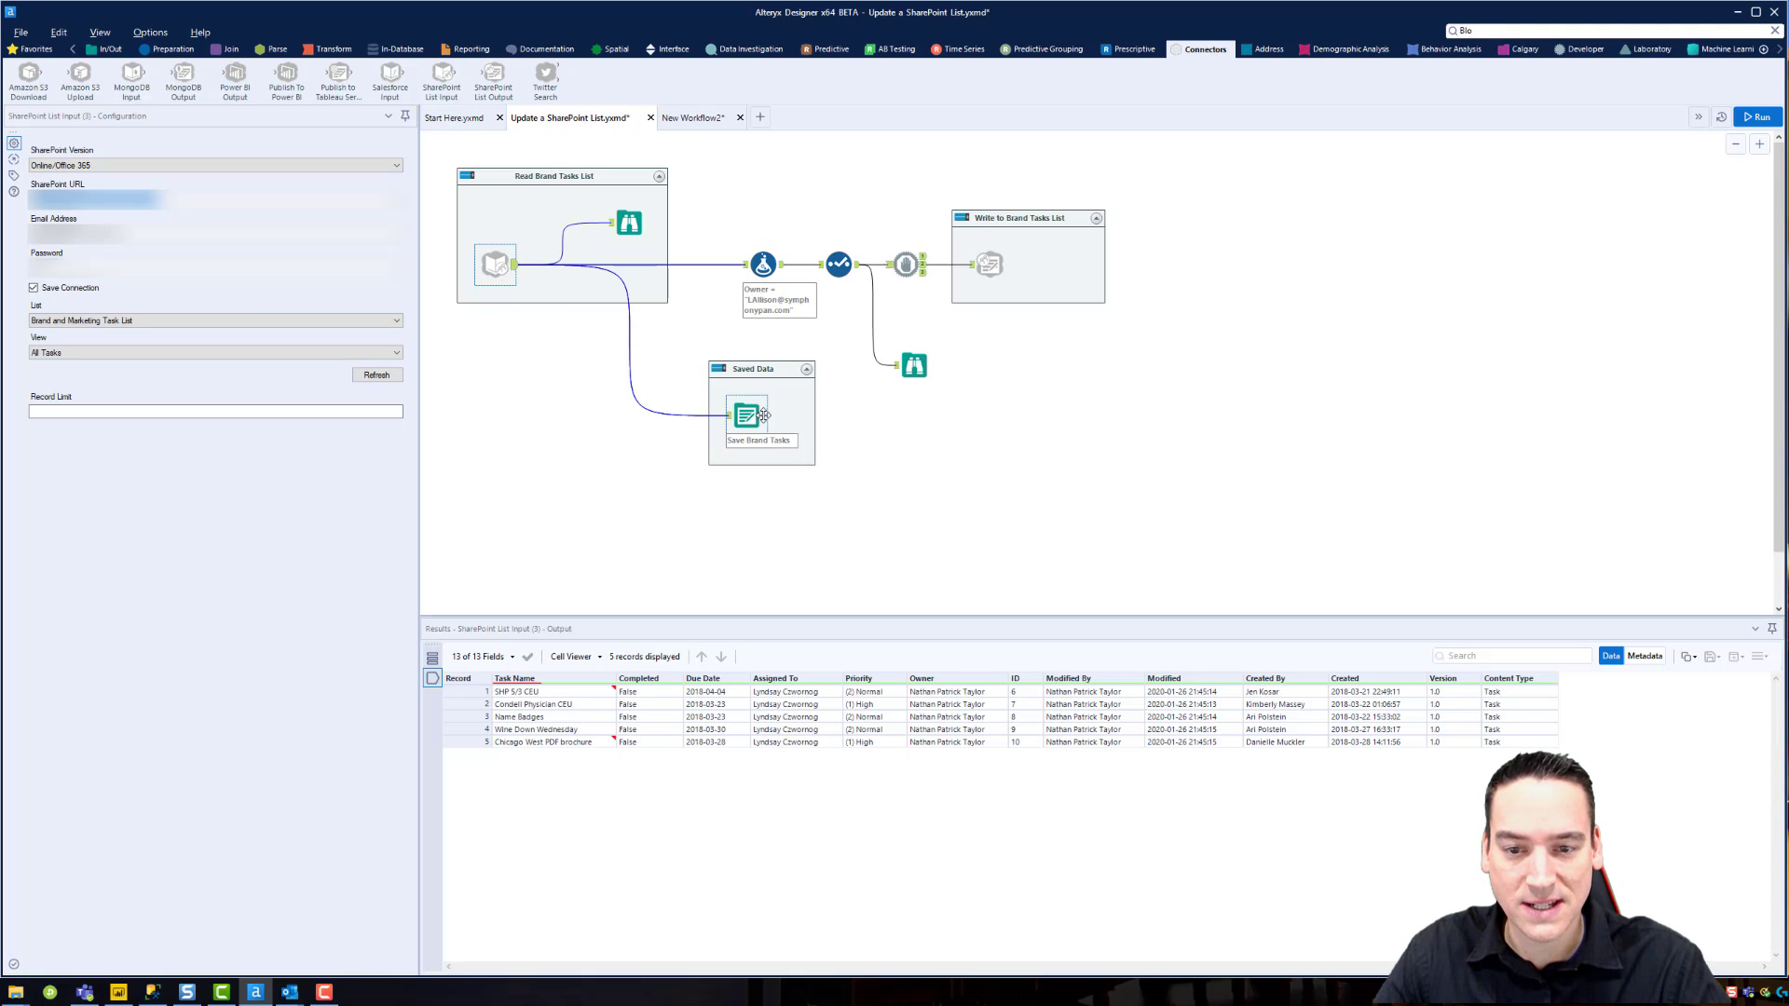
mouse_move(866, 442)
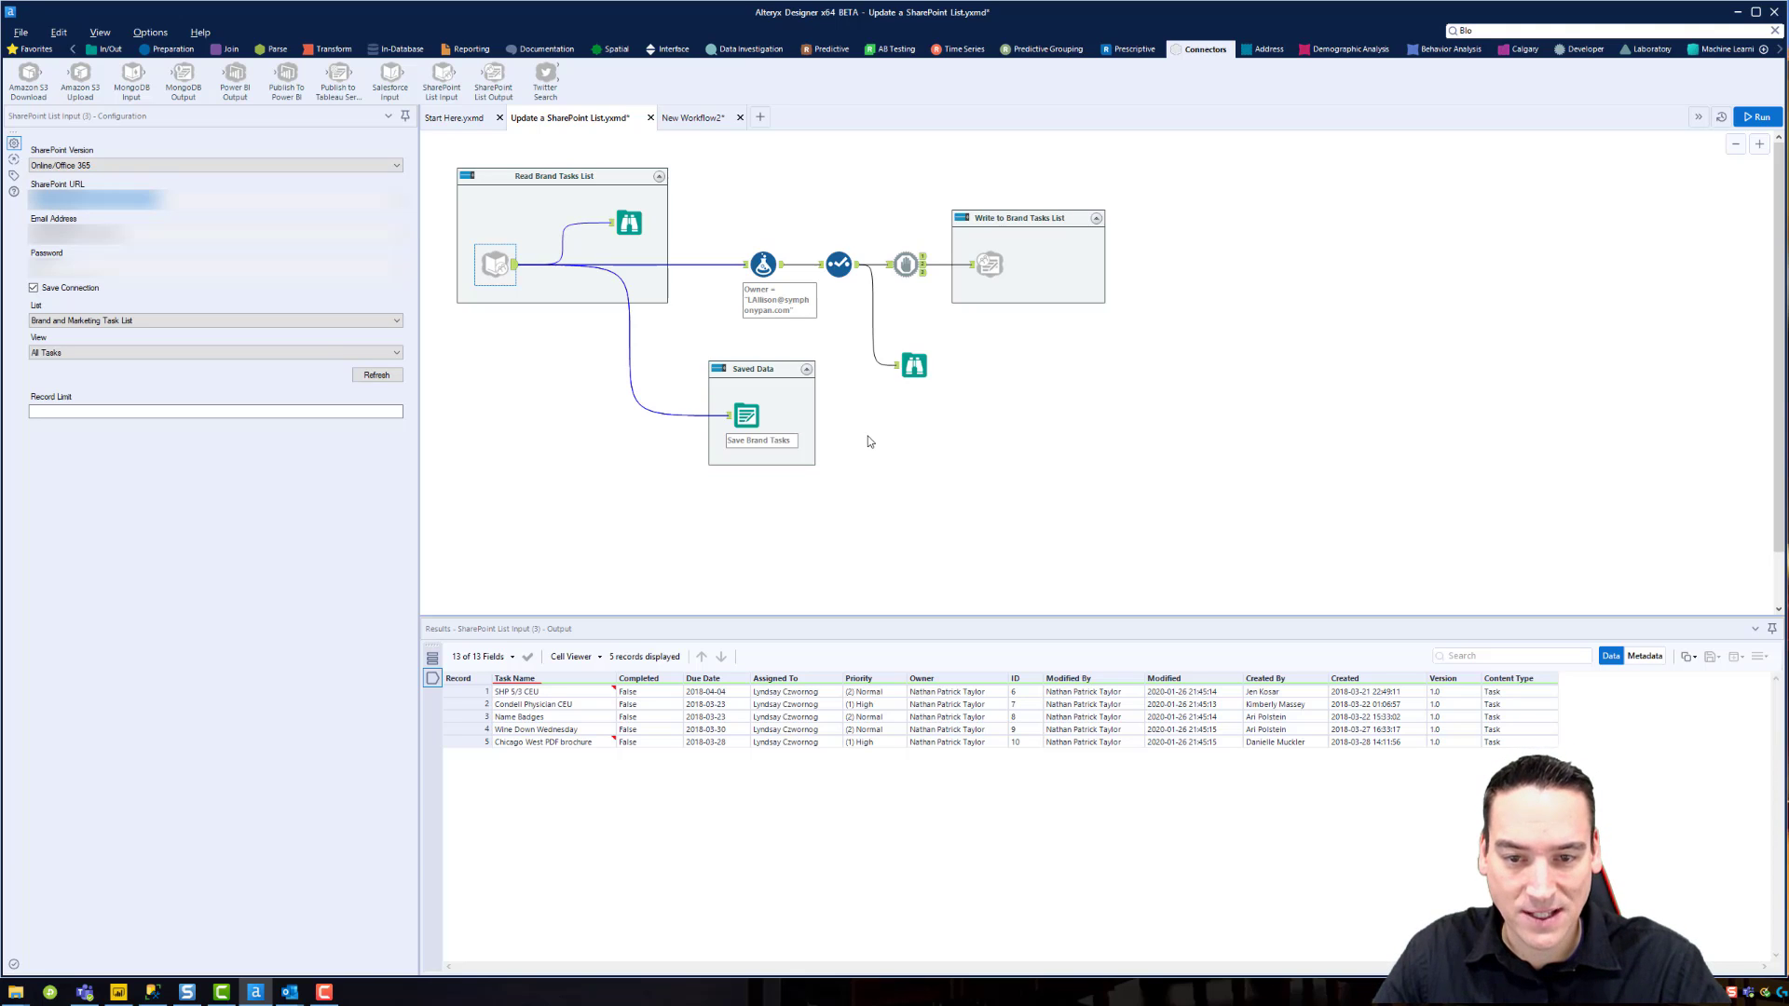
mouse_move(719, 369)
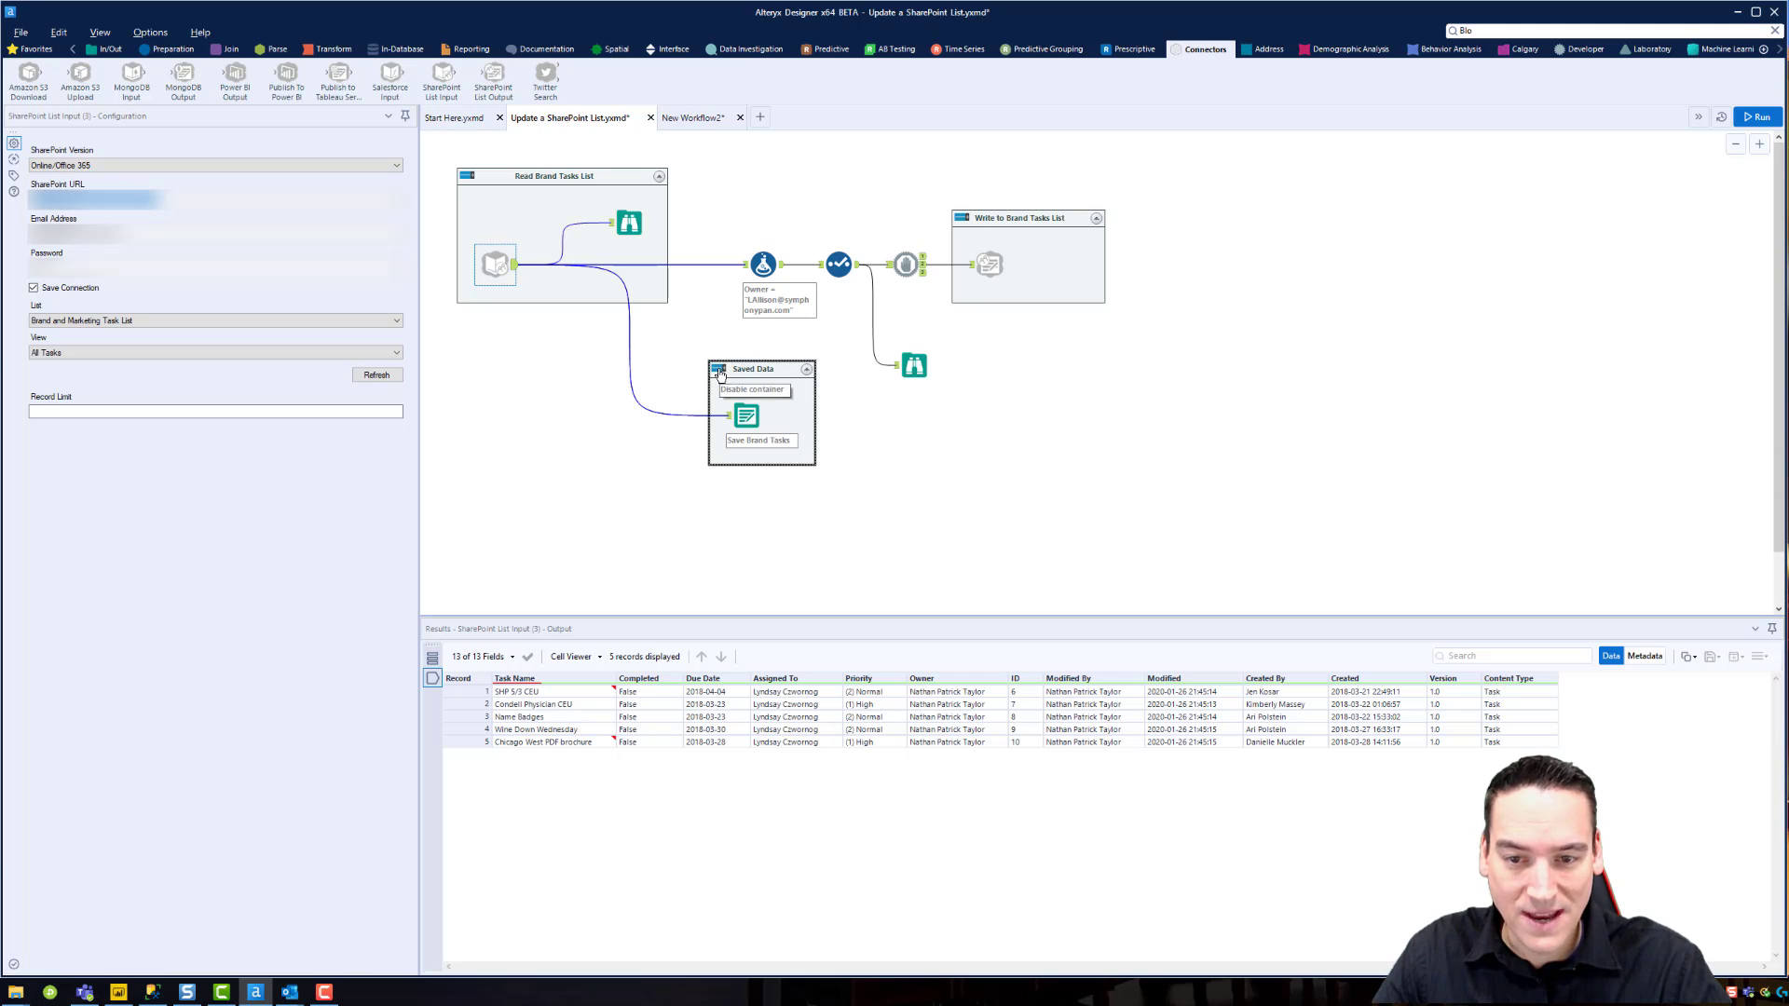
click(1761, 116)
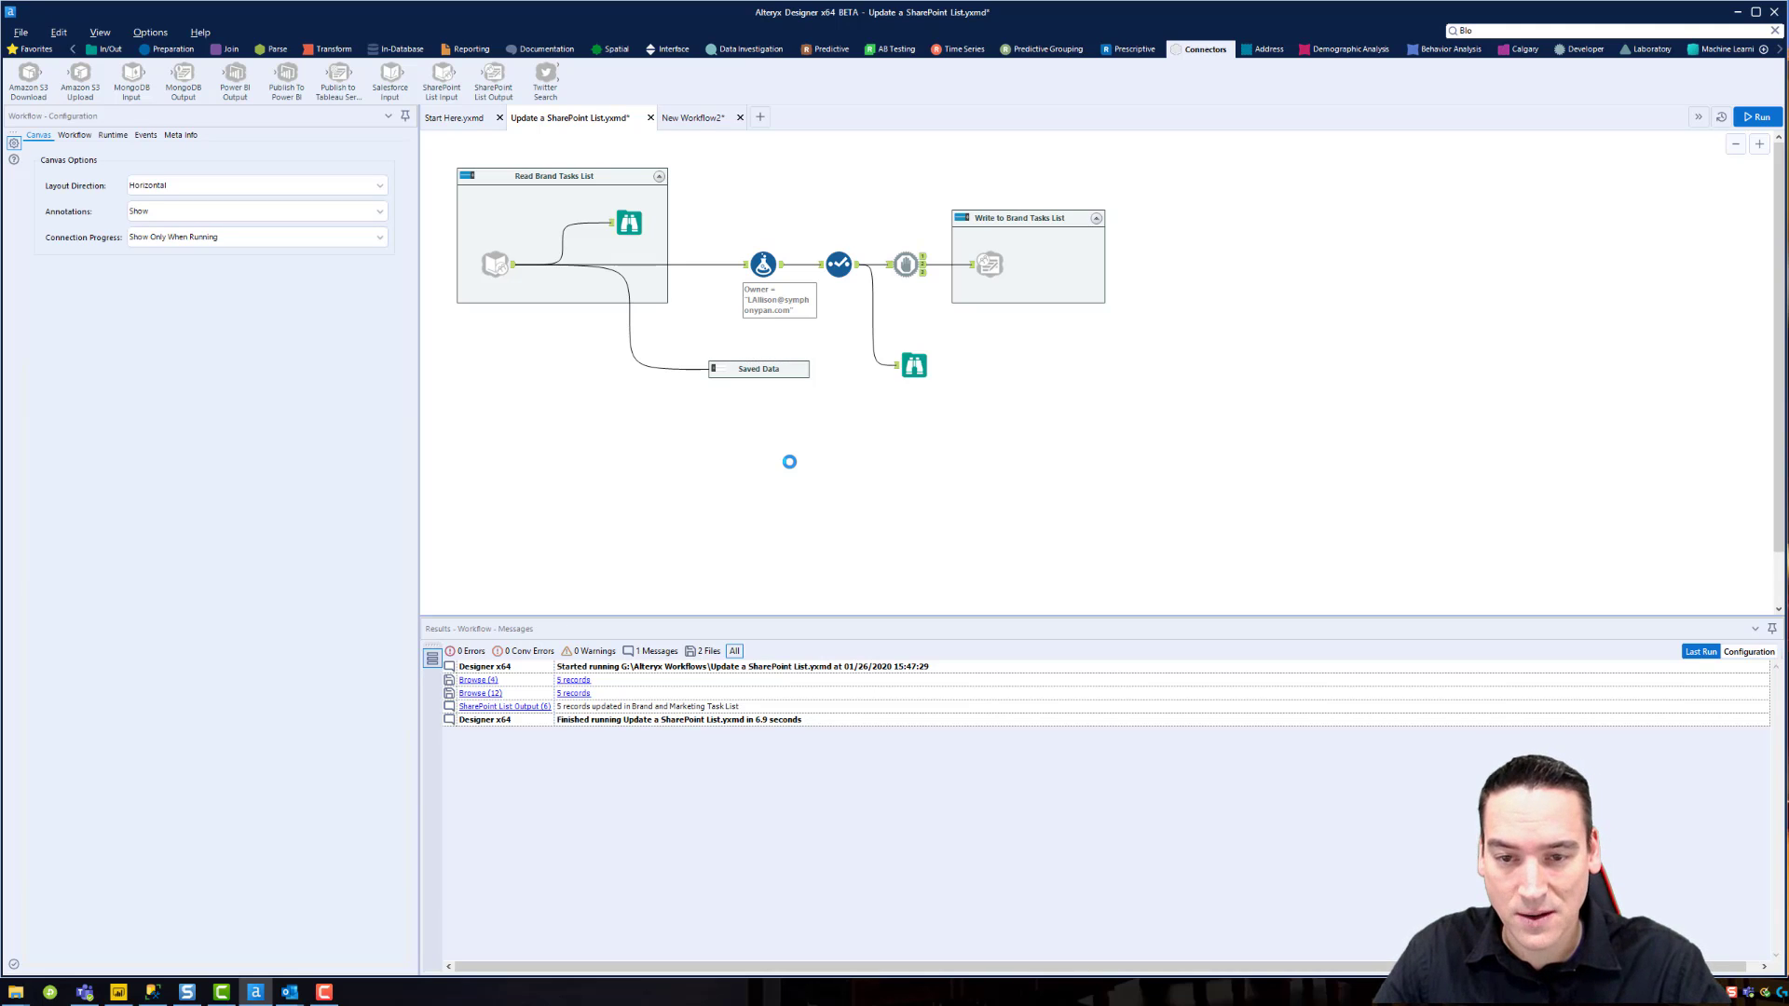
mouse_move(1012, 324)
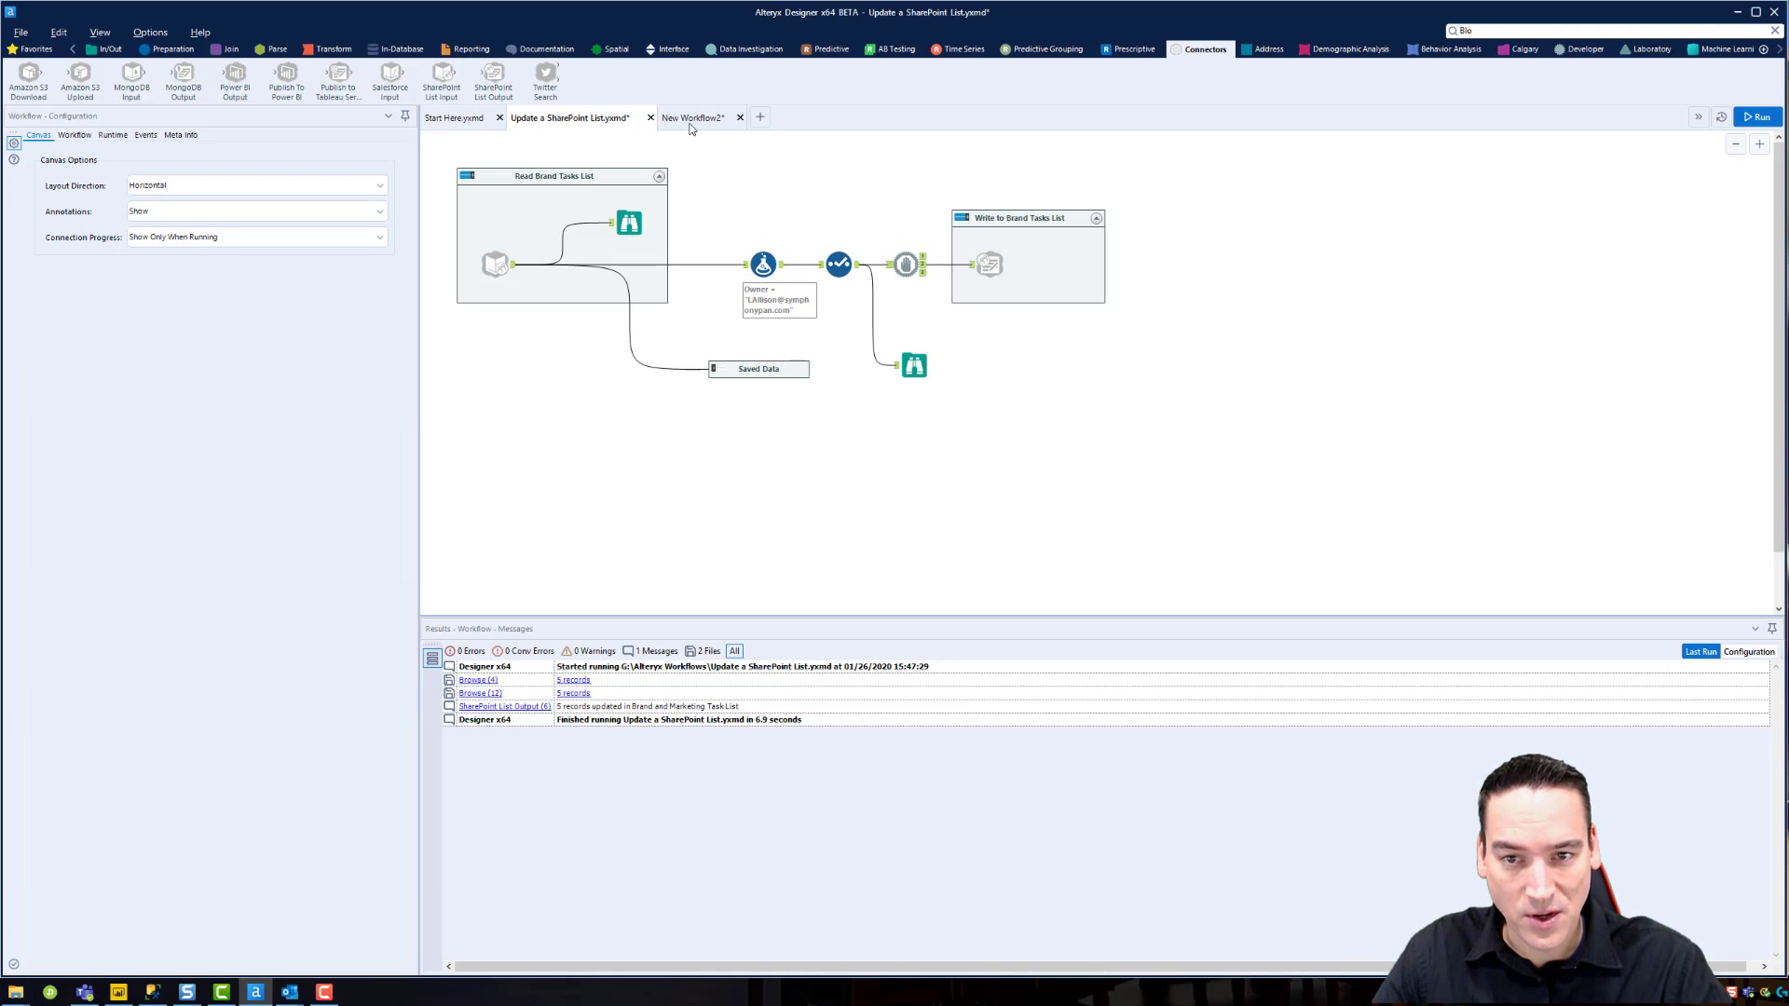
- In New Workflow2, add a SharePoint List Input for Online/Office 365 reading Brand and Marketing Task List, All Tasks view
click(690, 116)
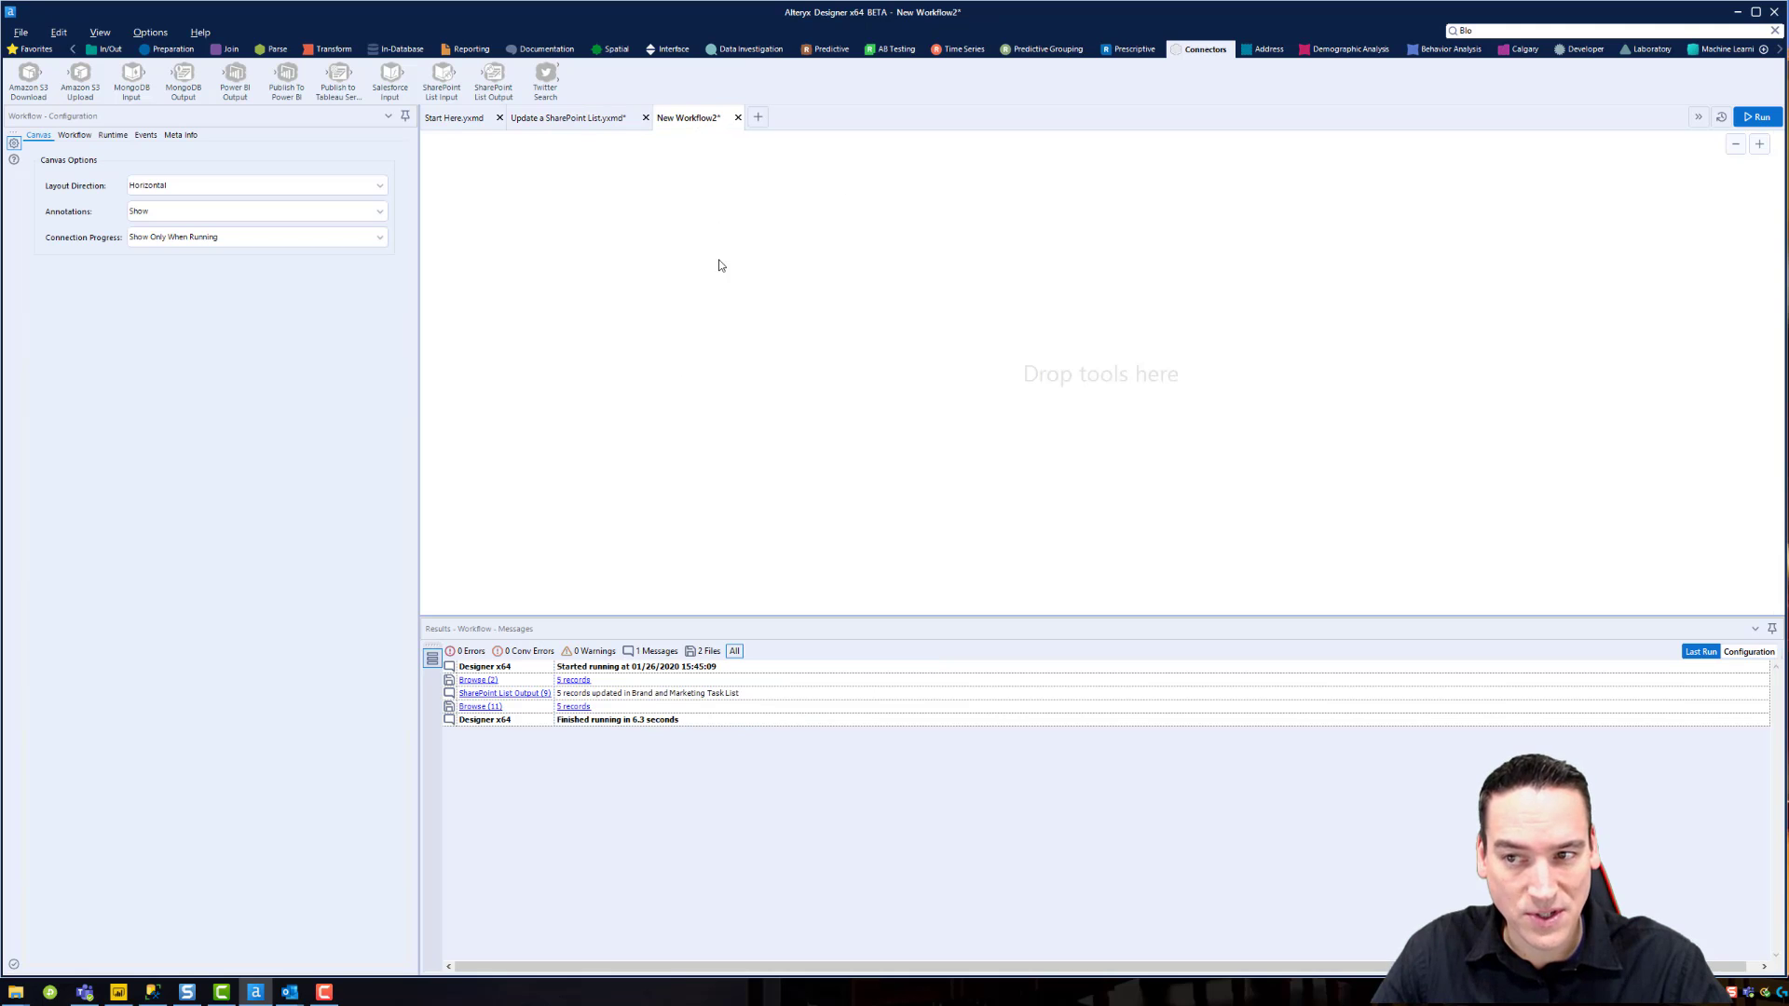
mouse_move(1241, 115)
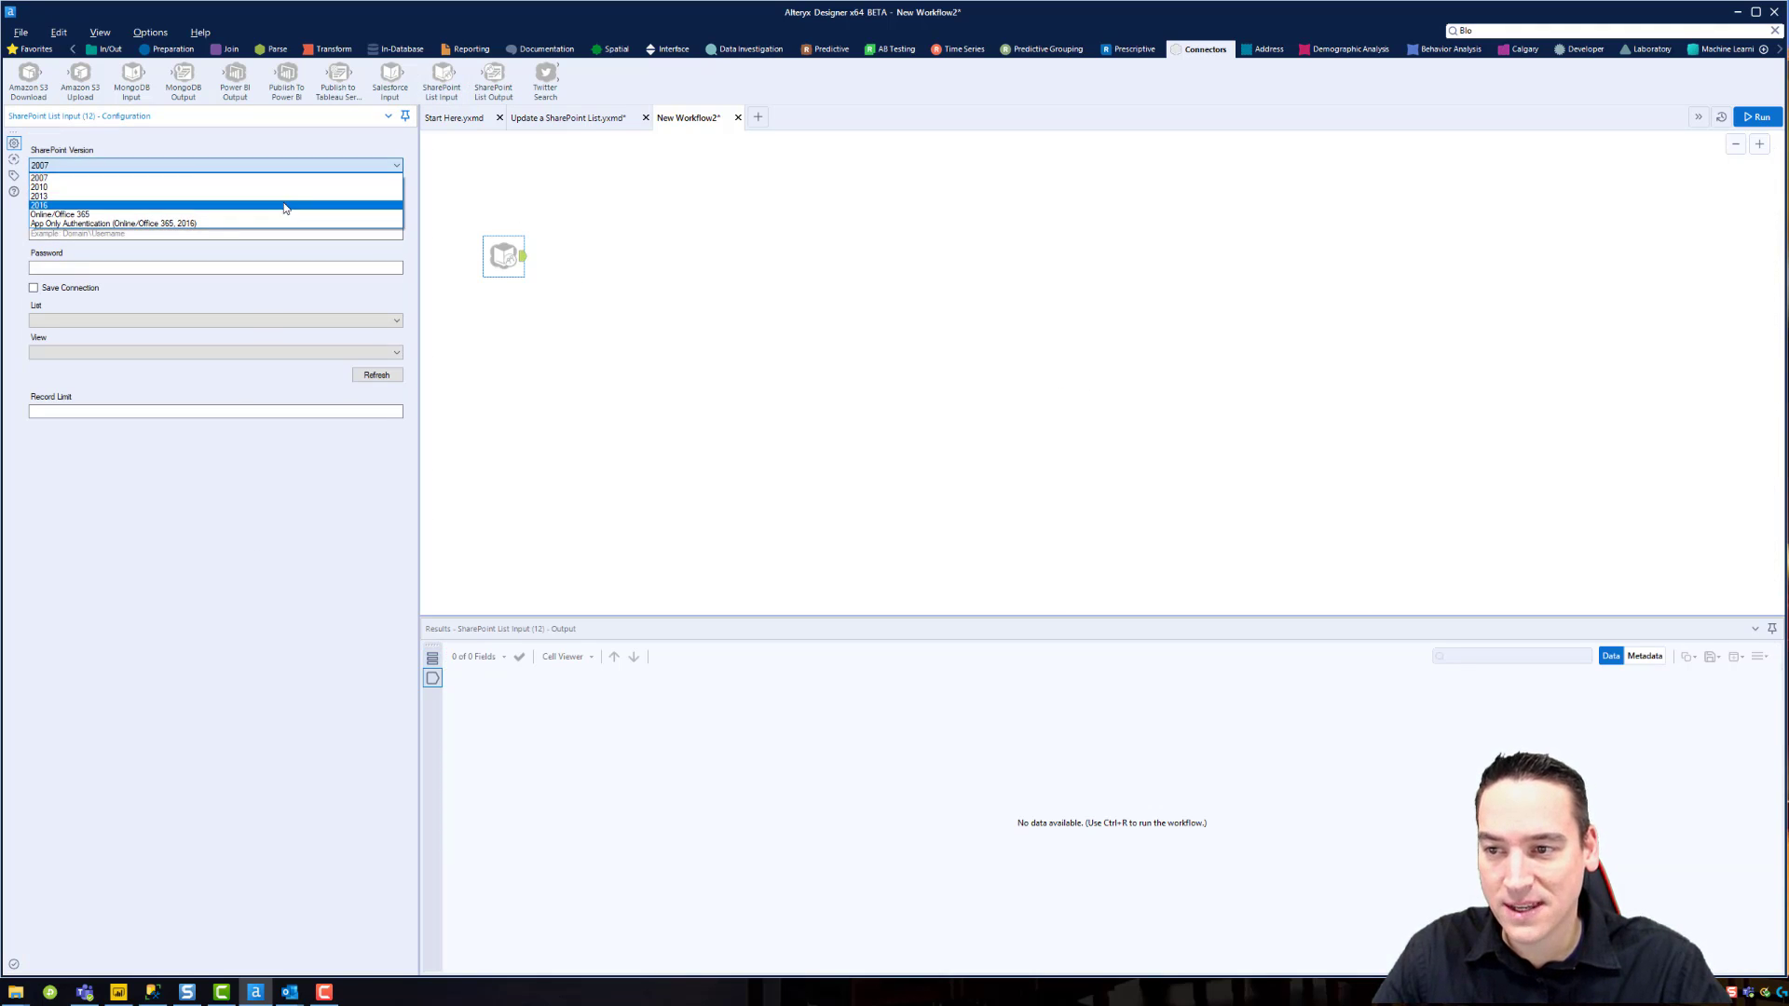
mouse_move(285, 216)
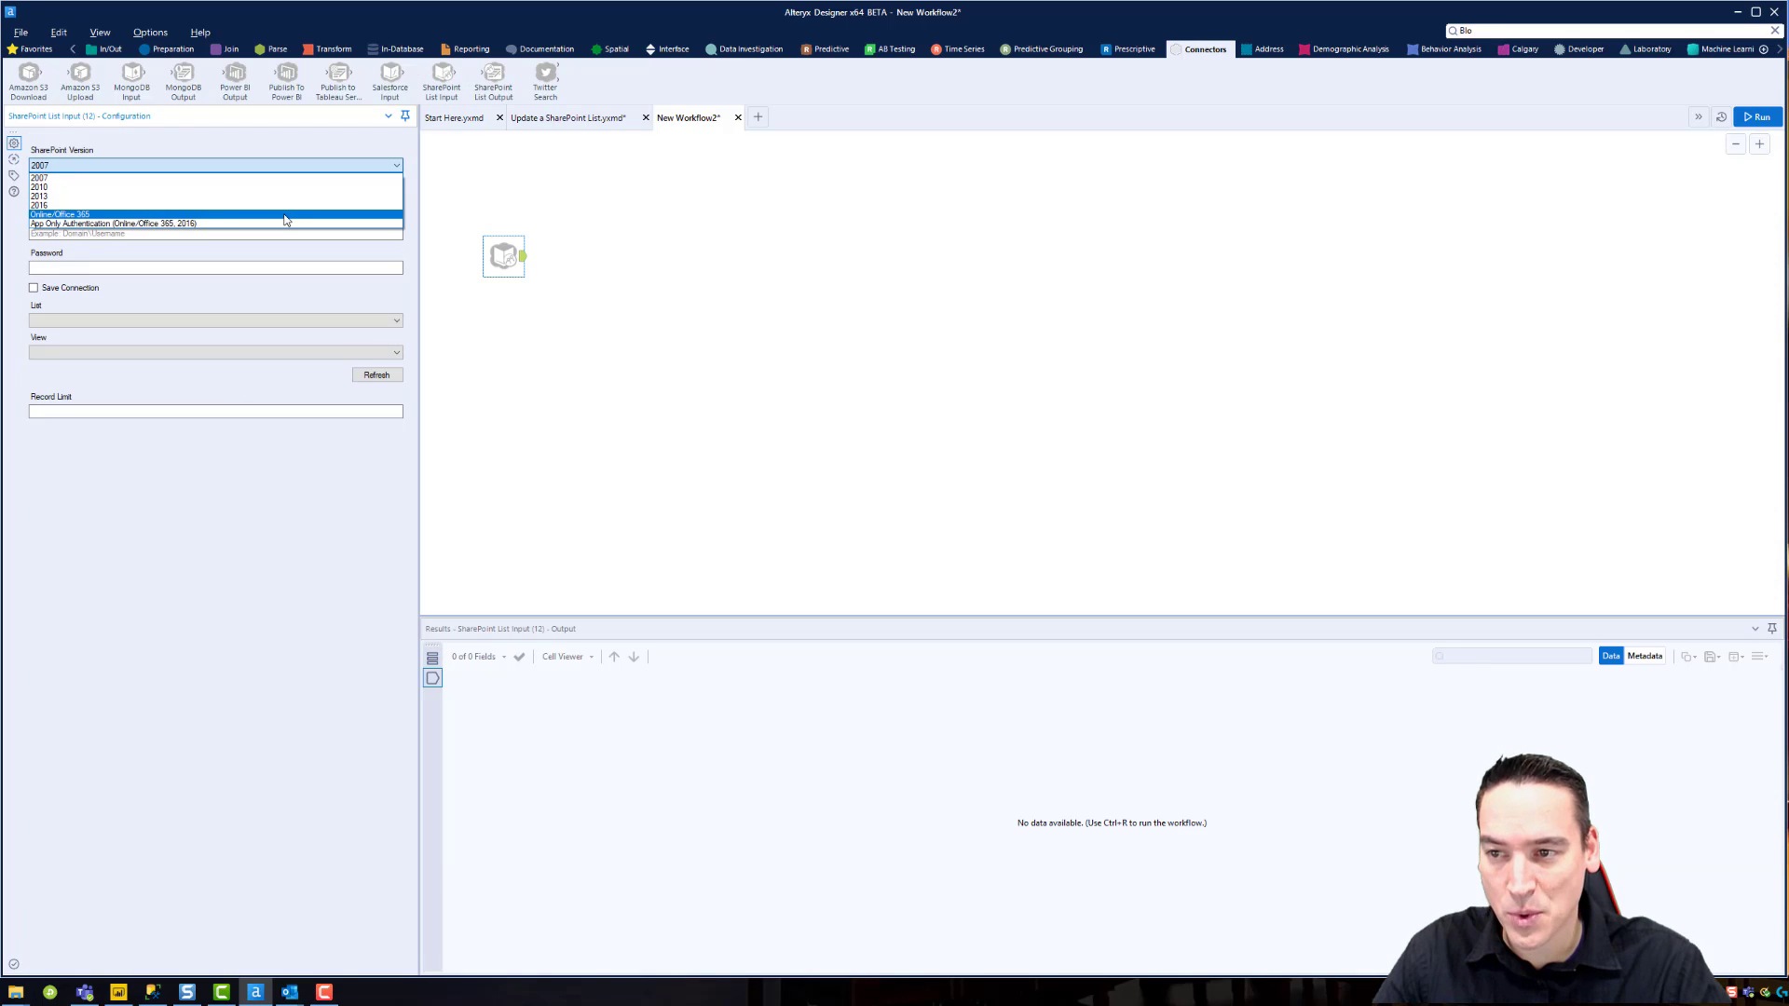
click(60, 212)
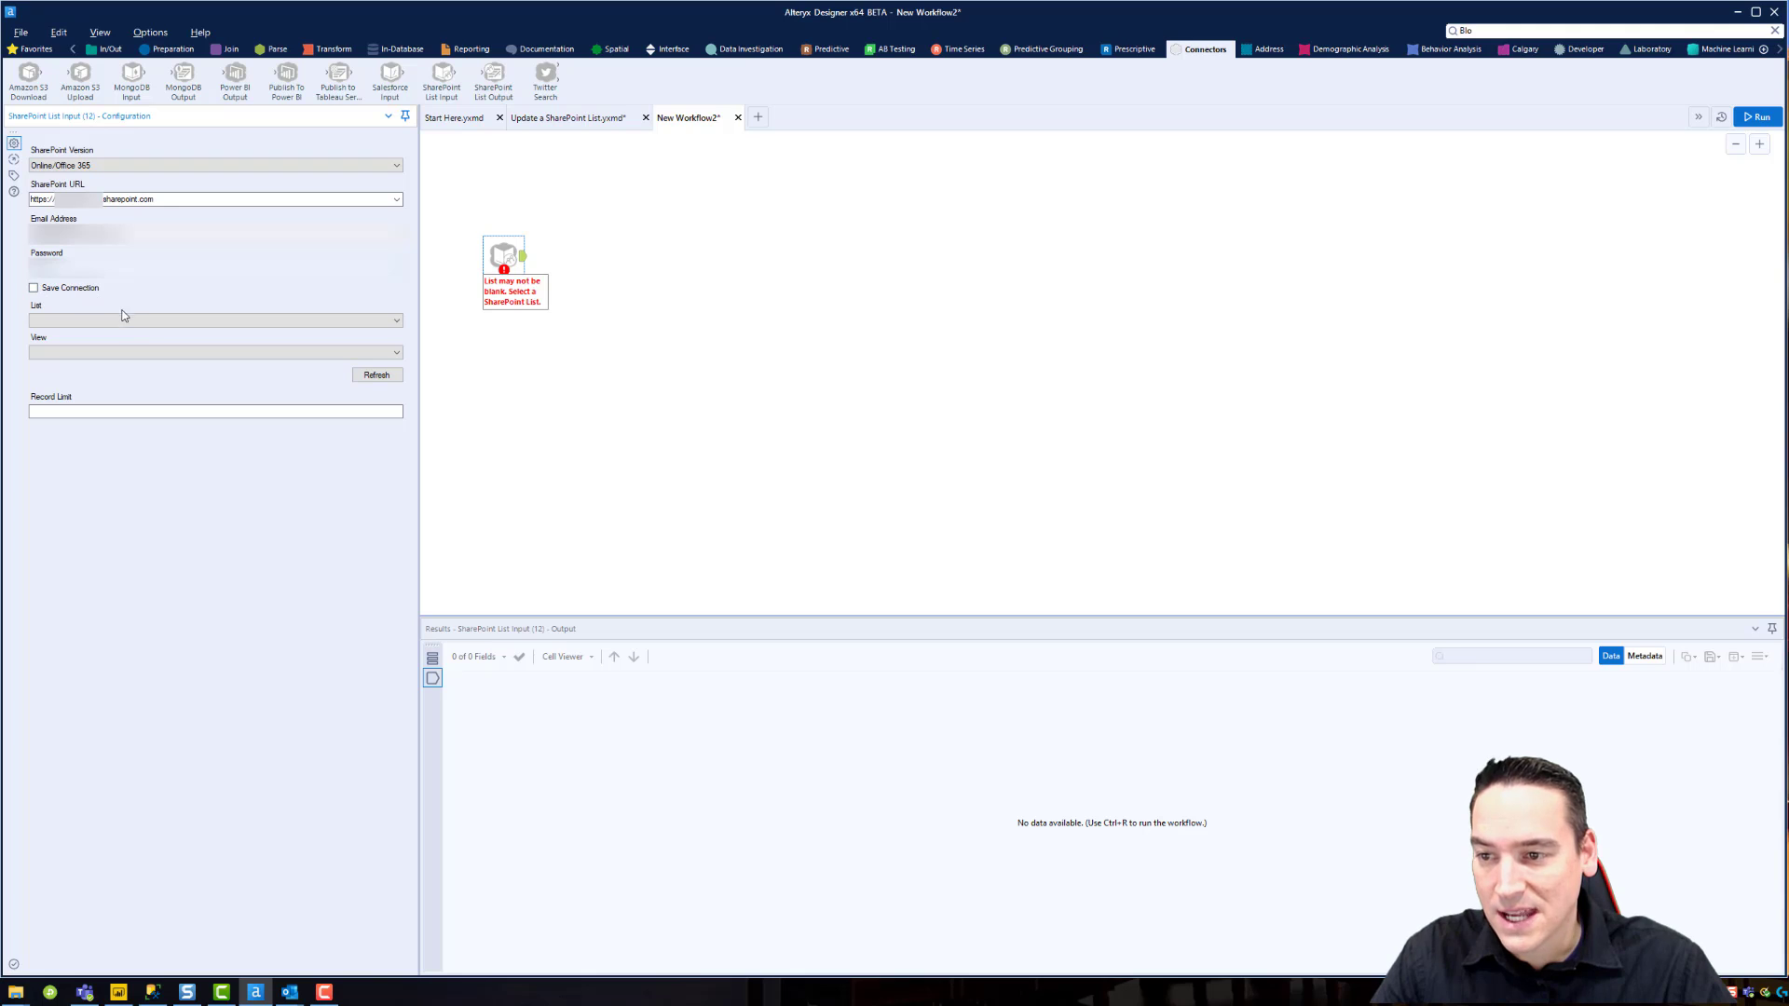
click(214, 319)
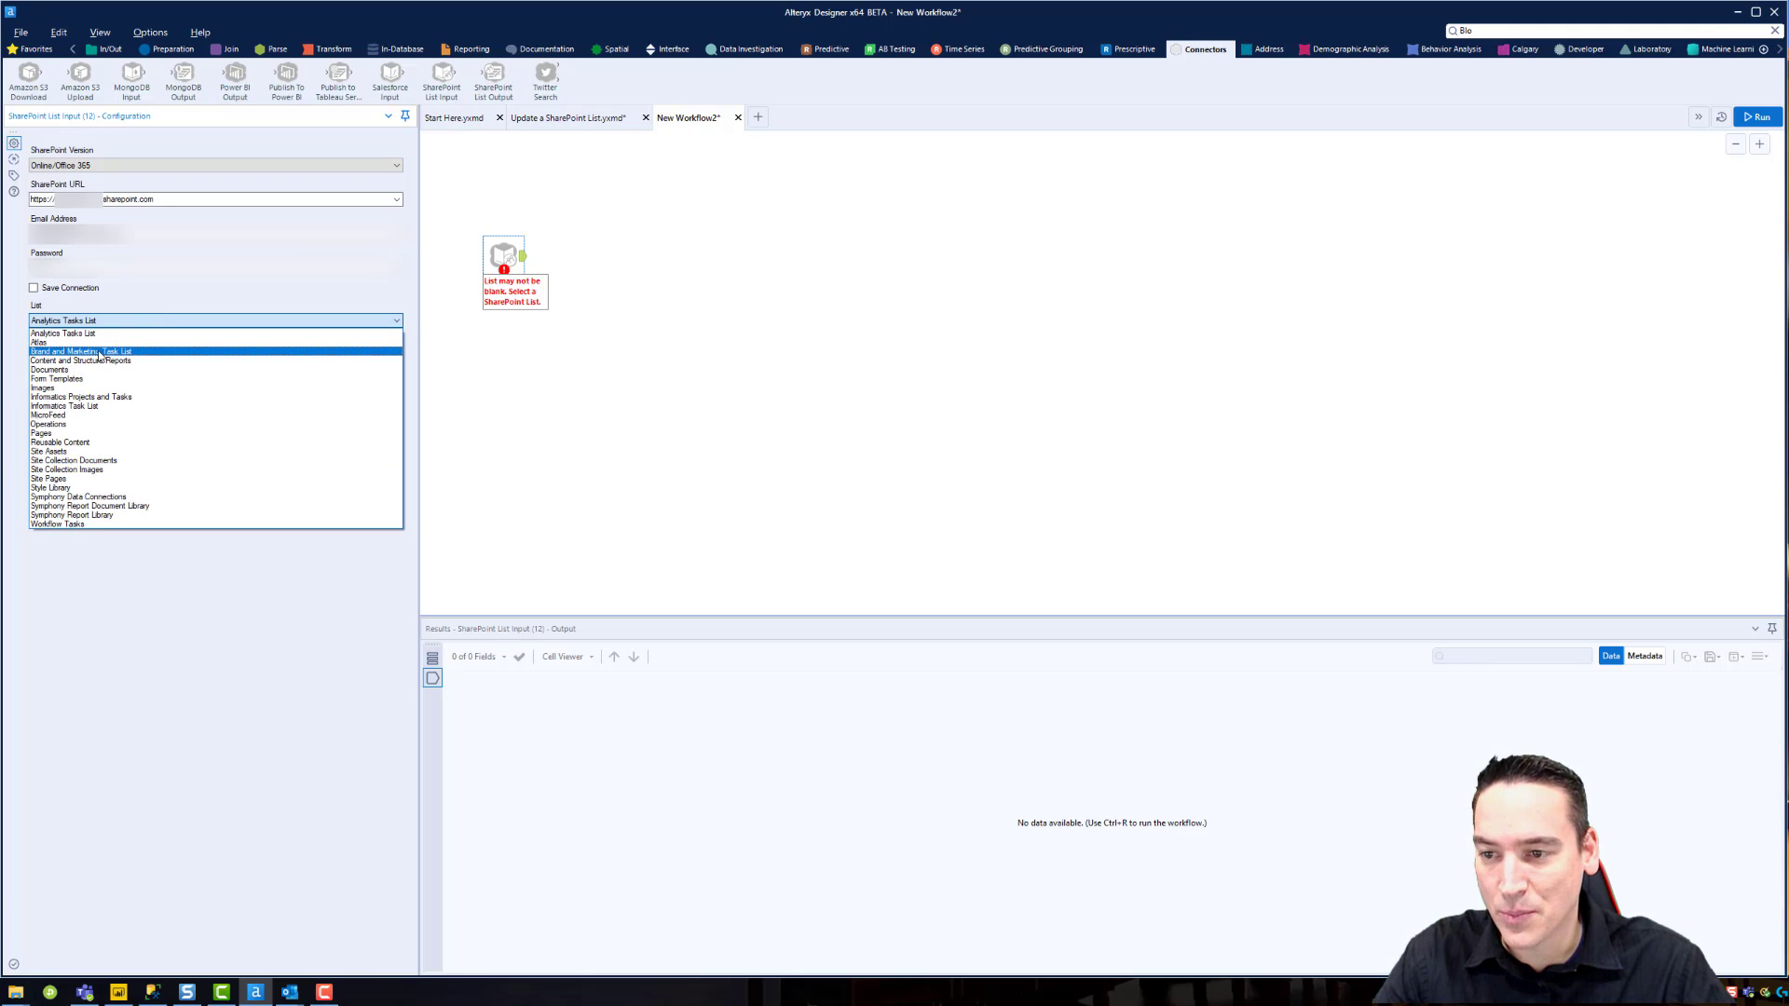
click(80, 350)
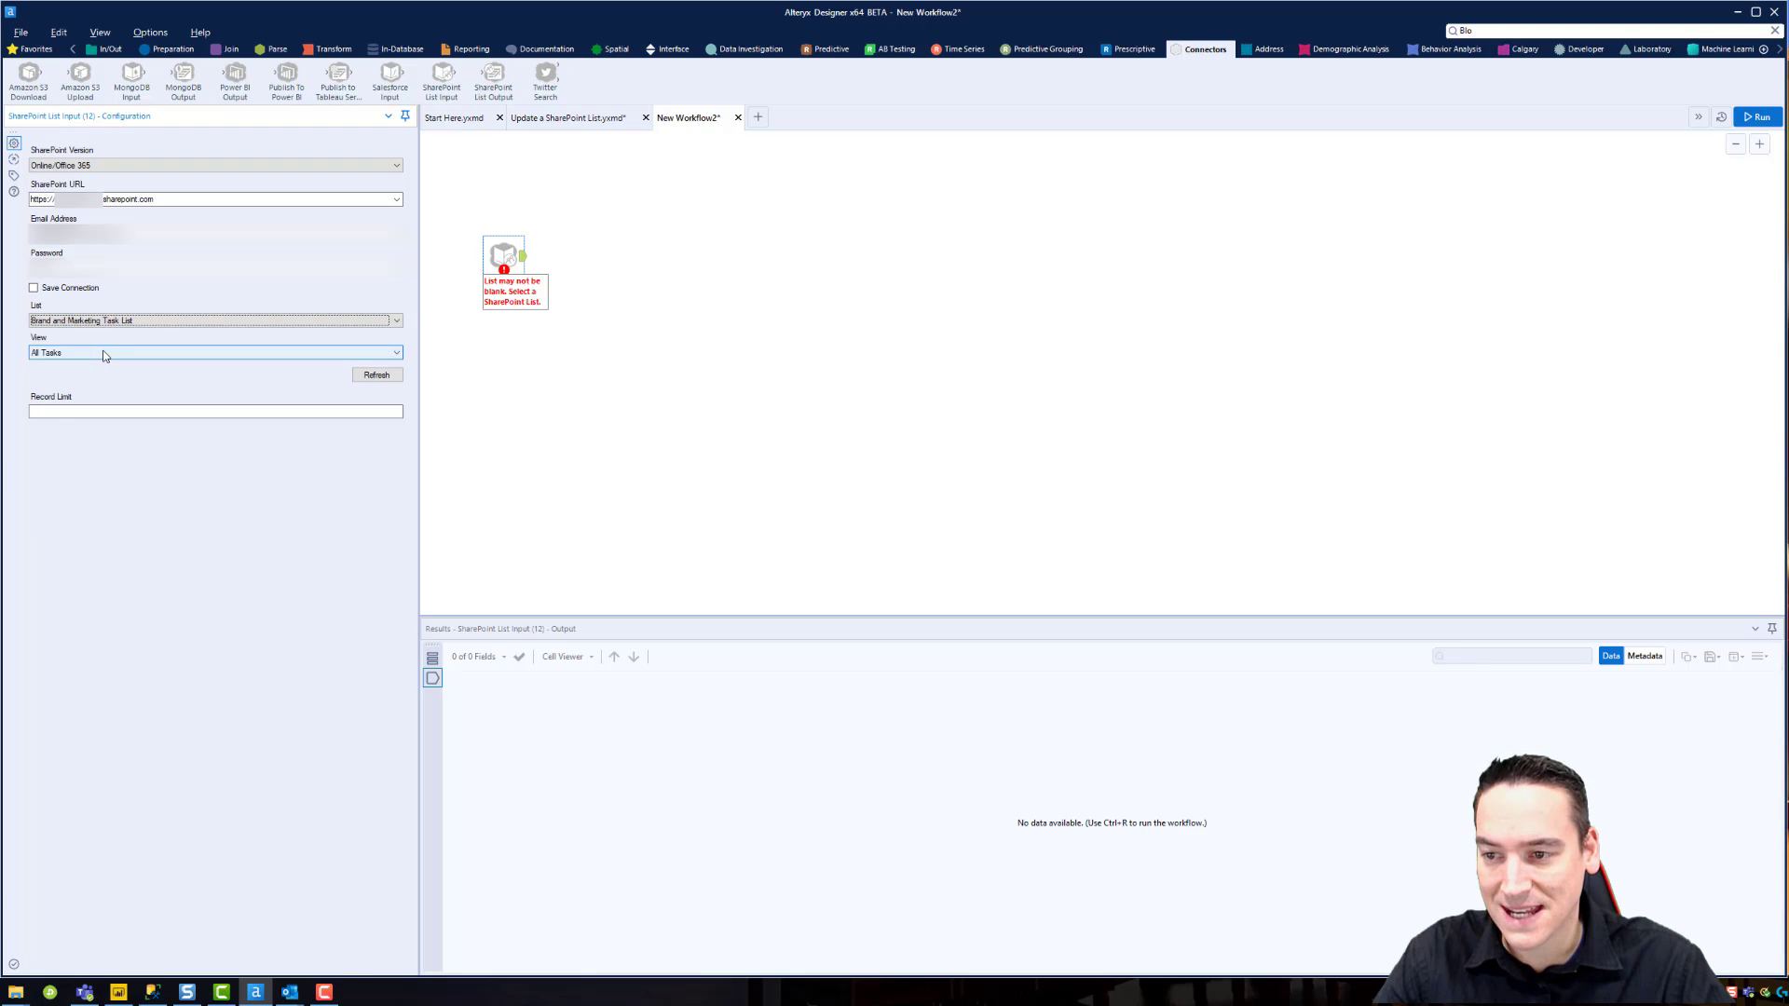
click(214, 353)
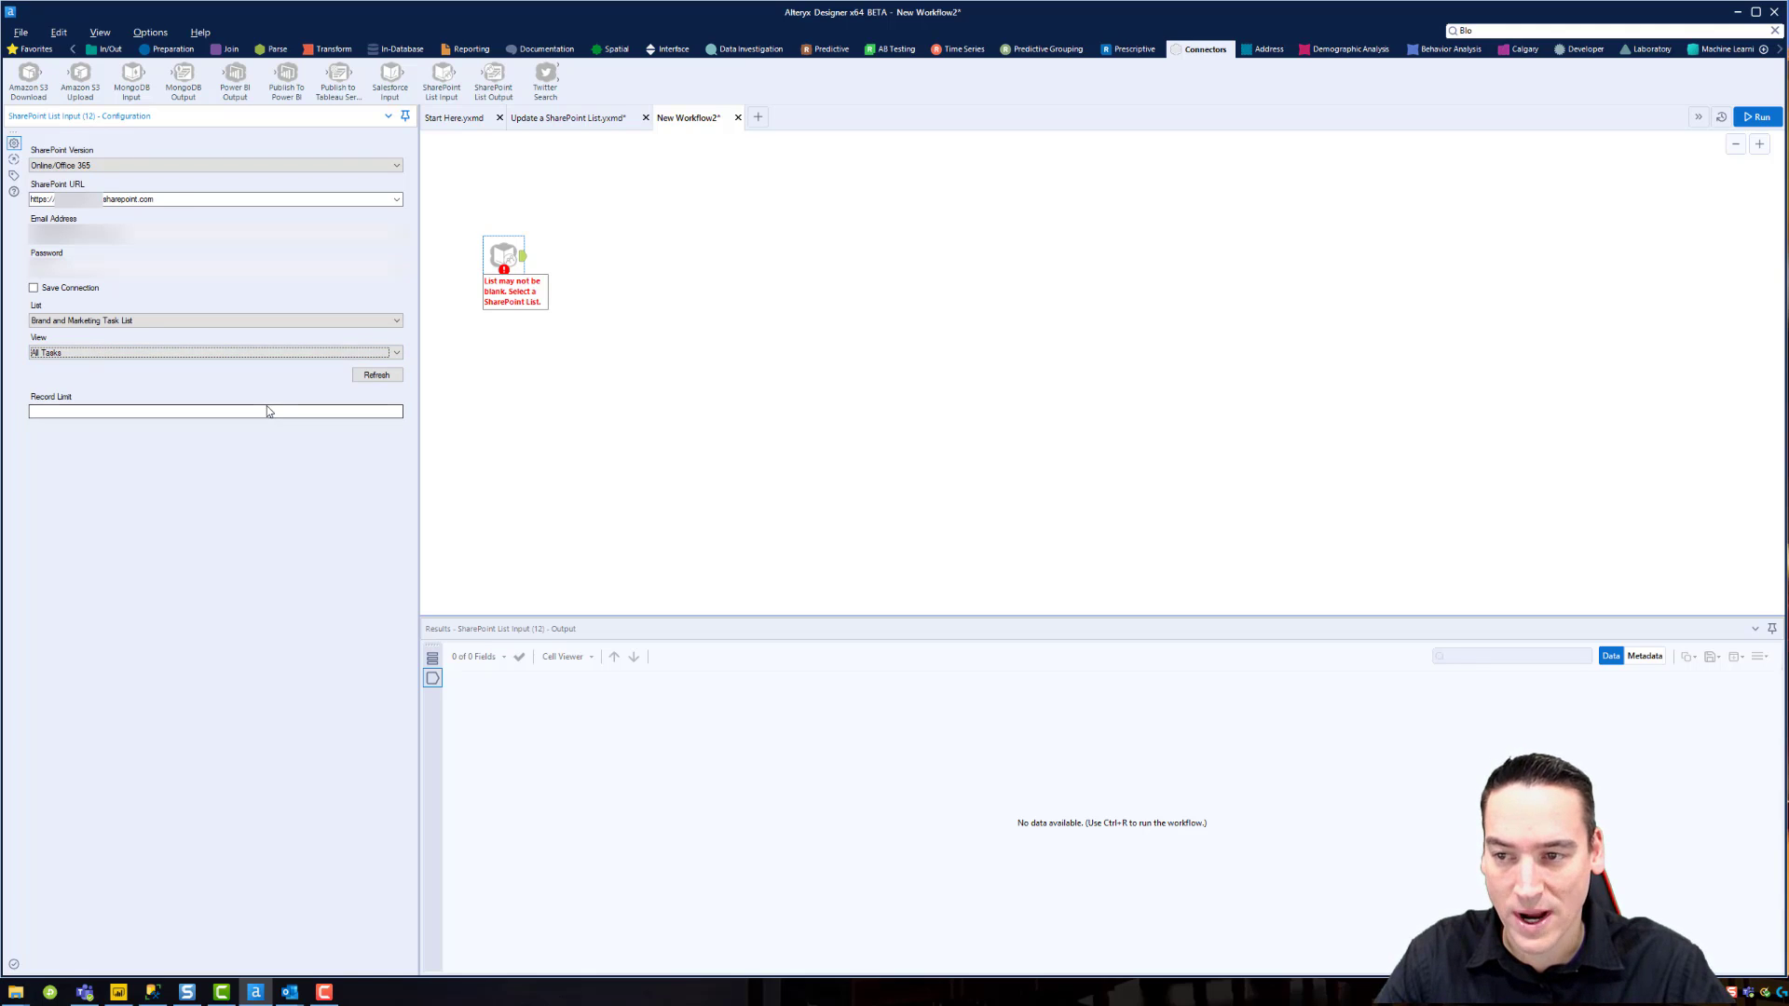
click(110, 48)
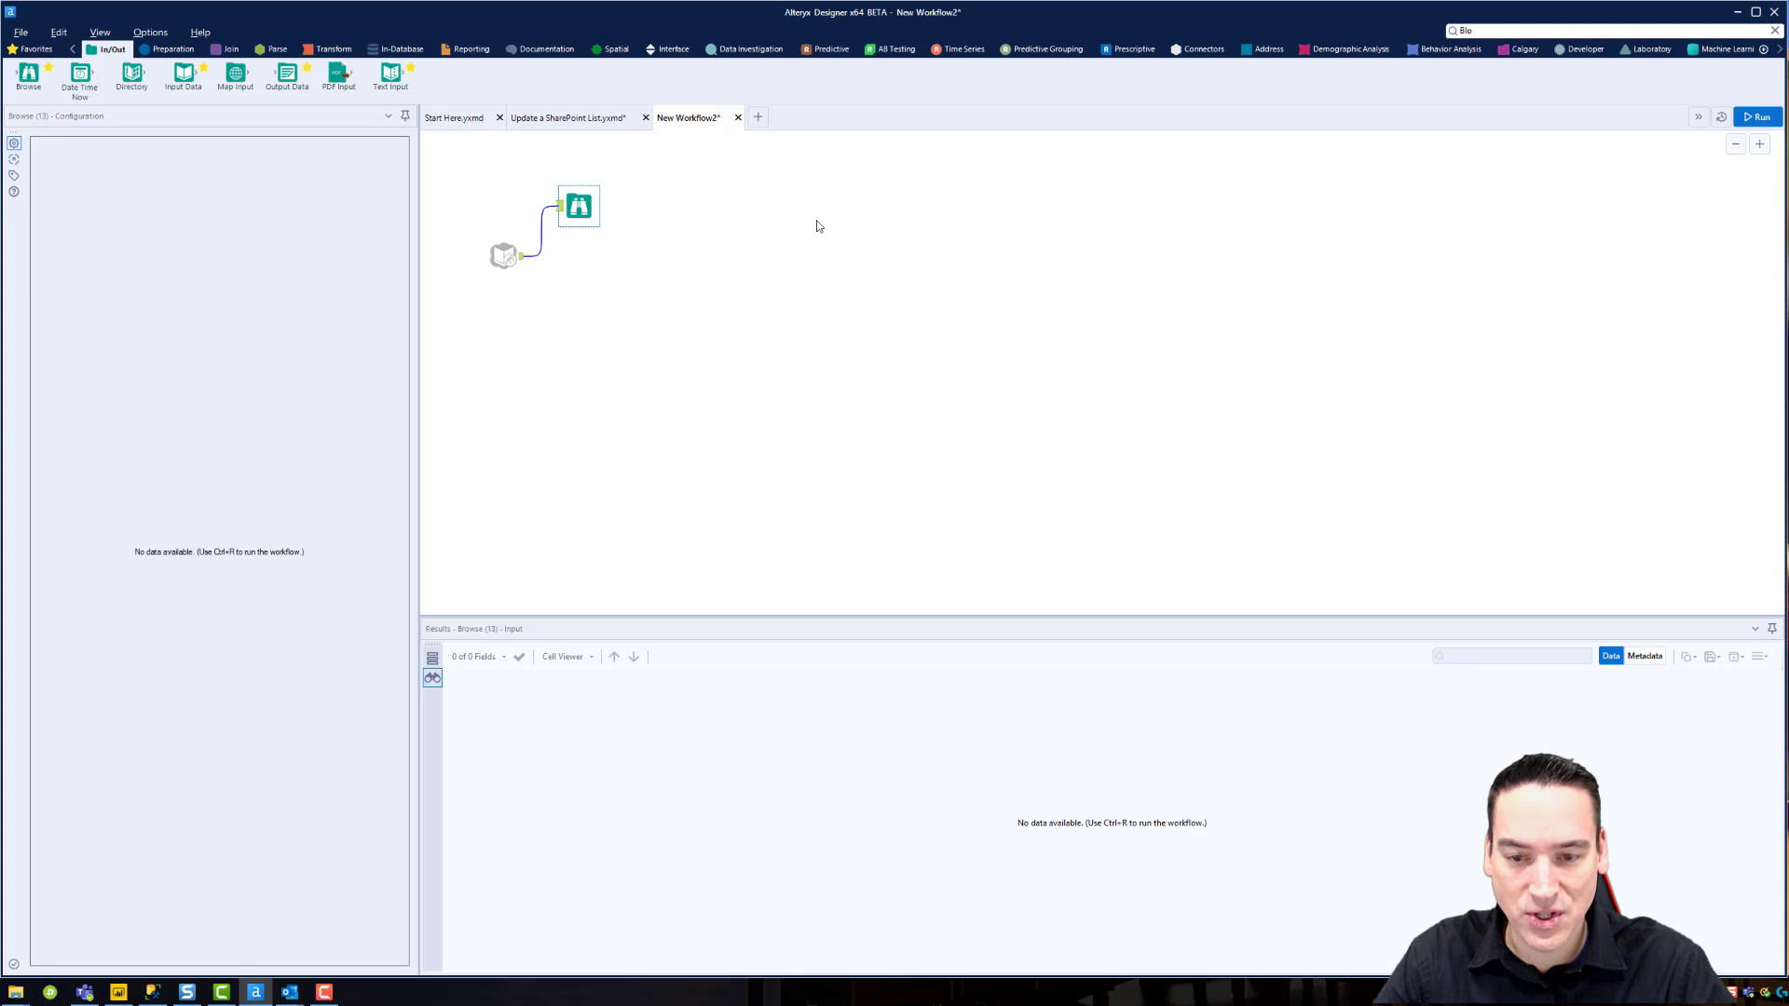
- Run the new workflow to return the 5 task records into the Browse results
click(1757, 115)
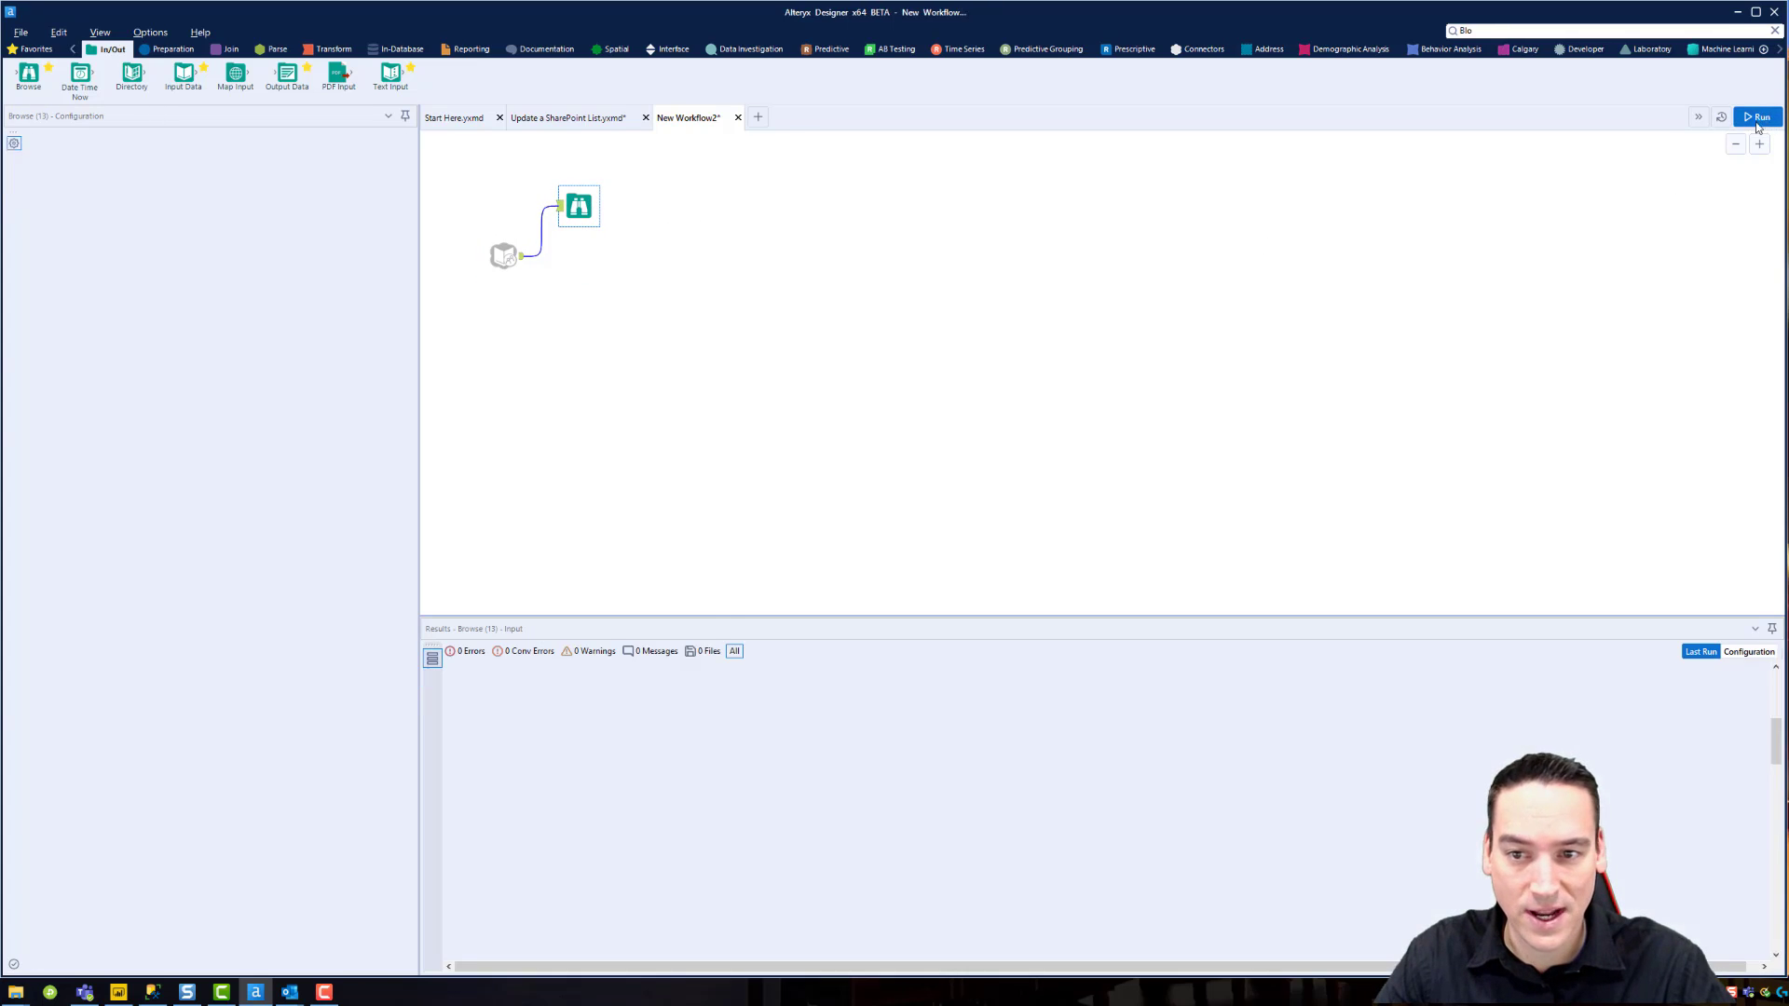
click(1757, 116)
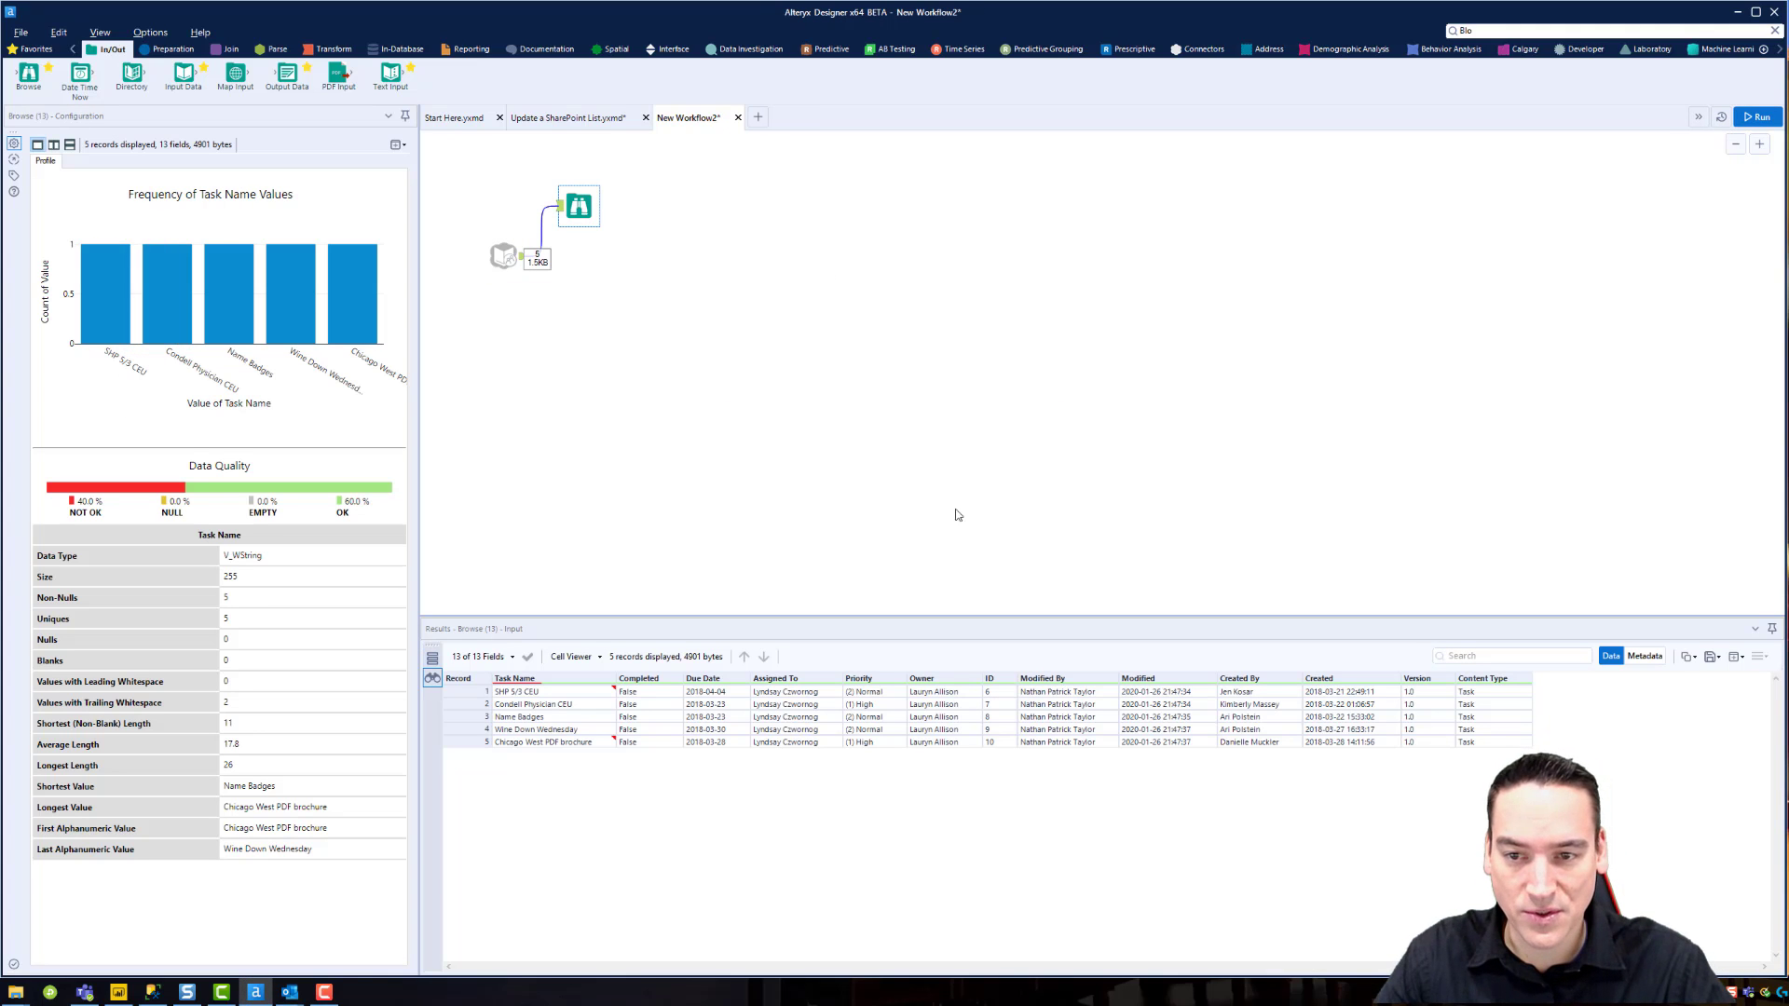
mouse_move(590, 716)
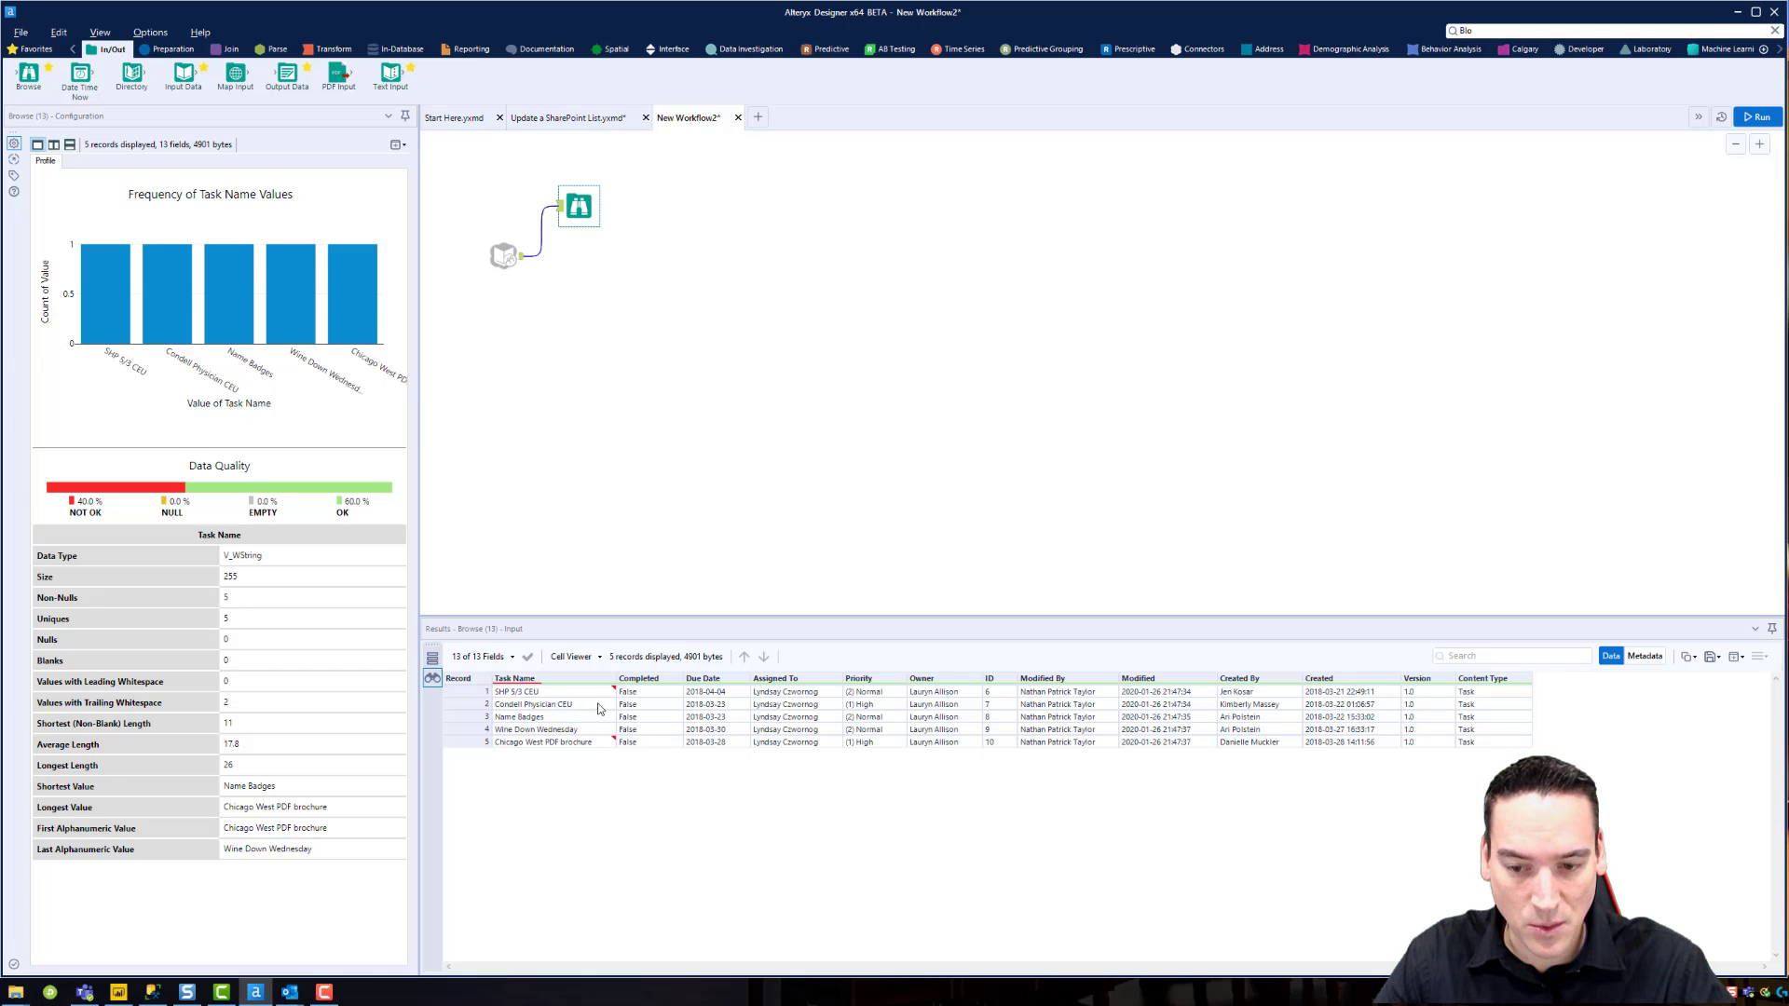
mouse_move(589, 730)
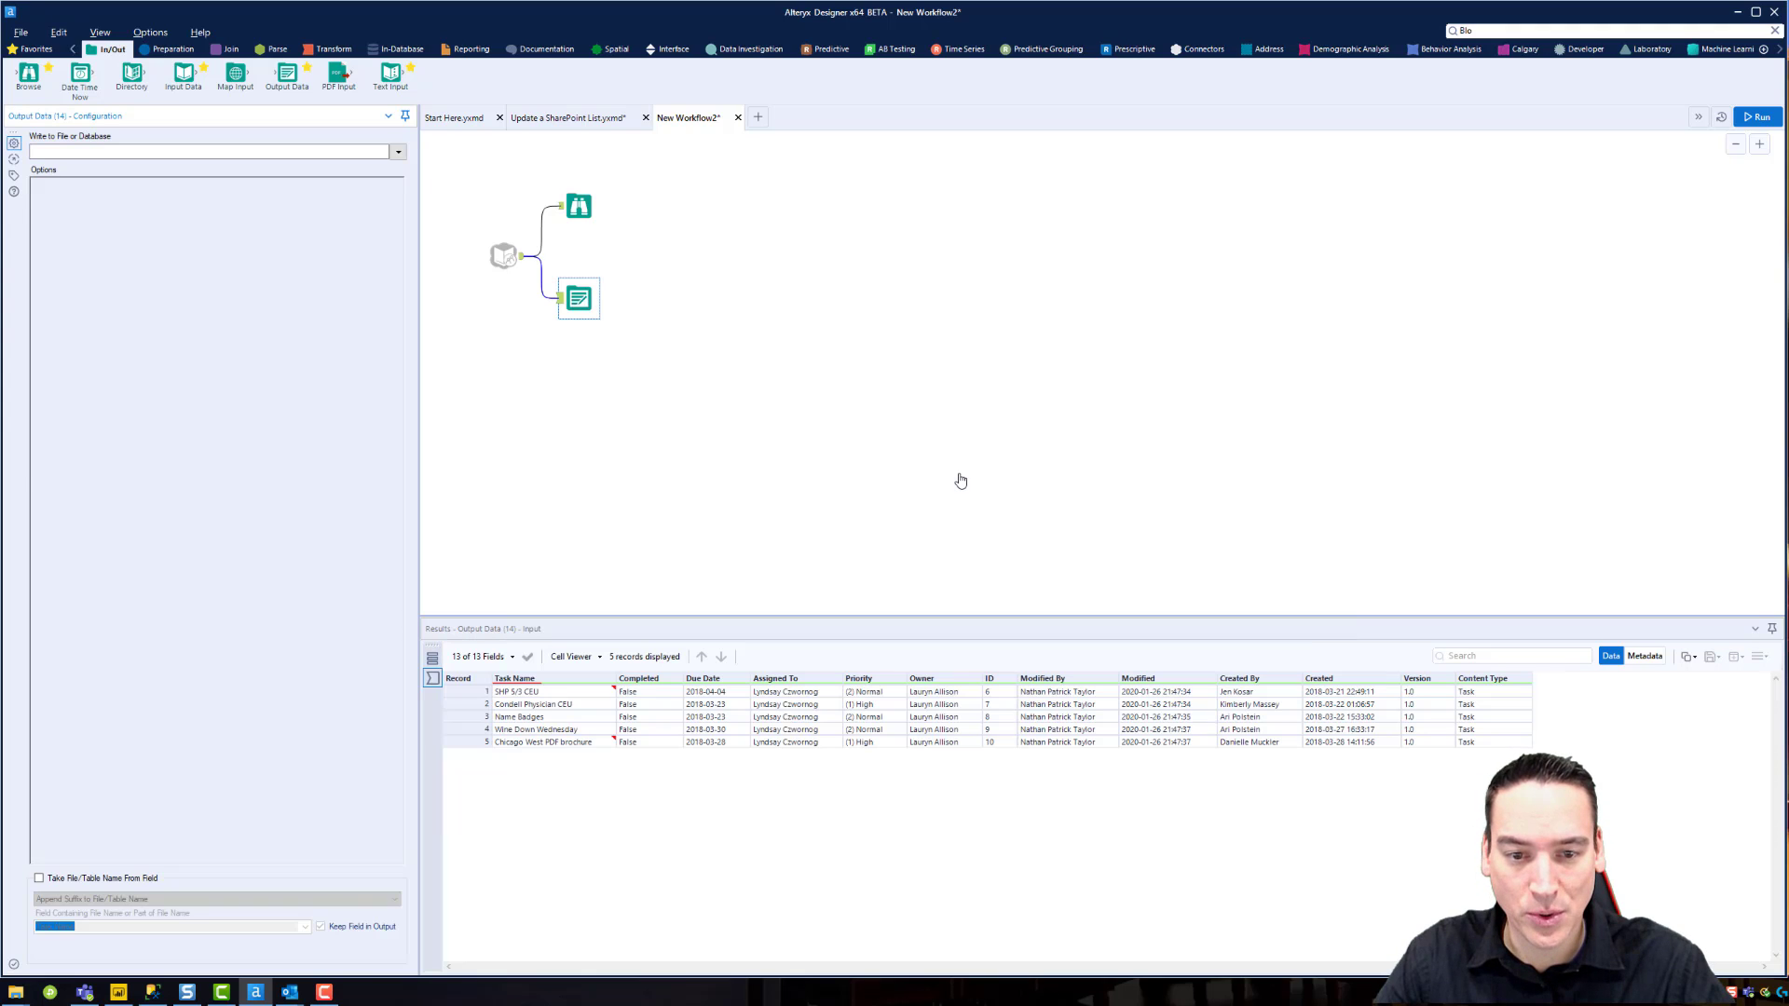
mouse_move(825, 419)
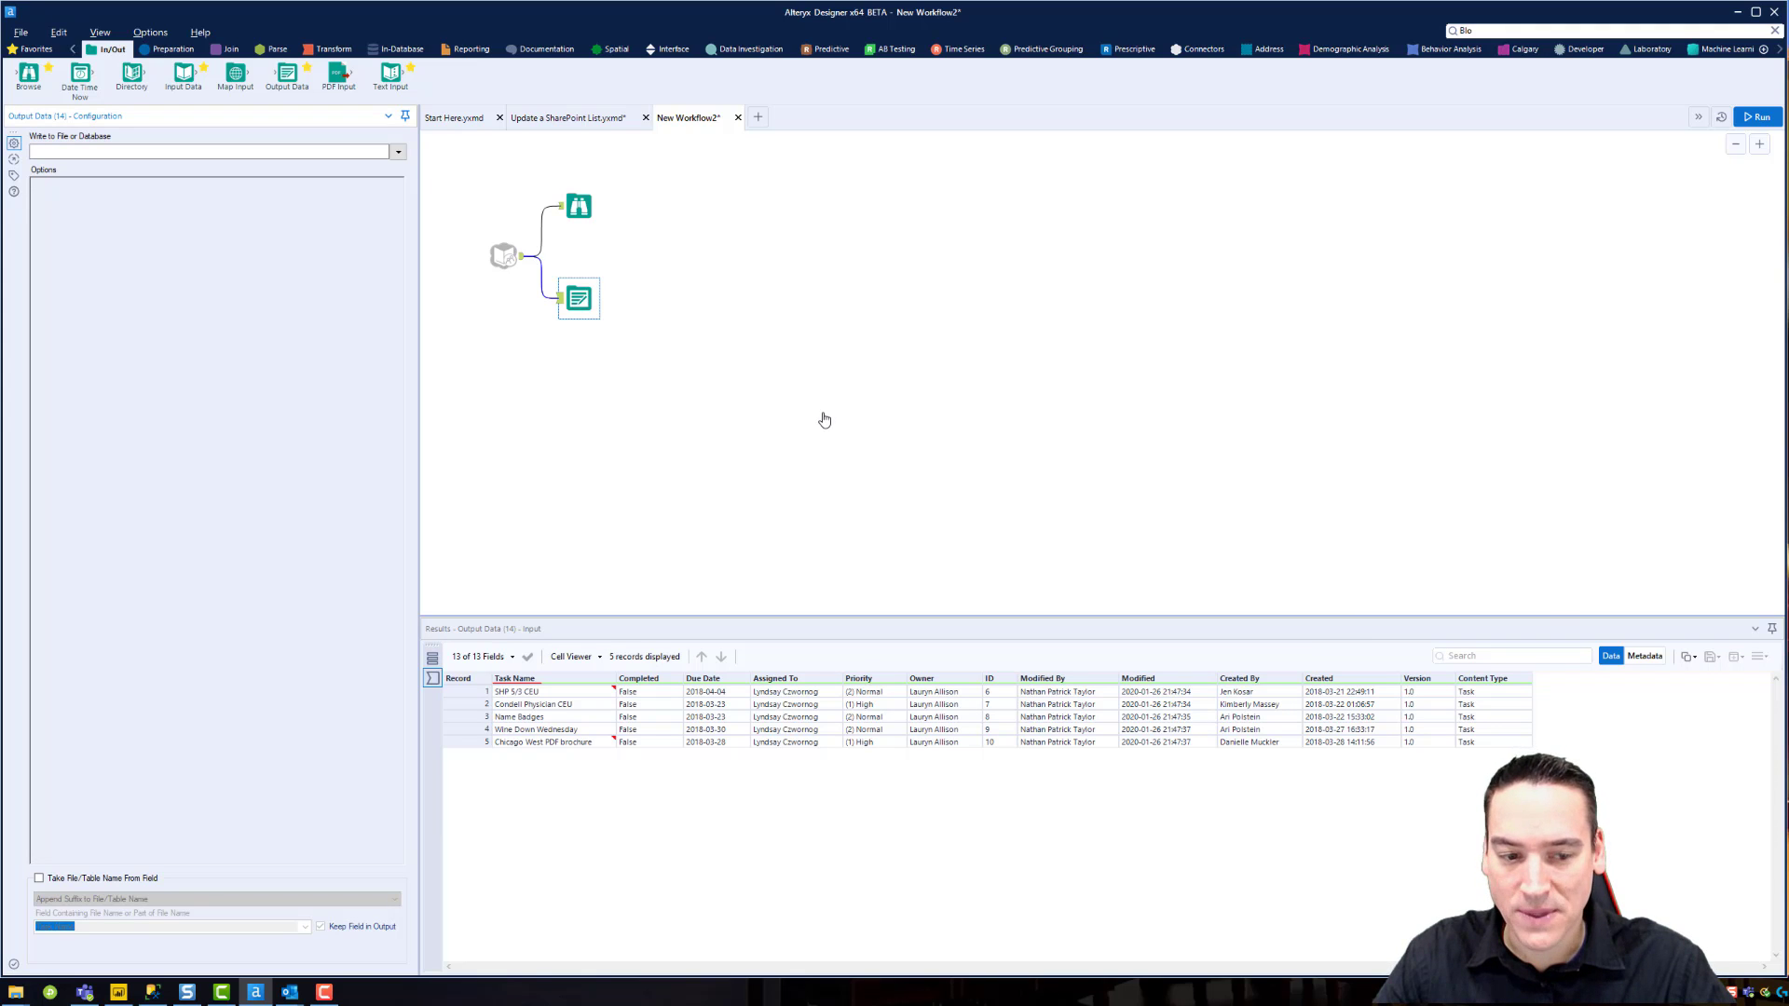
mouse_move(801, 304)
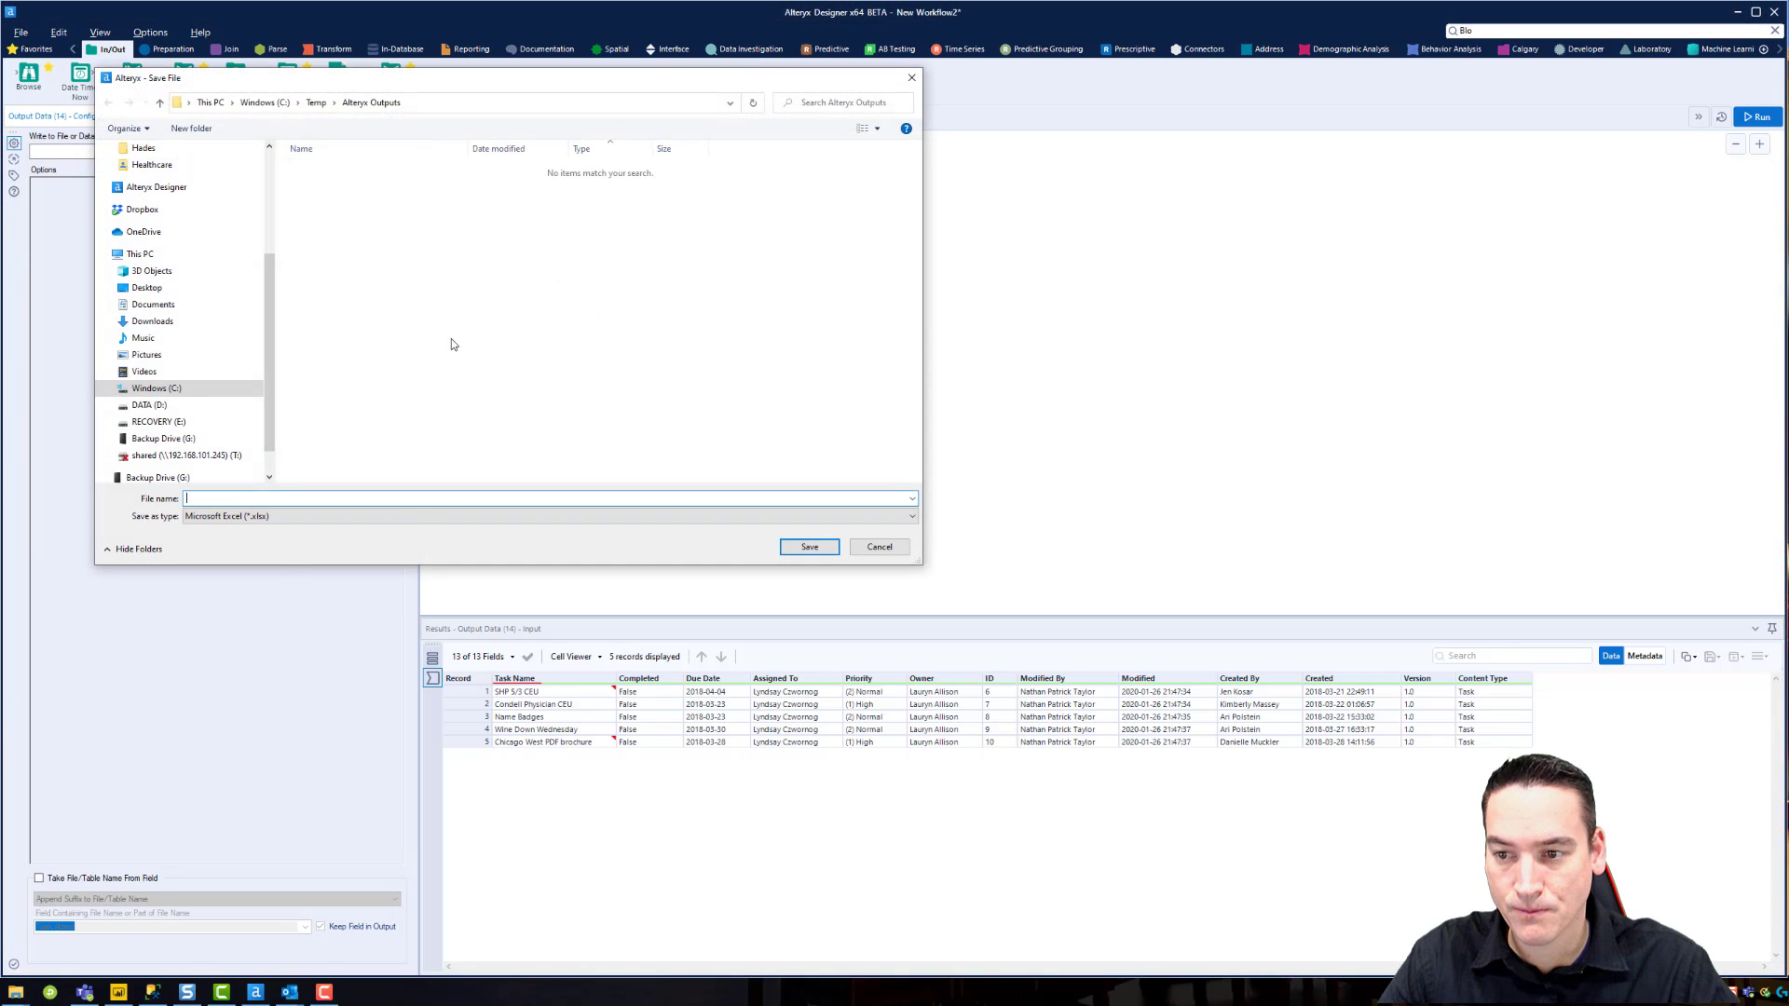
- In the Alteryx Outputs folder, name the file Brand Task List Saved - 20200126
click(149, 387)
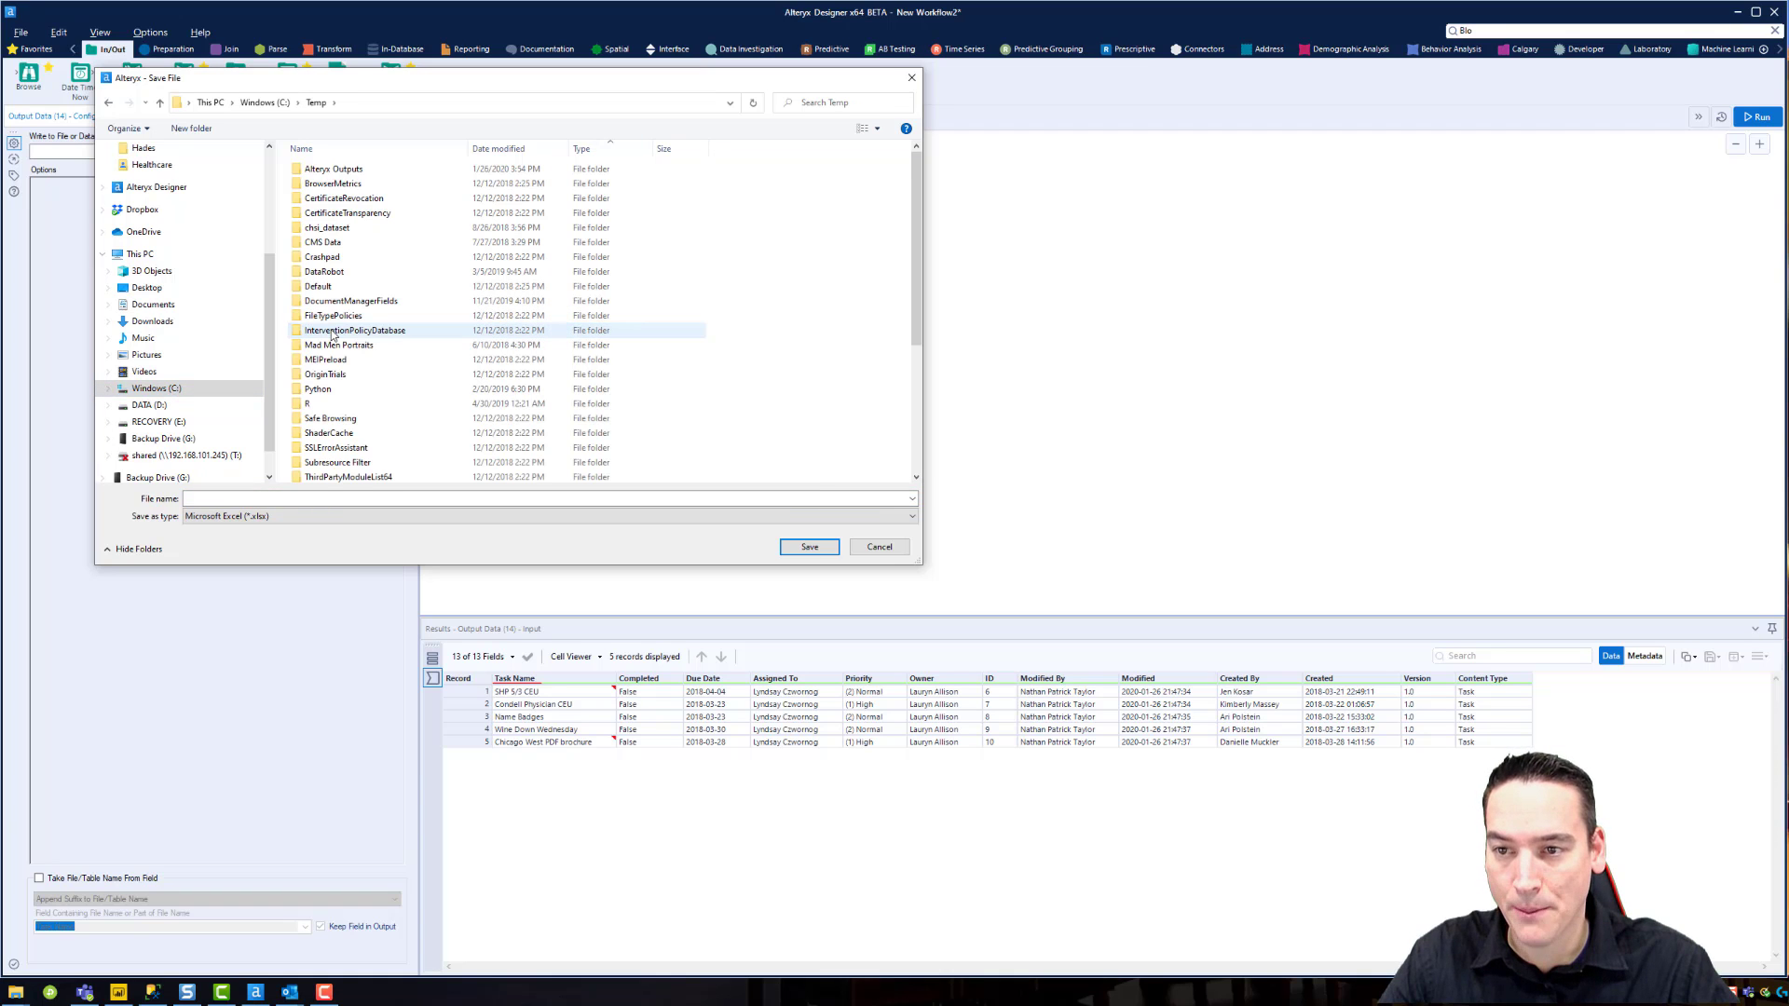
double_click(332, 169)
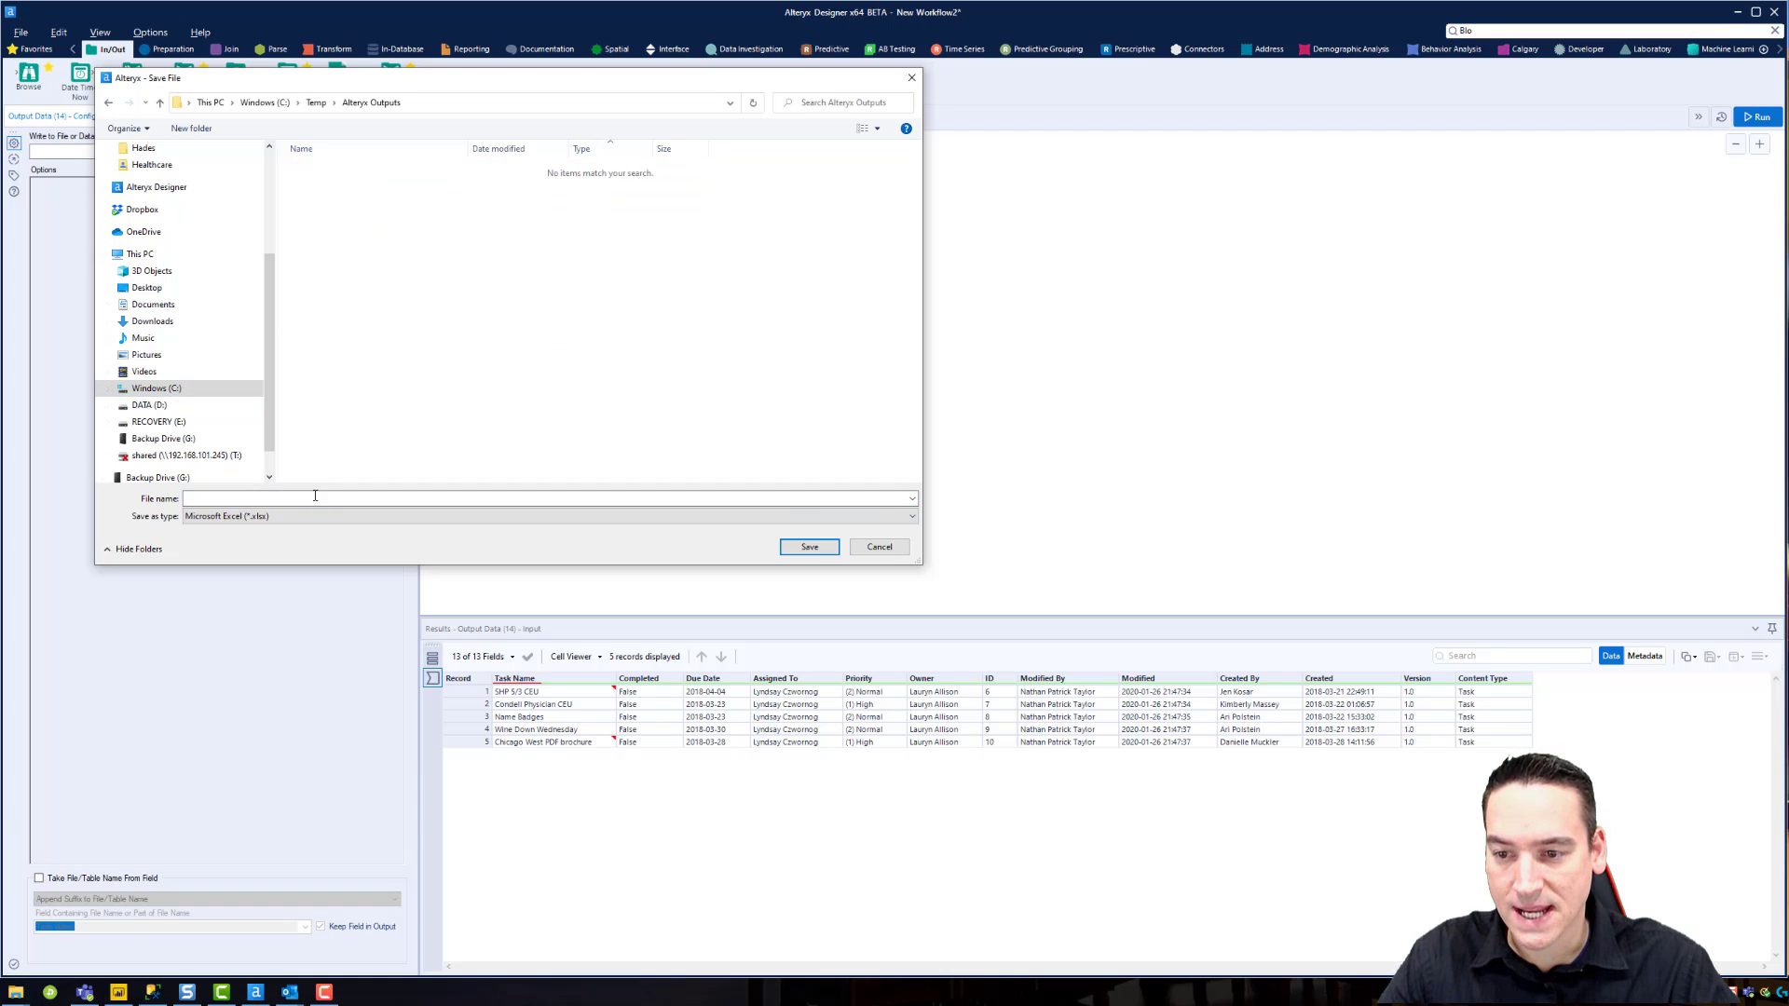
text(Brand Task List Saved)
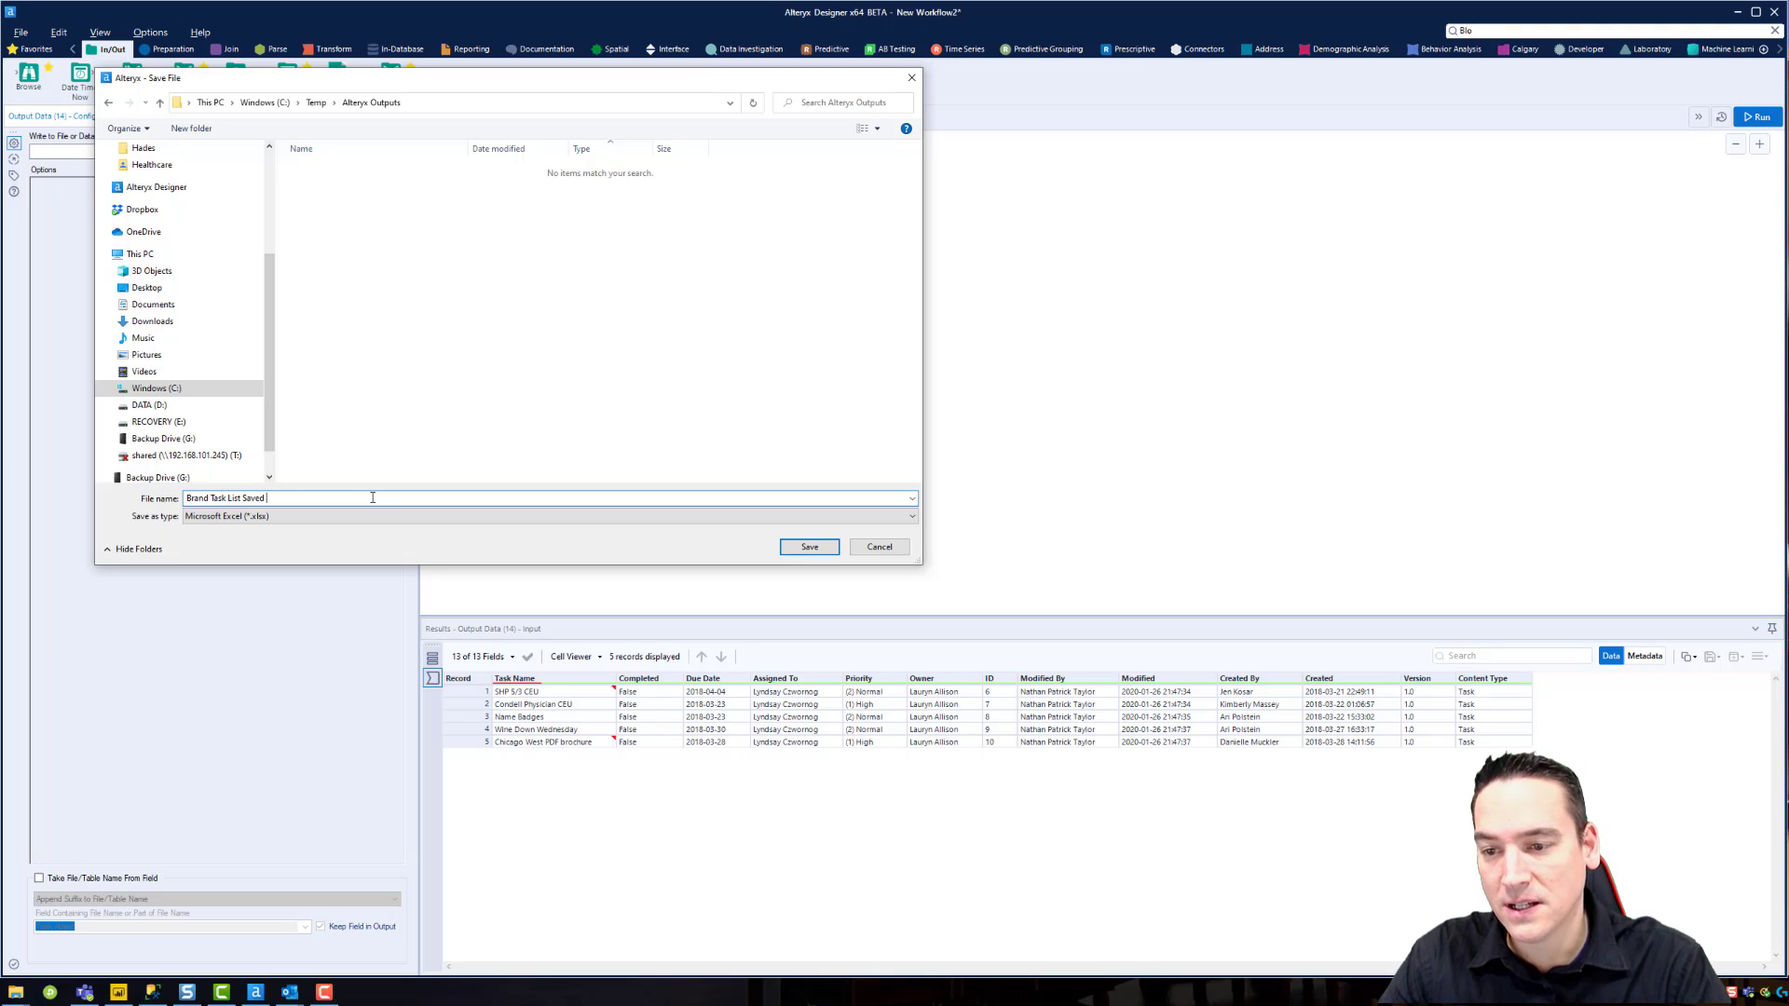
text(- 20200126)
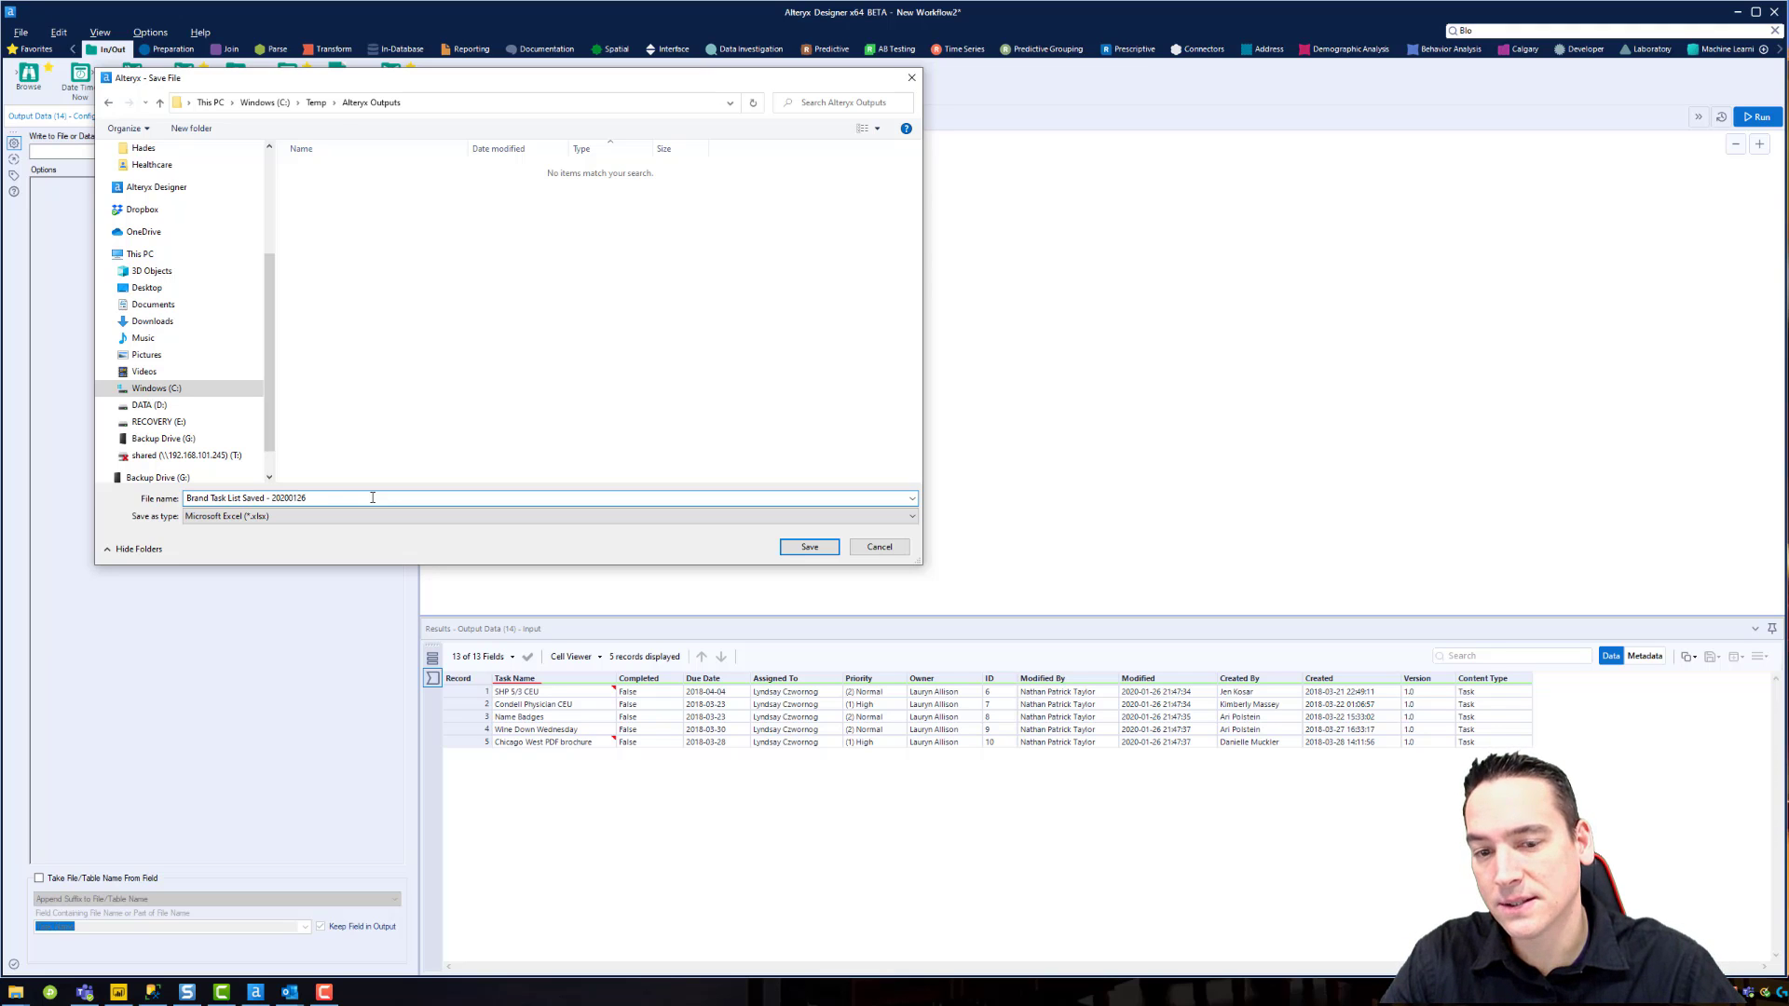
- Save the Excel file and set its output sheet to SavedData
click(809, 546)
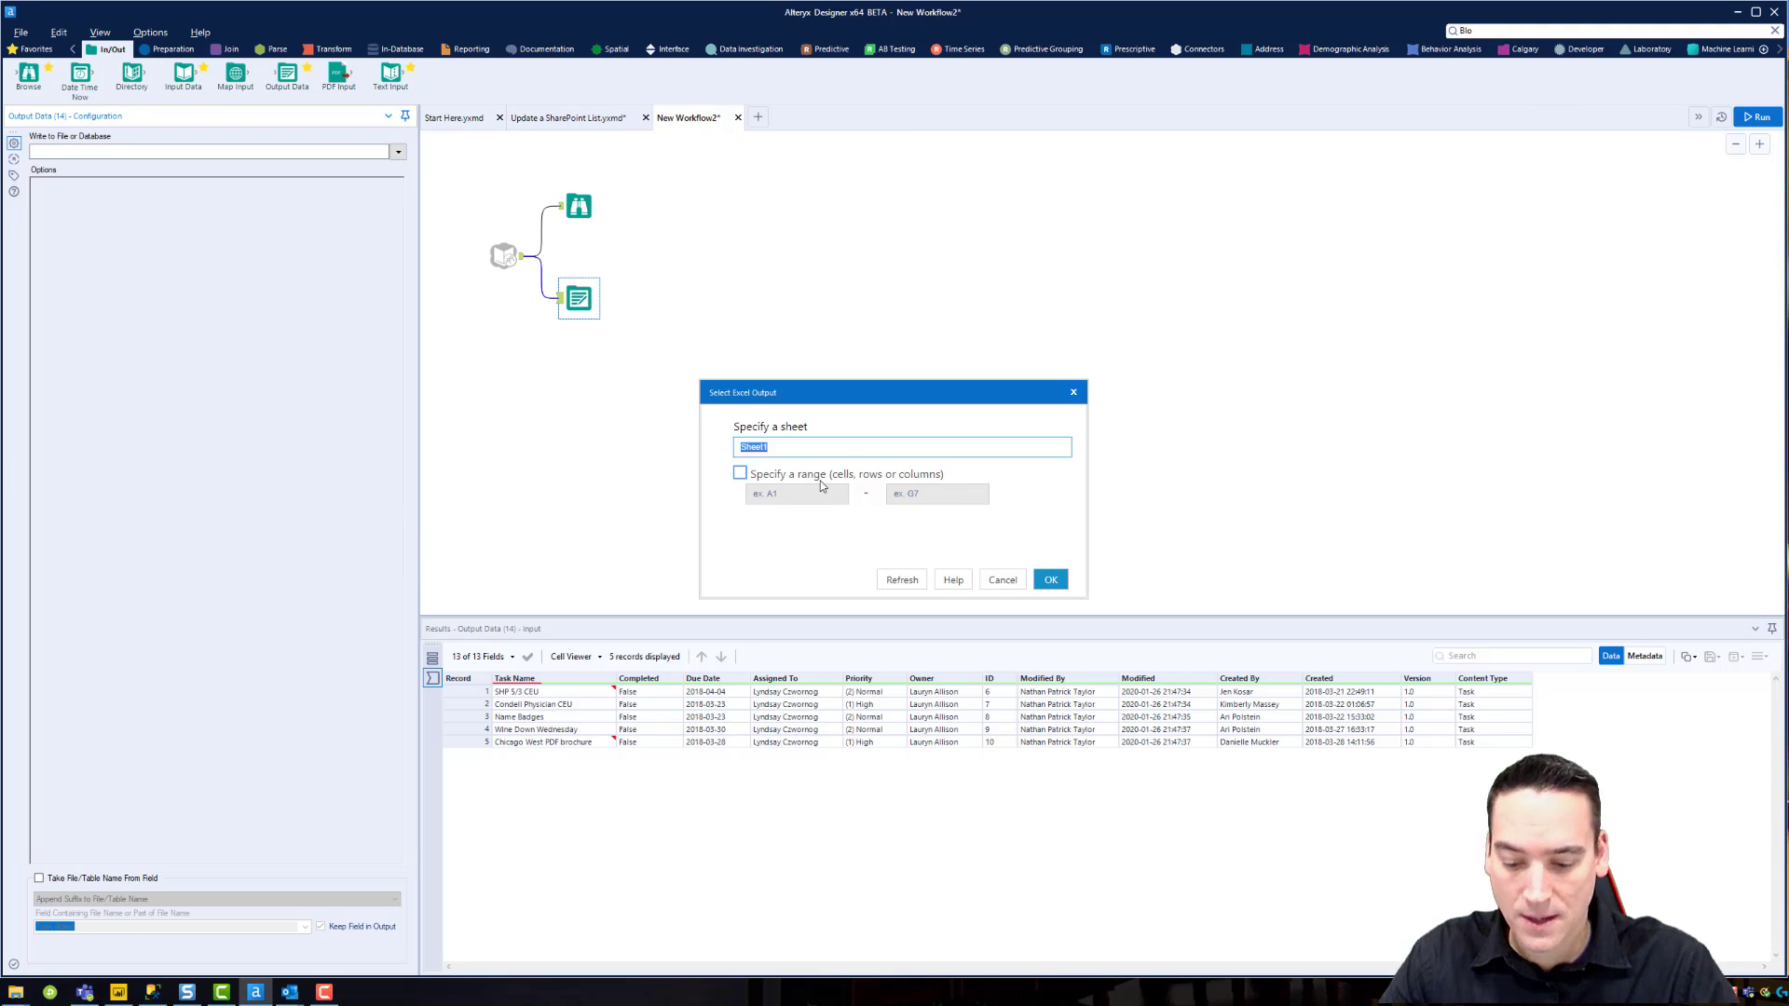
text(Saved)
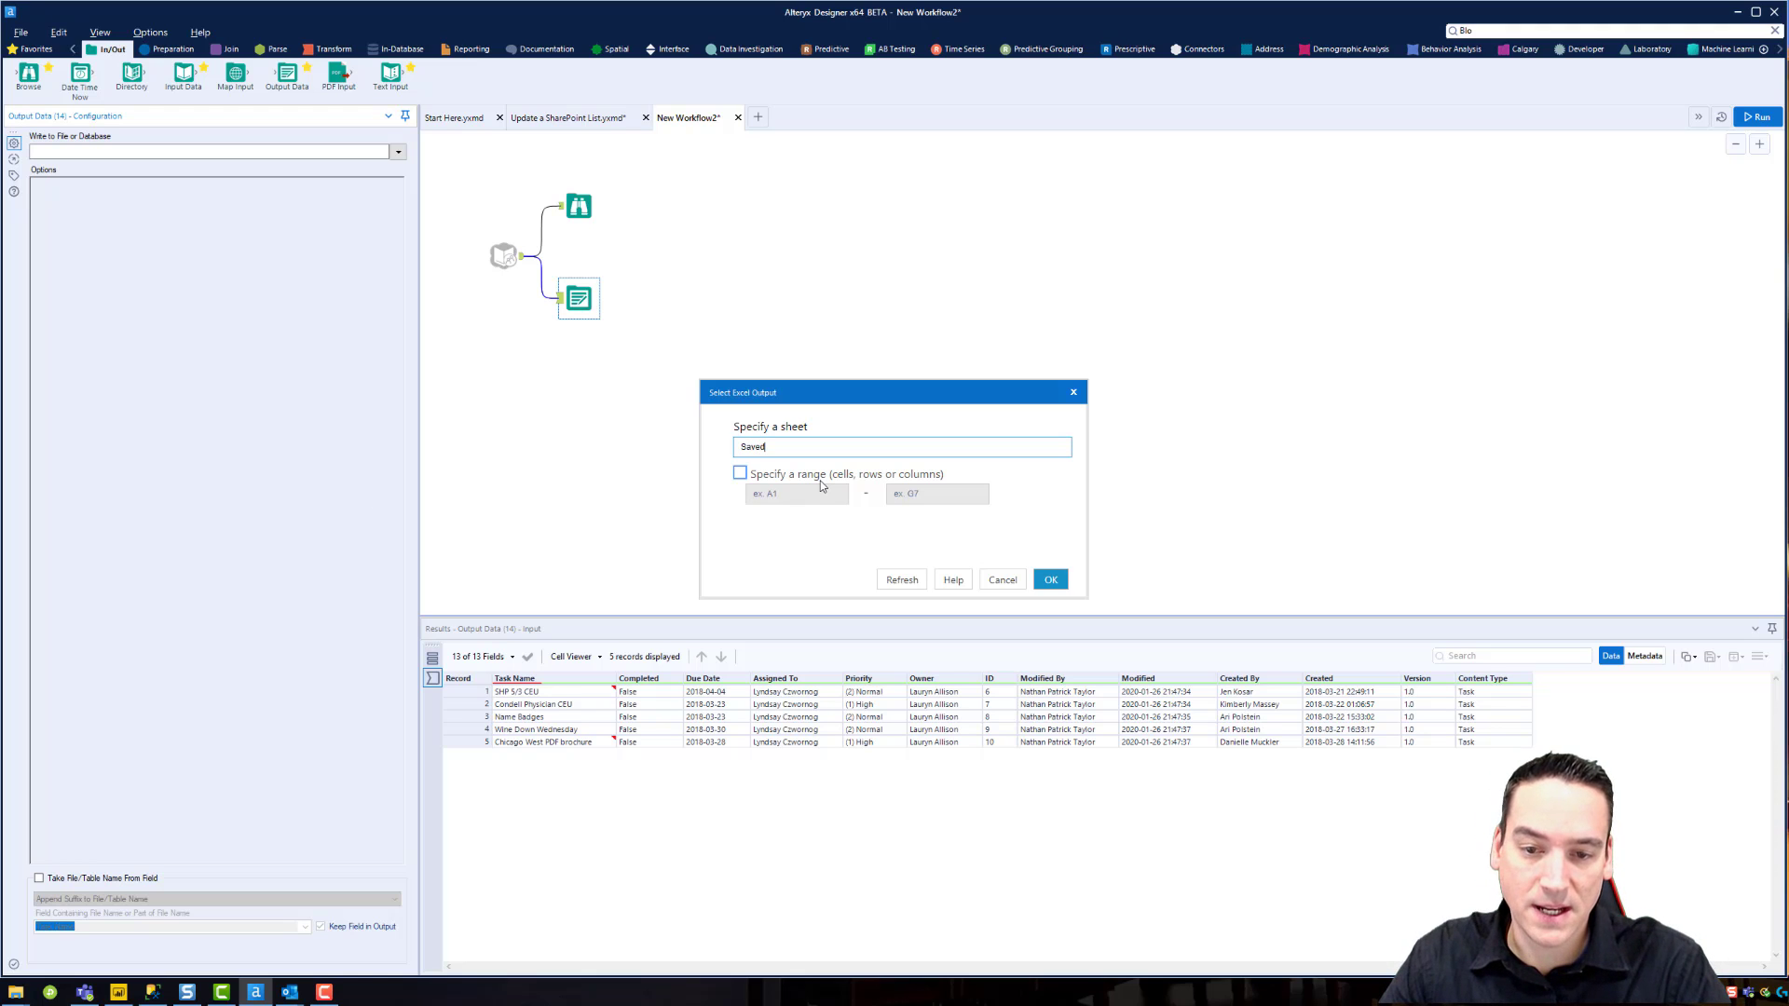
text(Data)
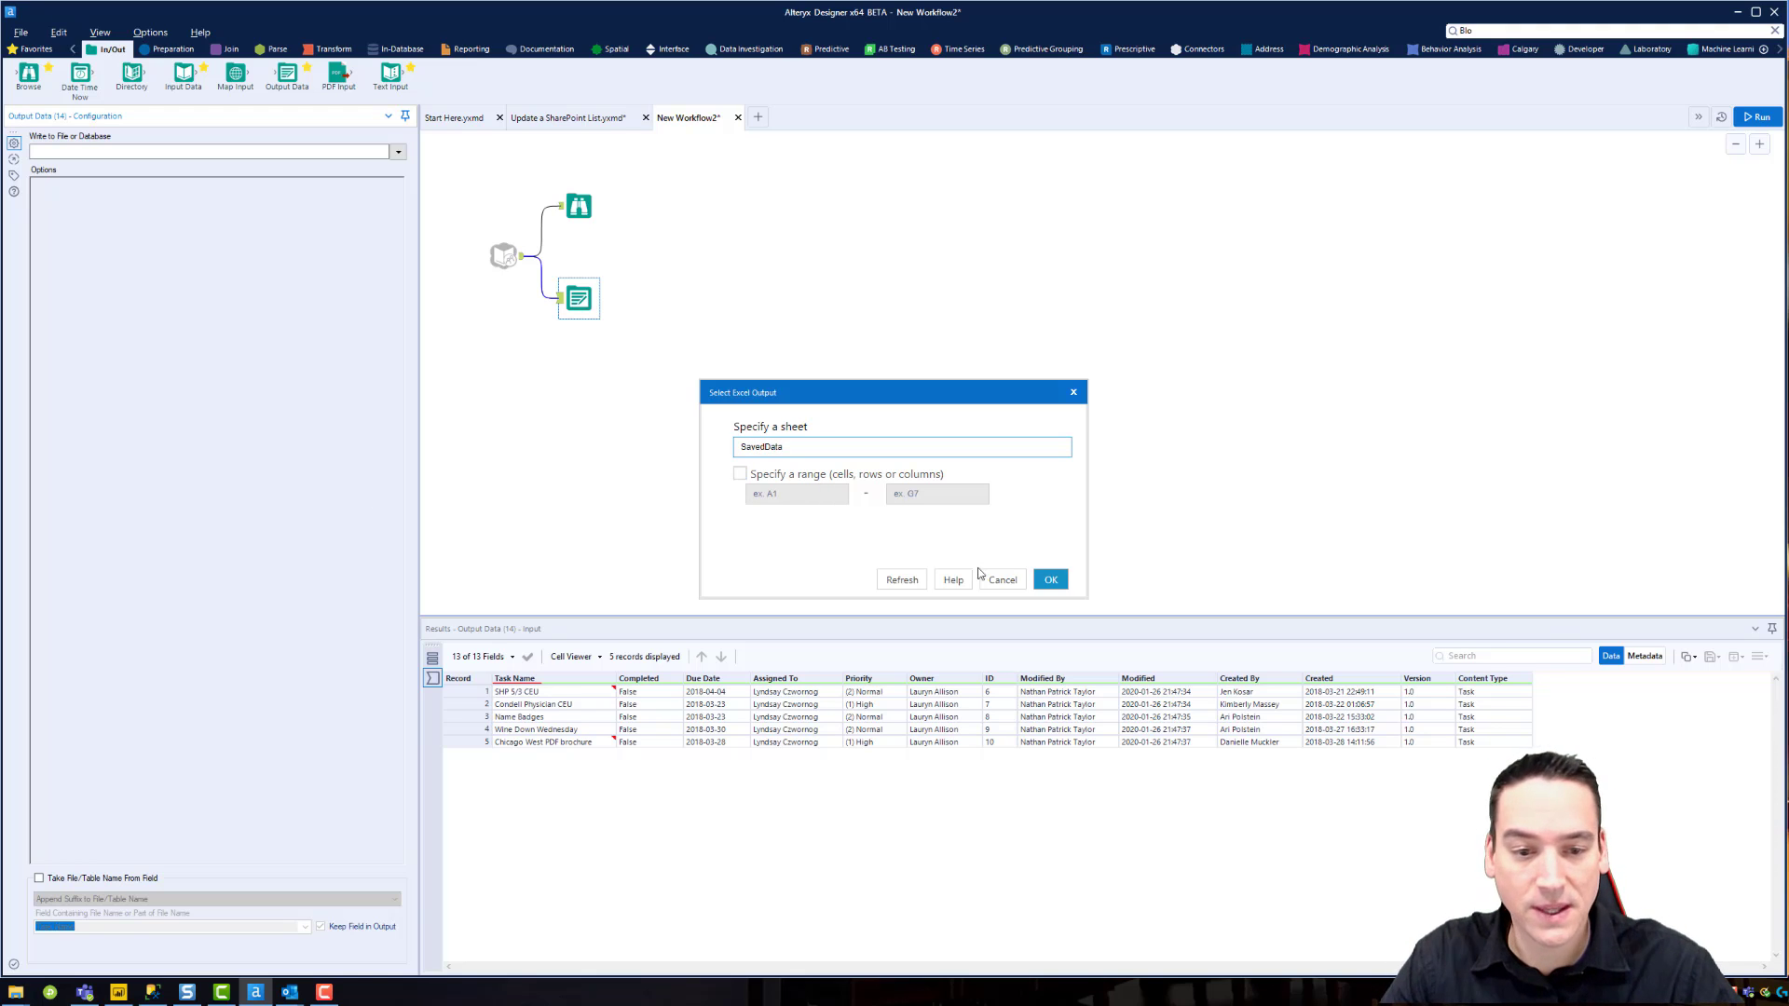
click(1049, 578)
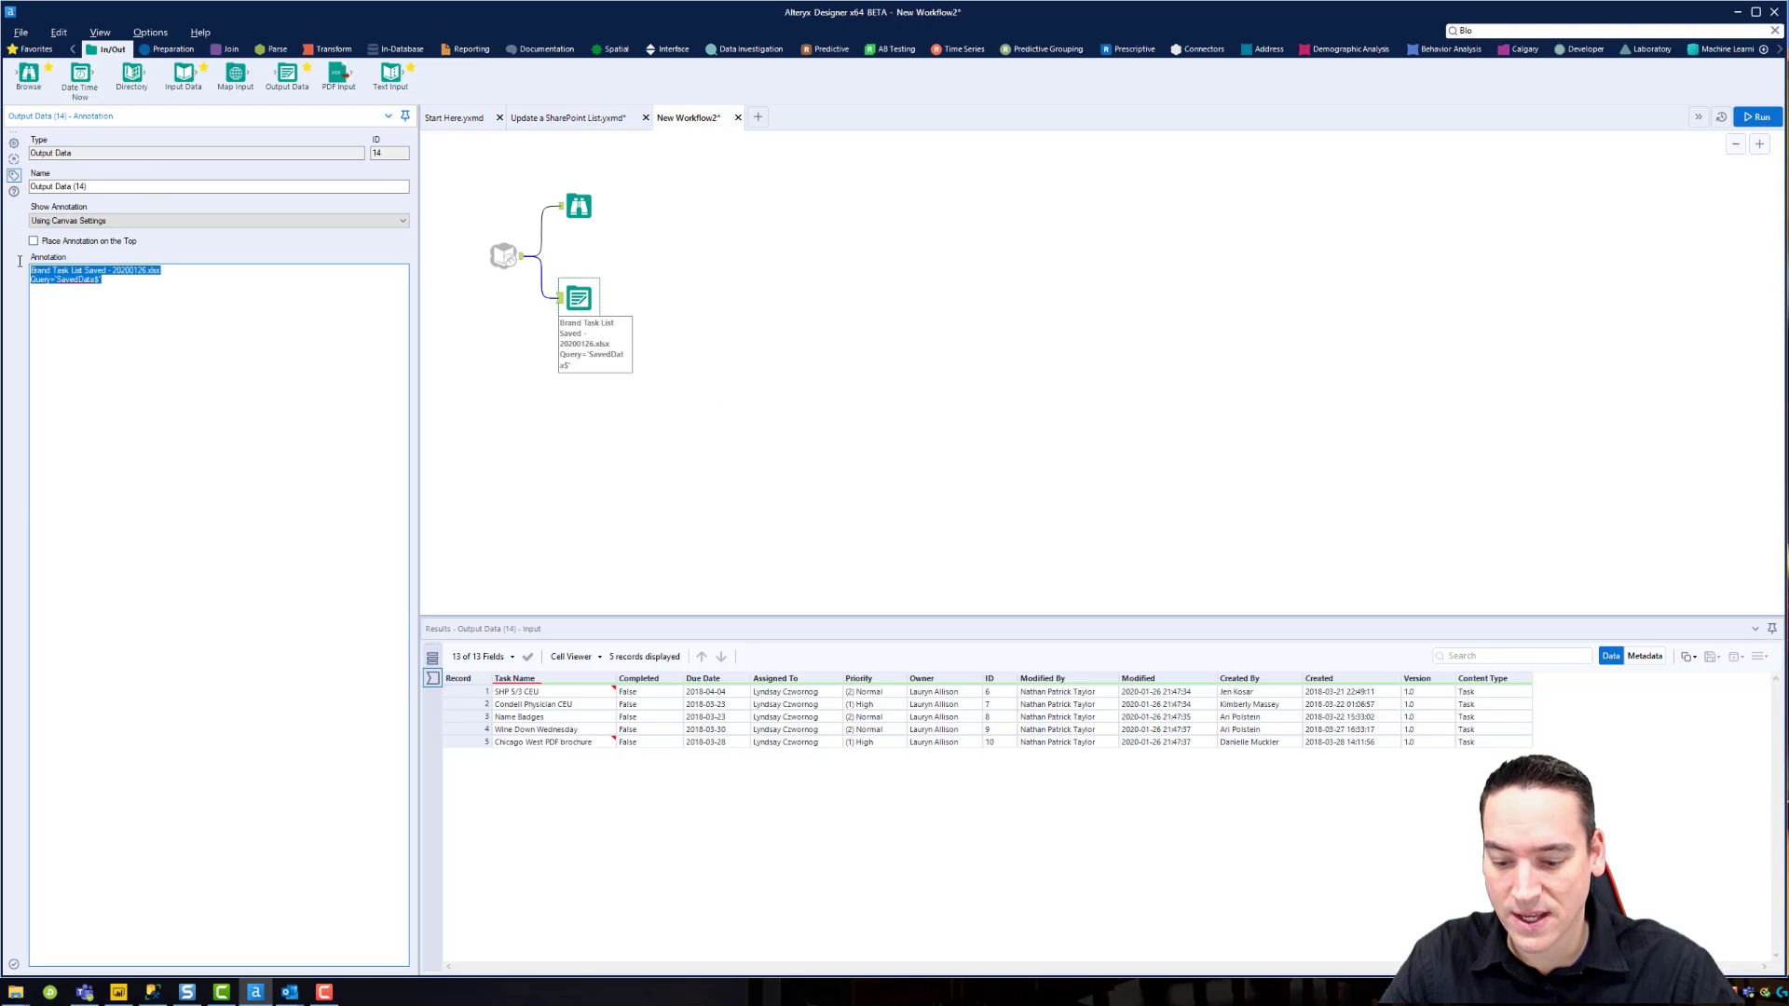
- Replace the output tool's annotation with the label Saved Task List
text(Saved Ta)
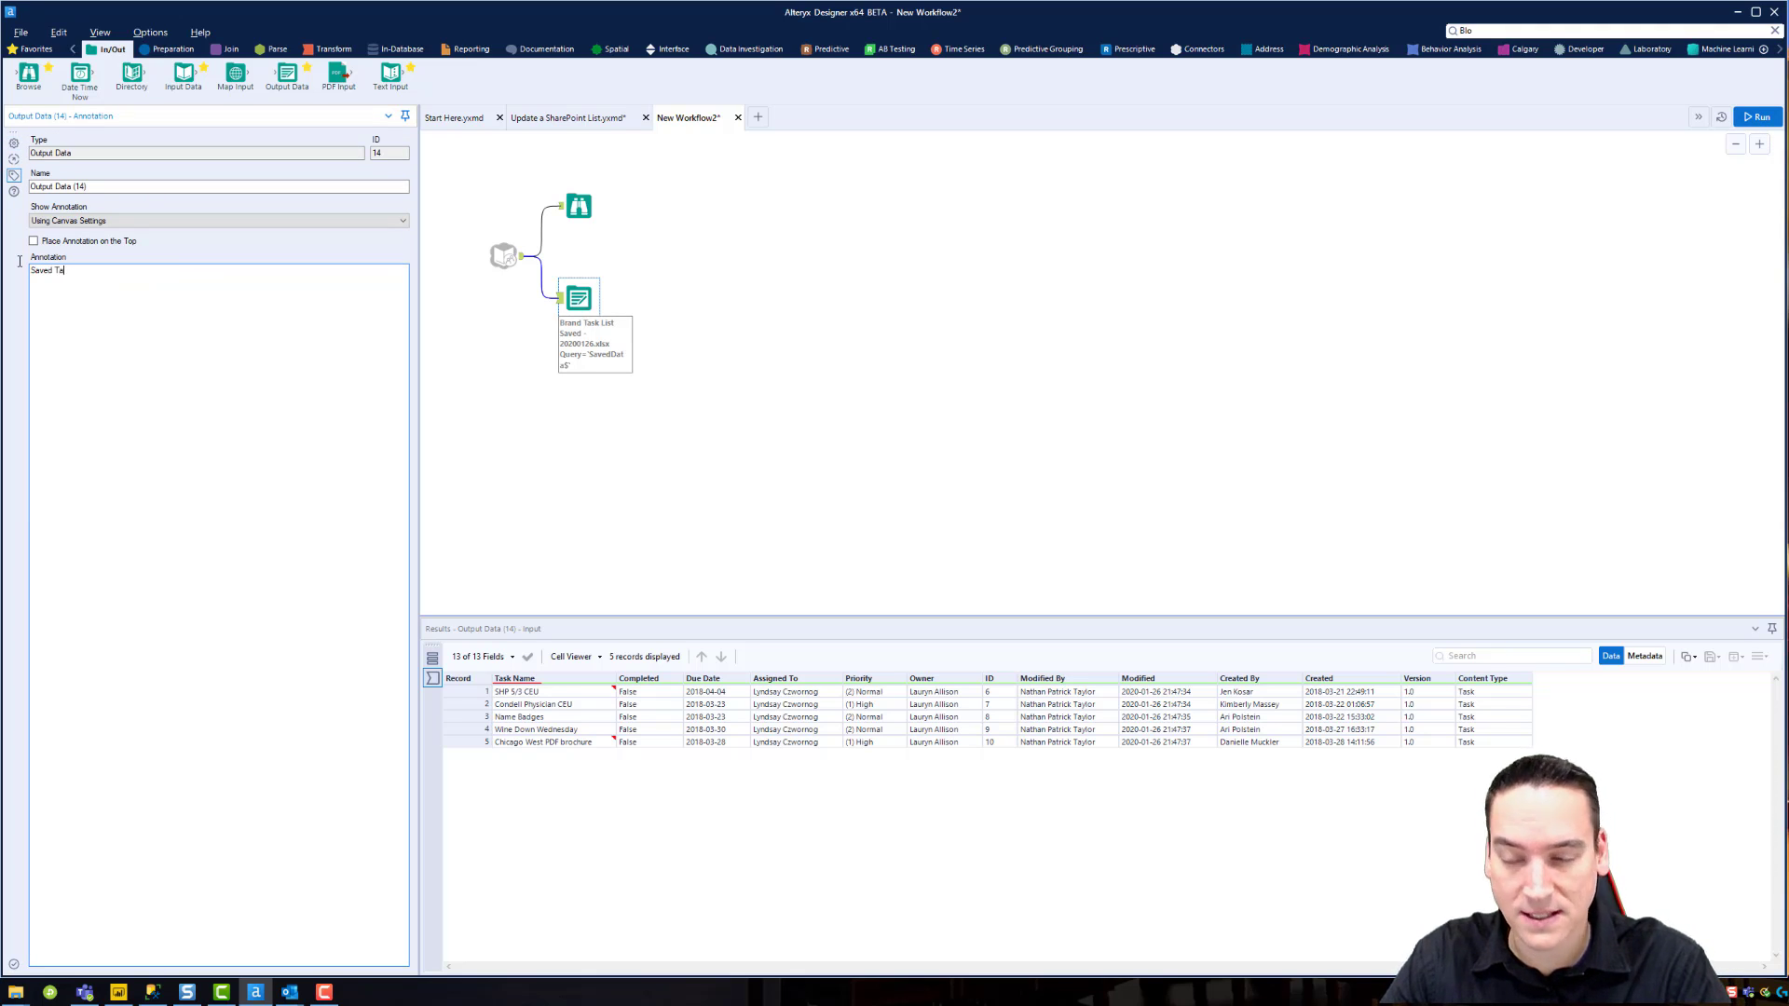
- Apply the label and run the workflow, writing 5 records to the Excel file
click(1757, 116)
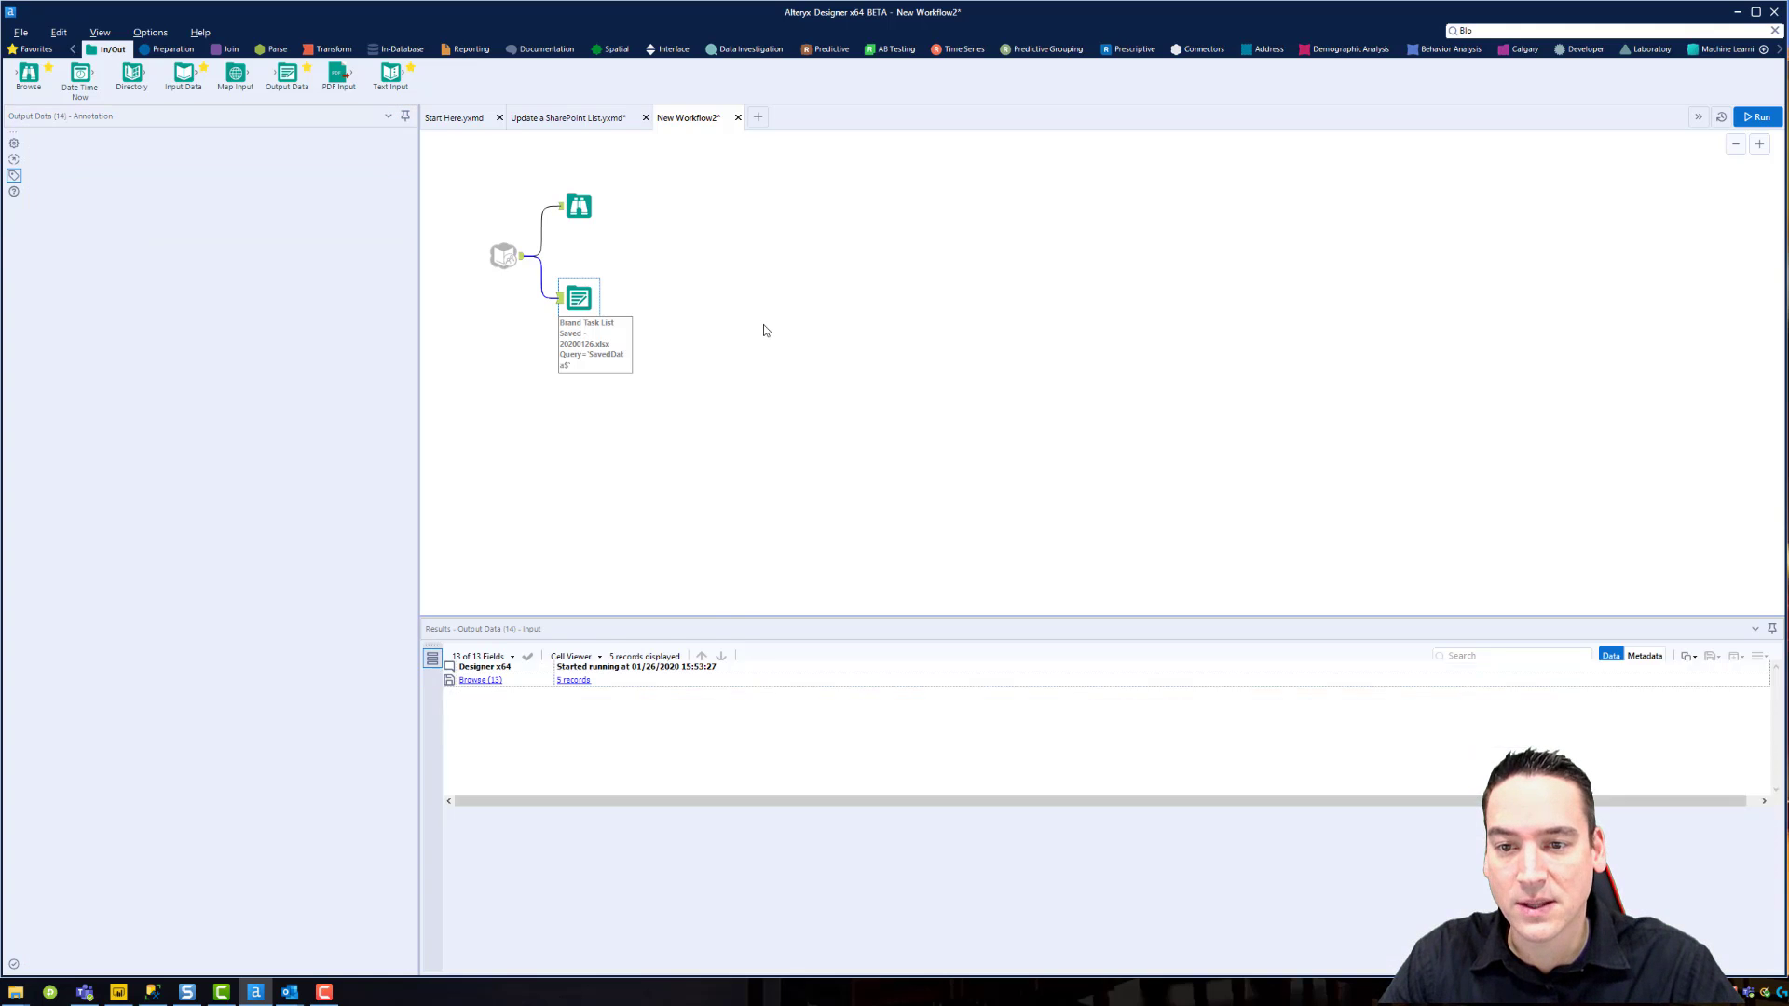
click(1757, 115)
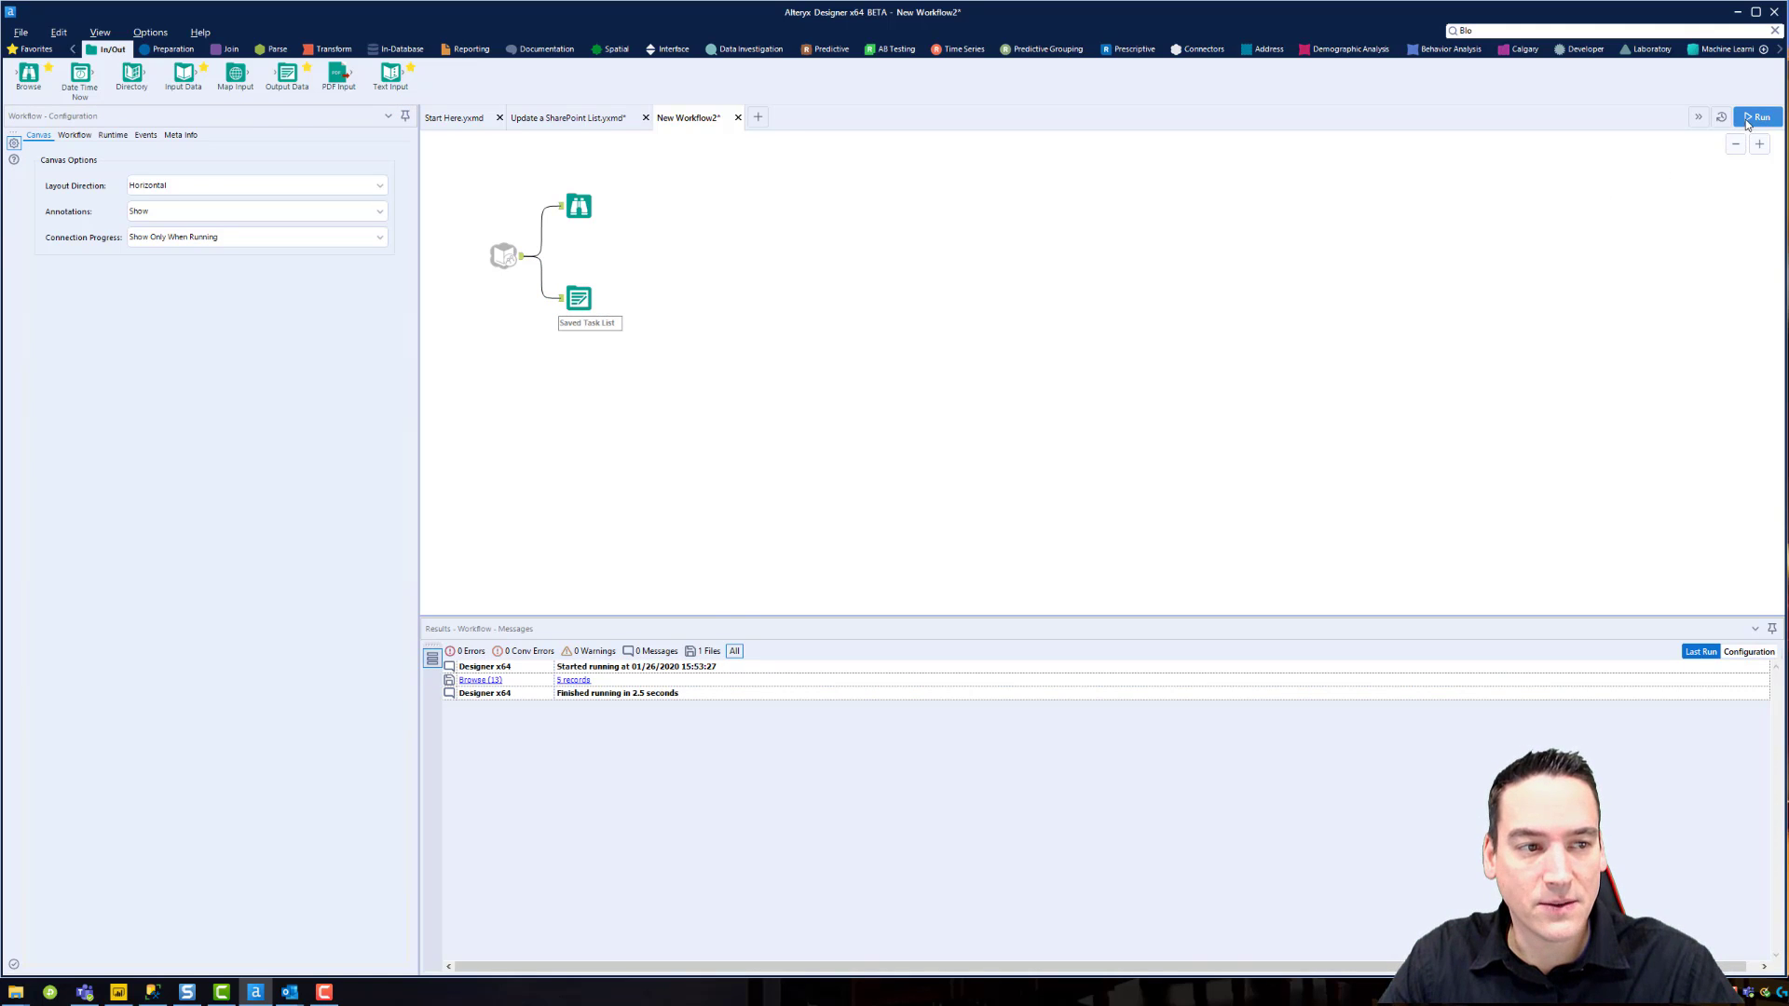
click(1757, 116)
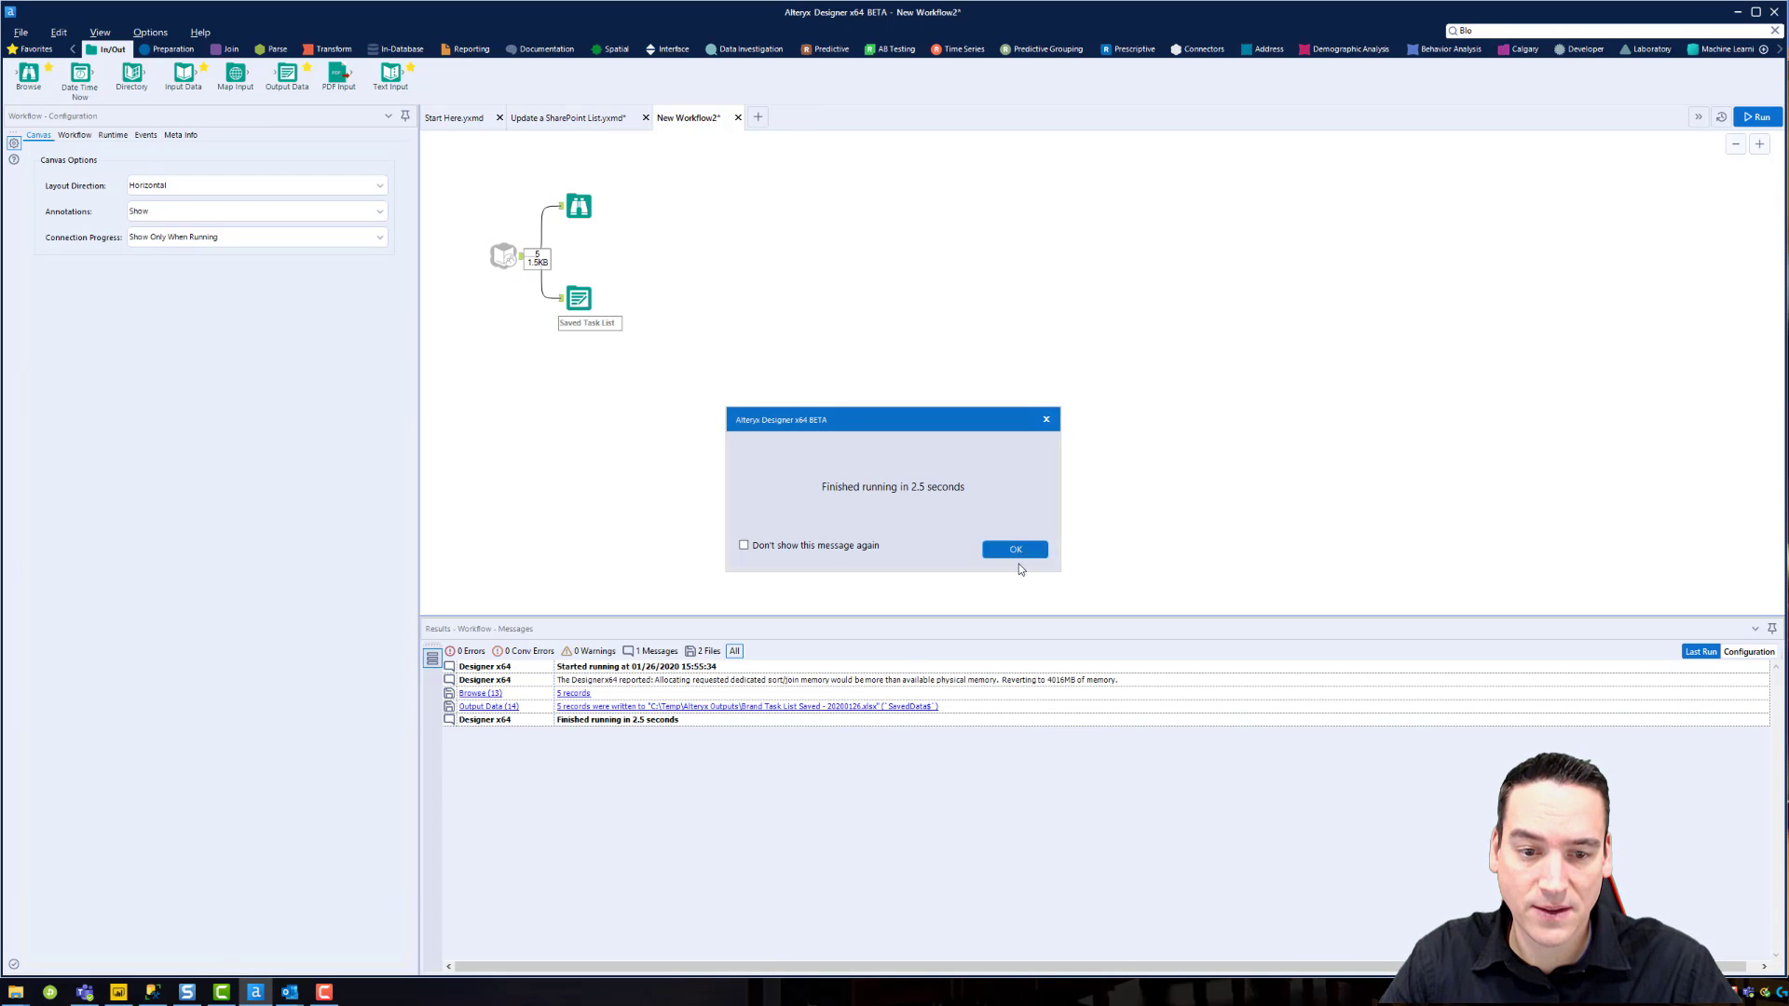
click(1013, 548)
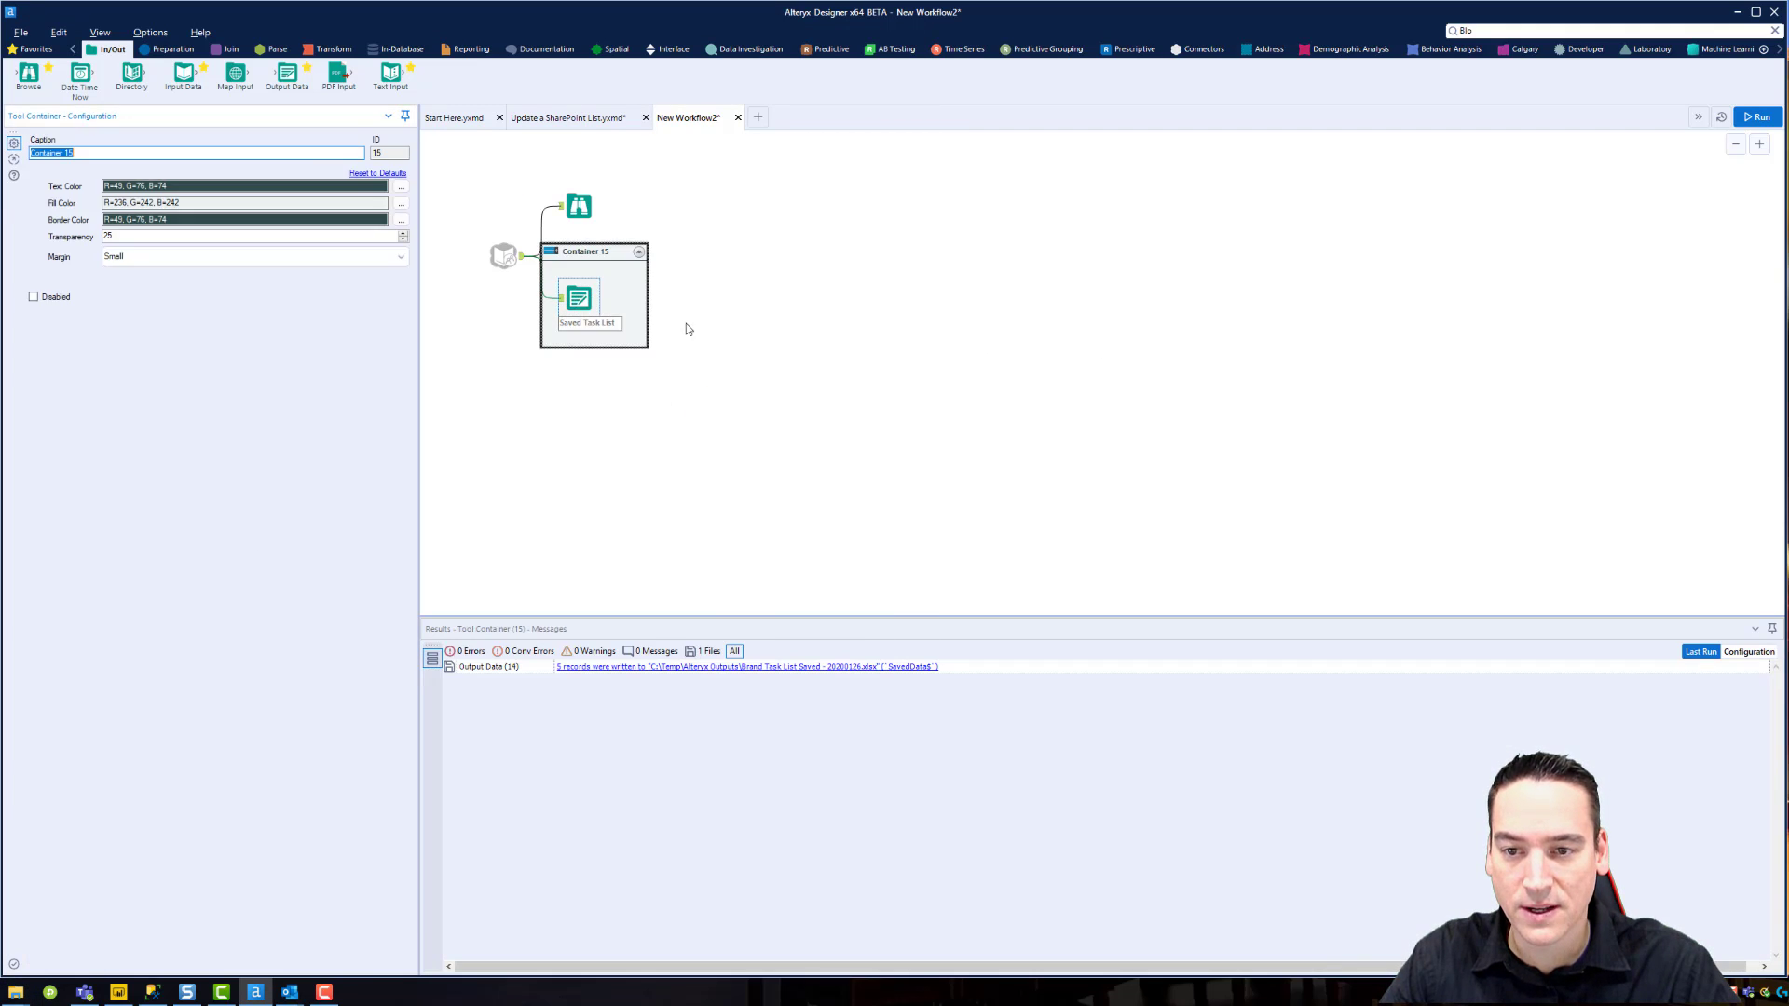
- Caption the container around the output step Save Data and collapse it
text(Save Data)
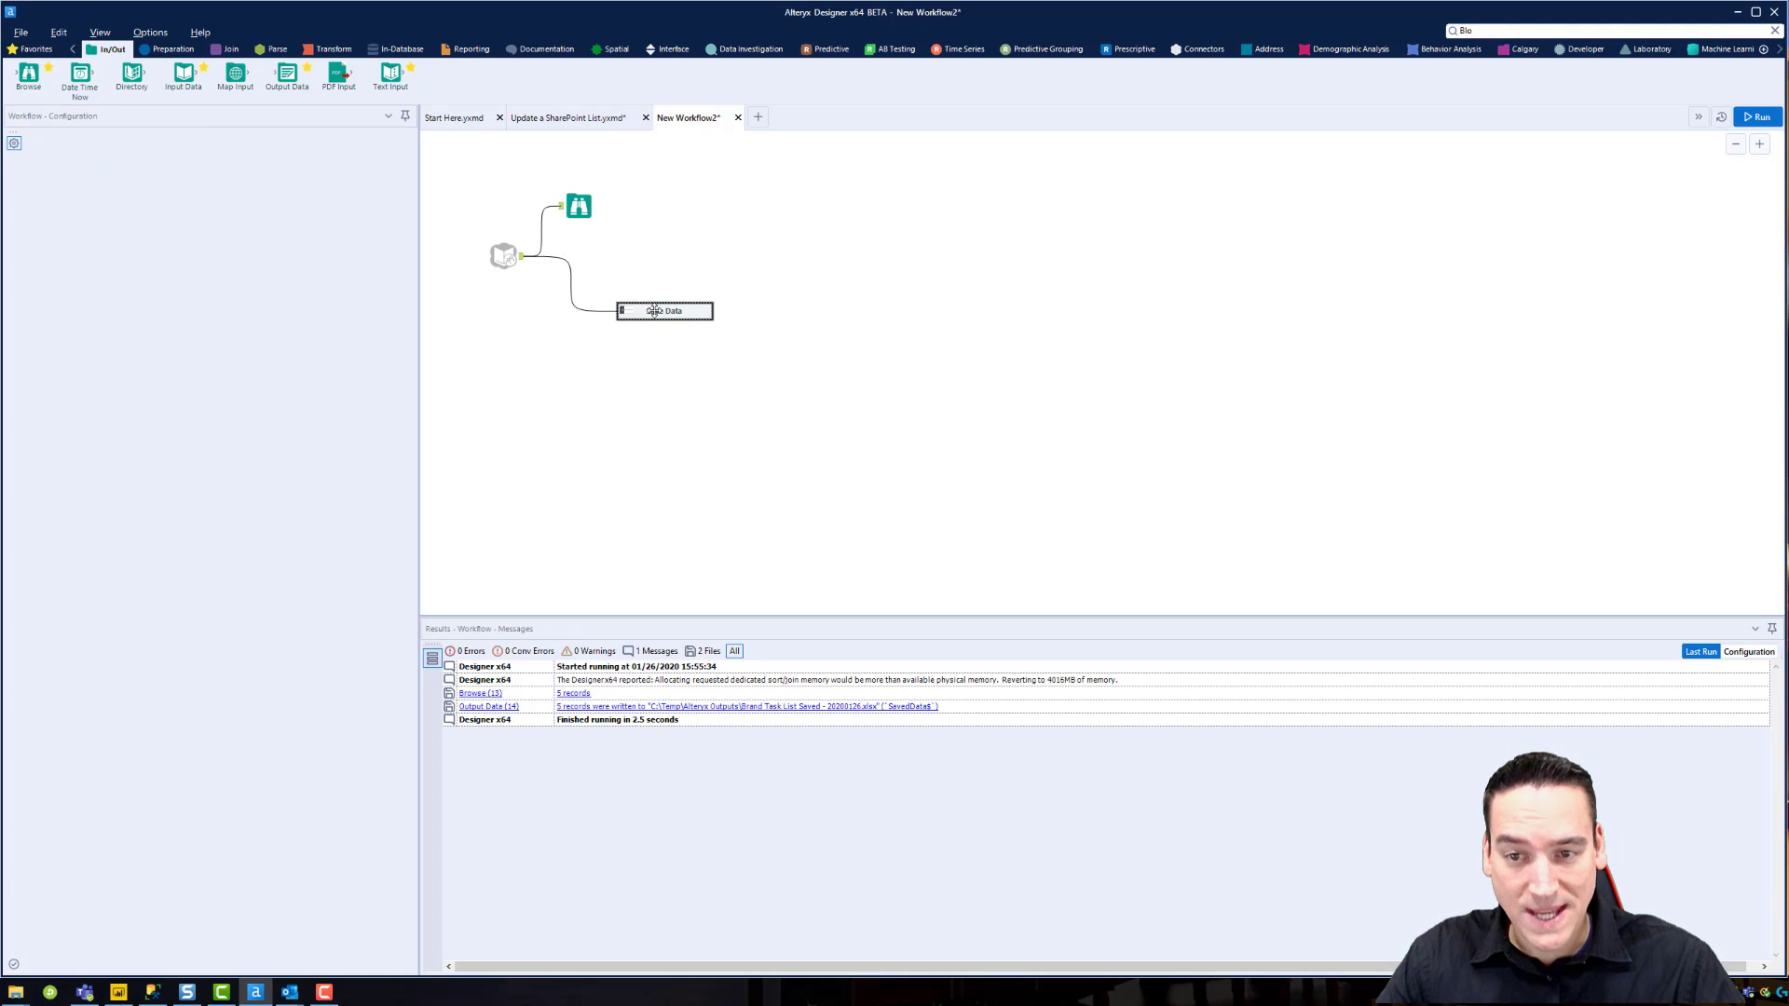
- Add a Data Cleansing tool after the SharePoint input to trim whitespace from Task Name
click(578, 205)
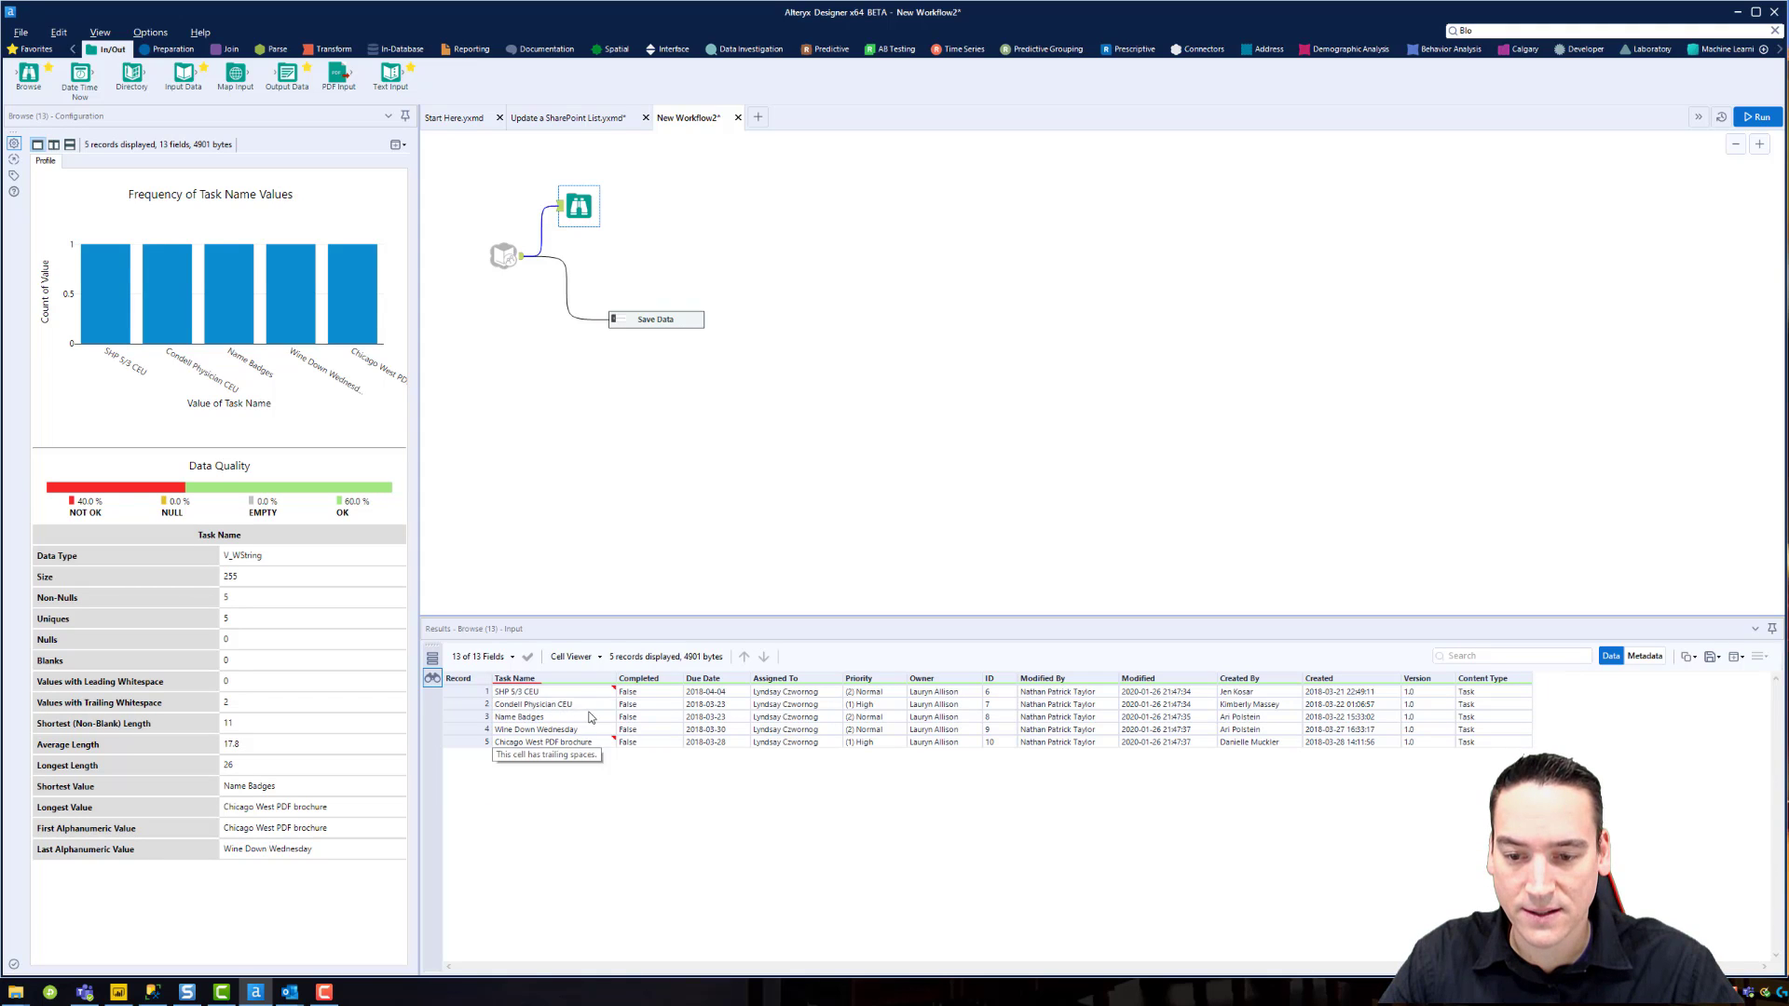
click(175, 48)
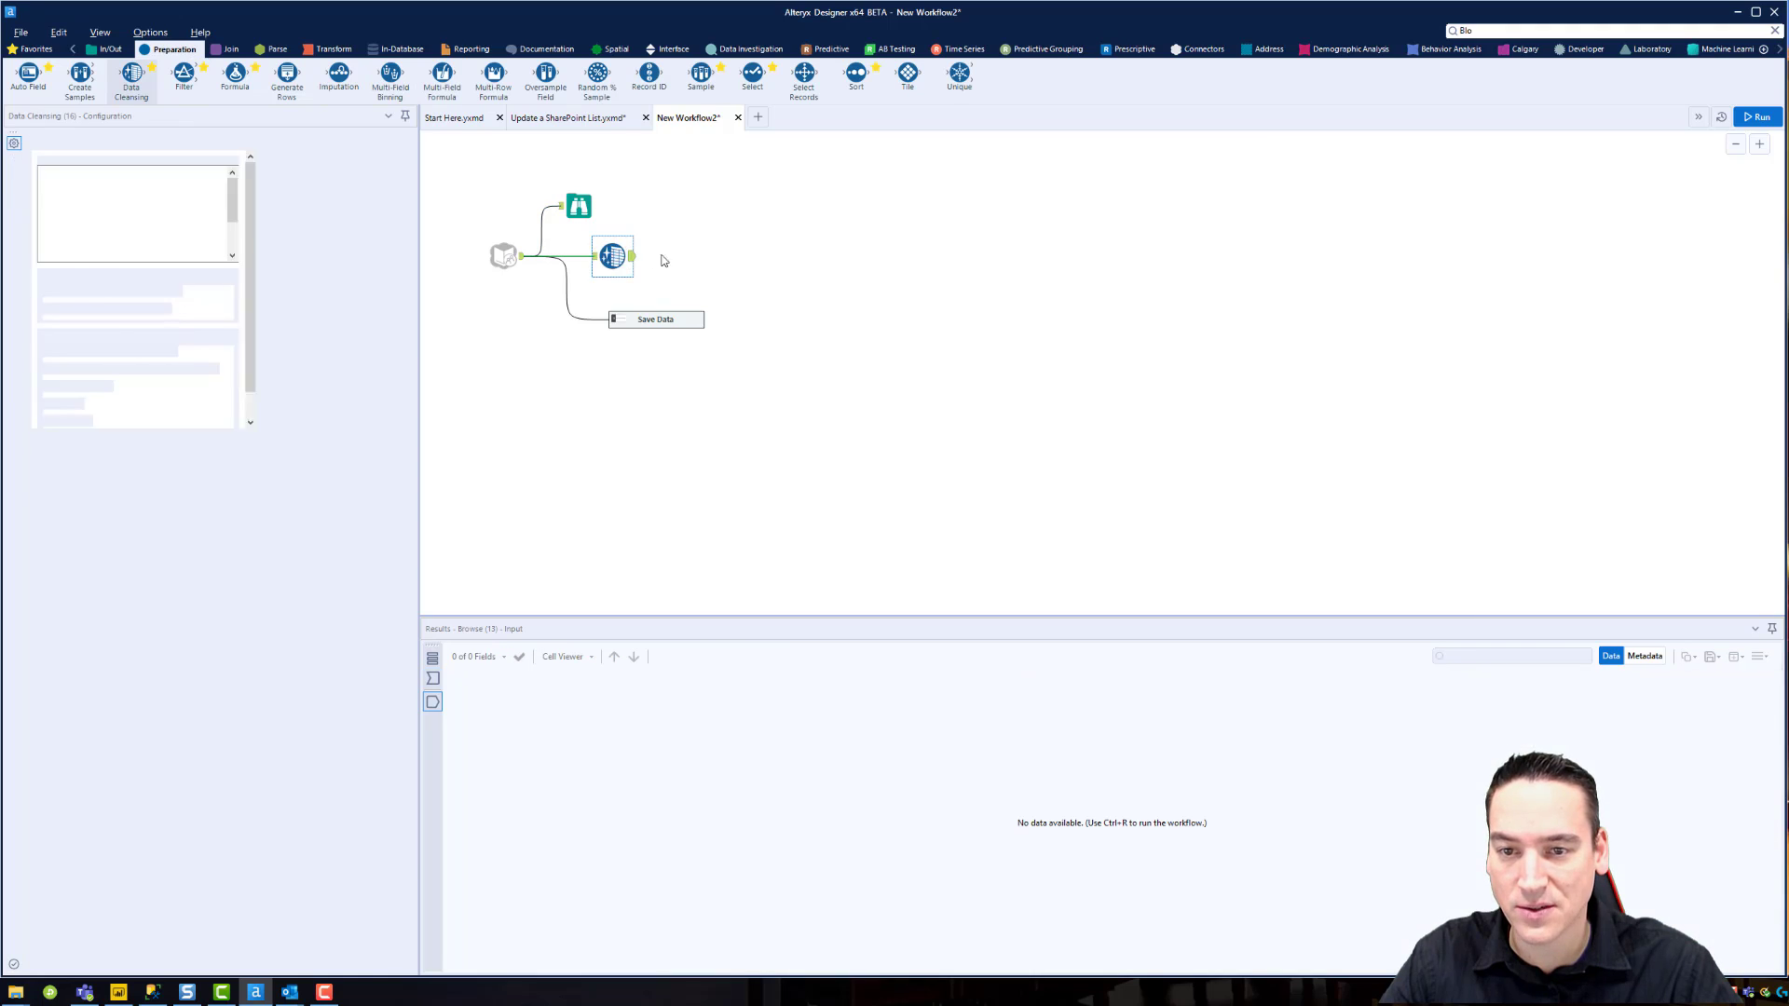
click(611, 255)
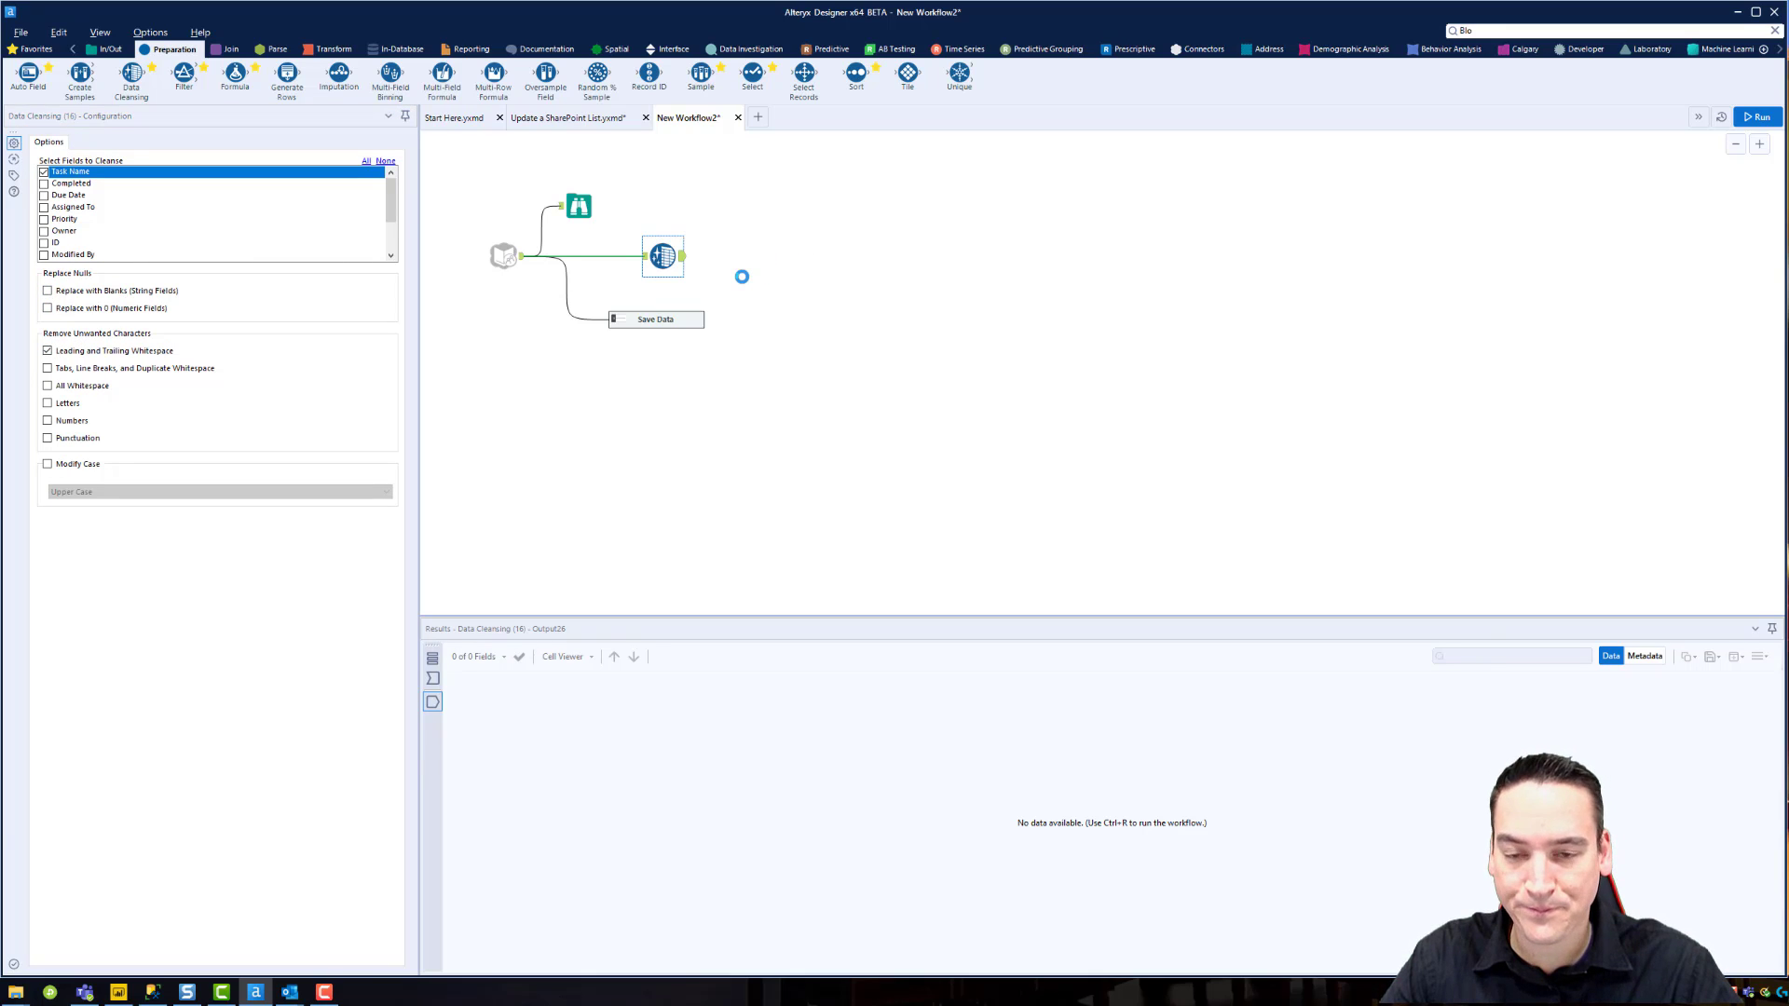
click(1760, 115)
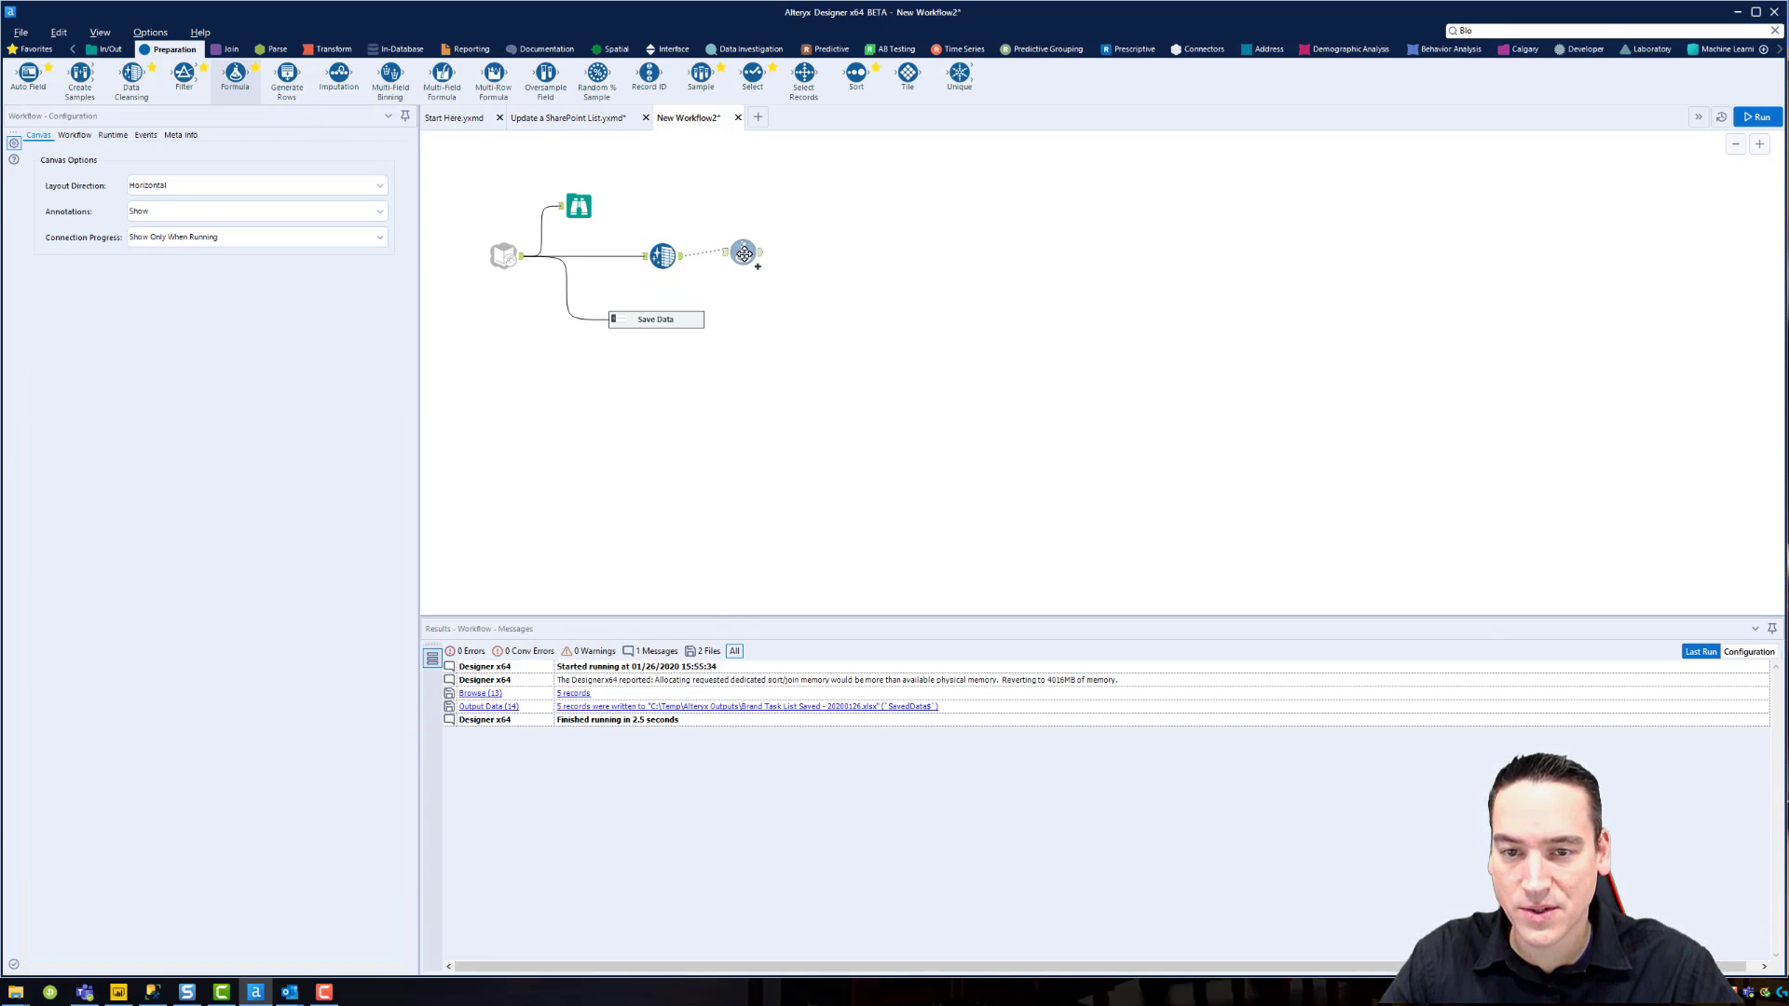
click(731, 255)
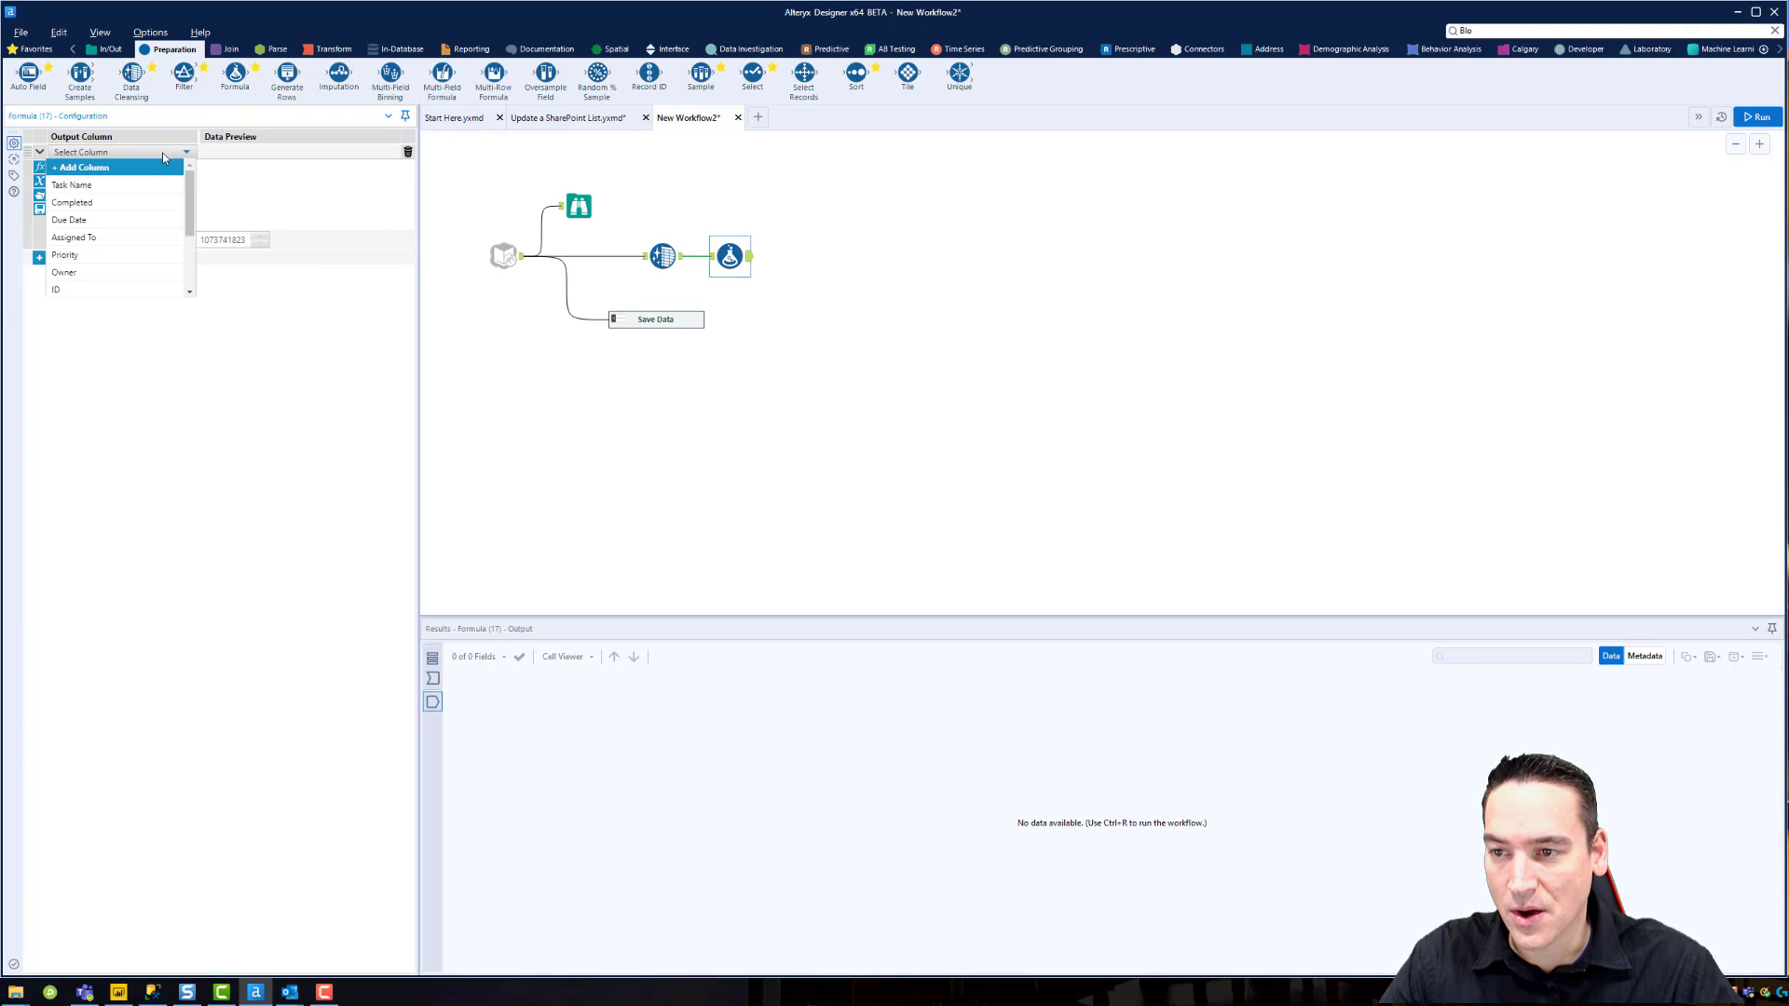
scroll(down, 3)
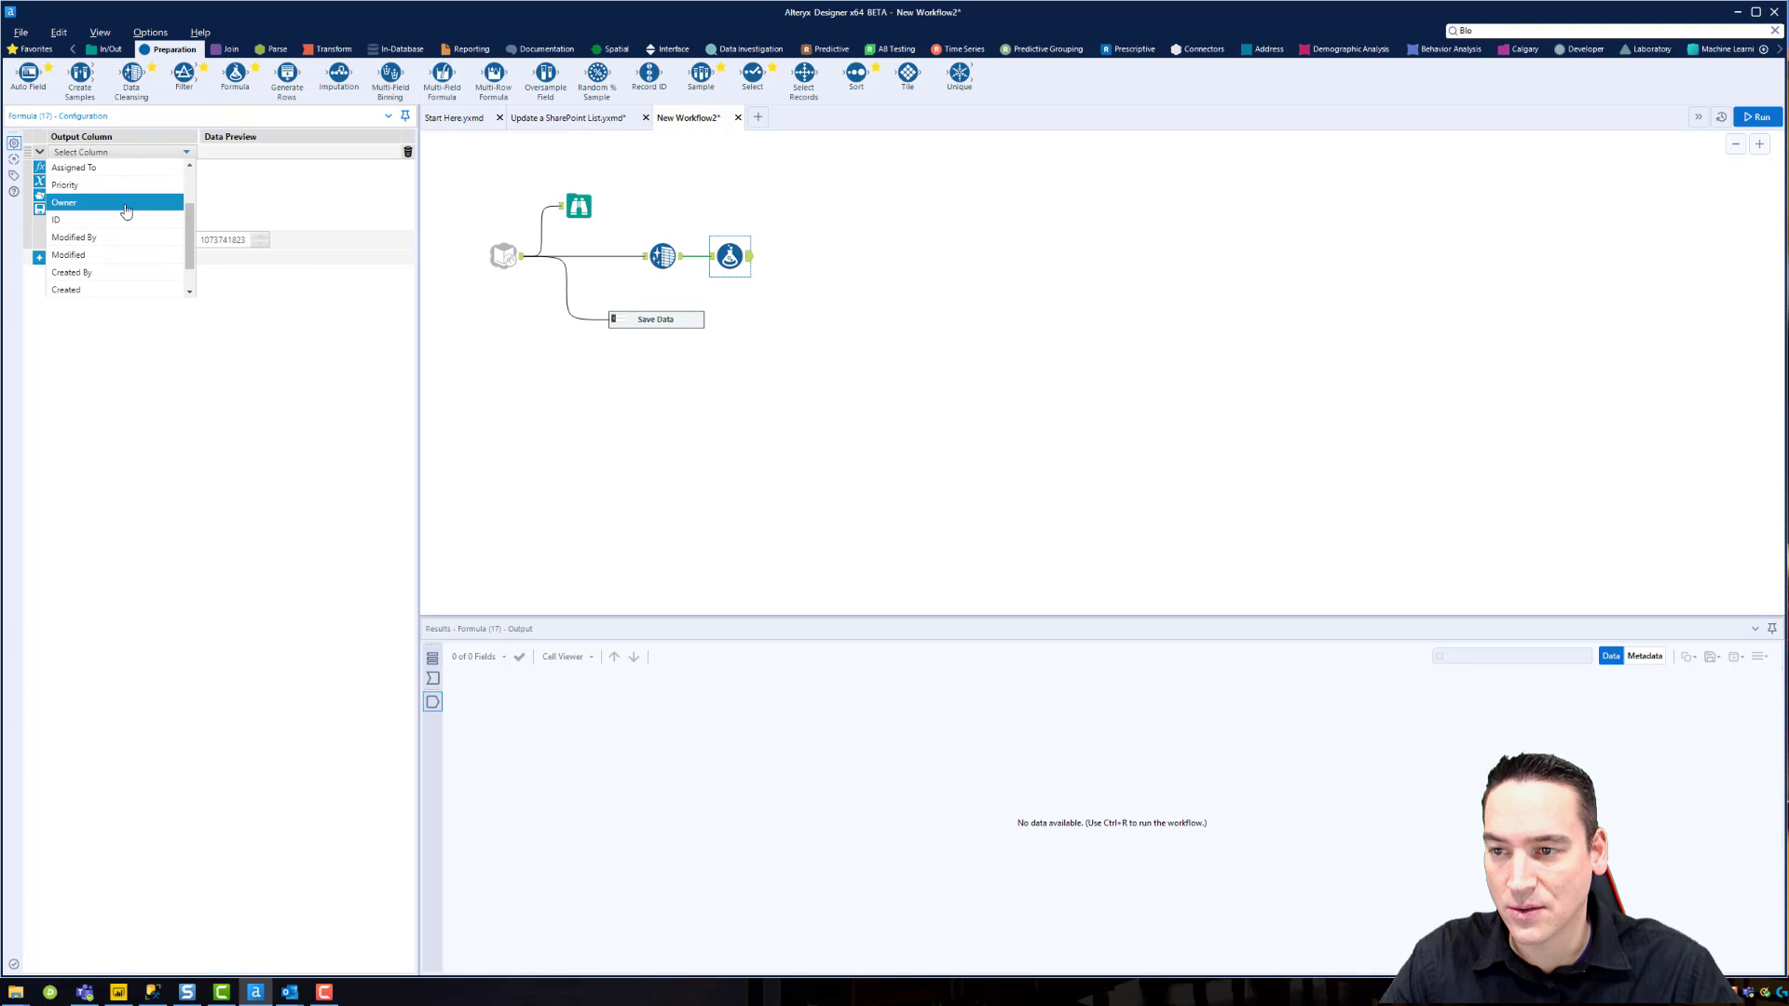
click(63, 201)
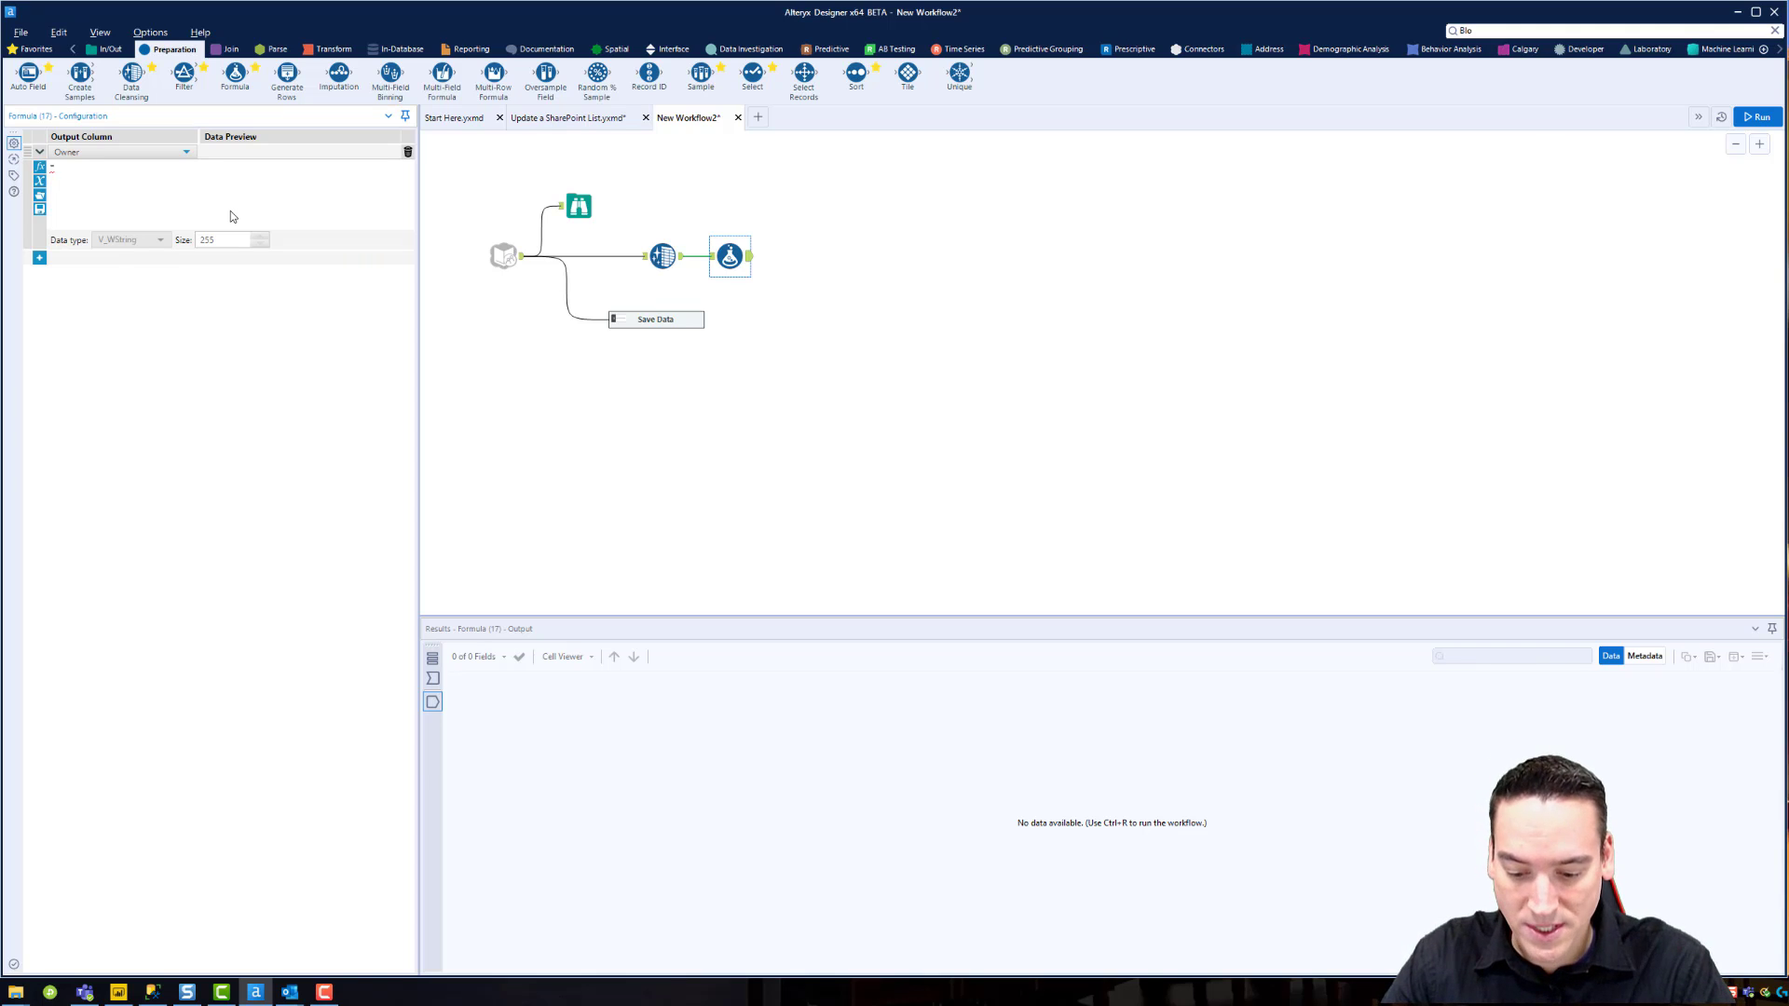
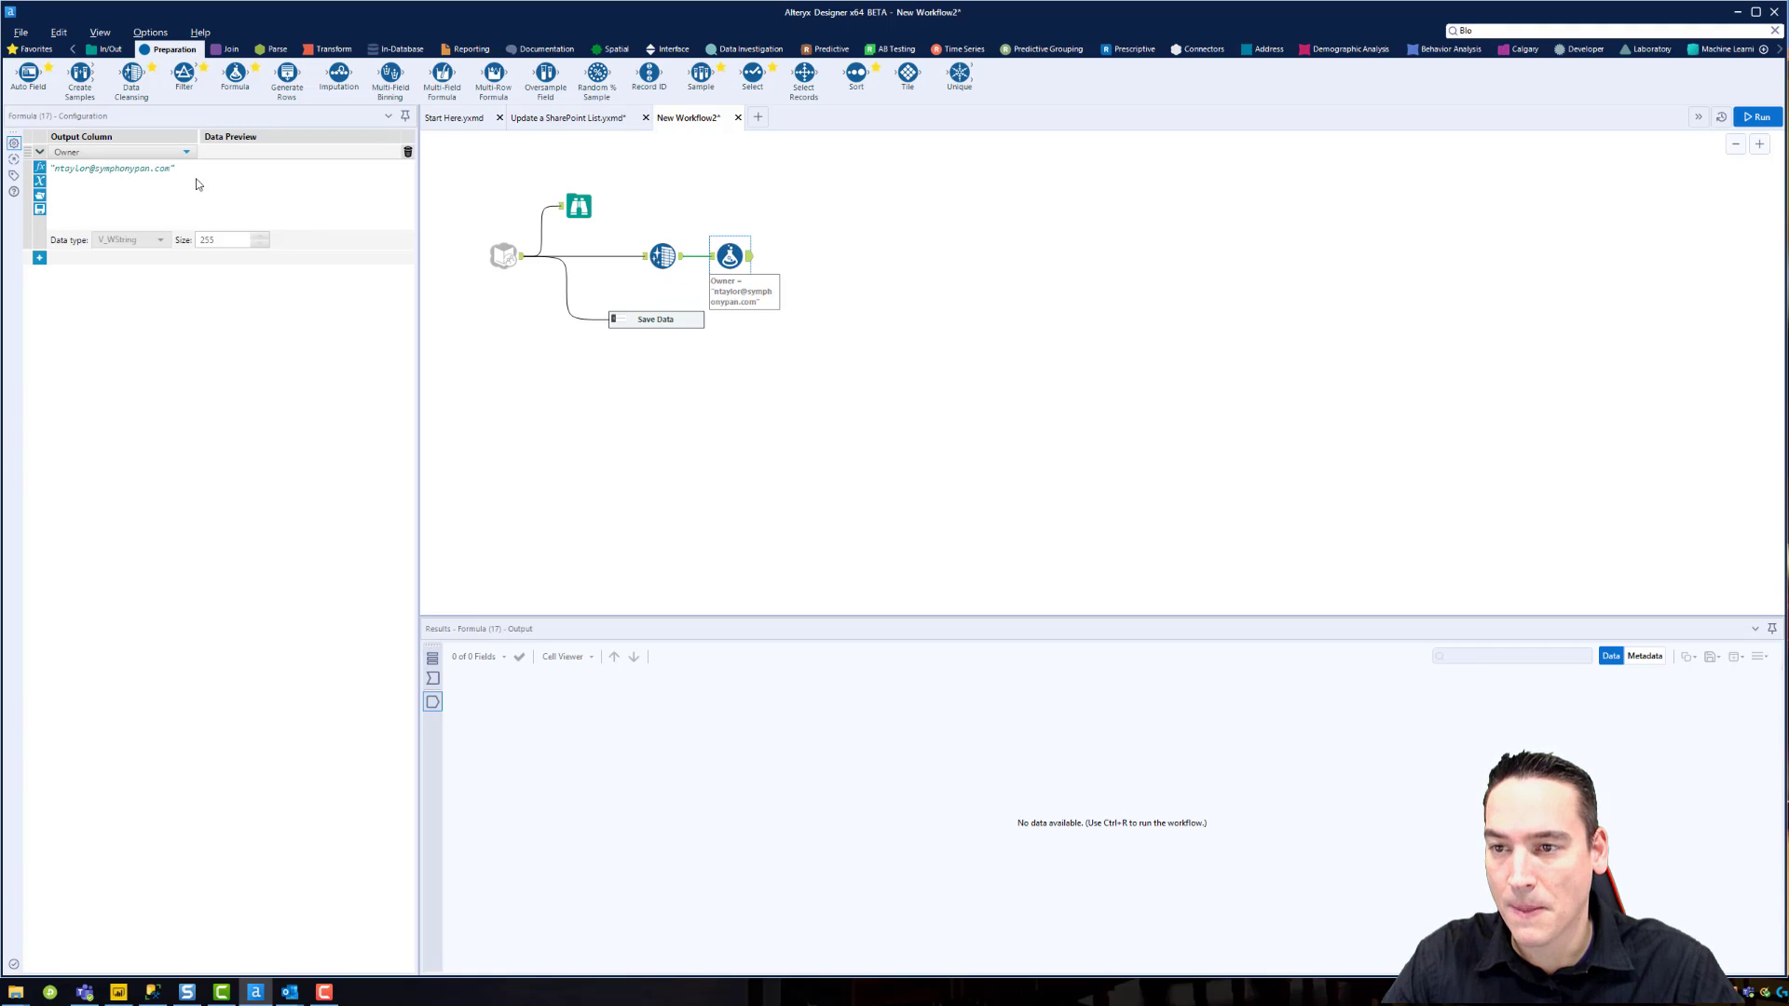
mouse_move(106, 188)
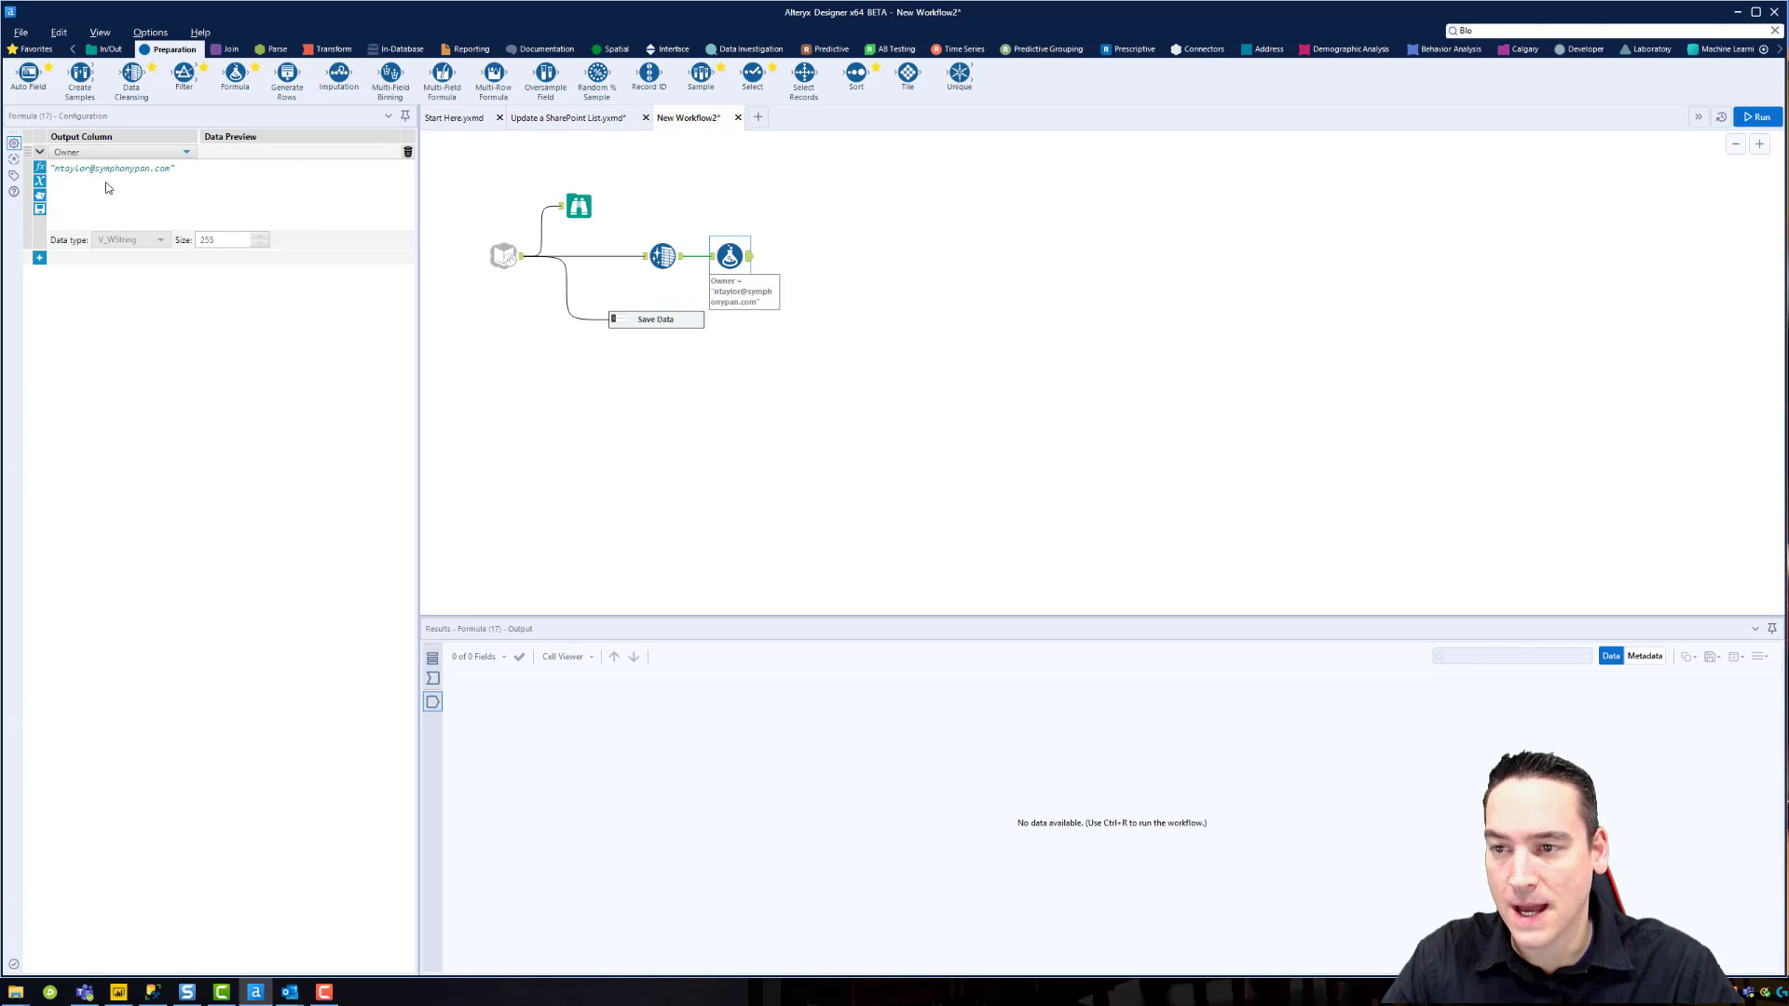
click(161, 172)
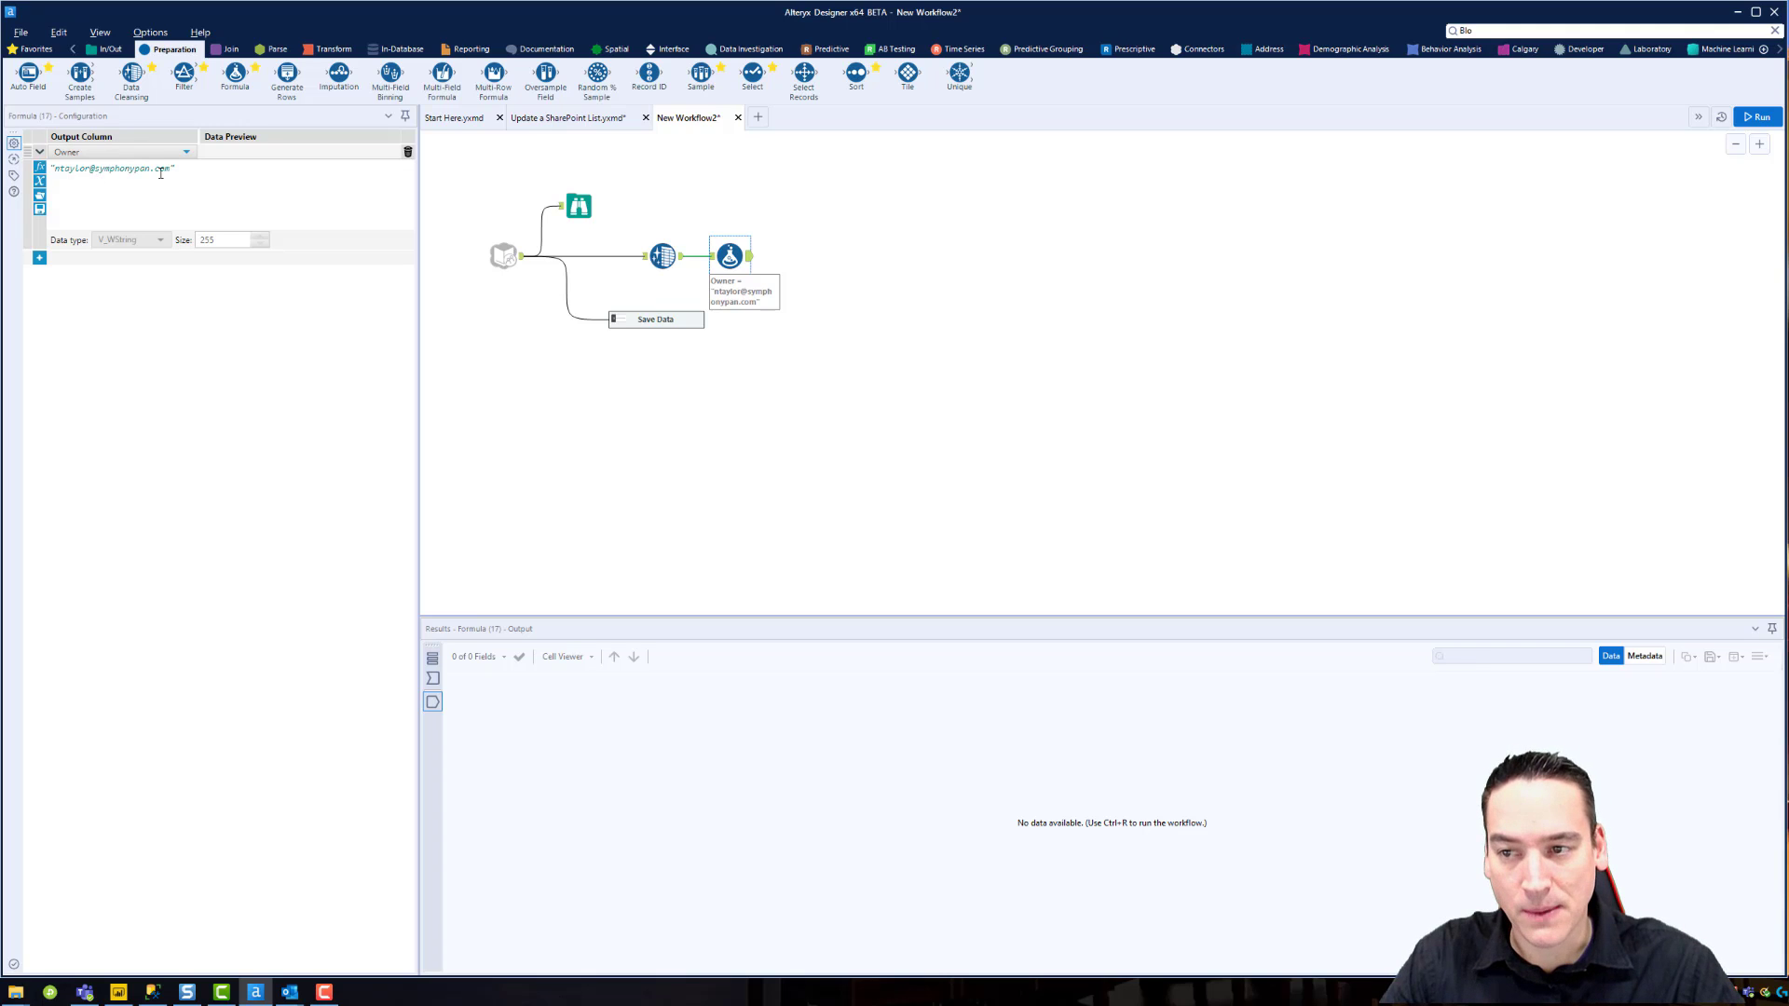
click(1757, 115)
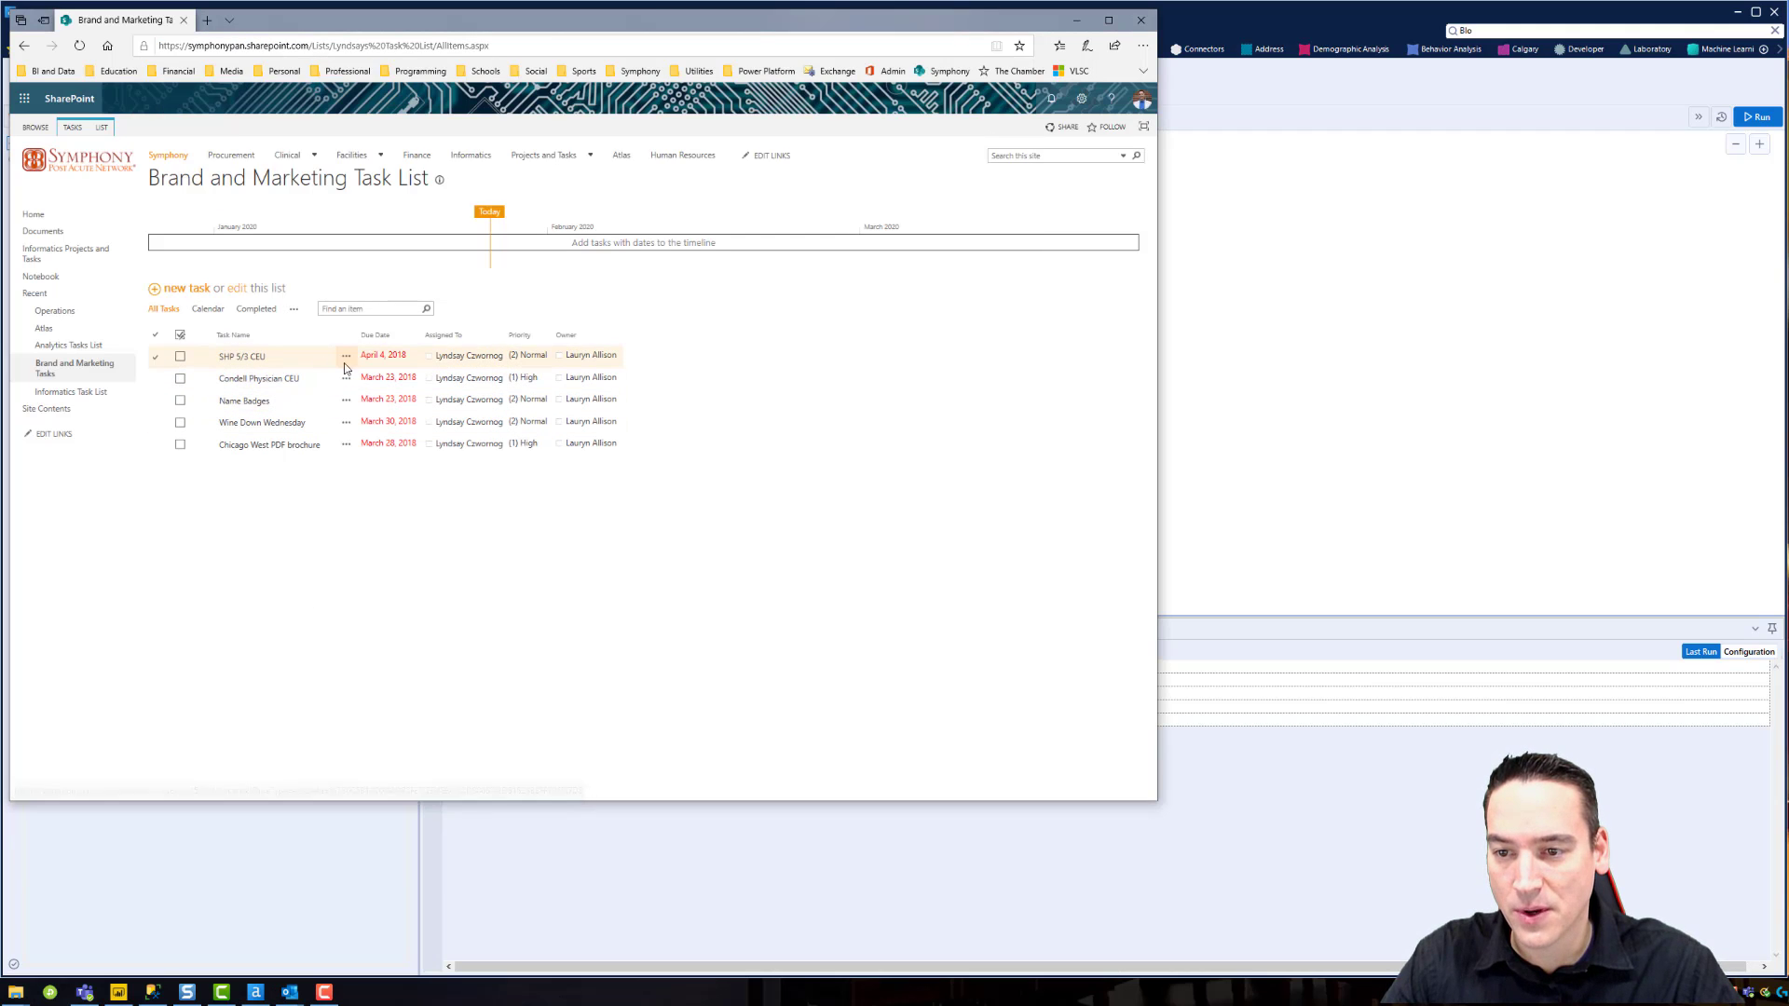
- Open the SHP 5/3 CEU task's edit form and start entering 'nath' in Assigned To
click(347, 354)
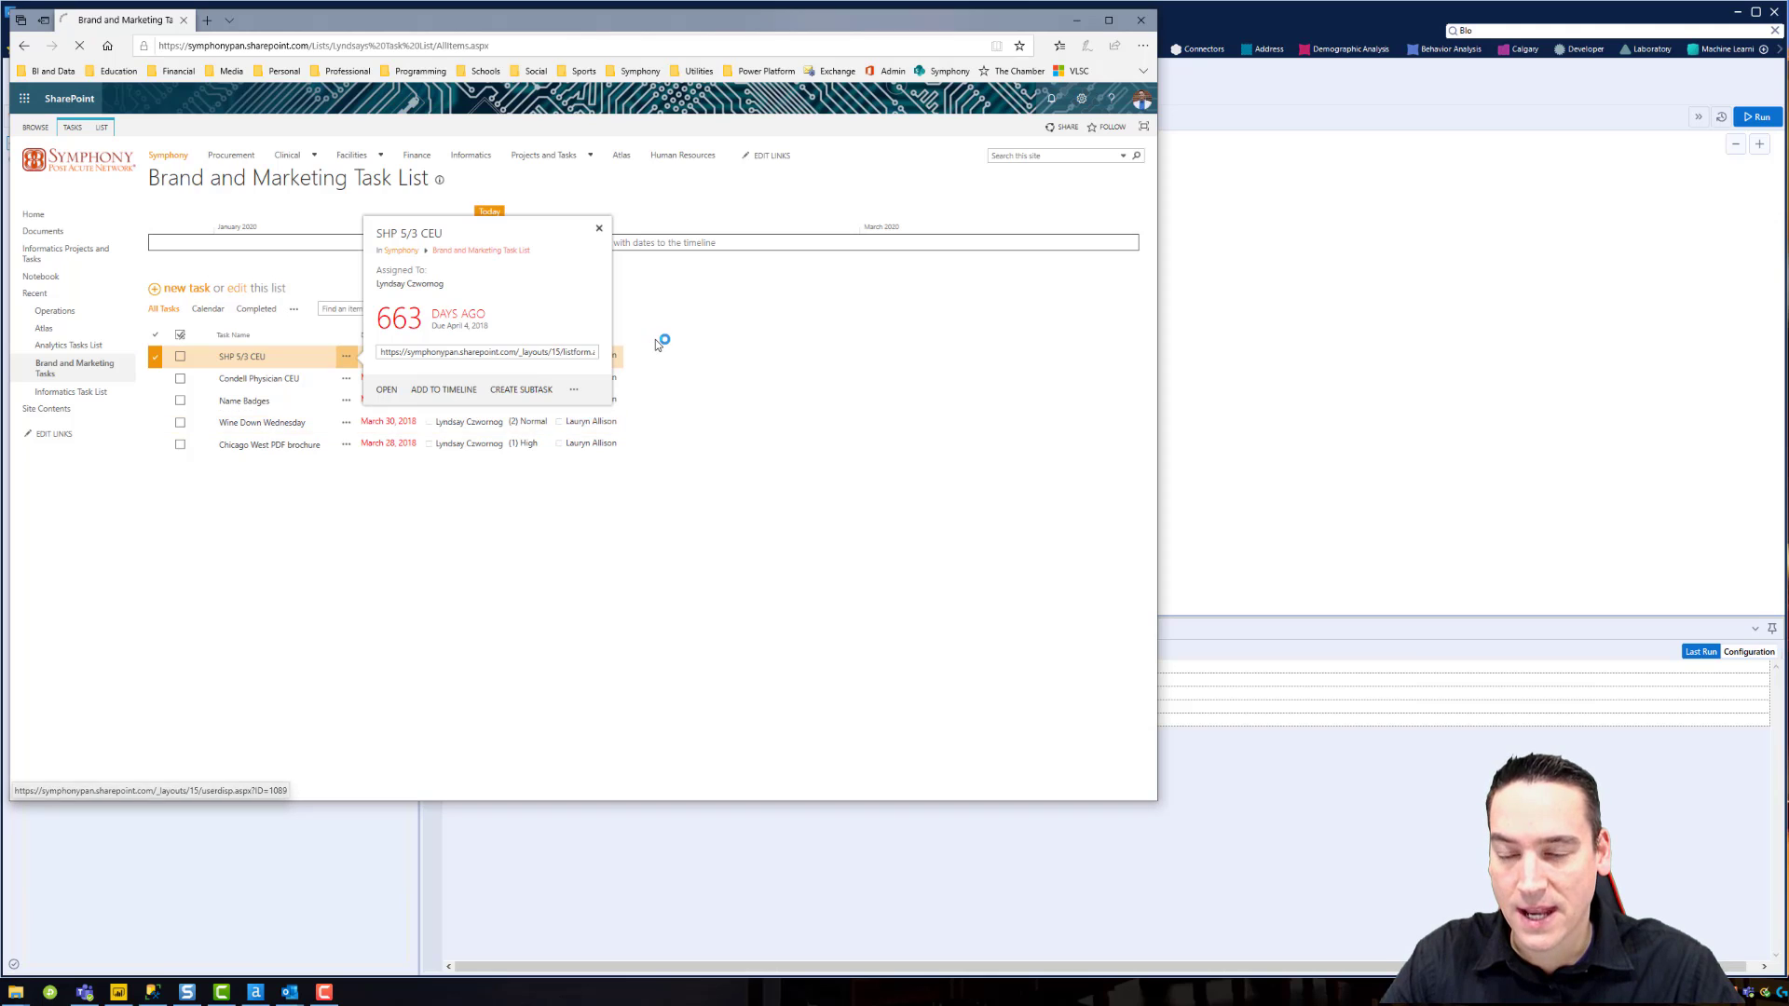
click(386, 389)
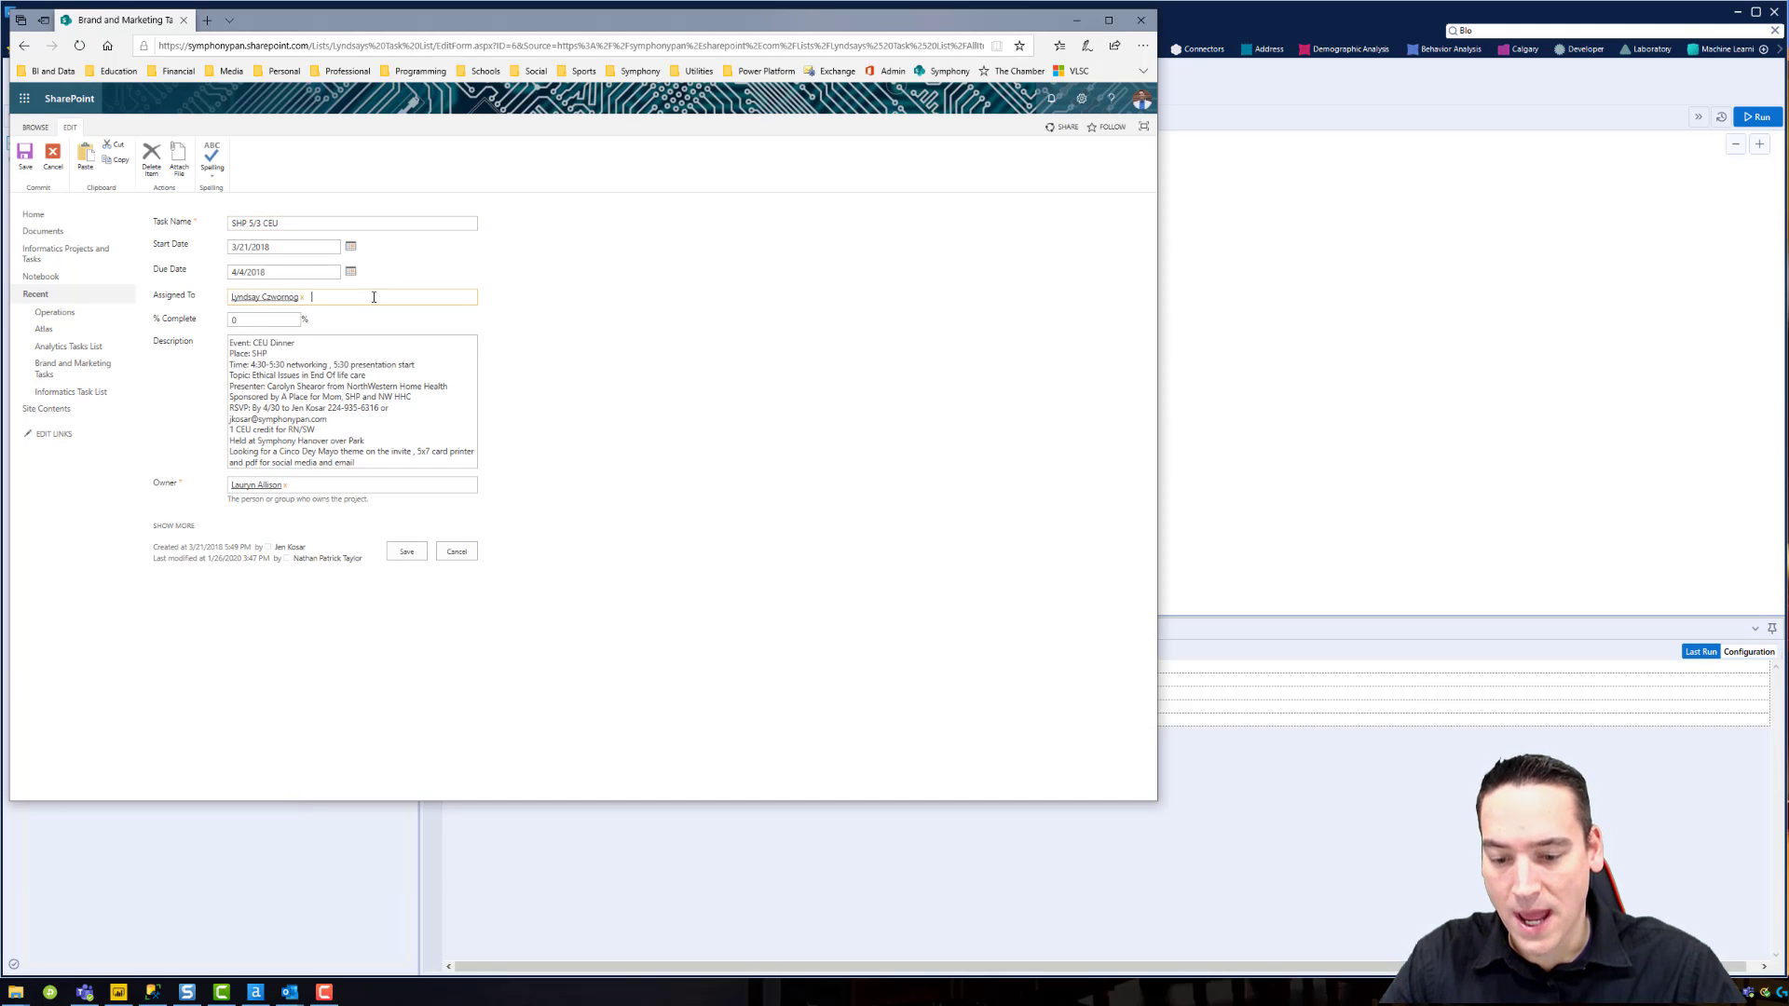
text(nath)
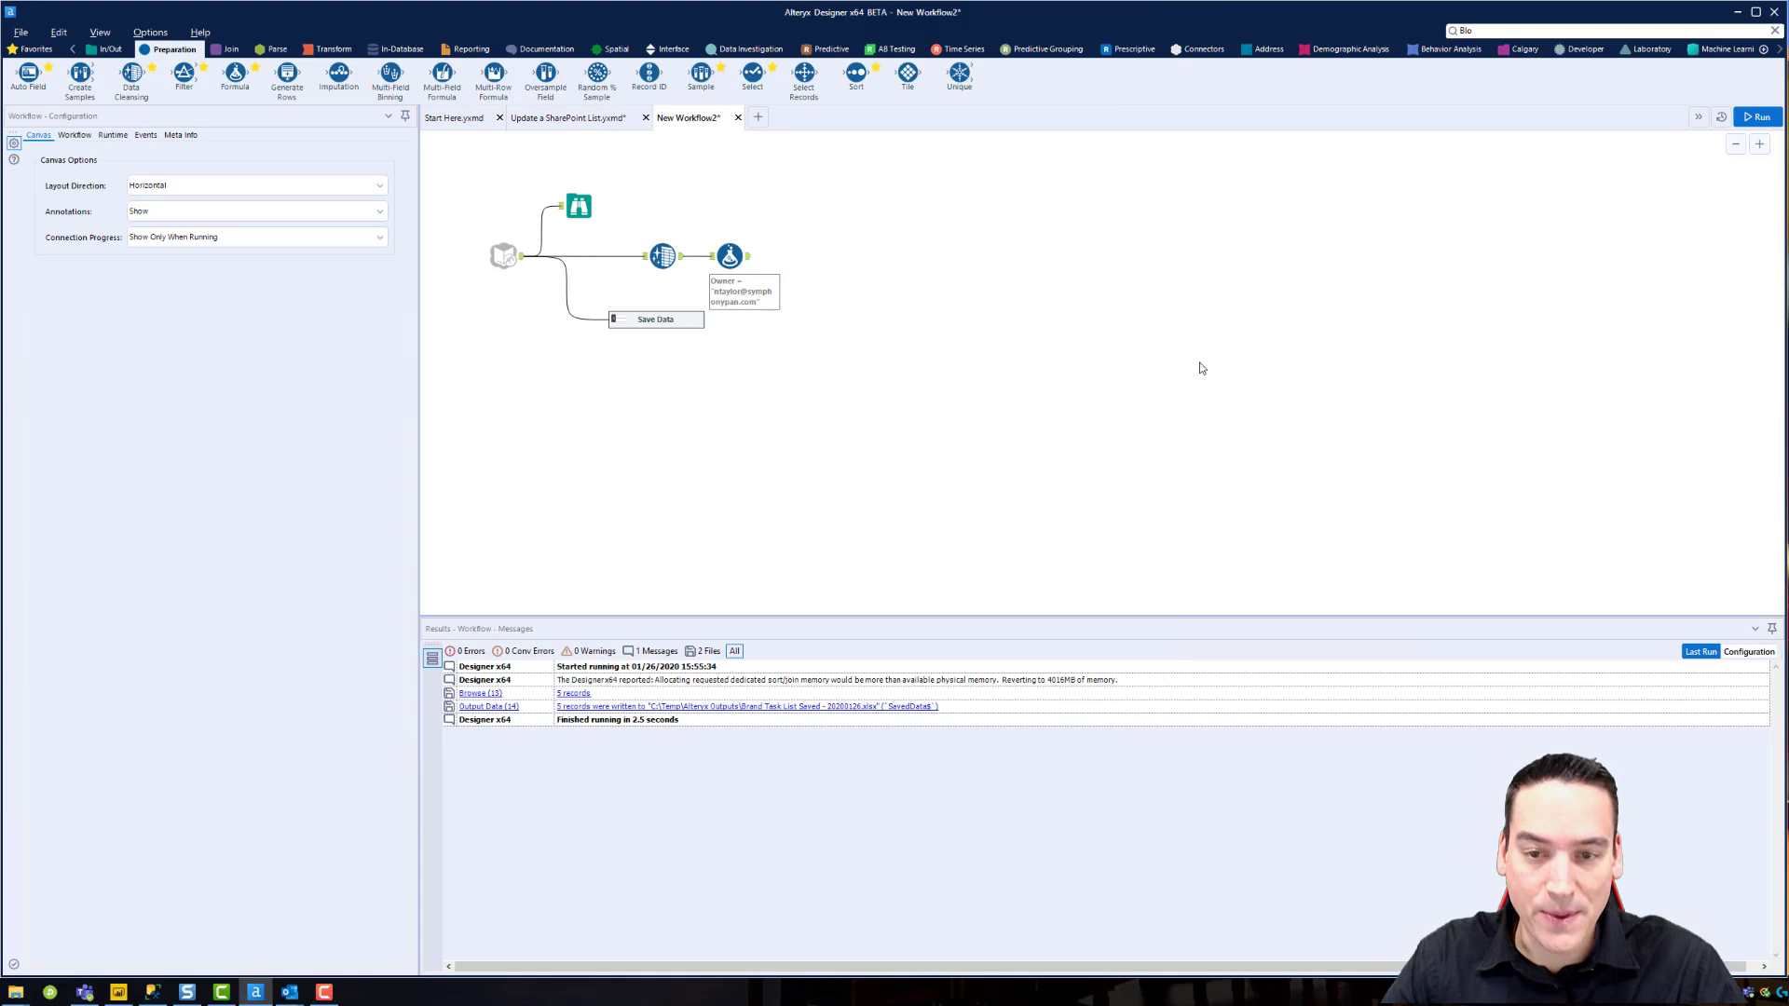
click(729, 255)
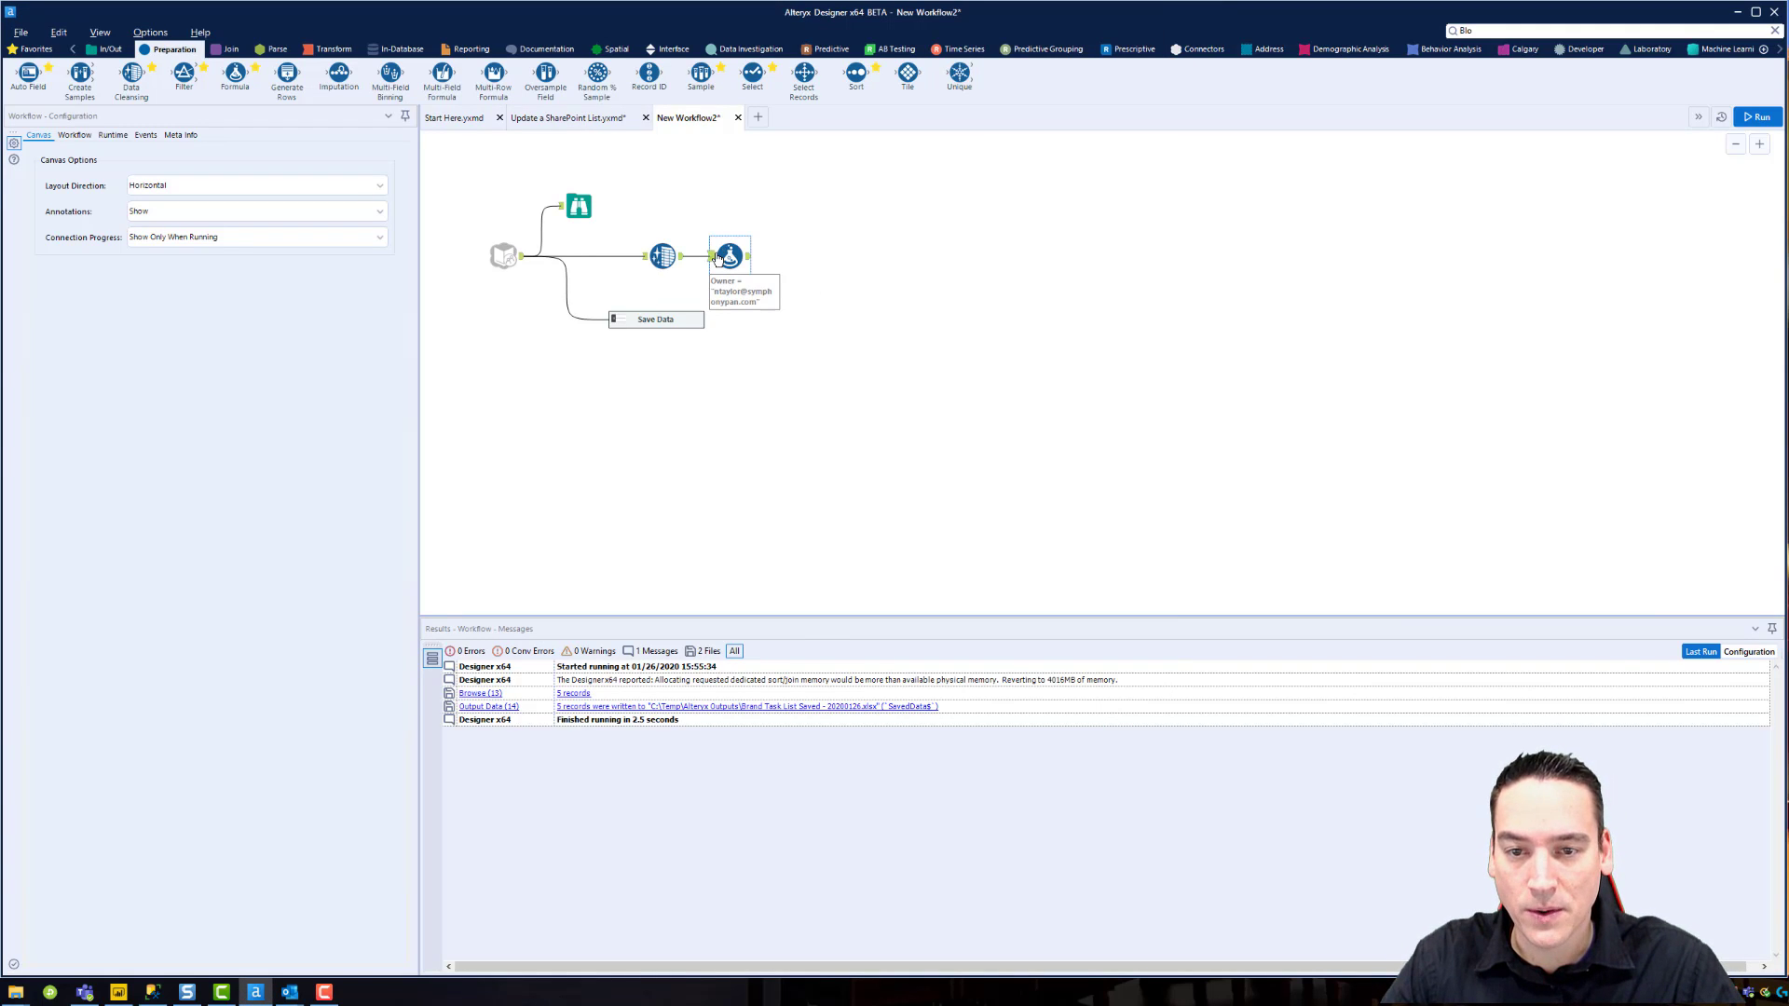
click(729, 255)
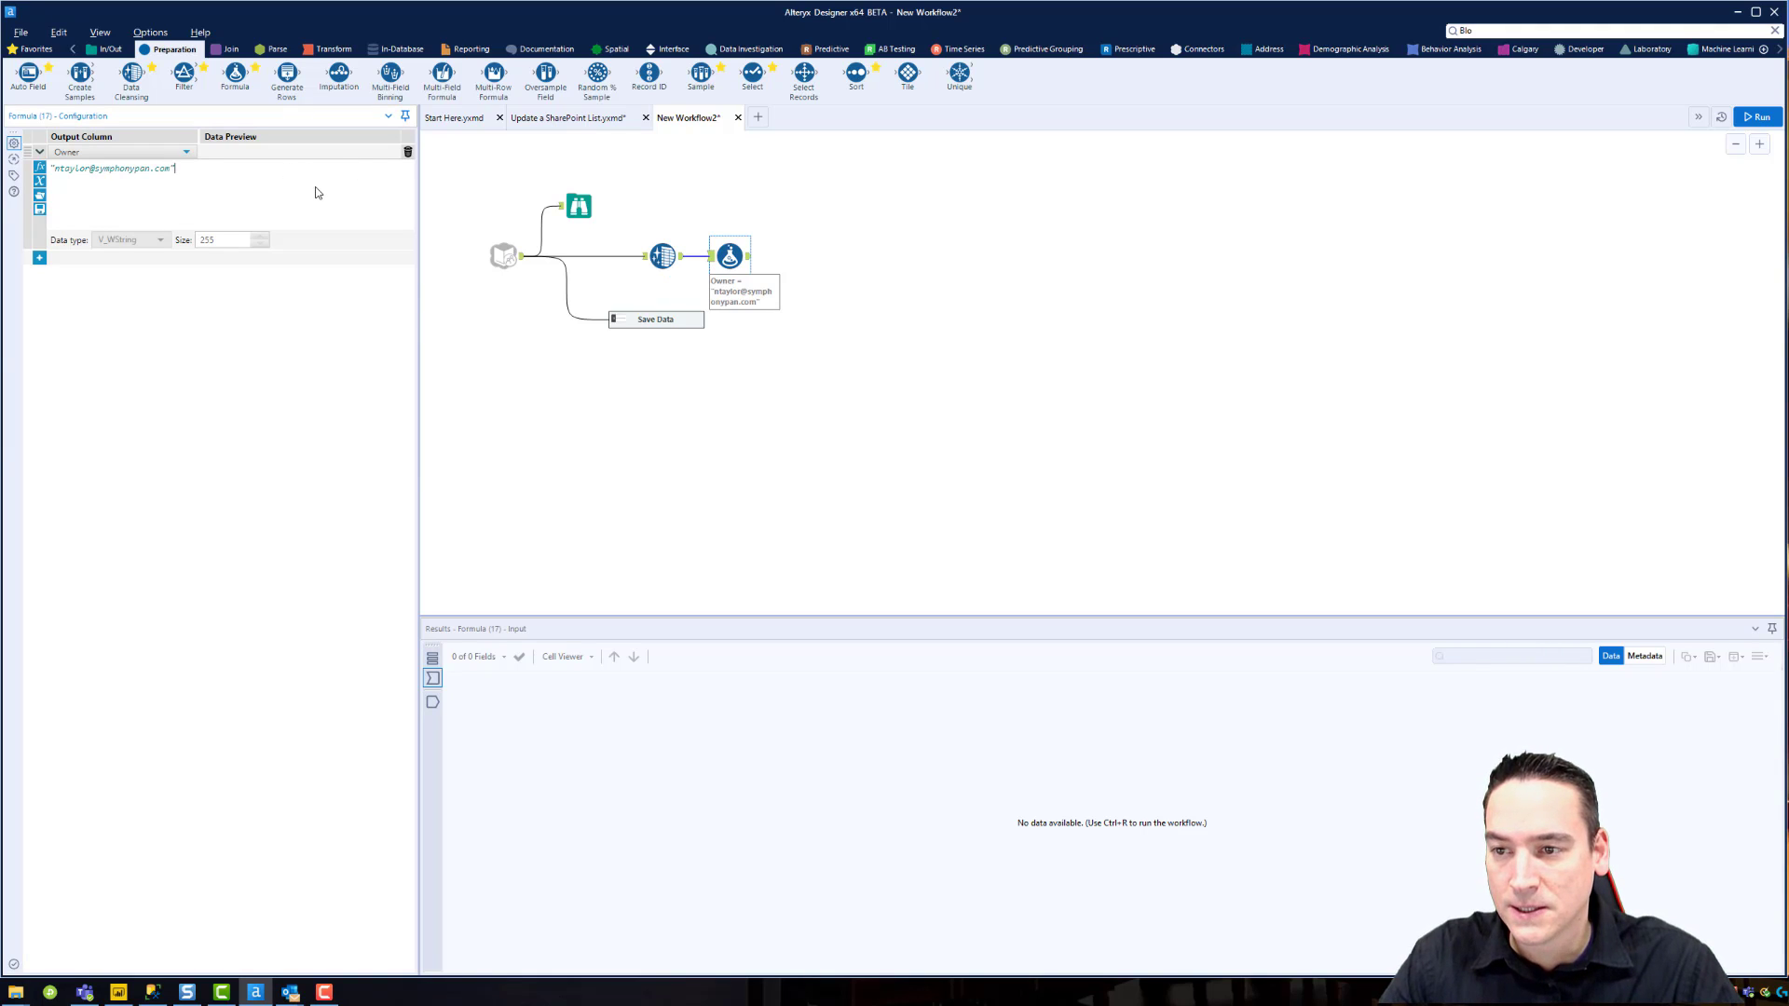
click(1761, 115)
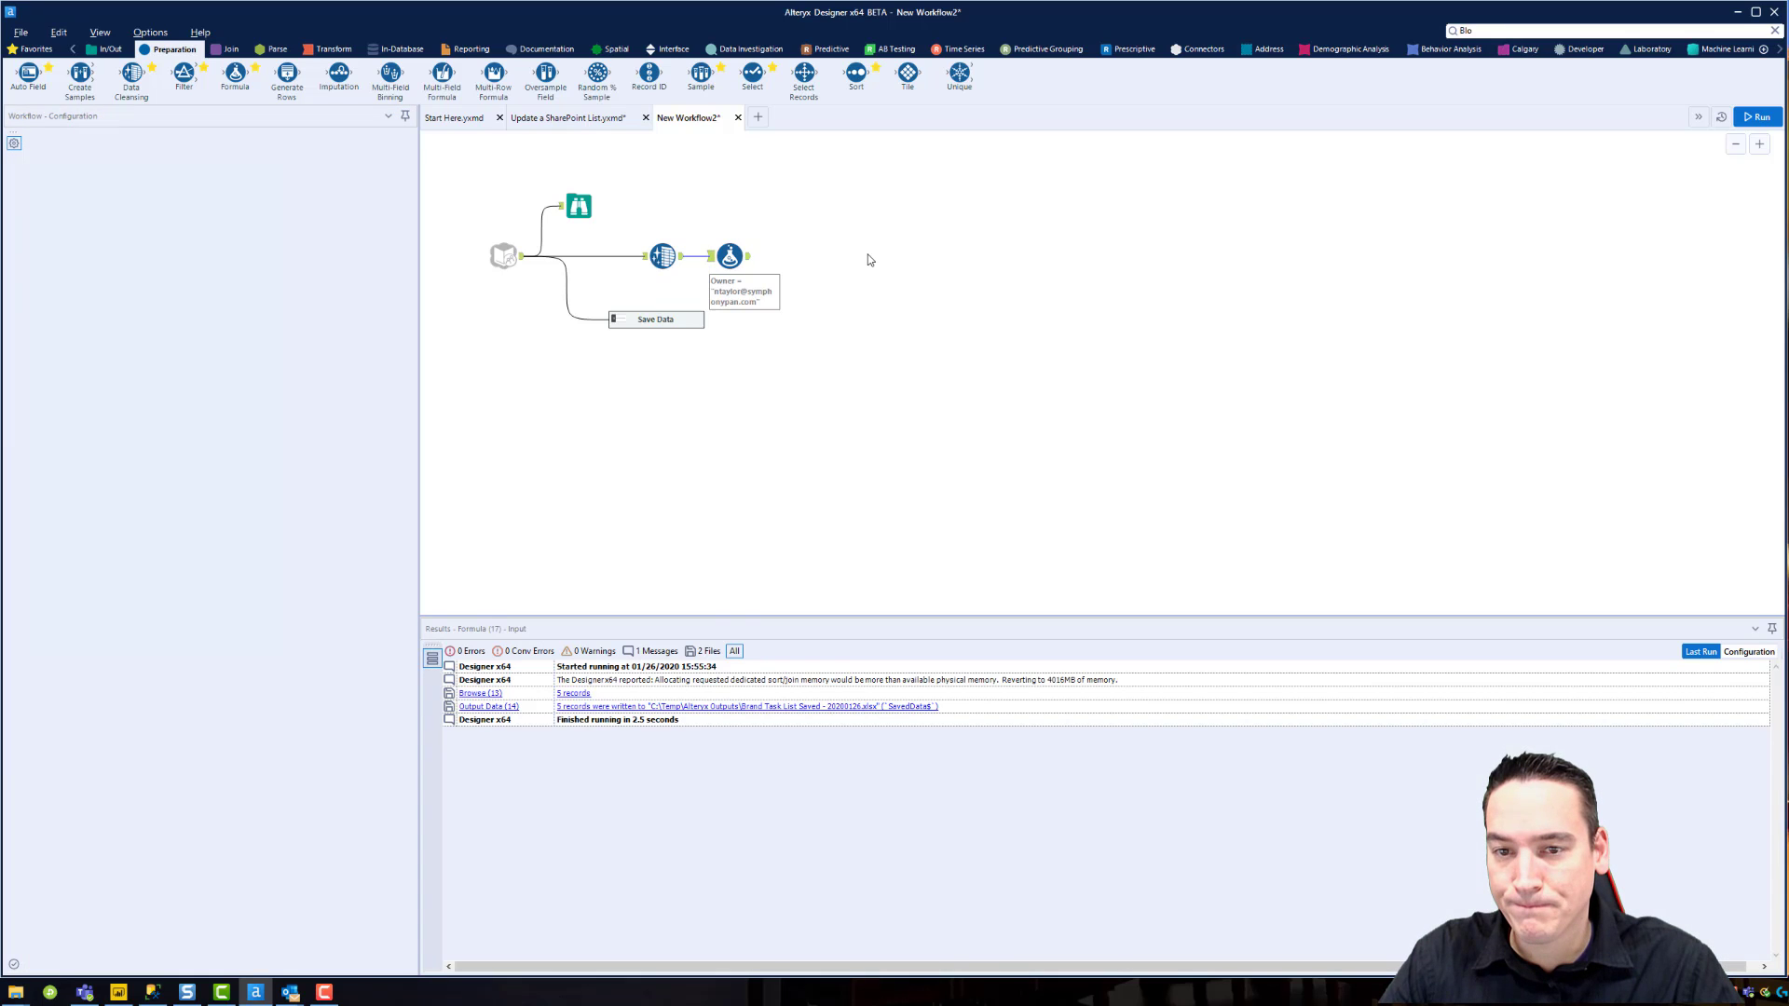
click(729, 255)
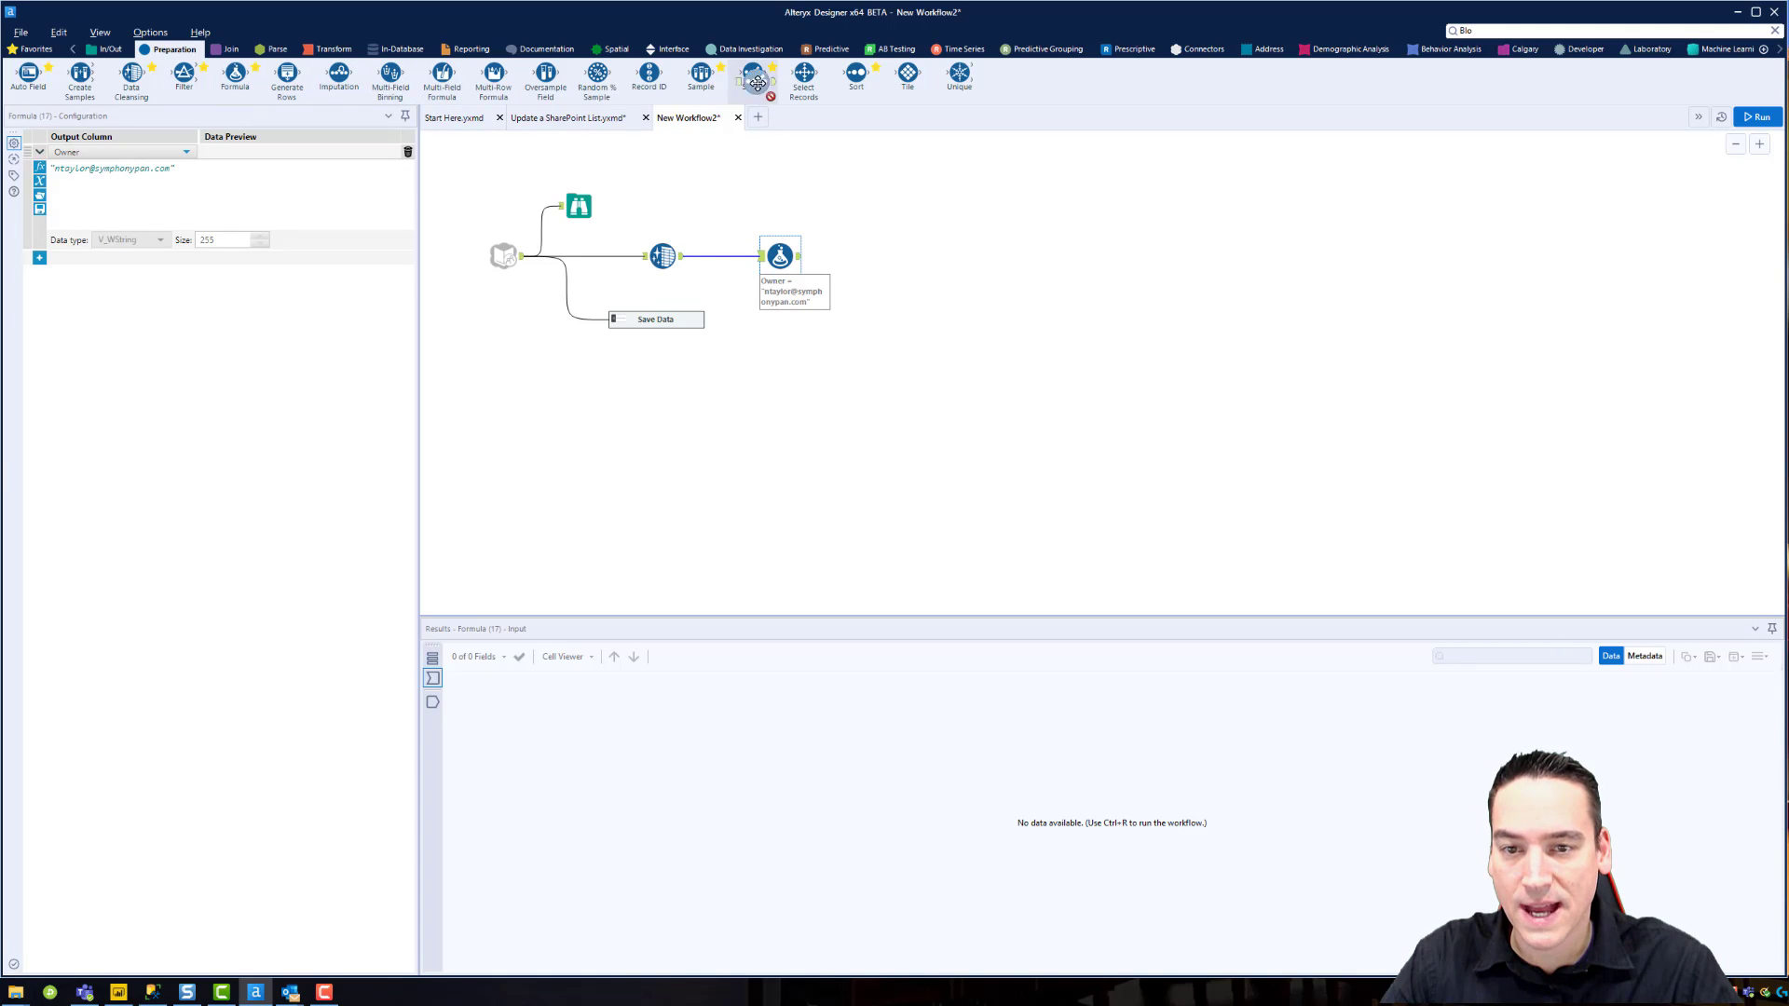
- Insert a Select tool before the Owner formula and move the ID field to the top
click(719, 255)
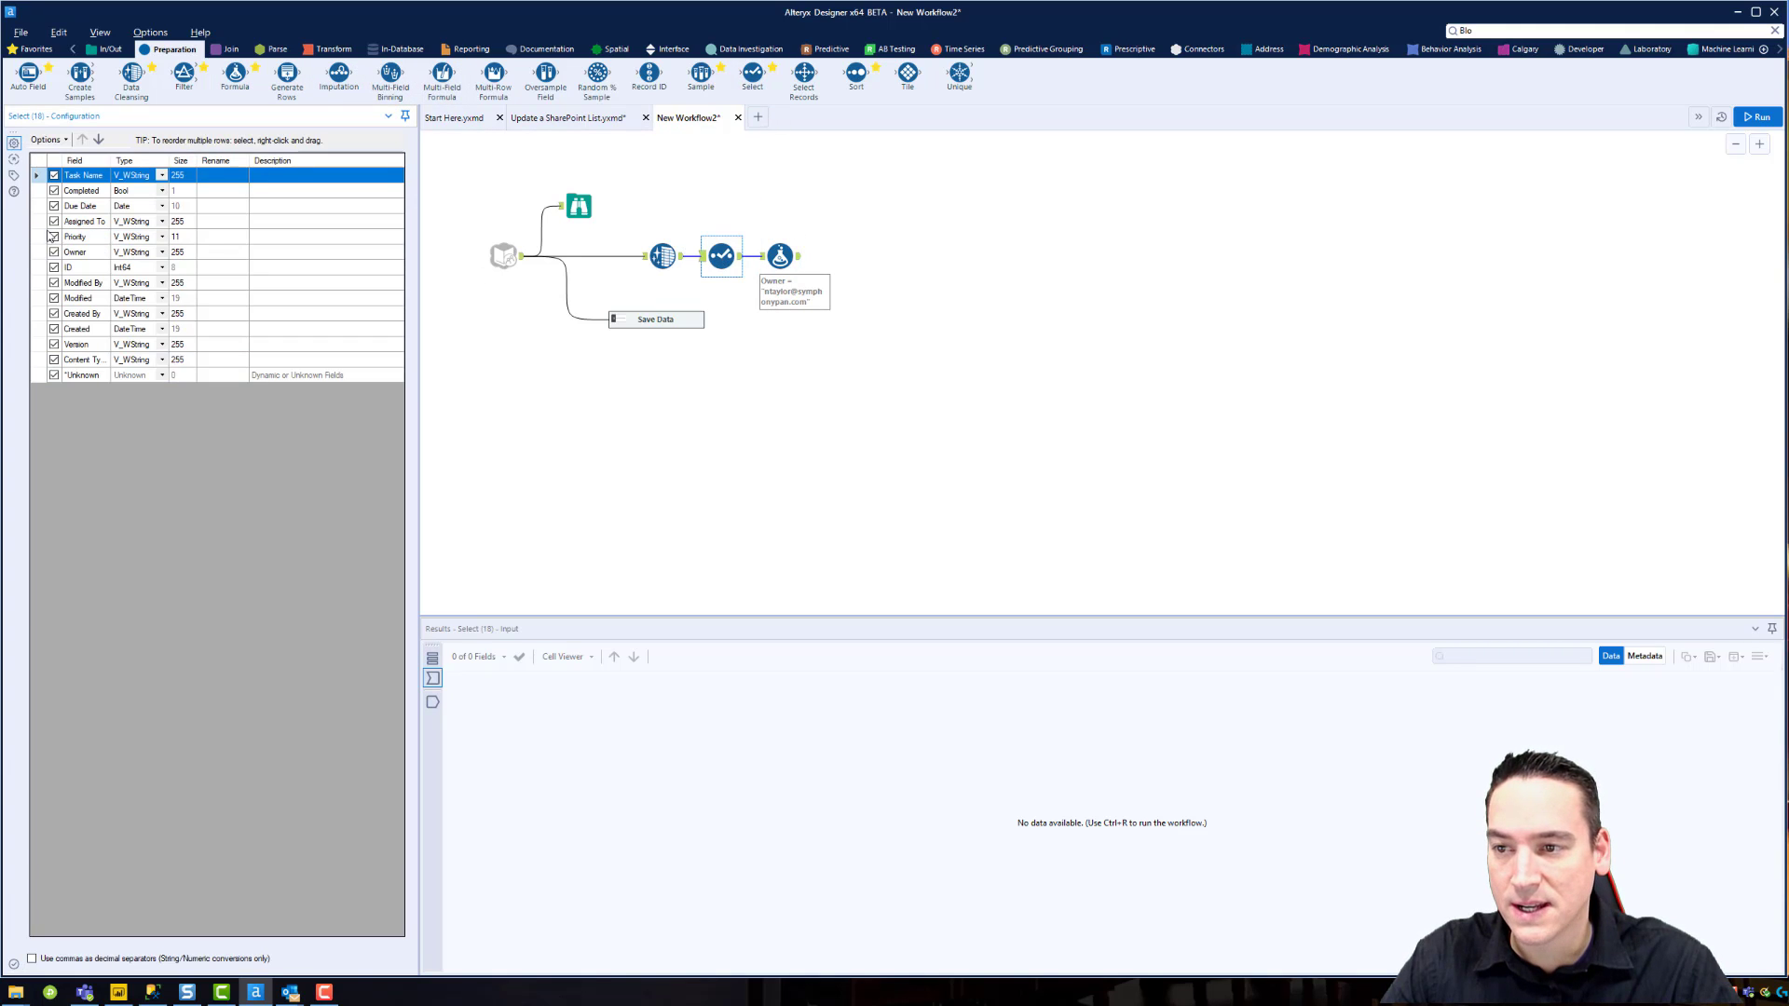
click(47, 140)
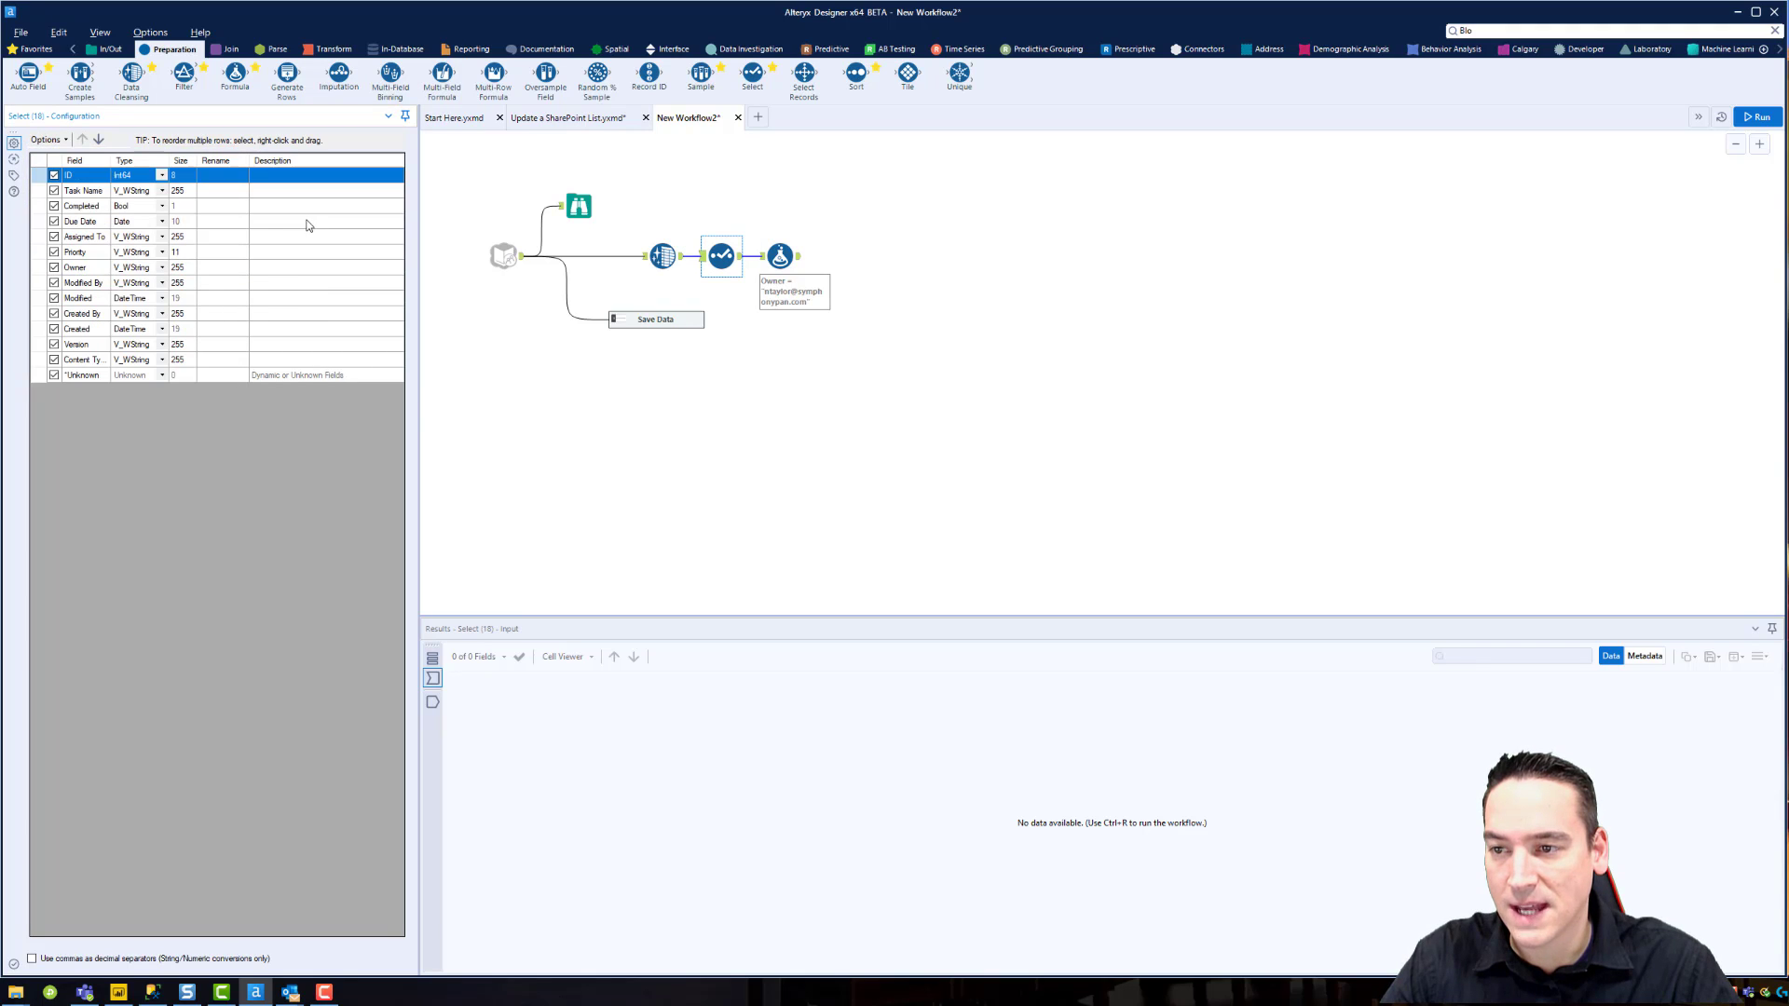
mouse_move(220, 280)
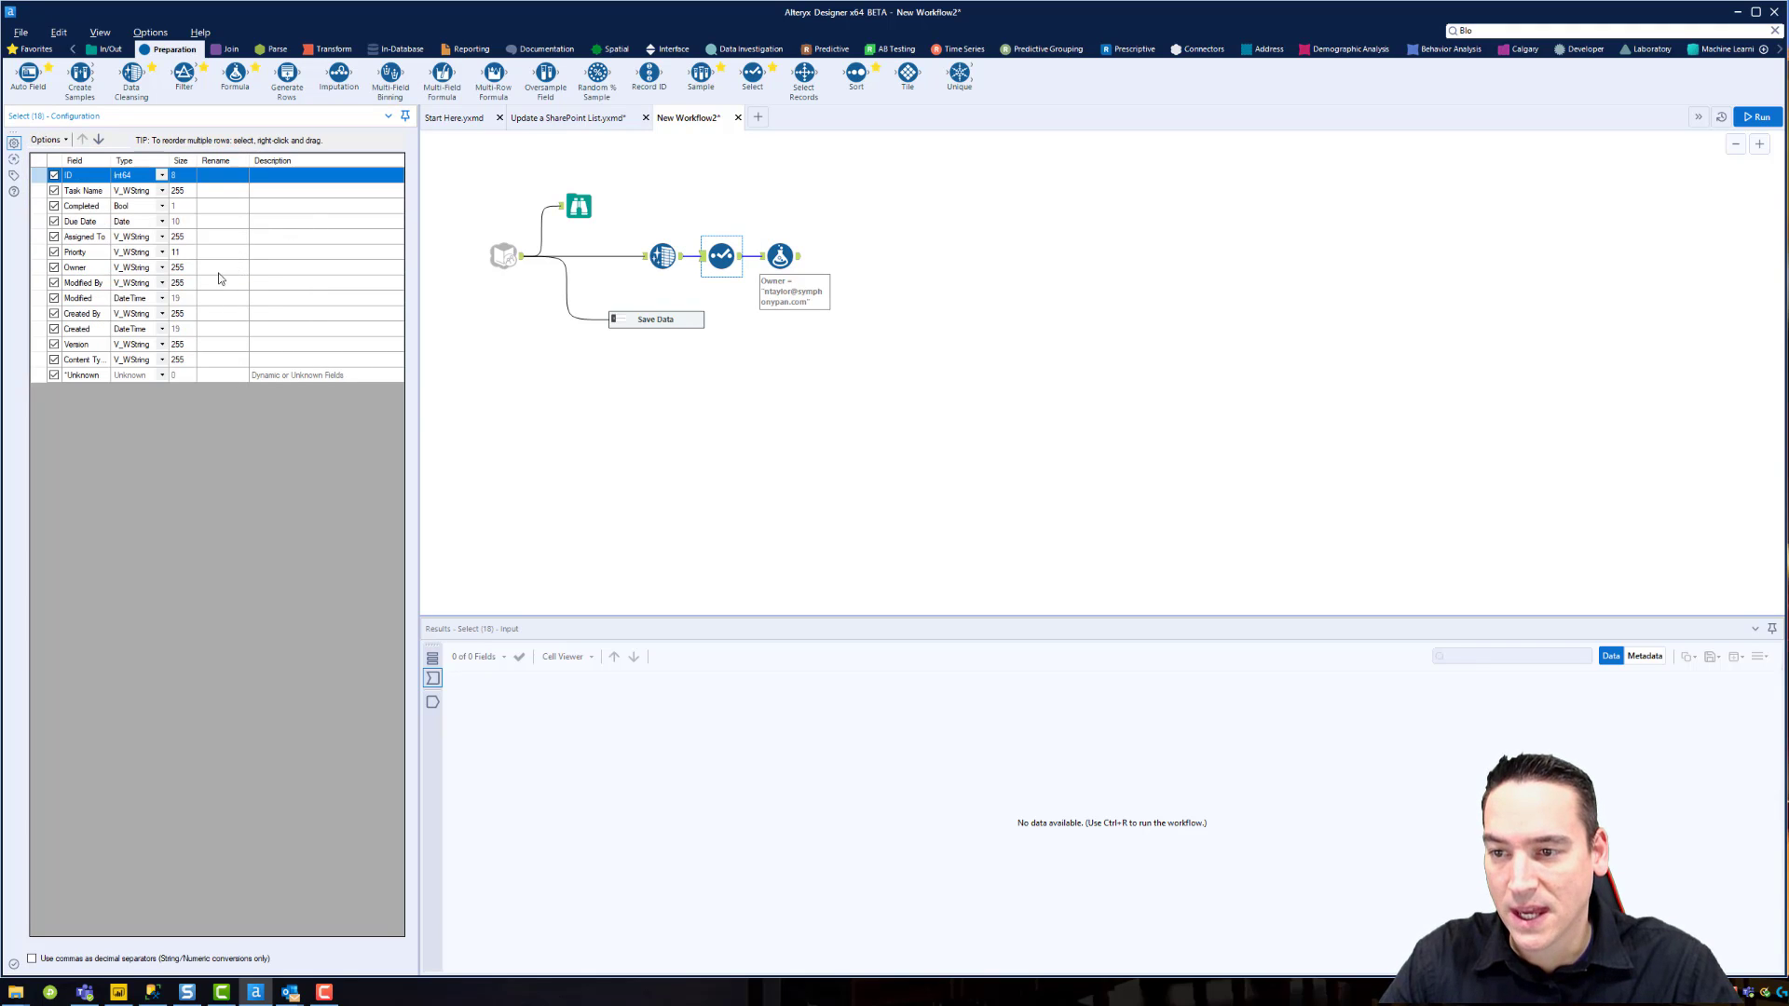
mouse_move(397, 305)
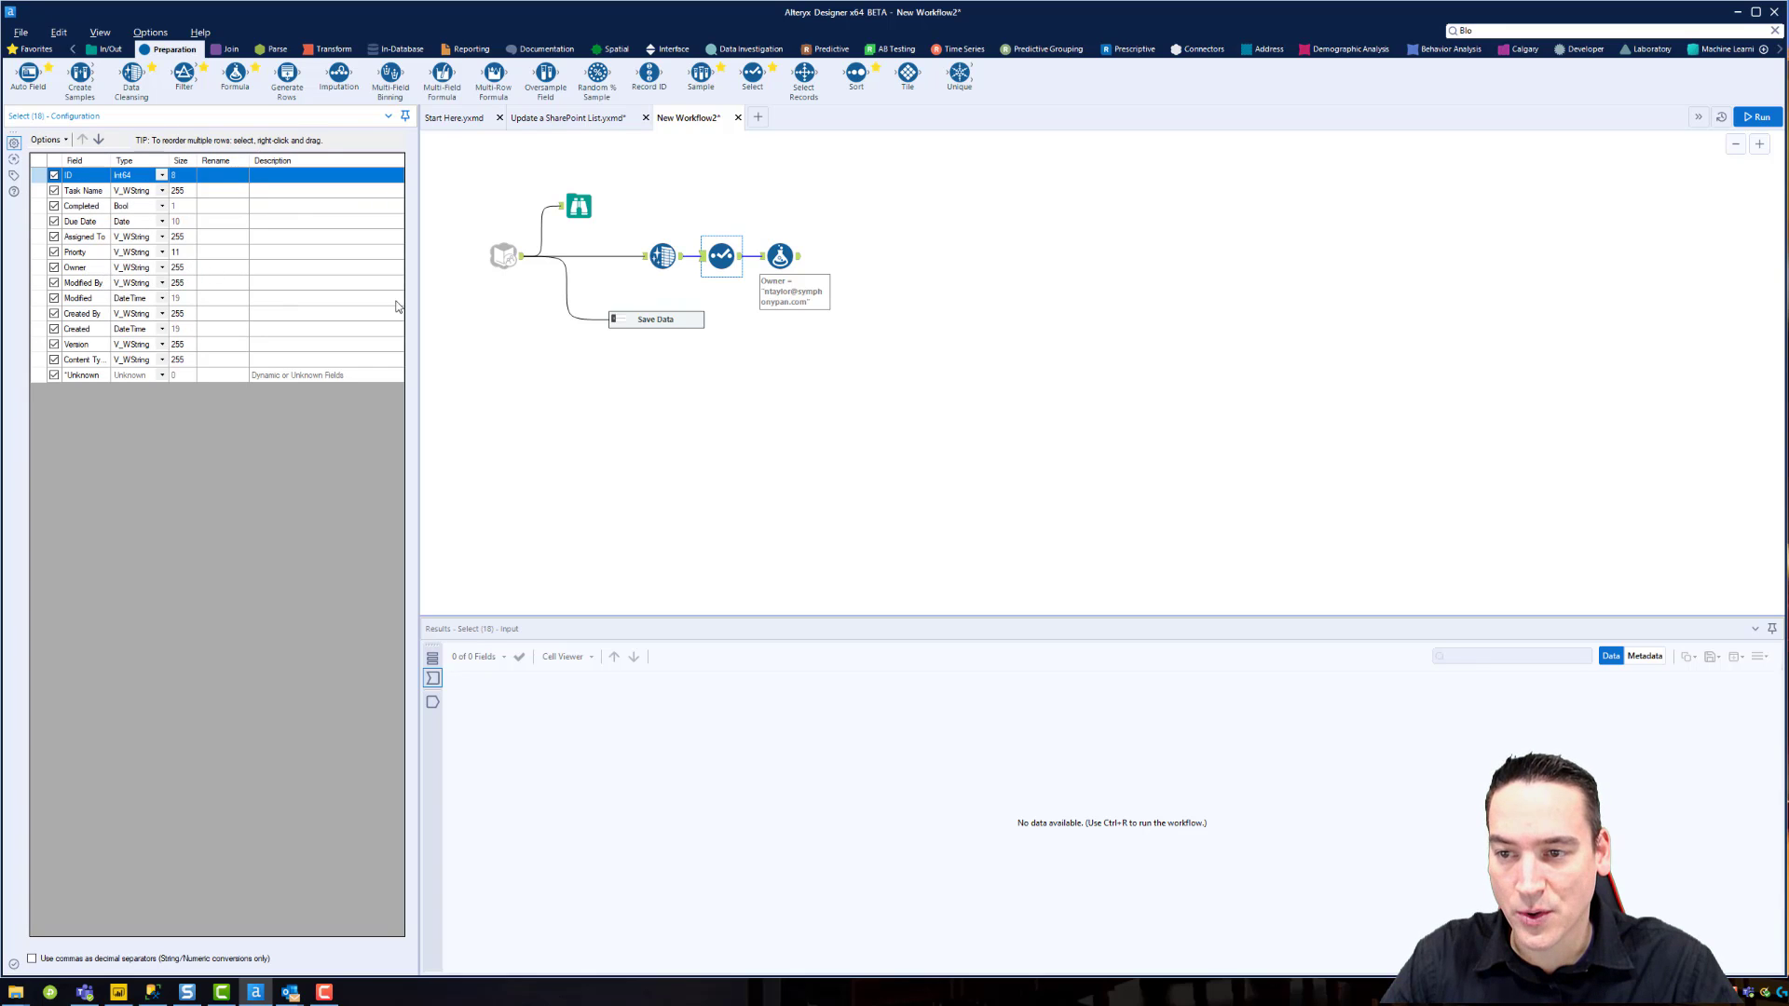
click(779, 256)
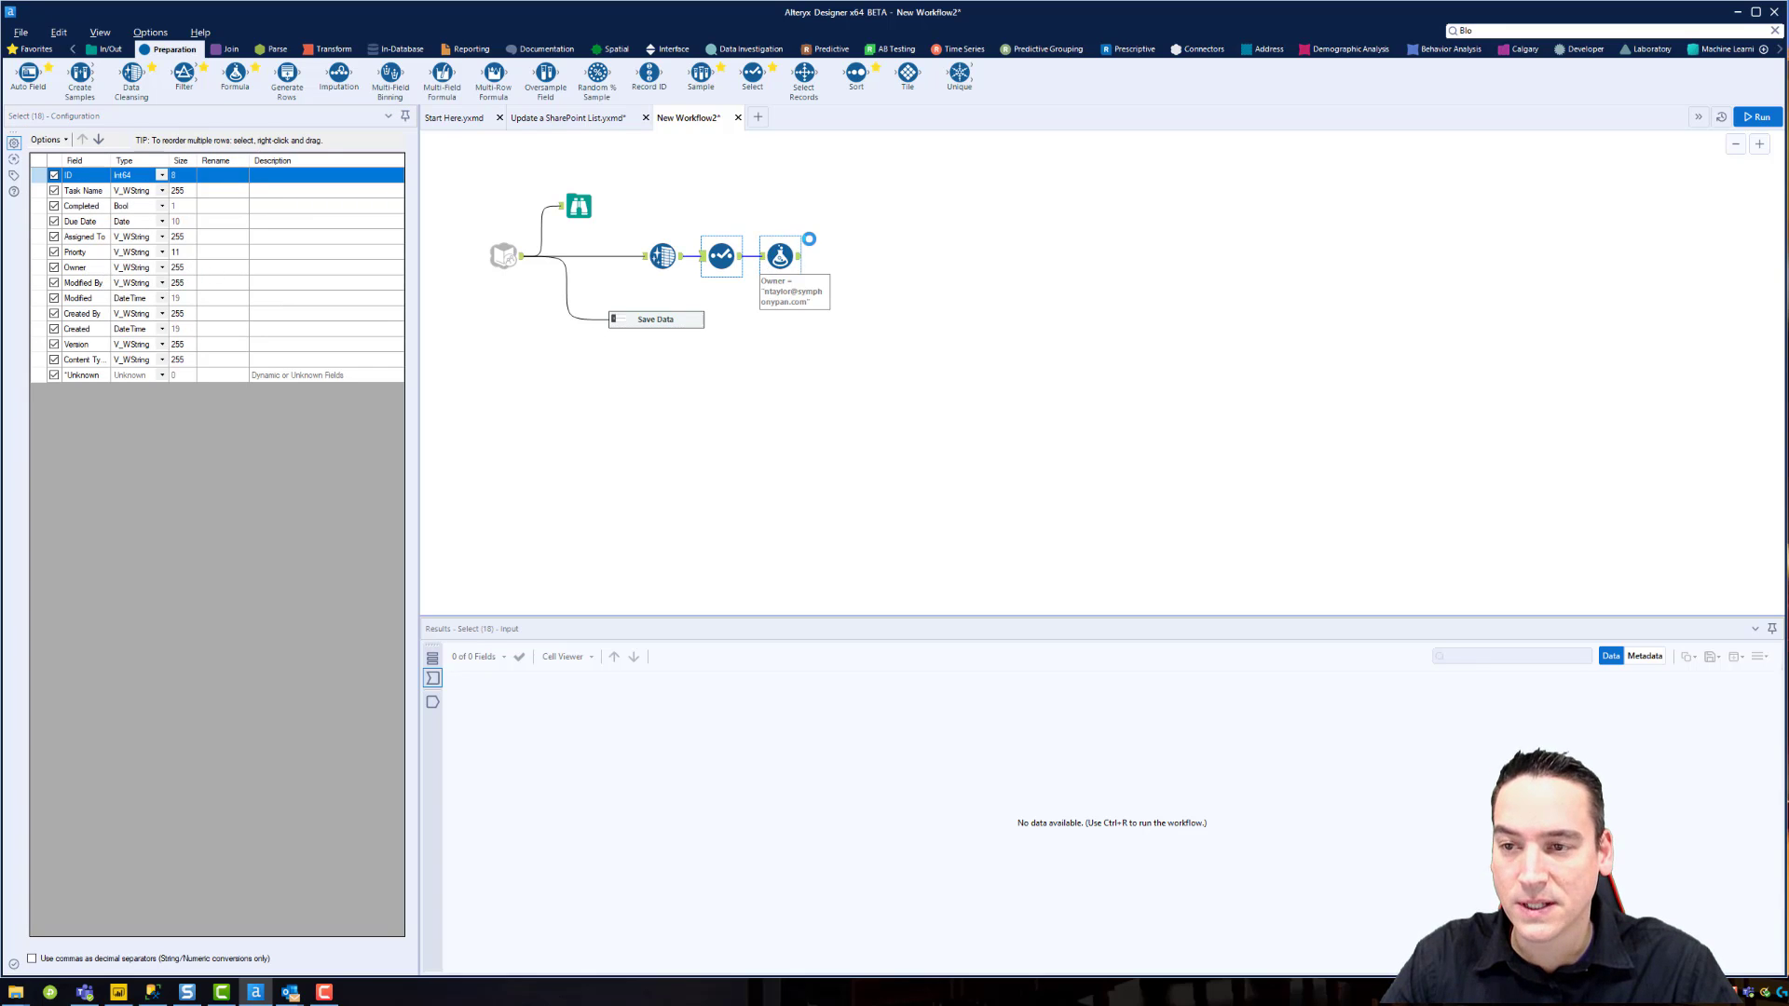
click(779, 253)
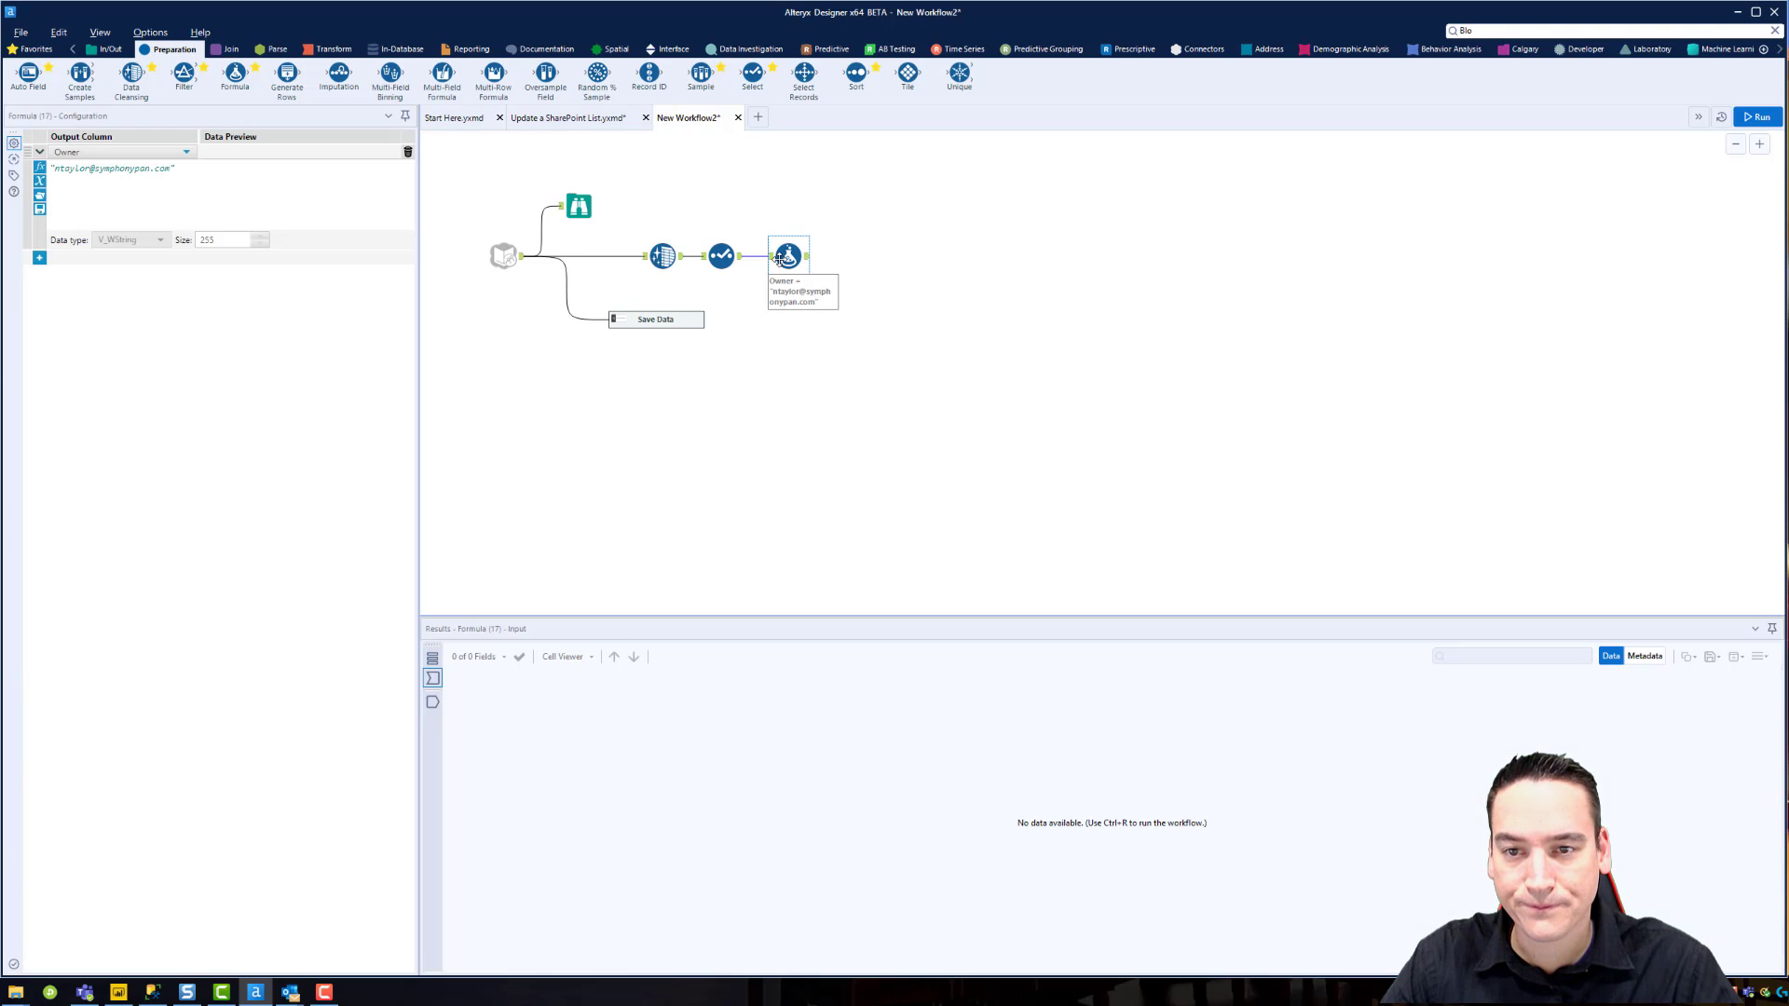
click(567, 117)
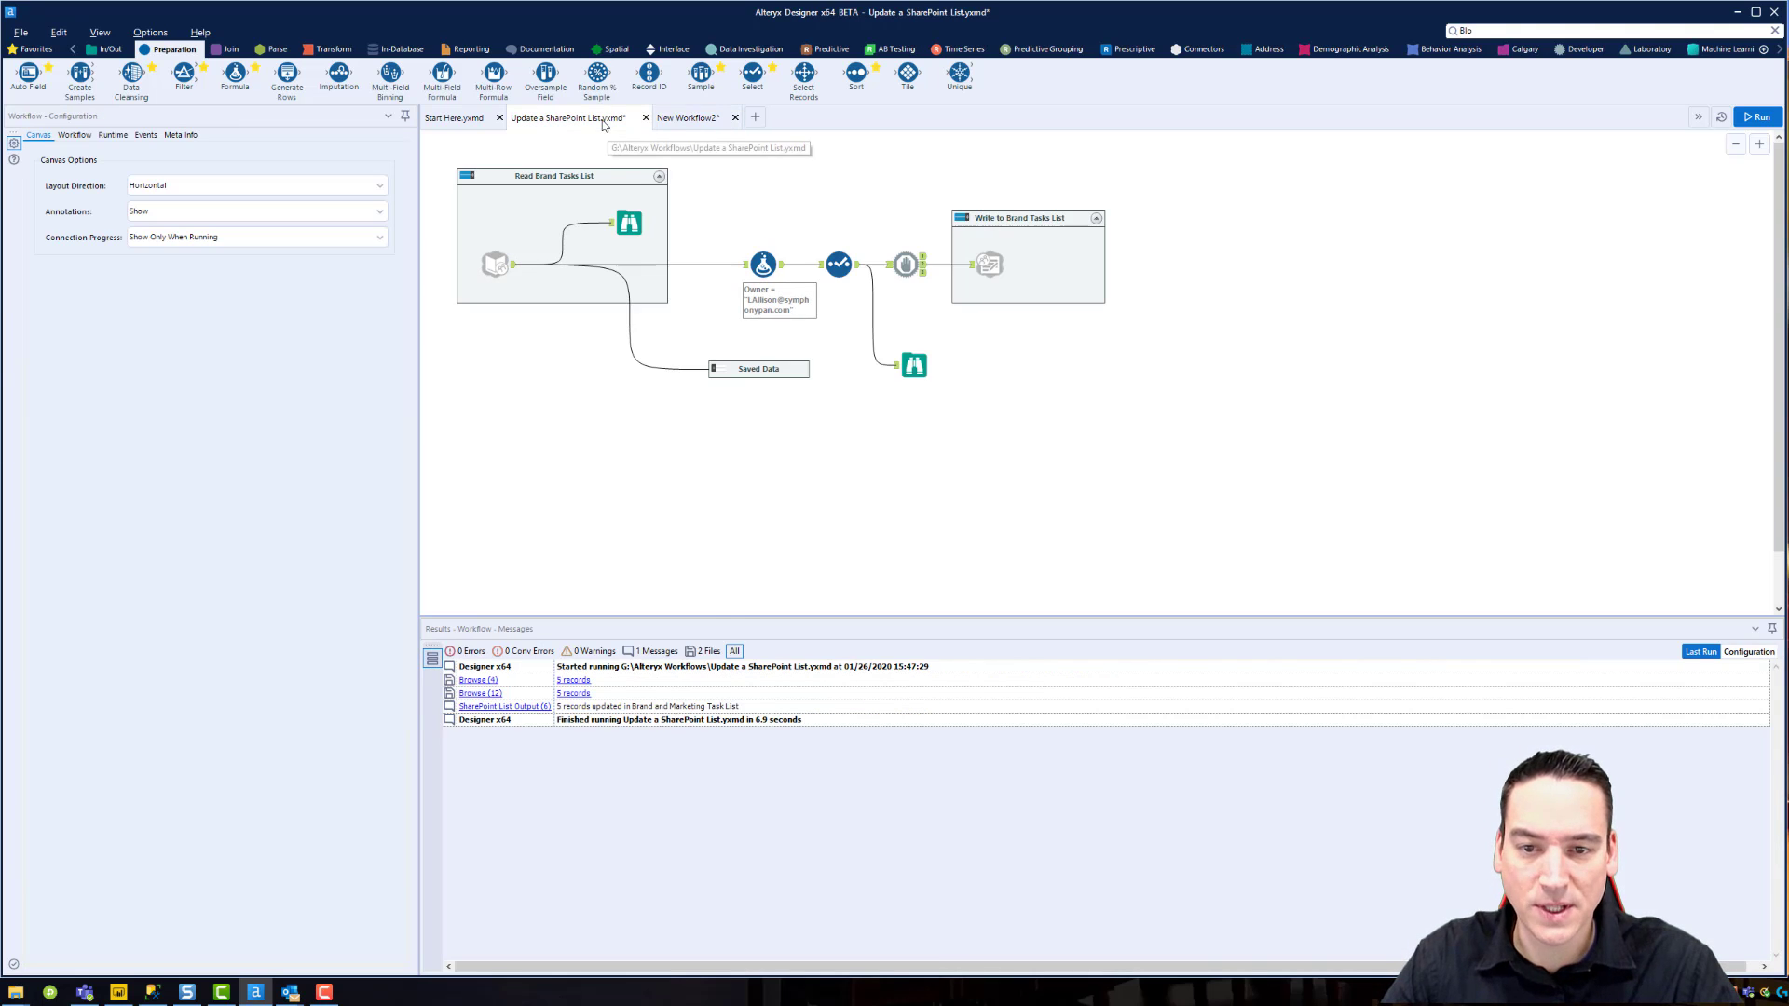
click(762, 264)
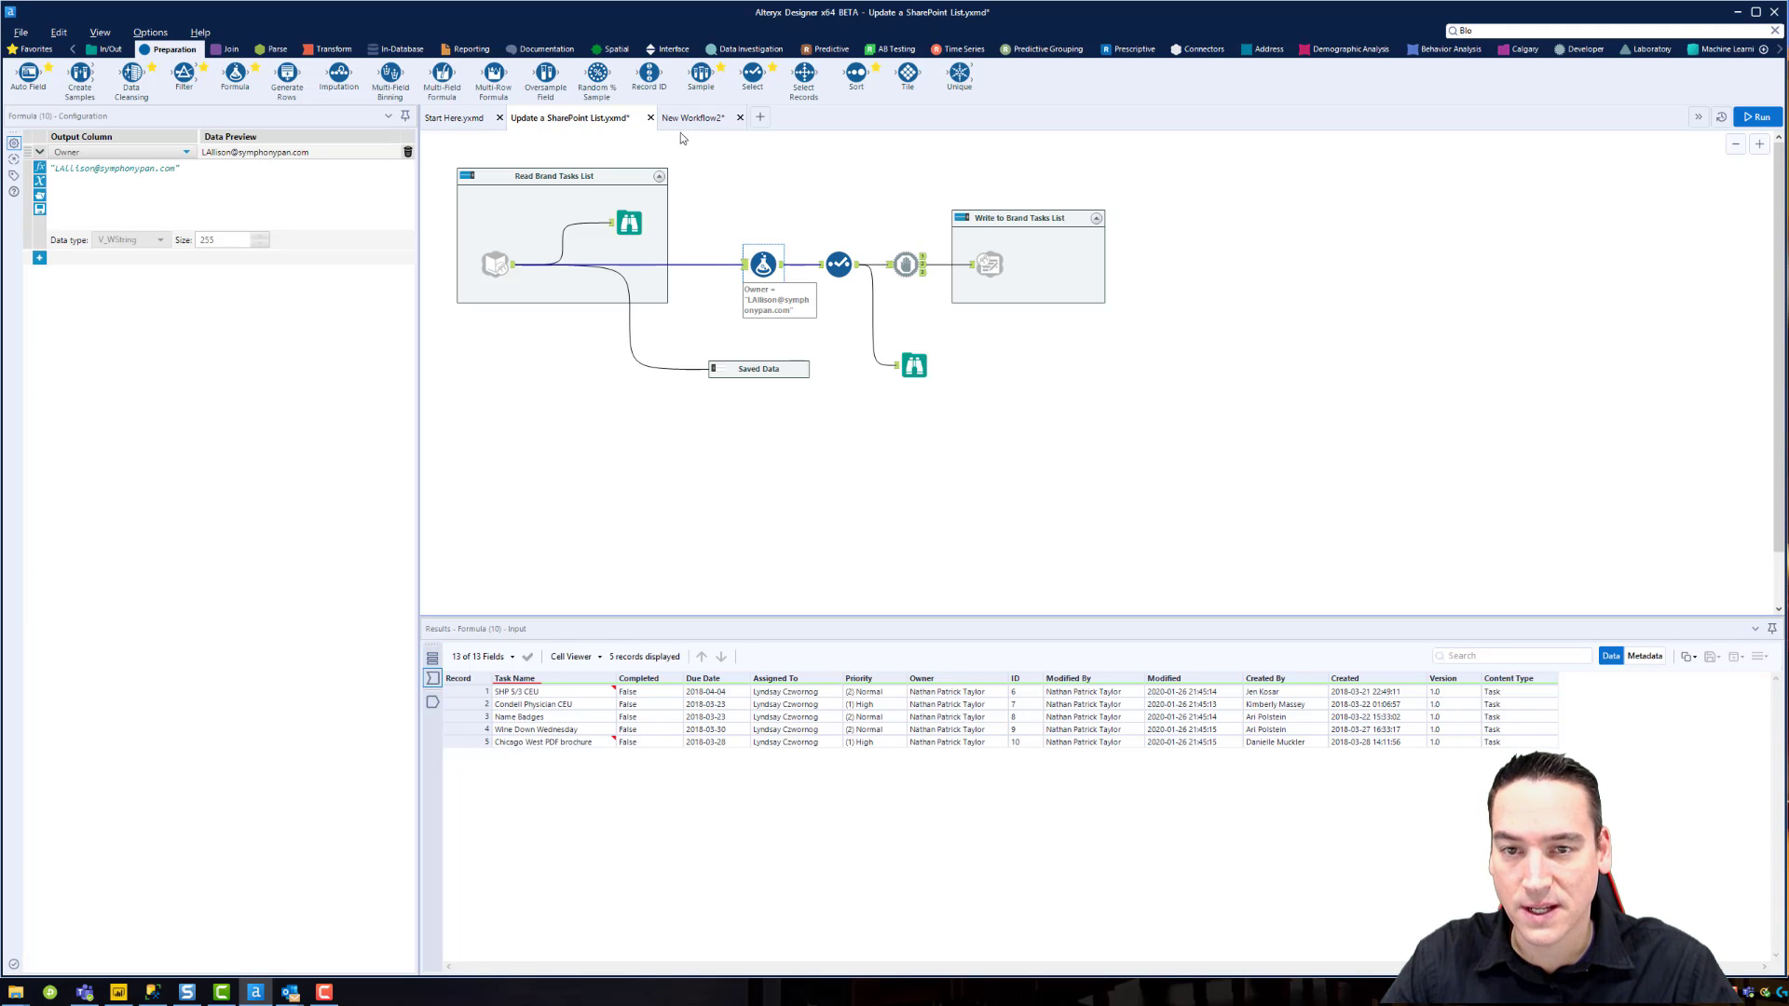
click(688, 118)
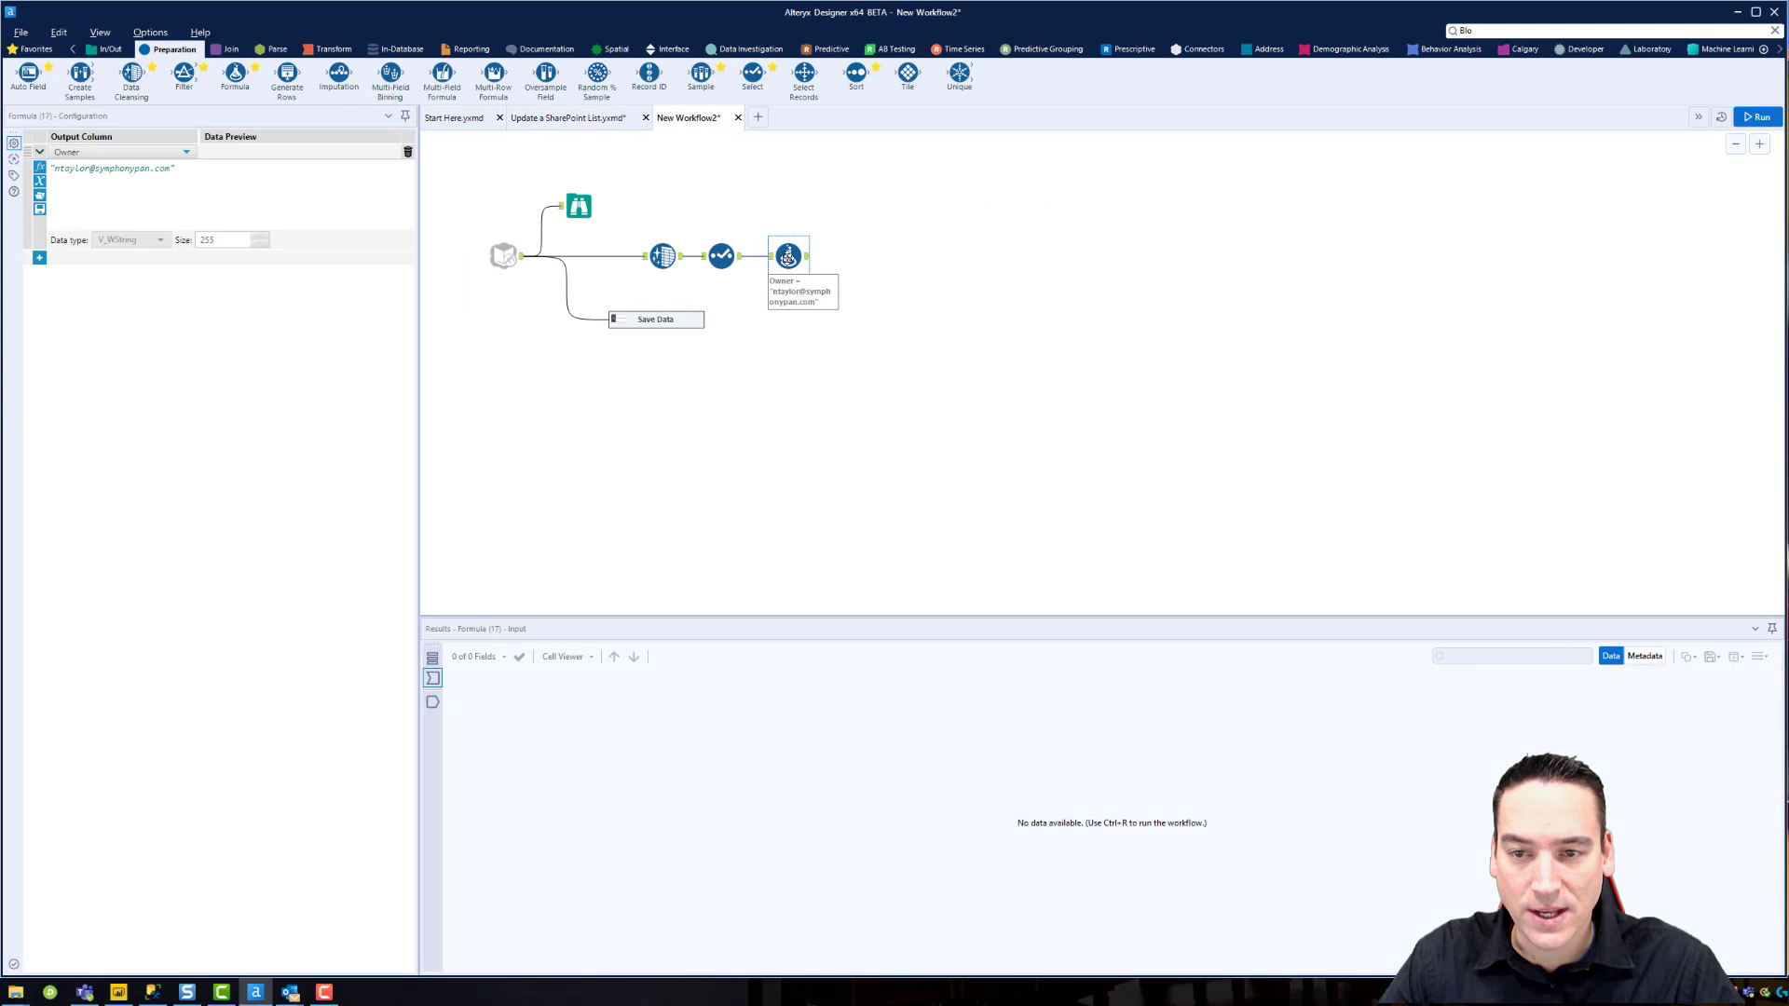
click(1757, 115)
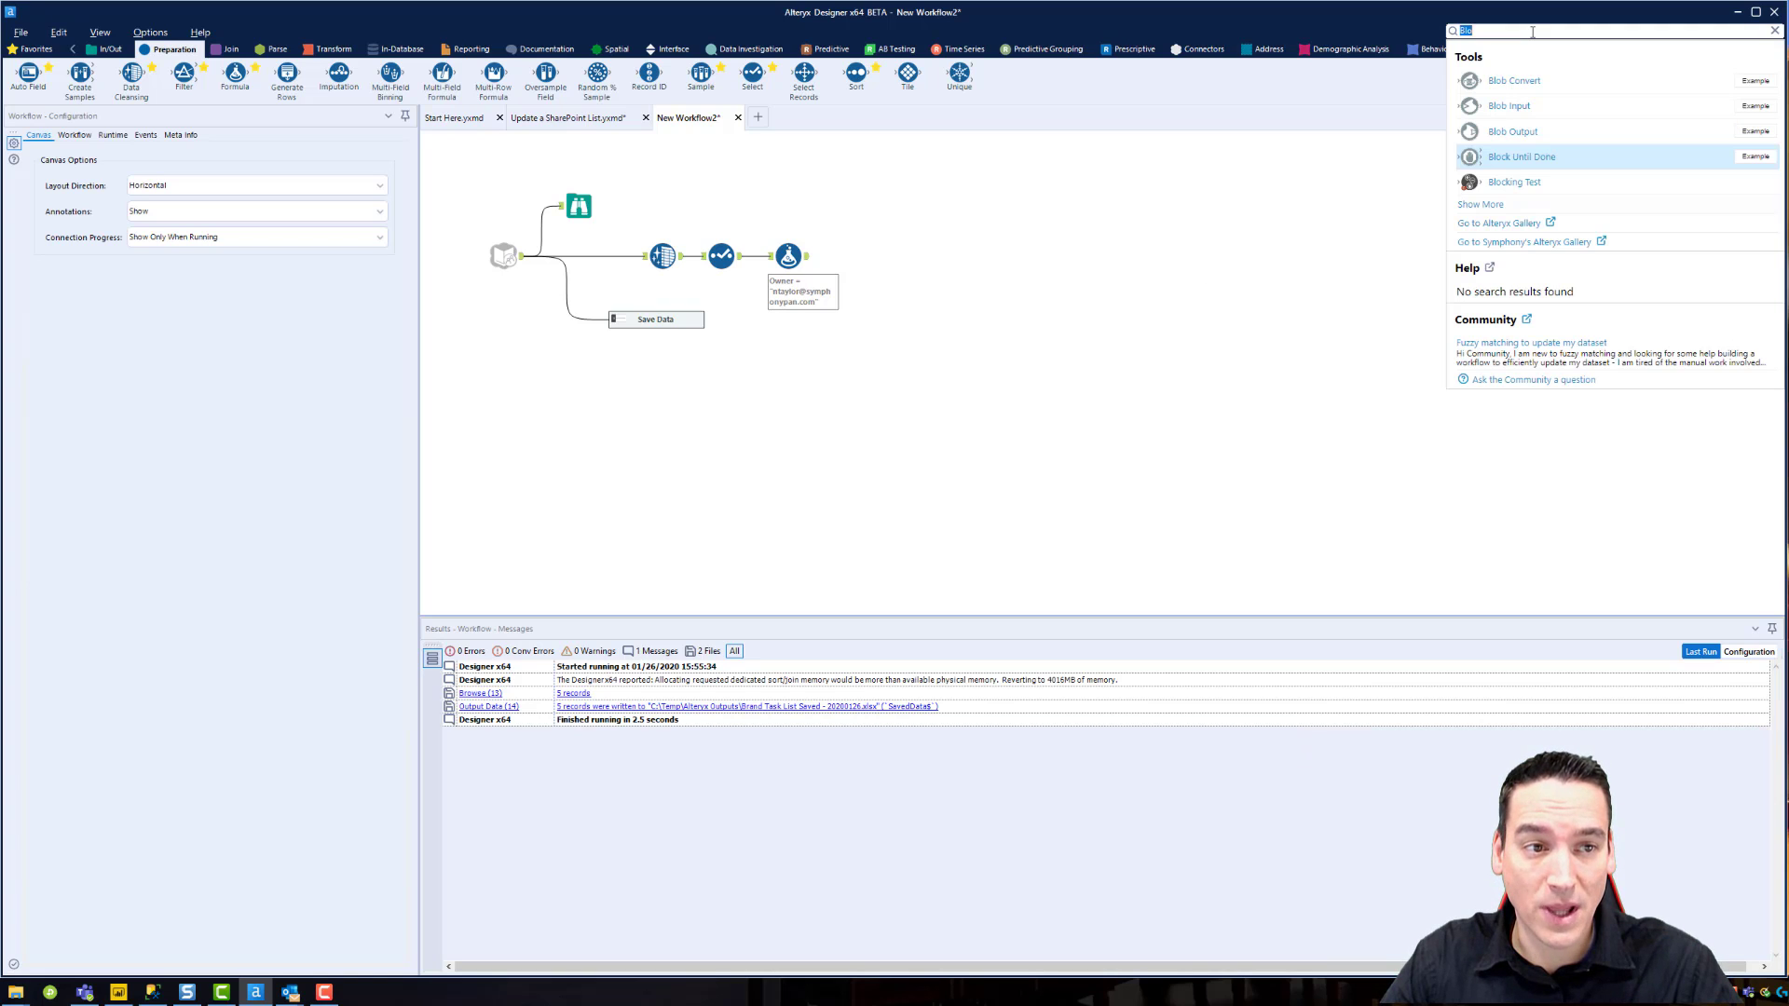
- Search tools for 'Blo' and add Block Until Done after the Owner formula
text(B)
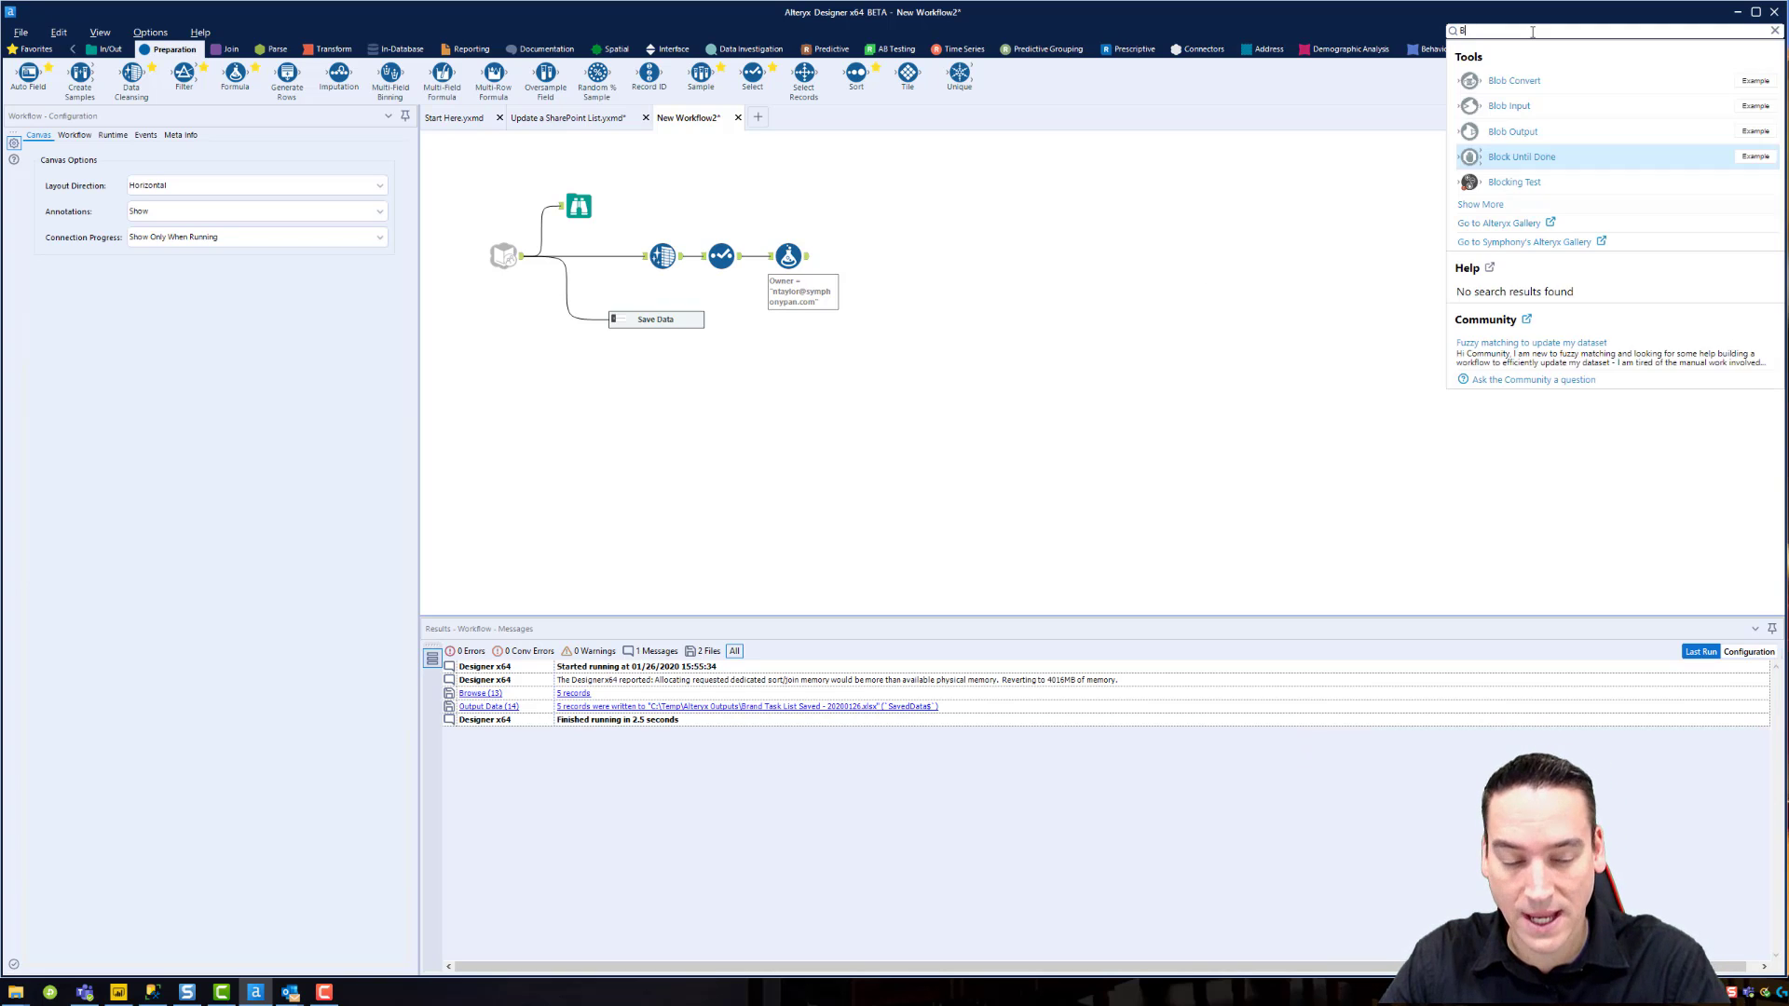
text(lo)
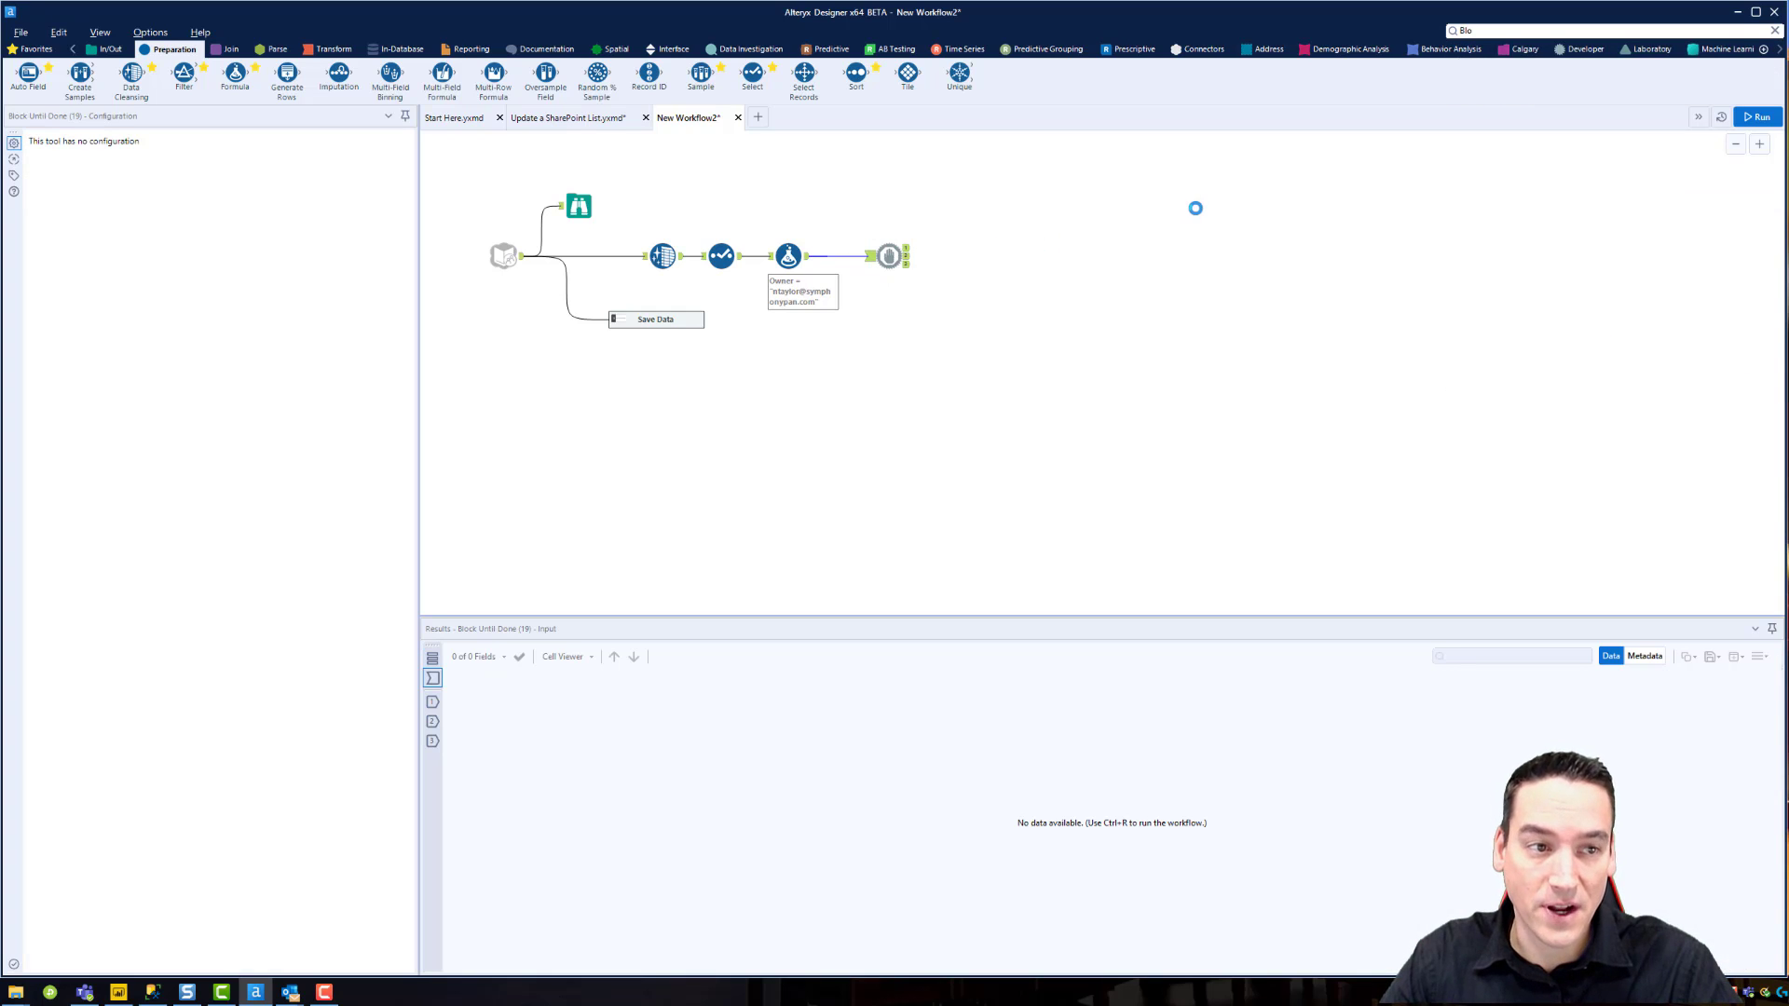
click(1757, 116)
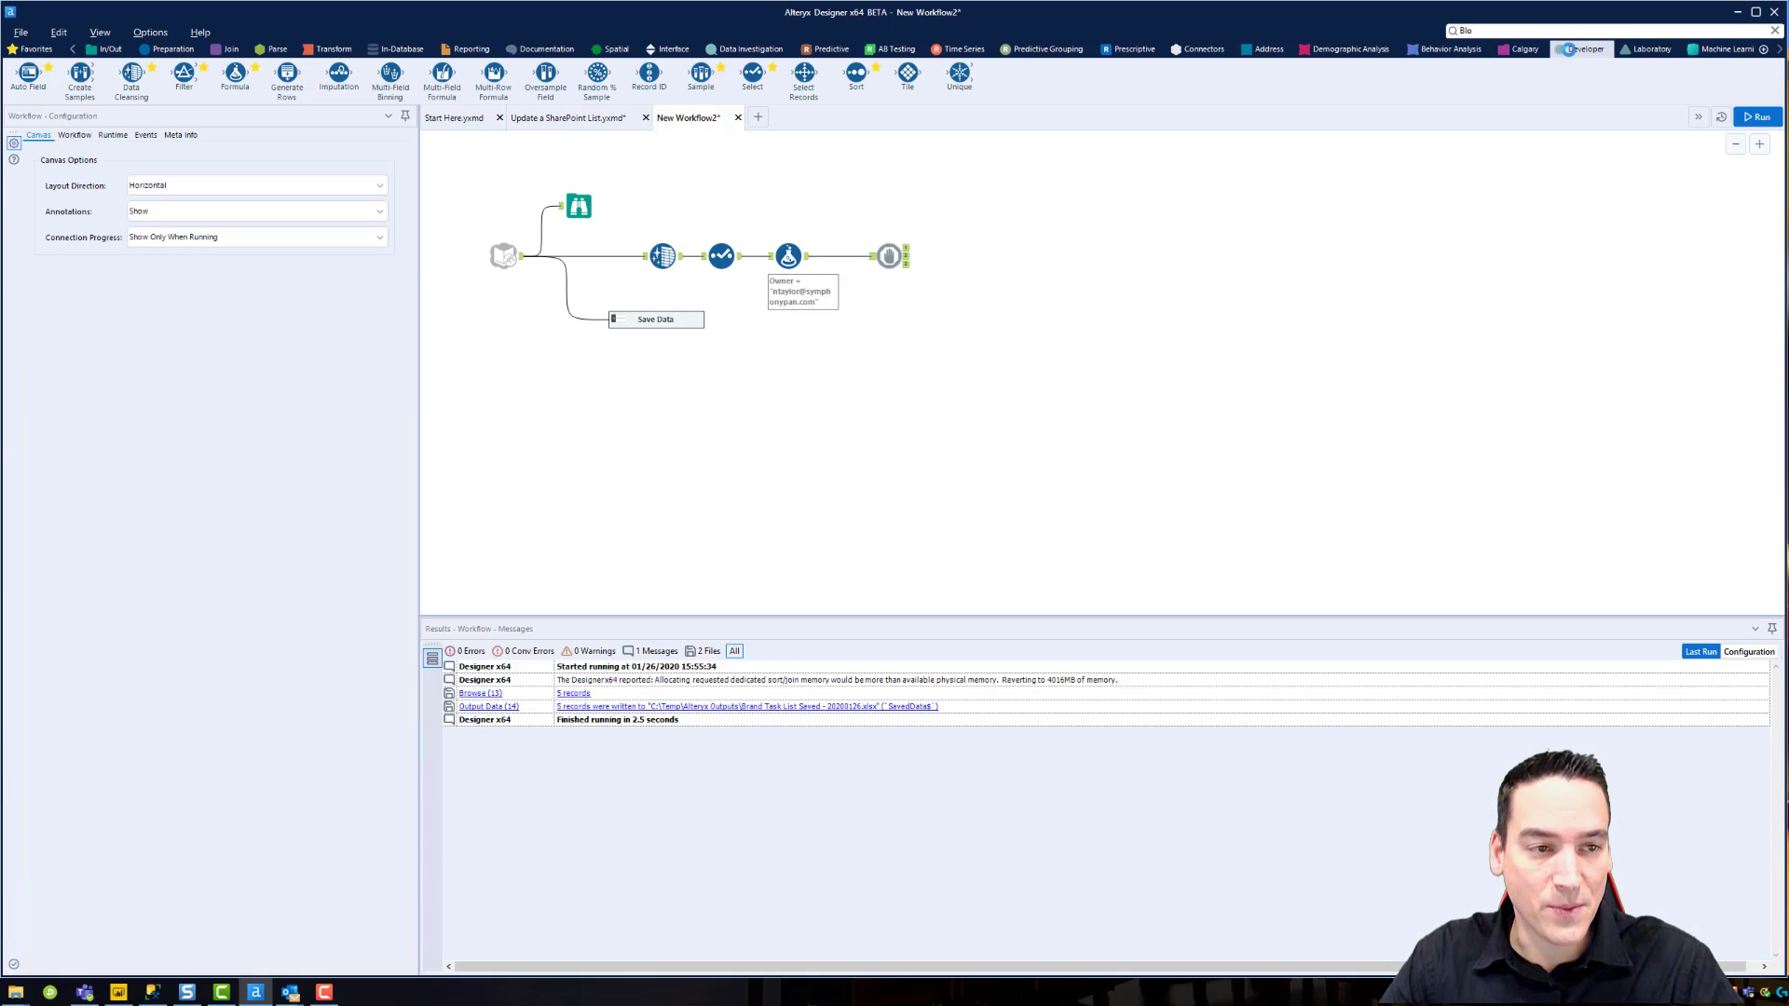
click(1584, 48)
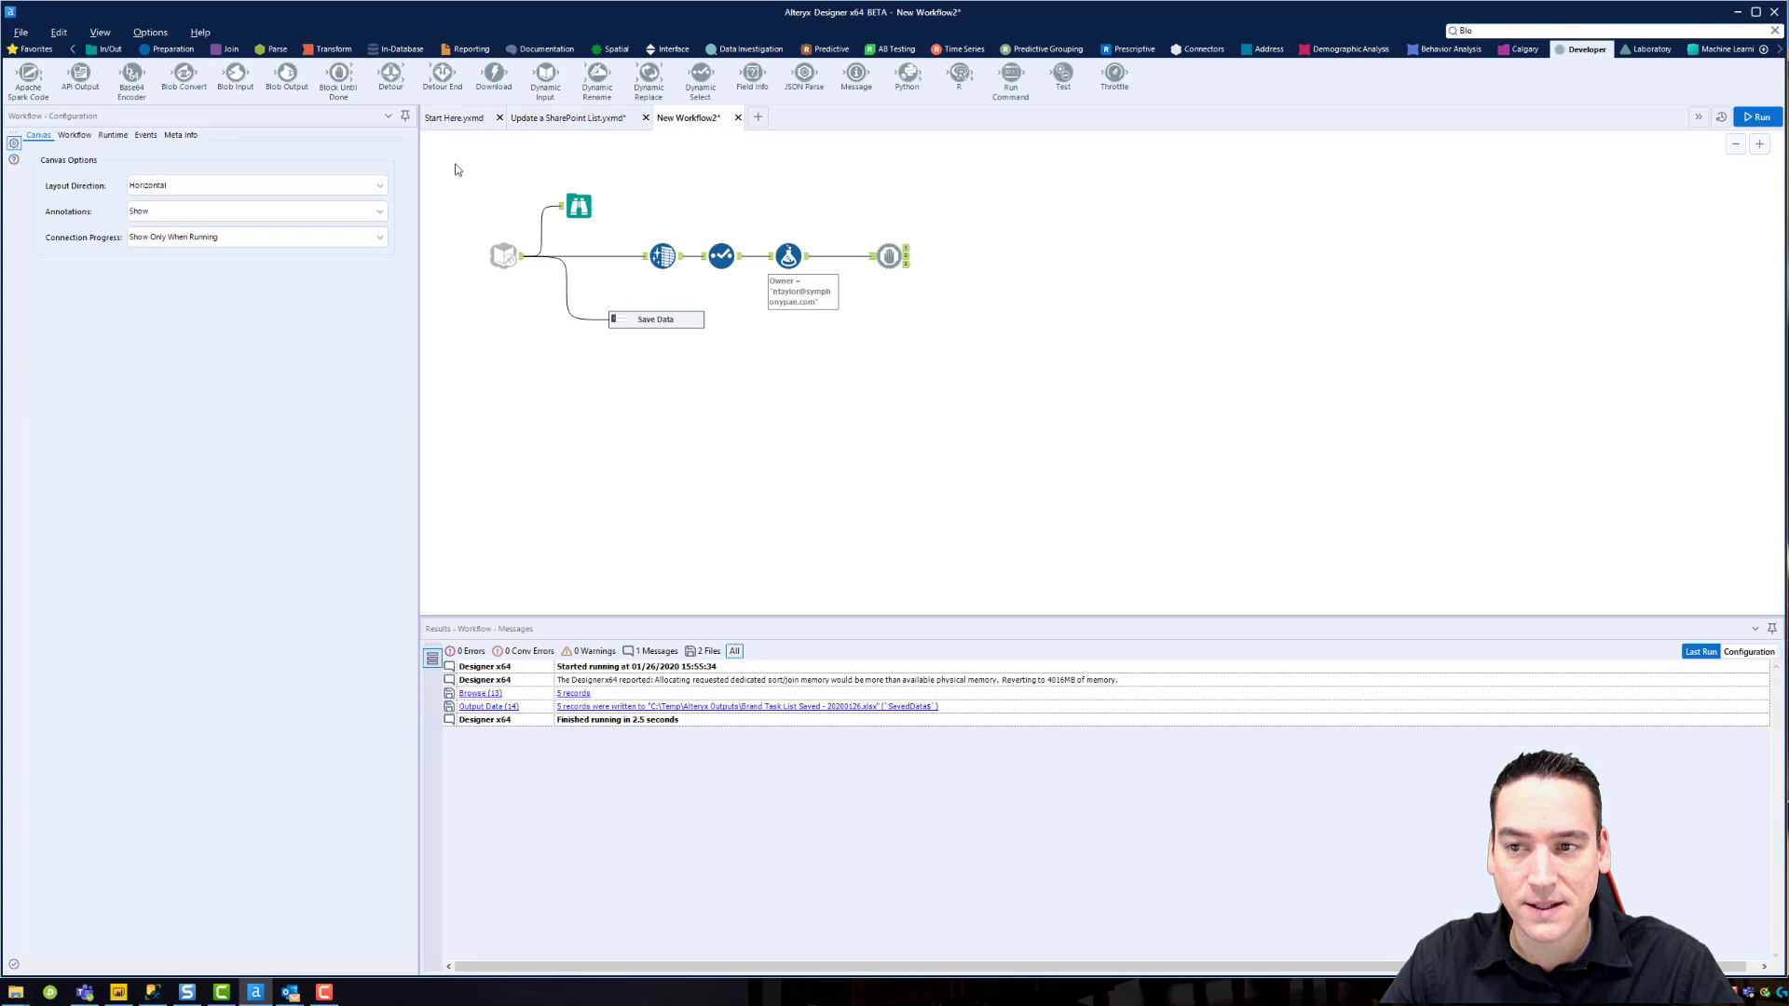
mouse_move(557, 243)
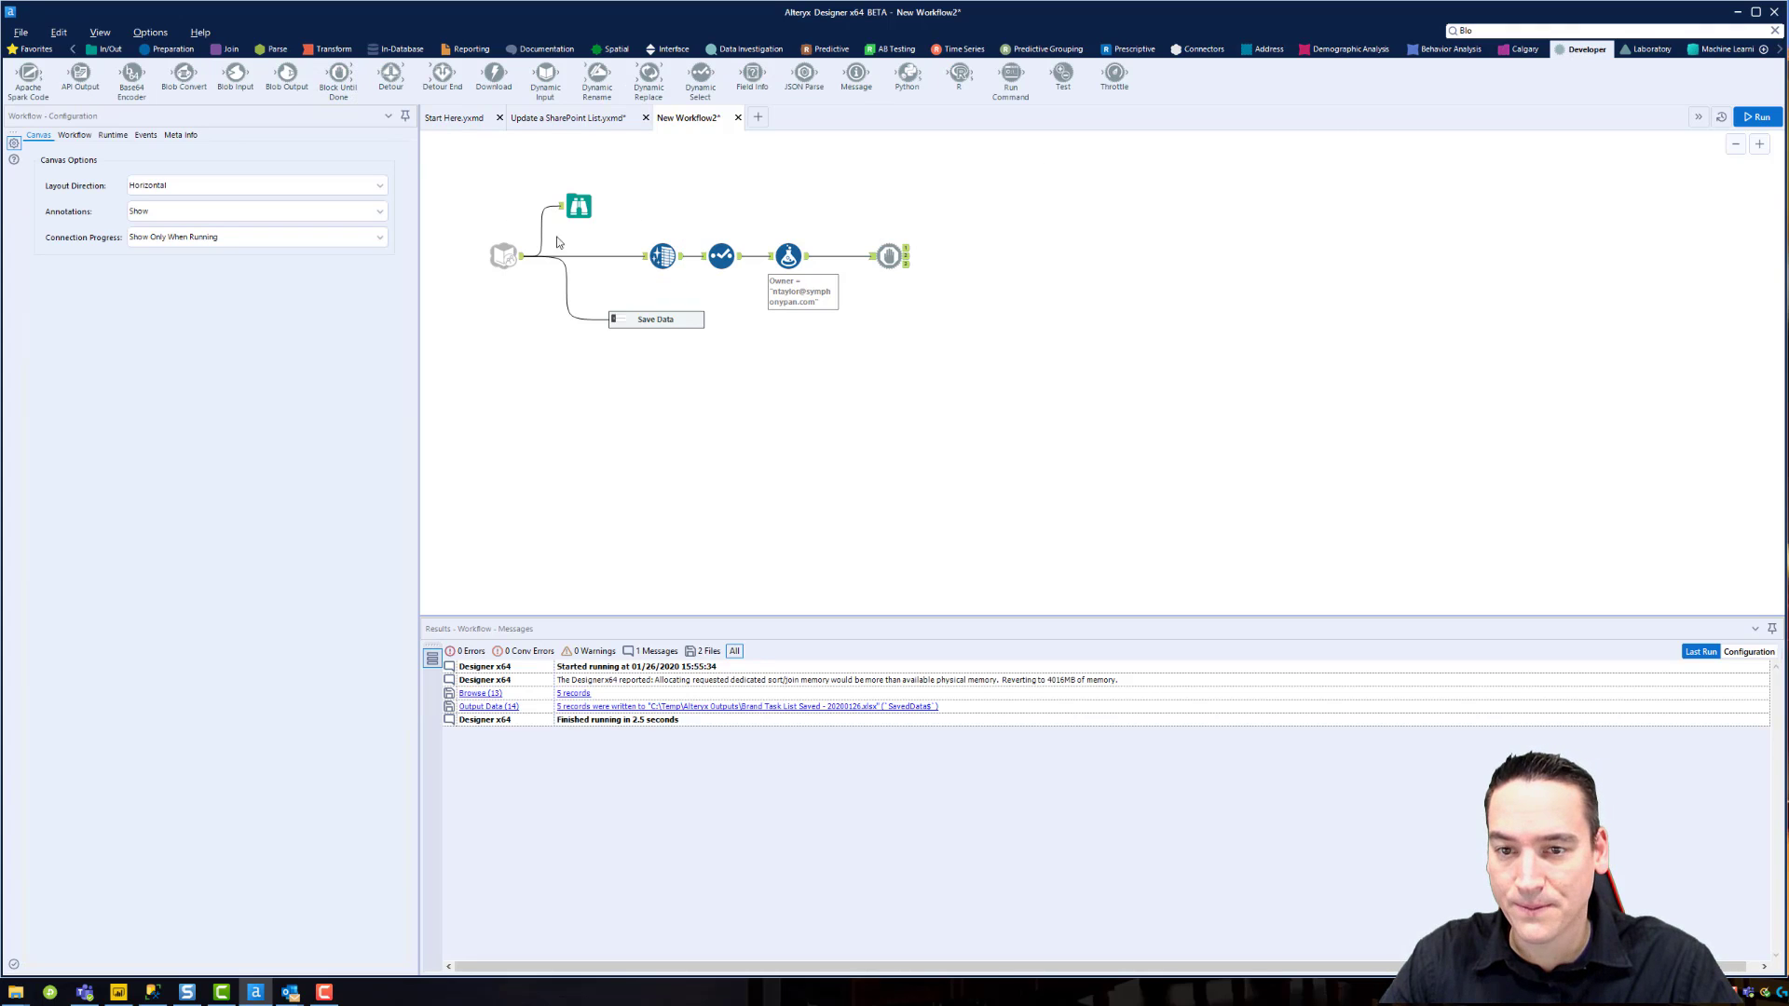
mouse_move(1379, 77)
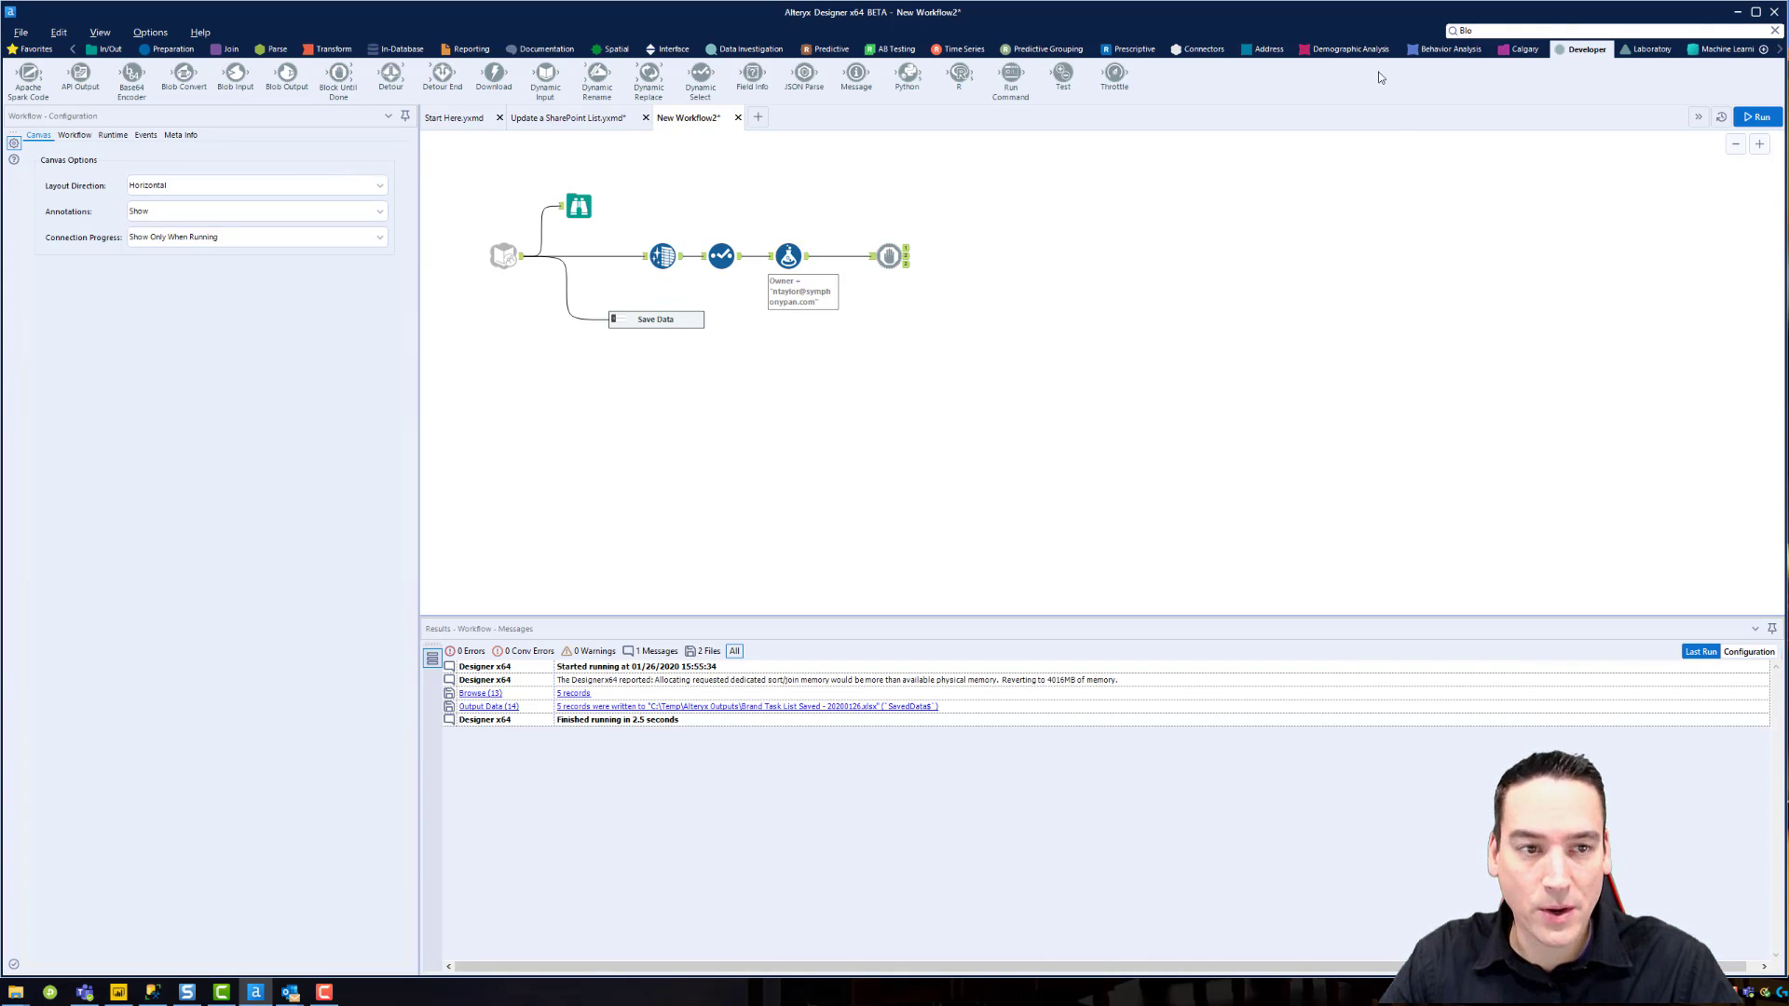
- Add a SharePoint List Output tool and choose the saved SharePoint site URL
click(1203, 48)
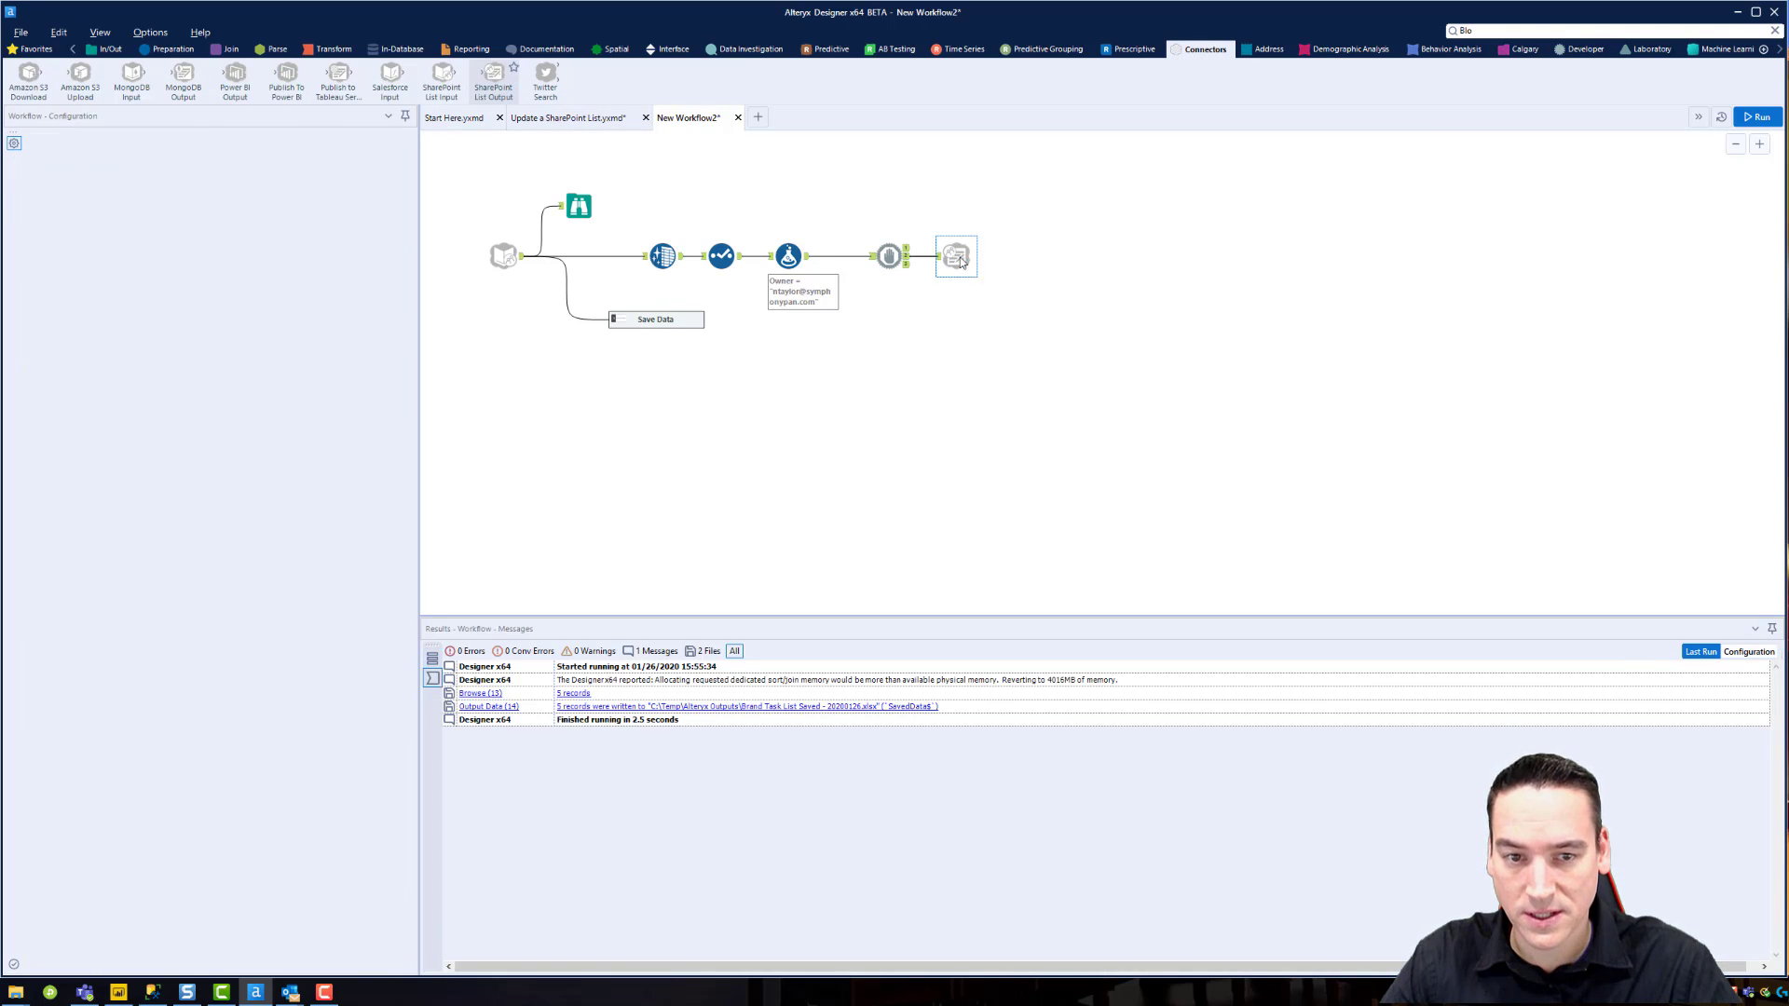
click(954, 256)
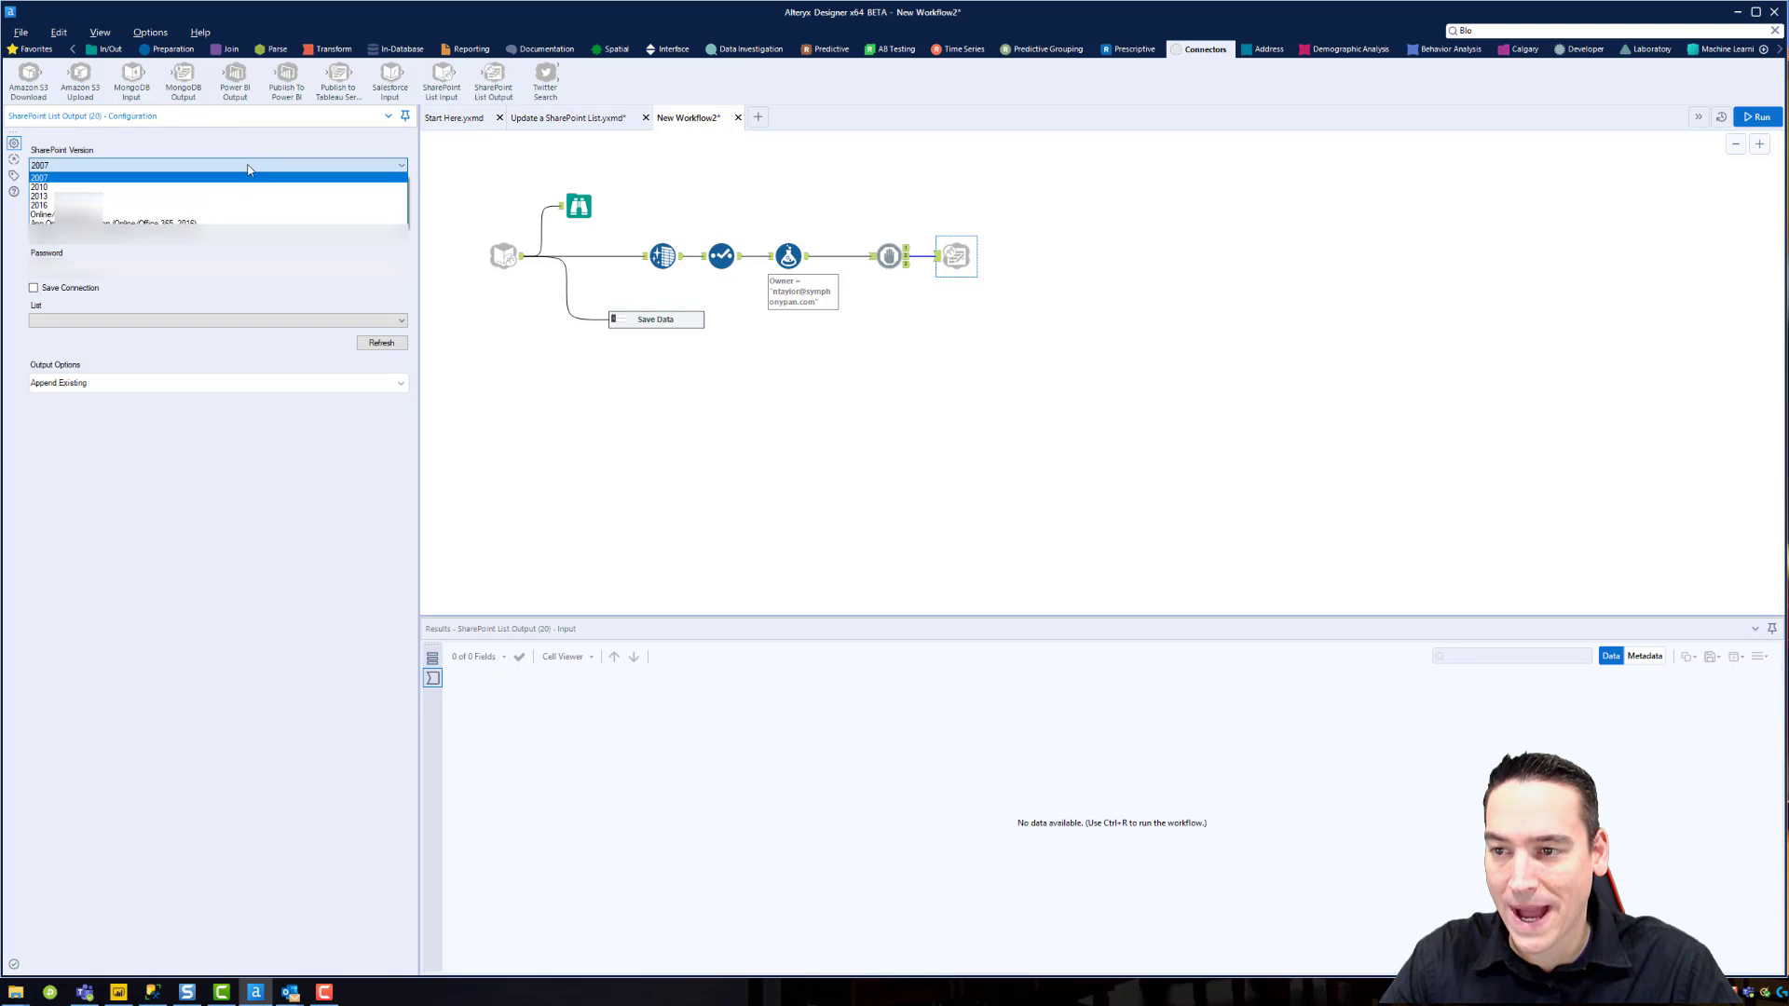
click(69, 215)
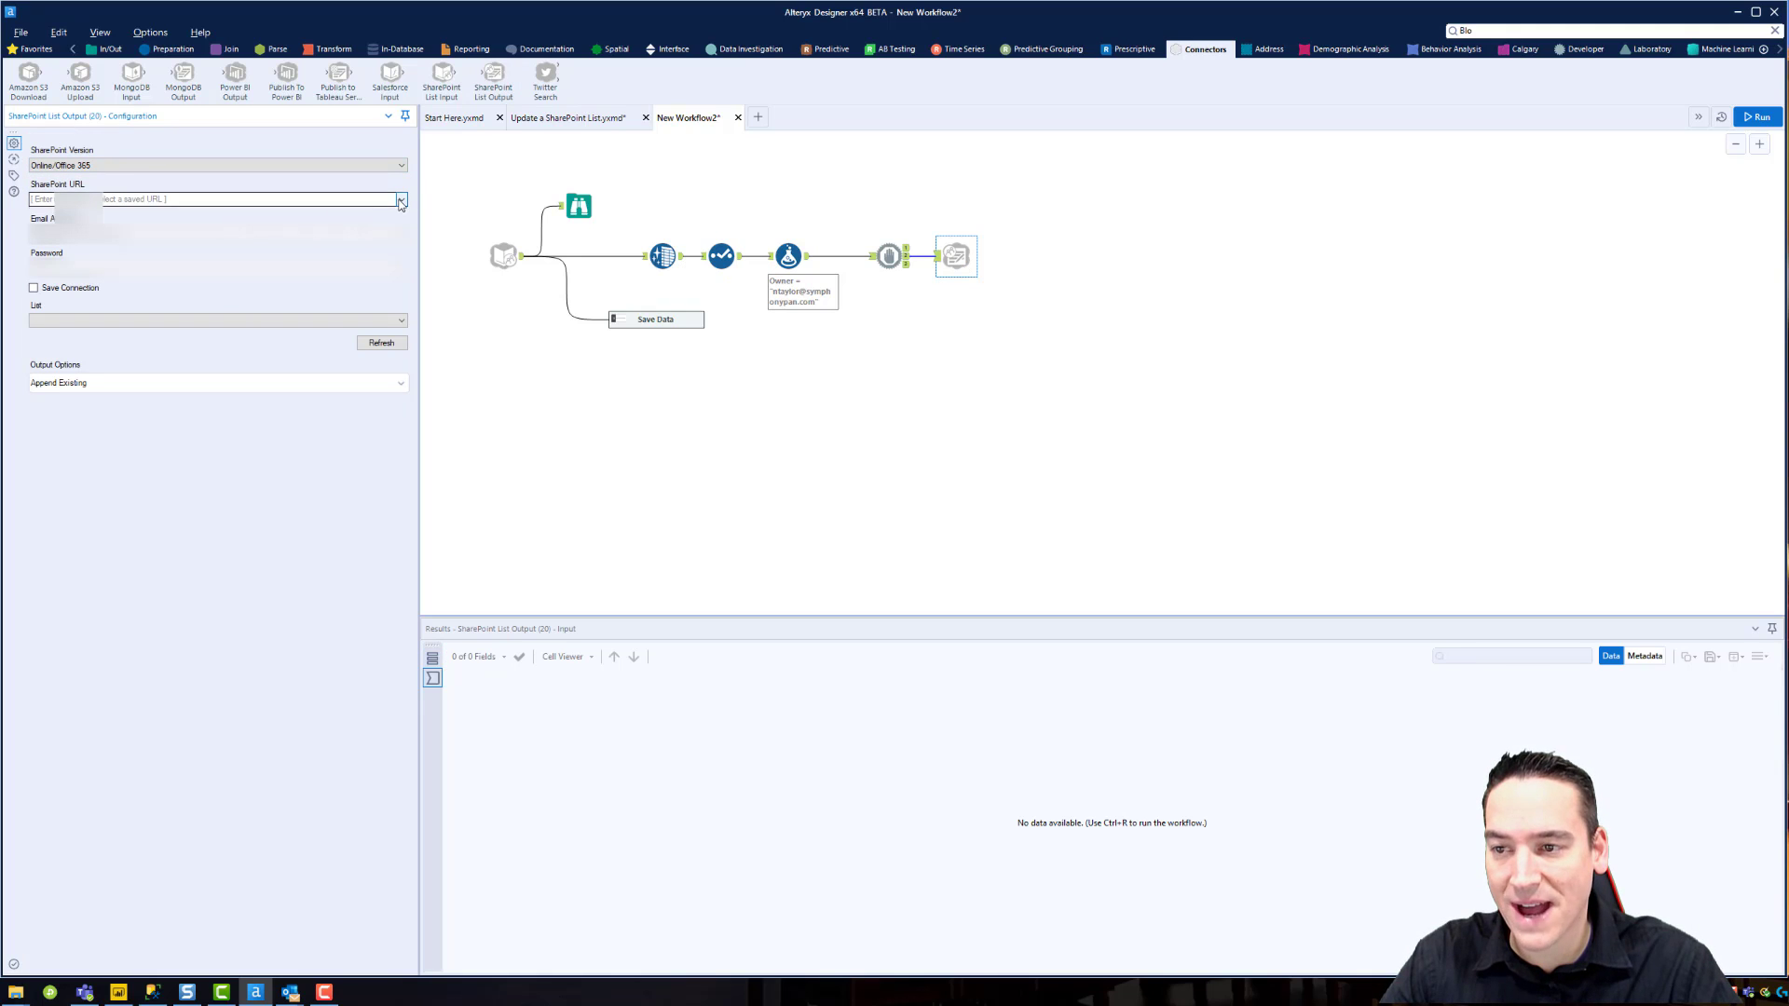
click(399, 199)
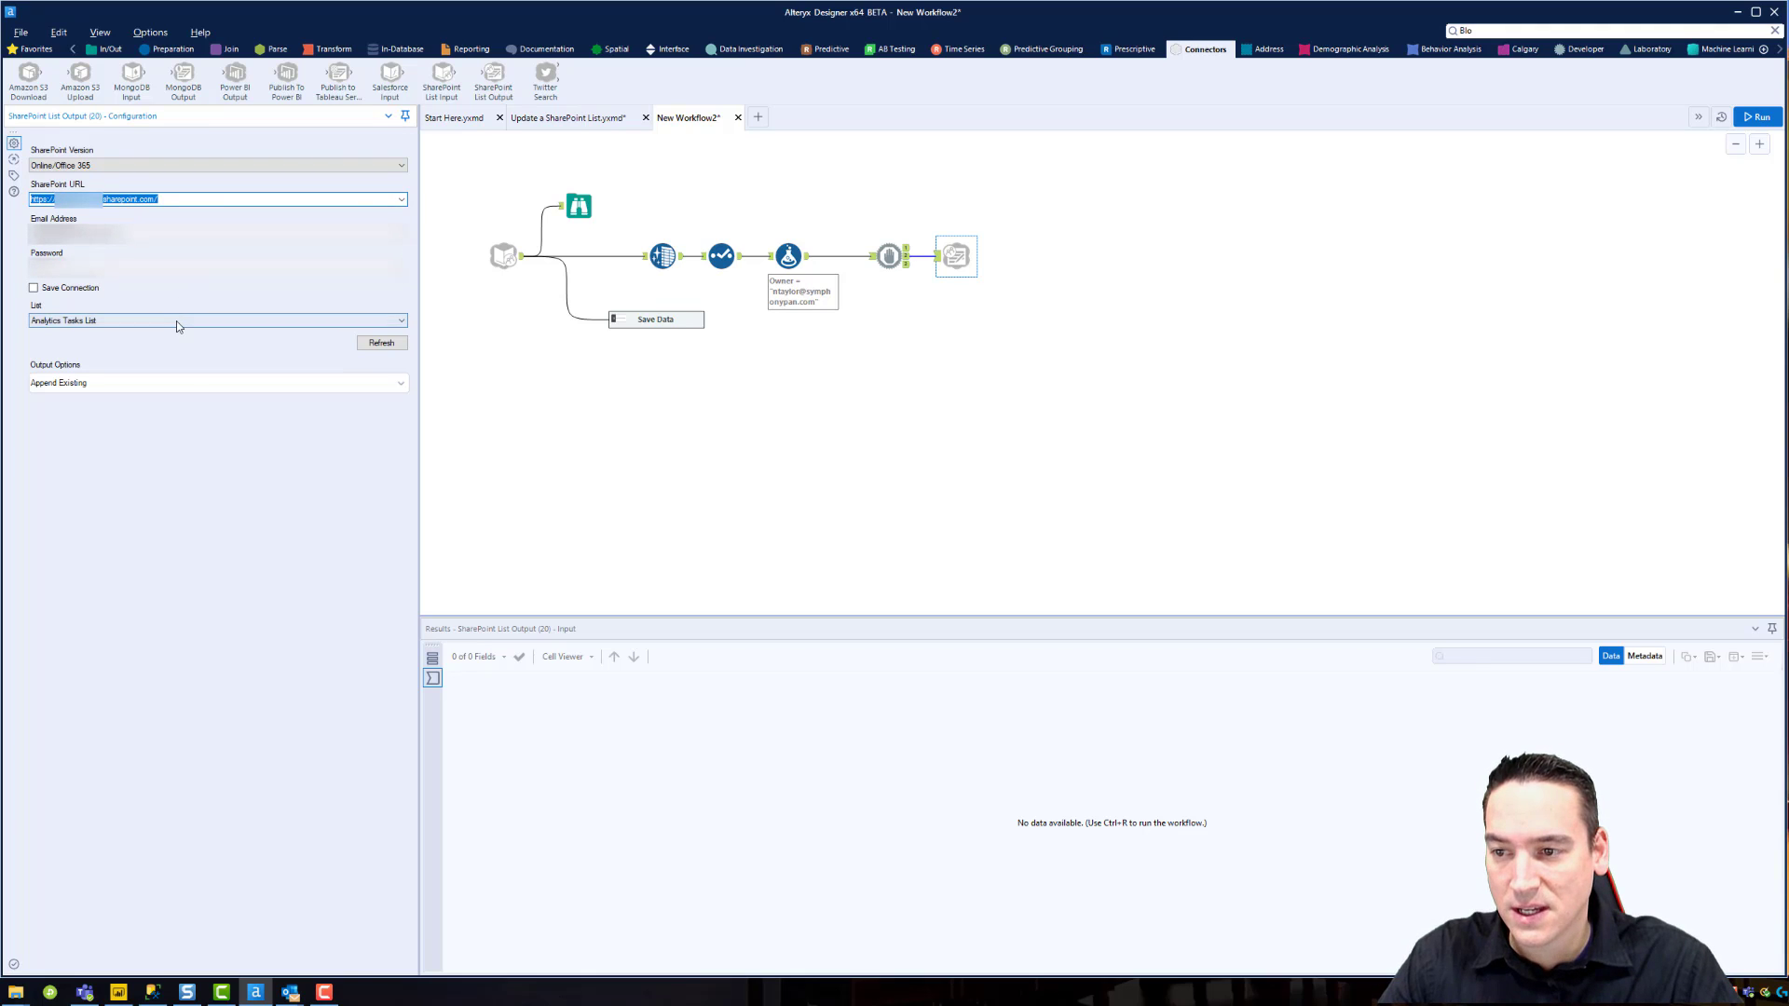
- Target the Brand and Marketing Task List with Output Options set to Update; Warn on Update Failure
click(216, 320)
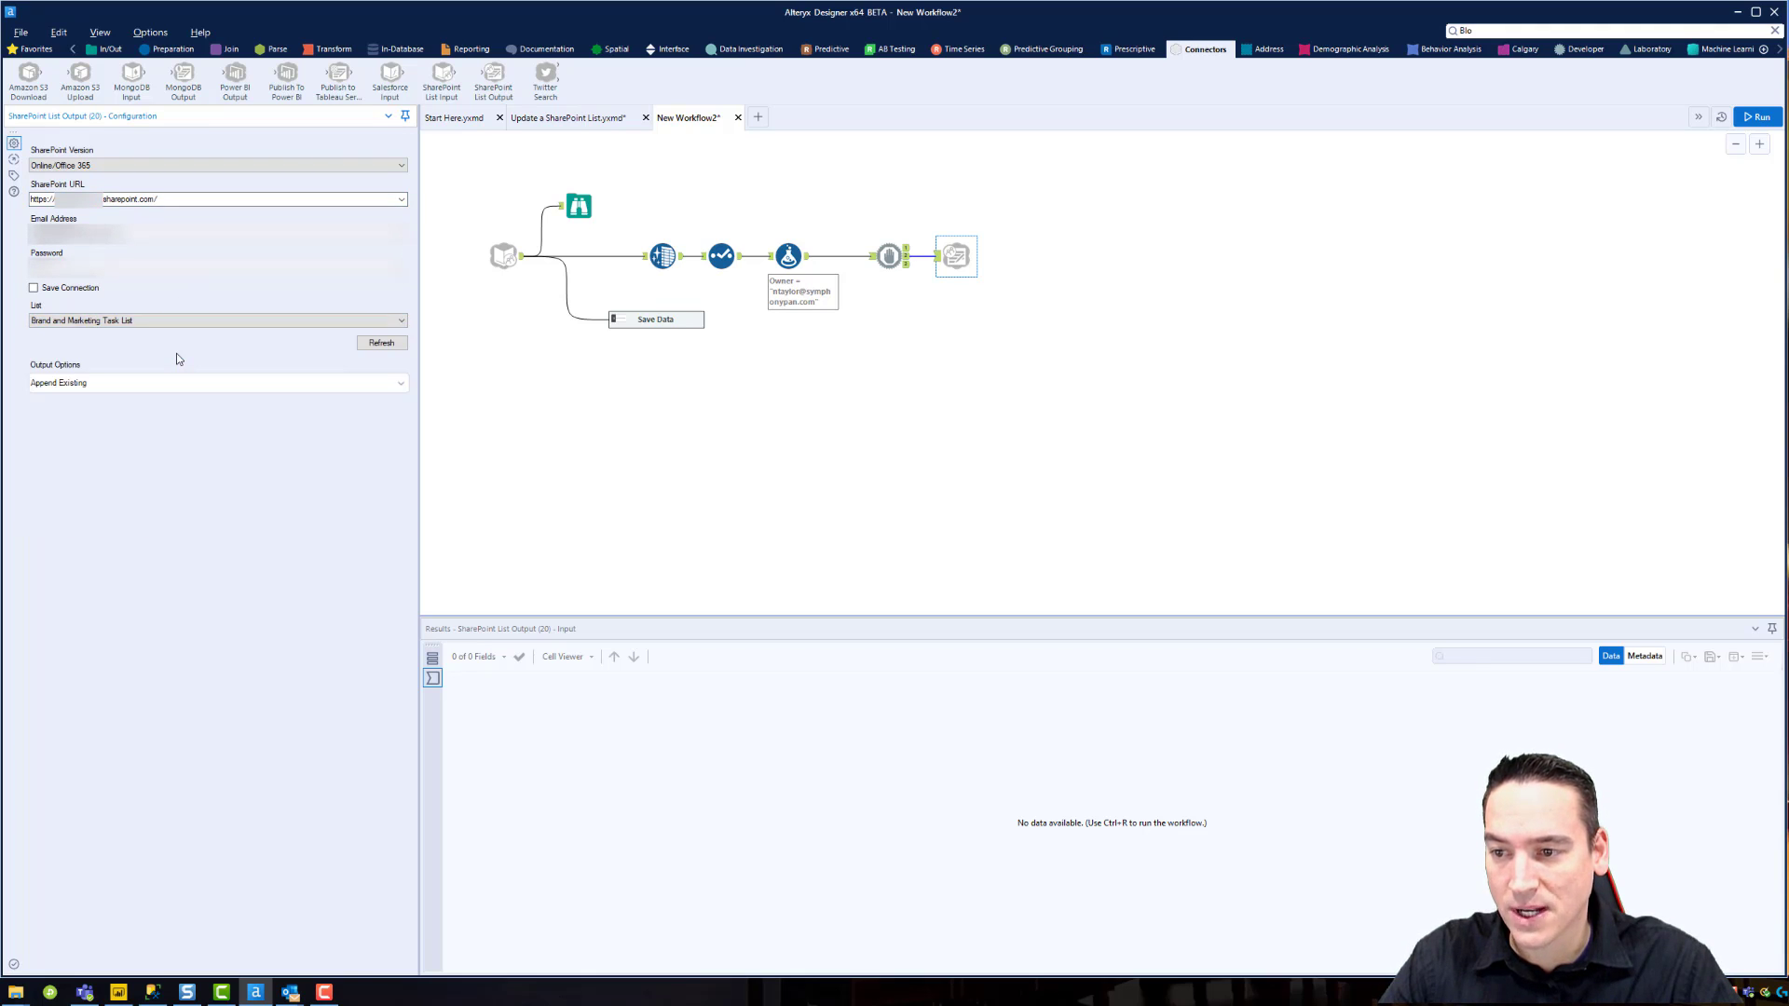
click(216, 382)
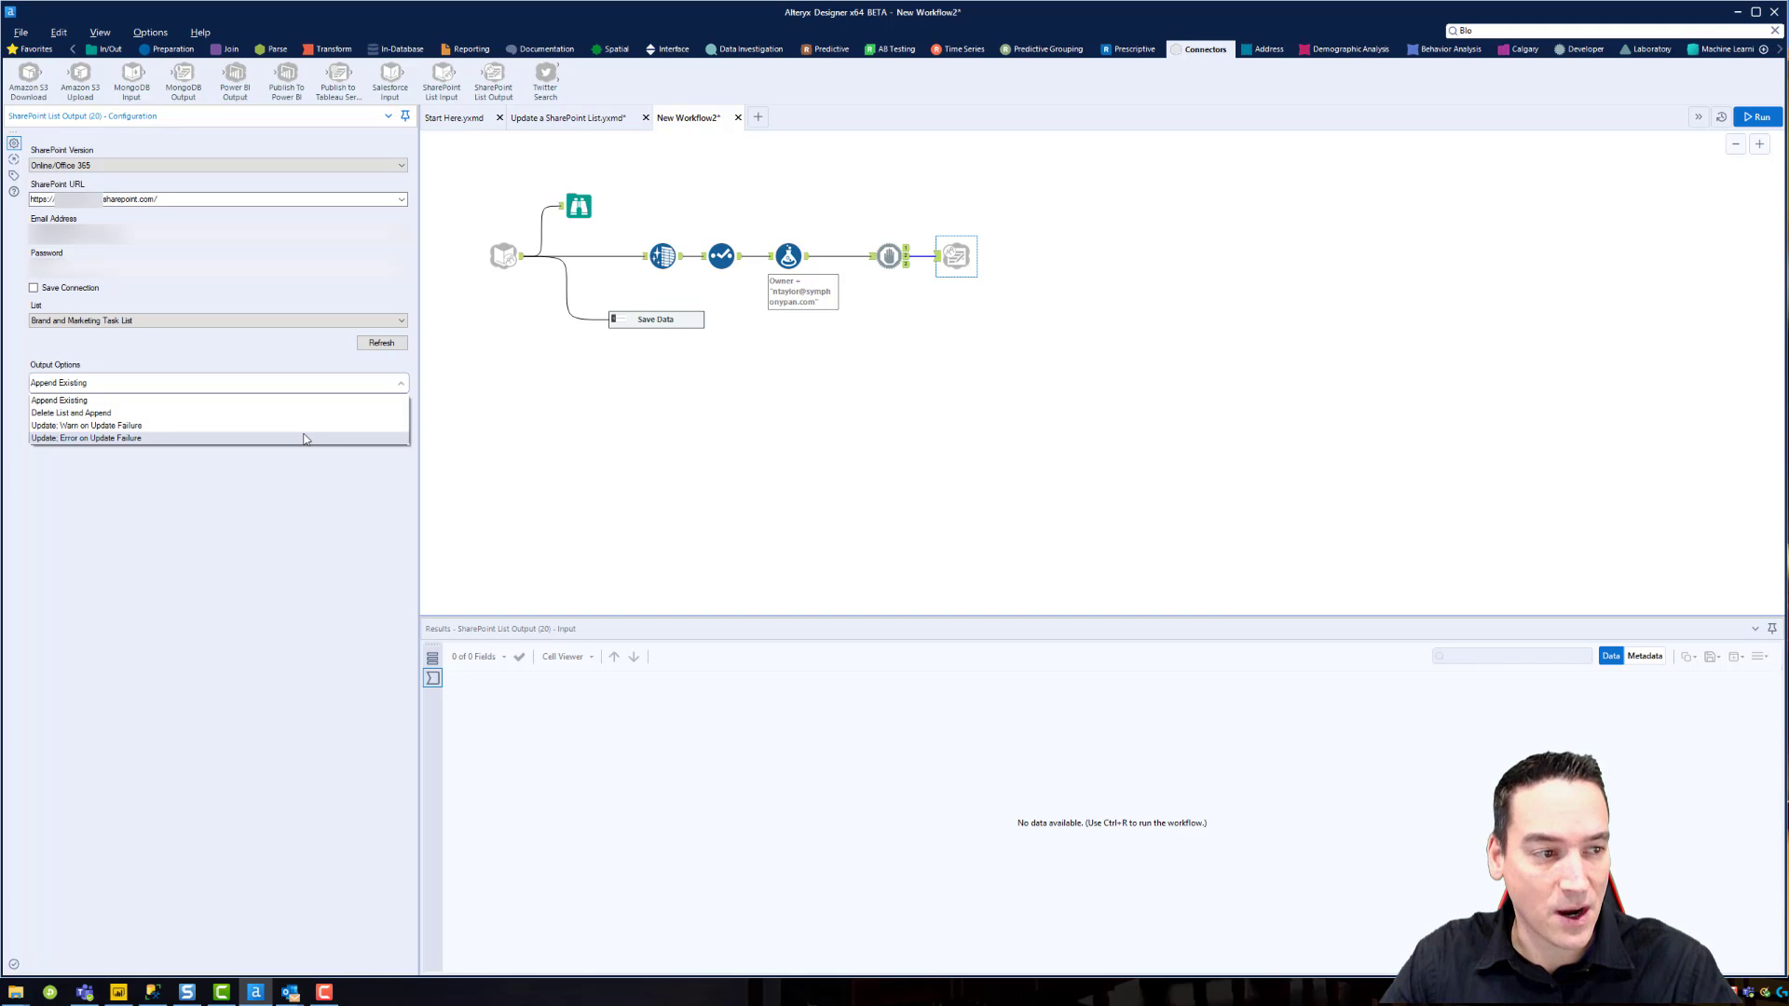
click(86, 425)
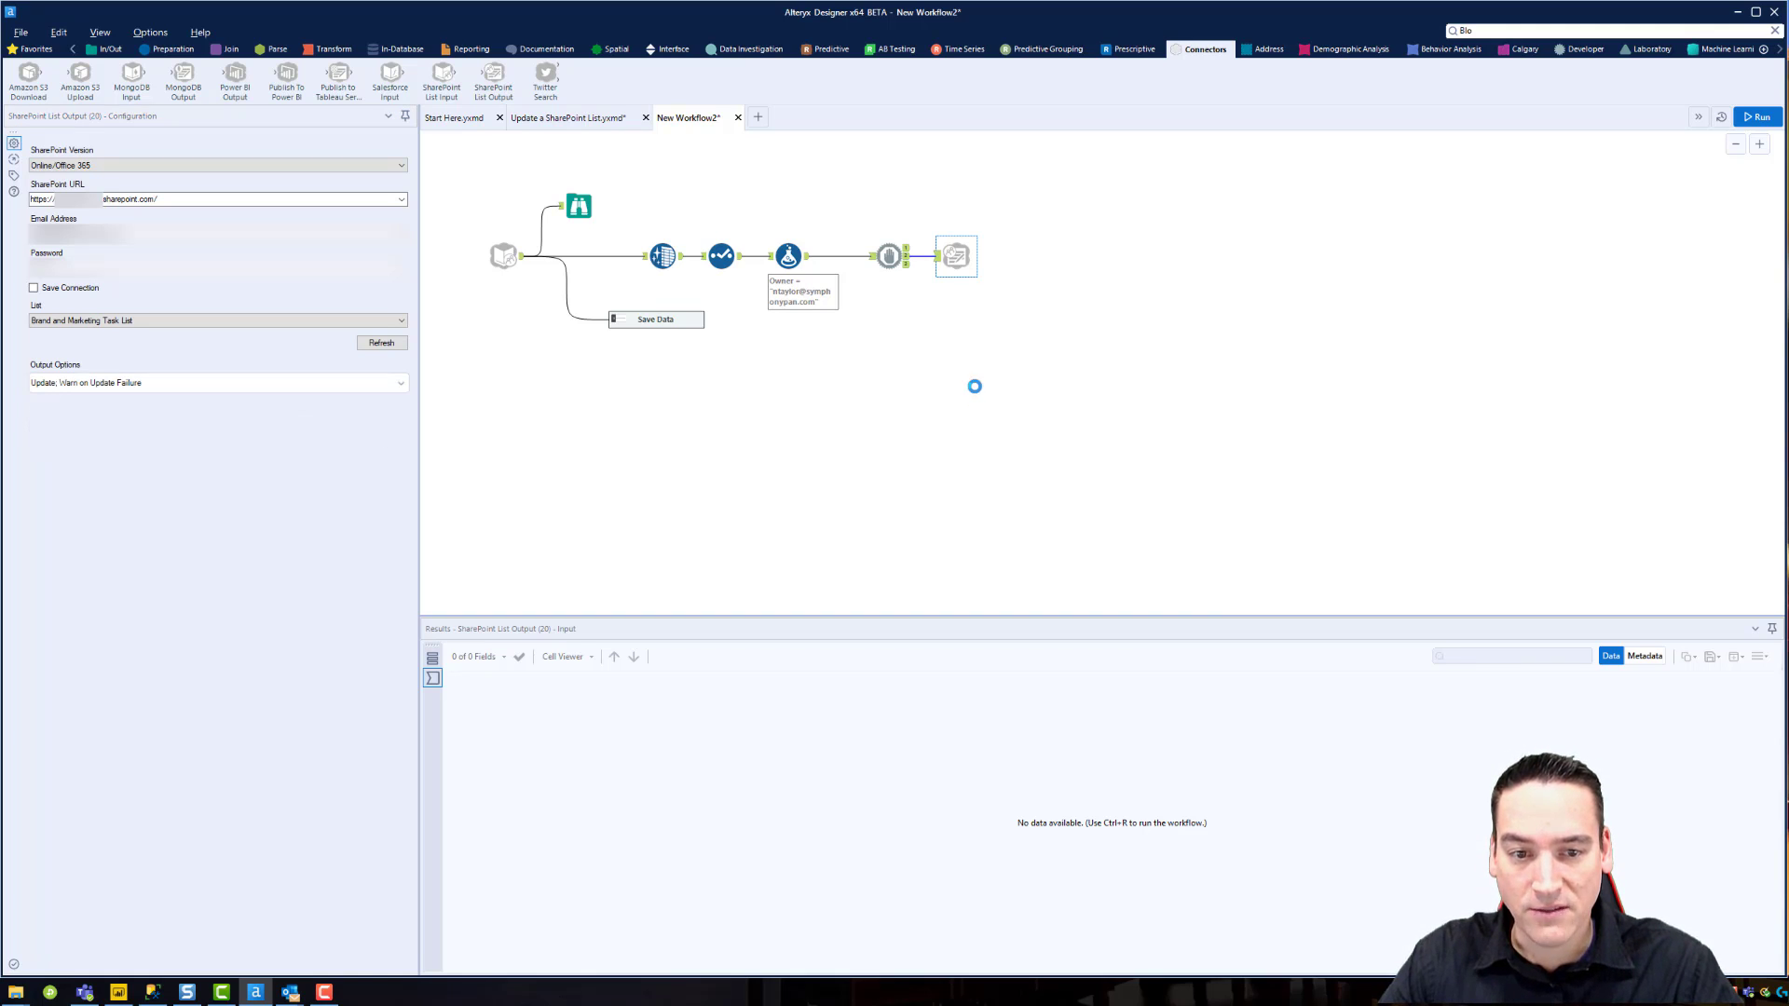
click(1757, 115)
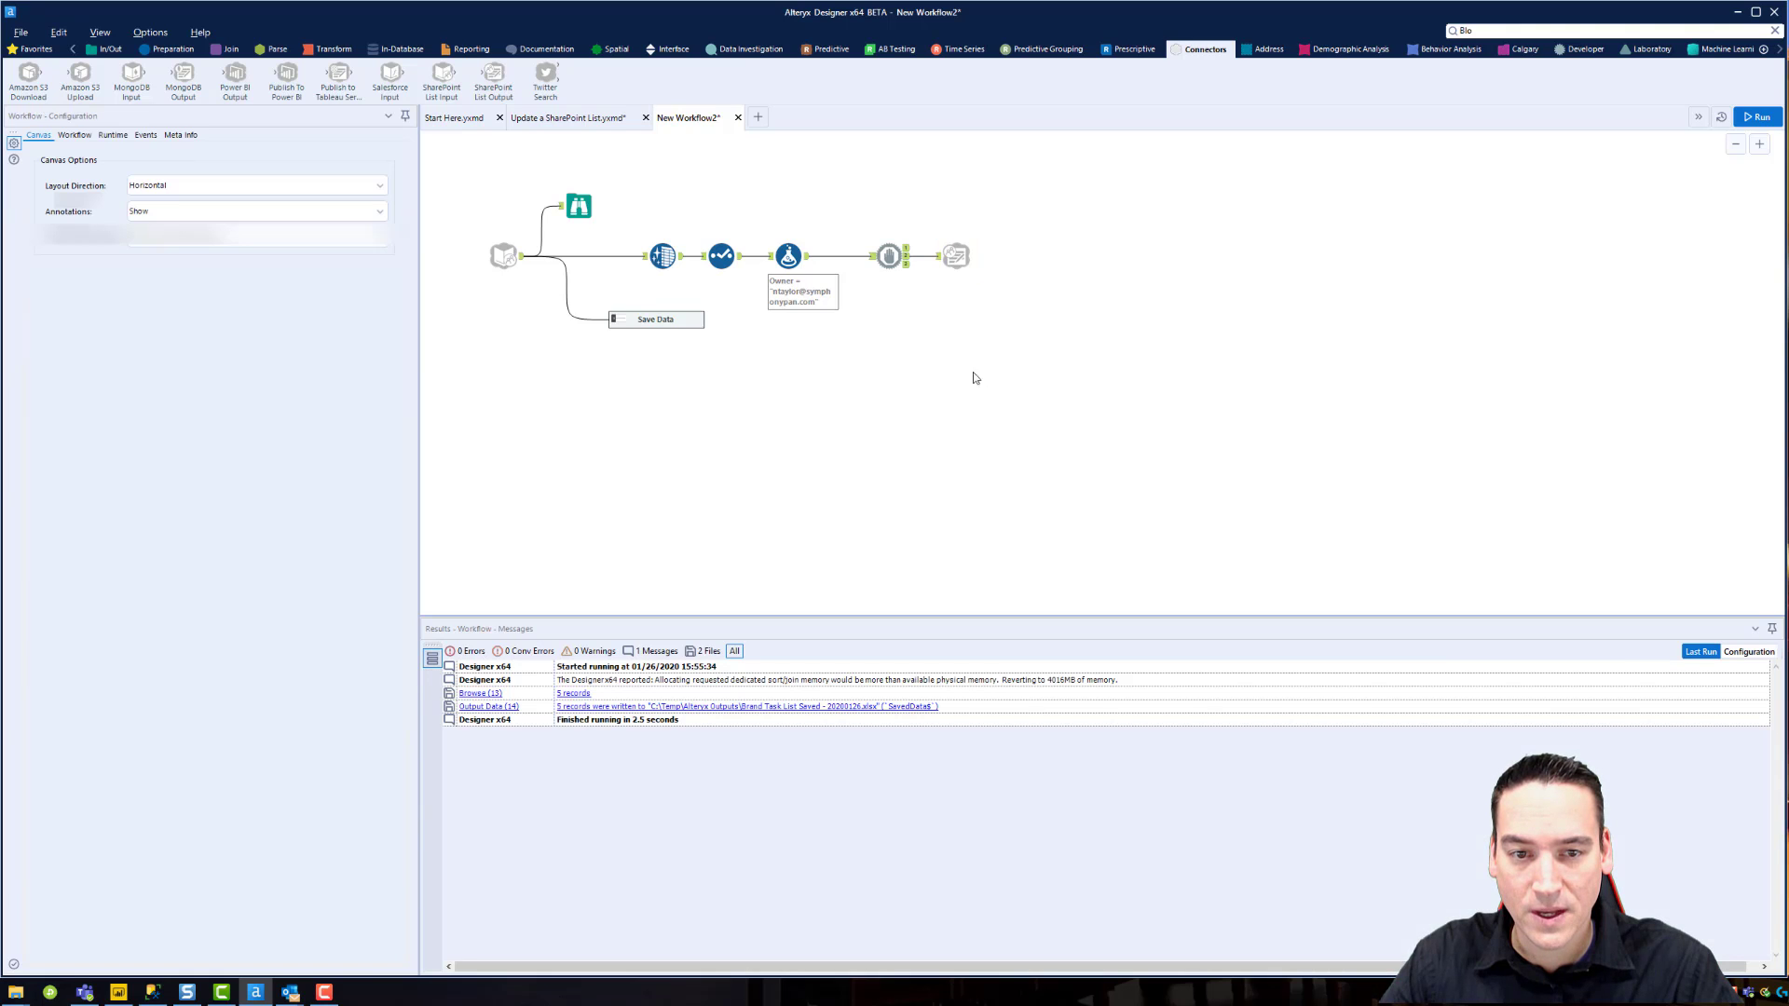
- Wrap the SharePoint output in a Tool Container captioned 'Update List' and collapse it
click(980, 255)
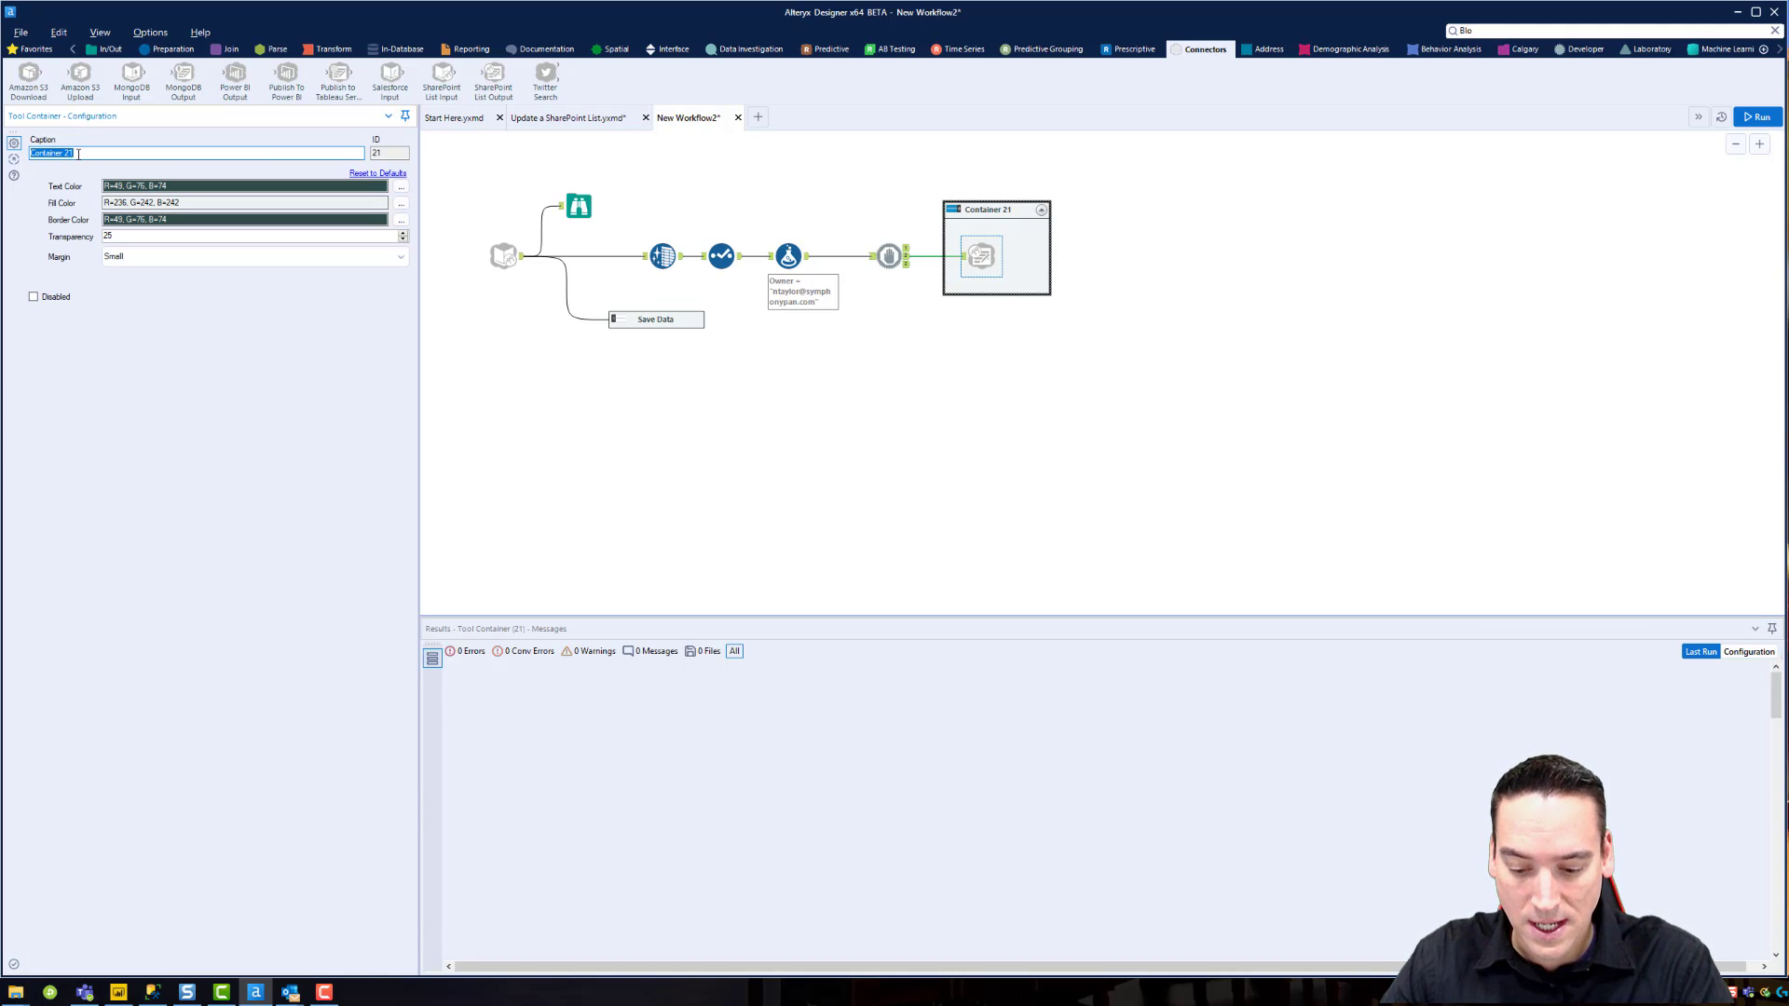
text(Update List)
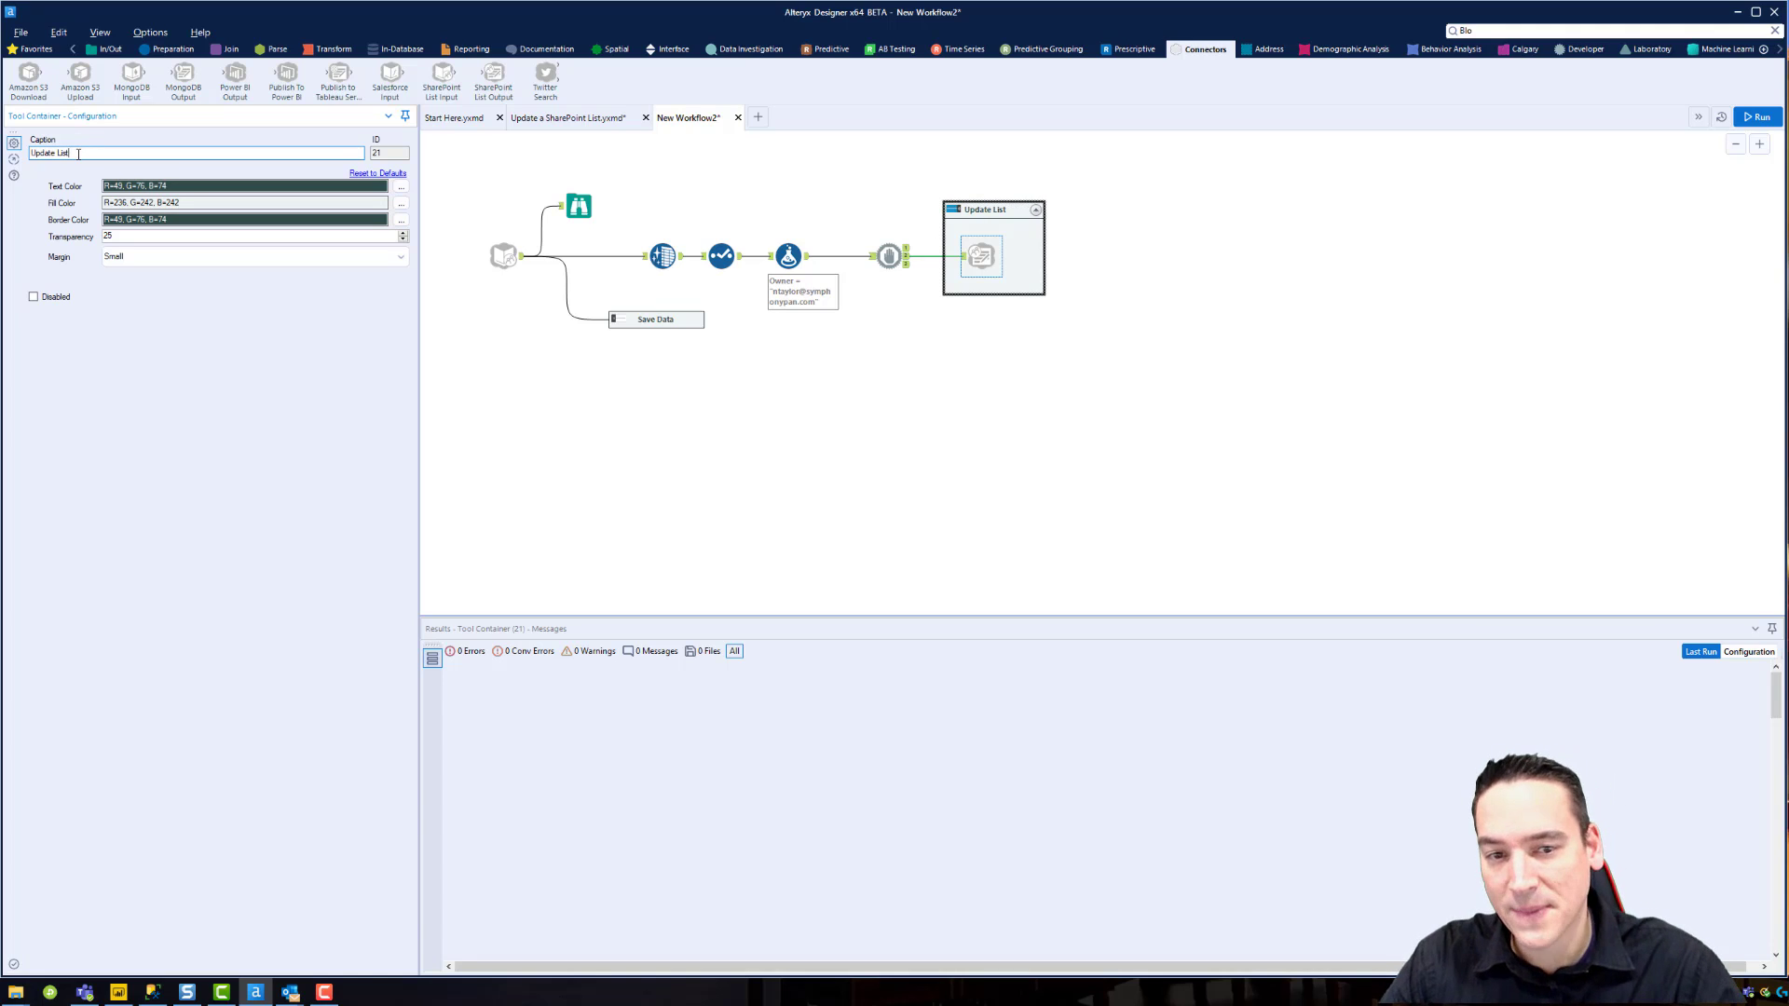
click(1759, 115)
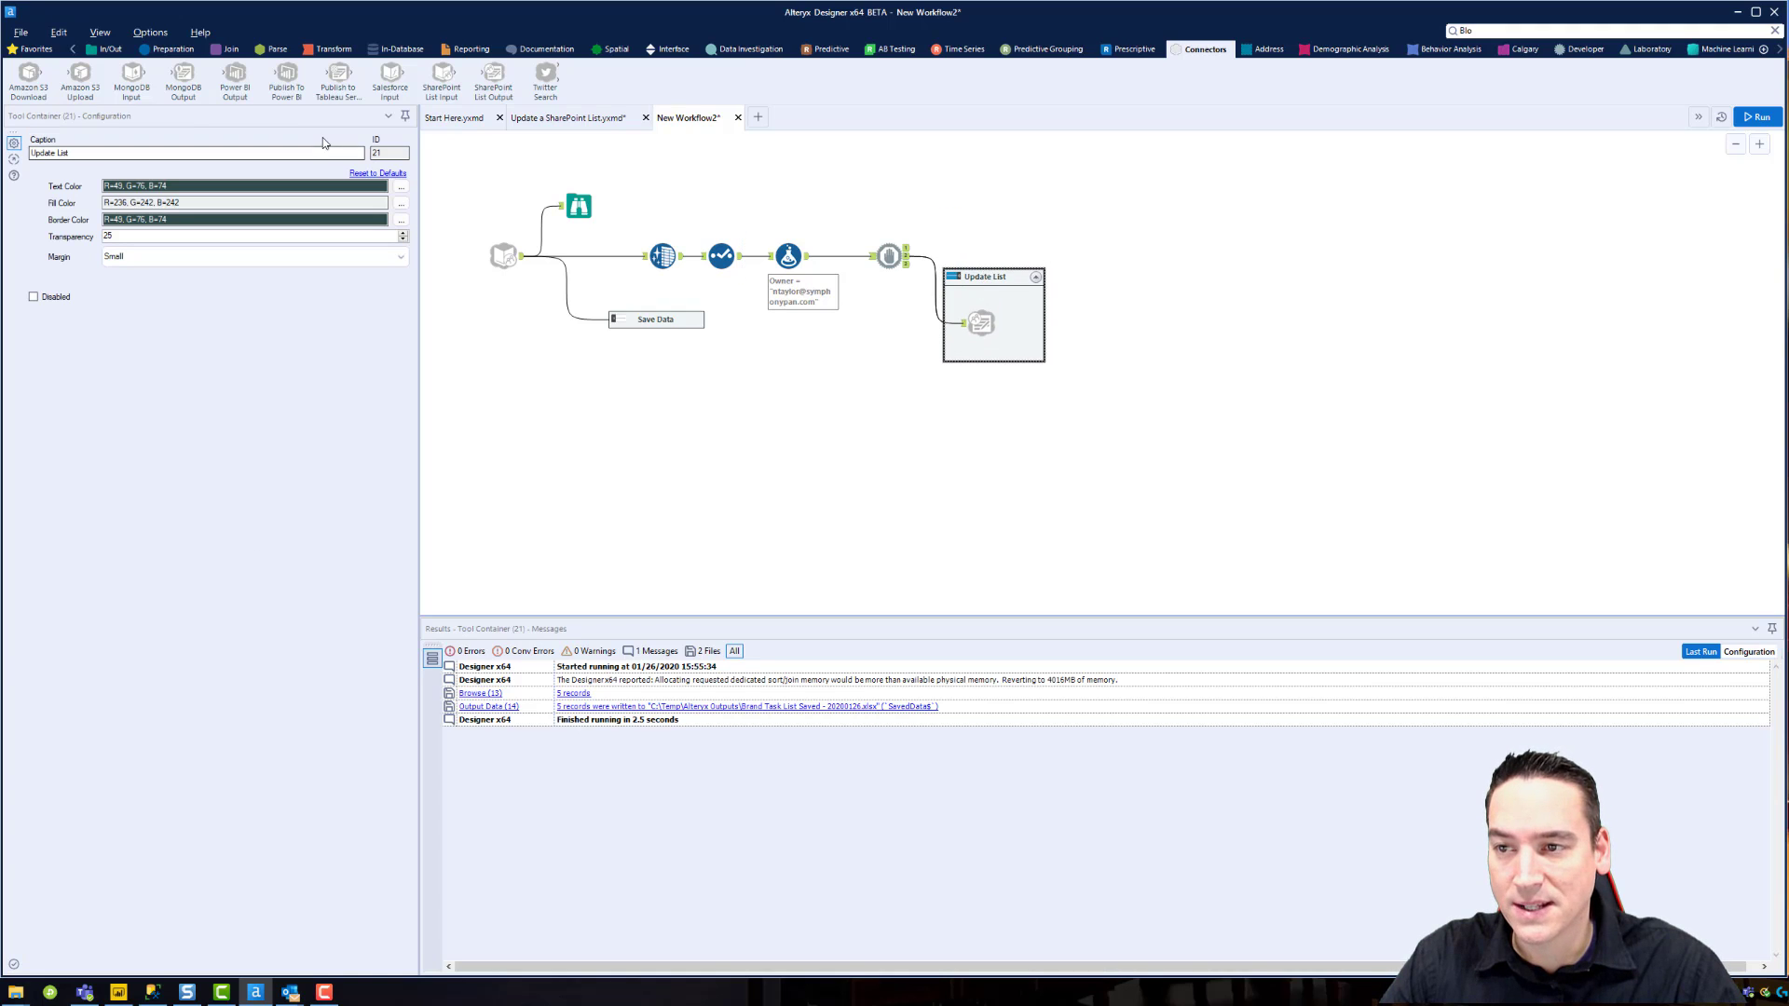
- Add a Browse tool after the Owner formula to preview the cleaned records
click(112, 48)
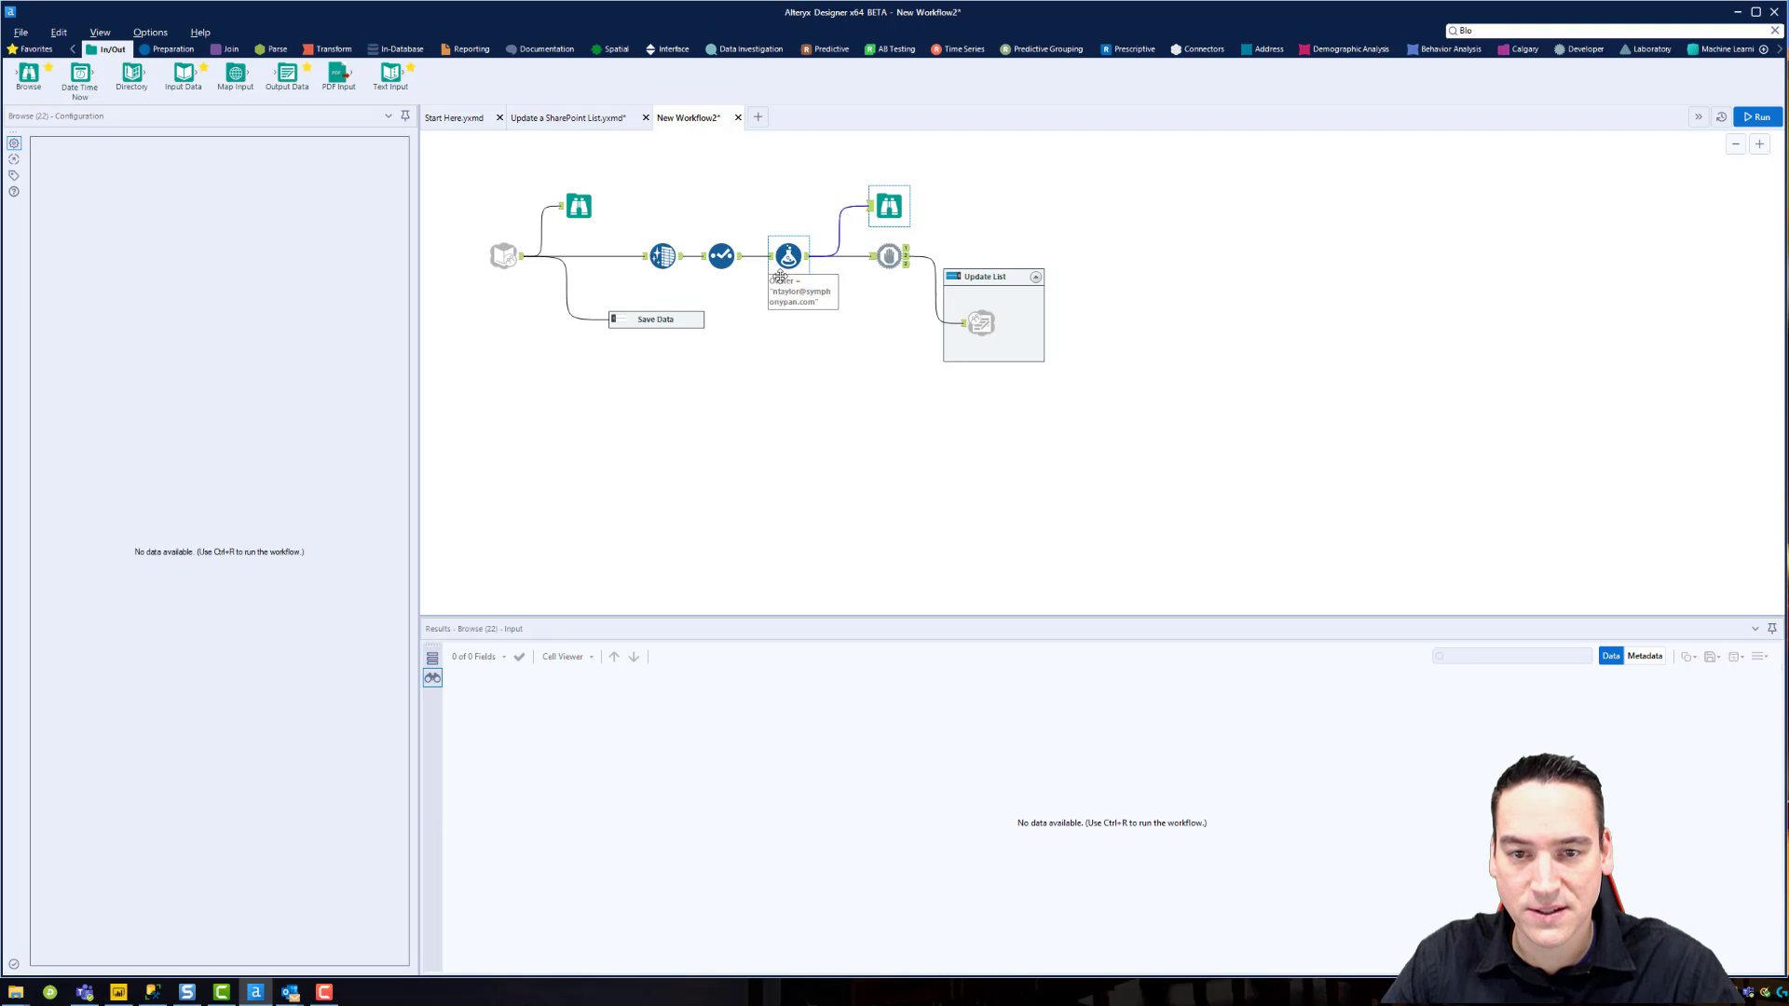
click(1757, 116)
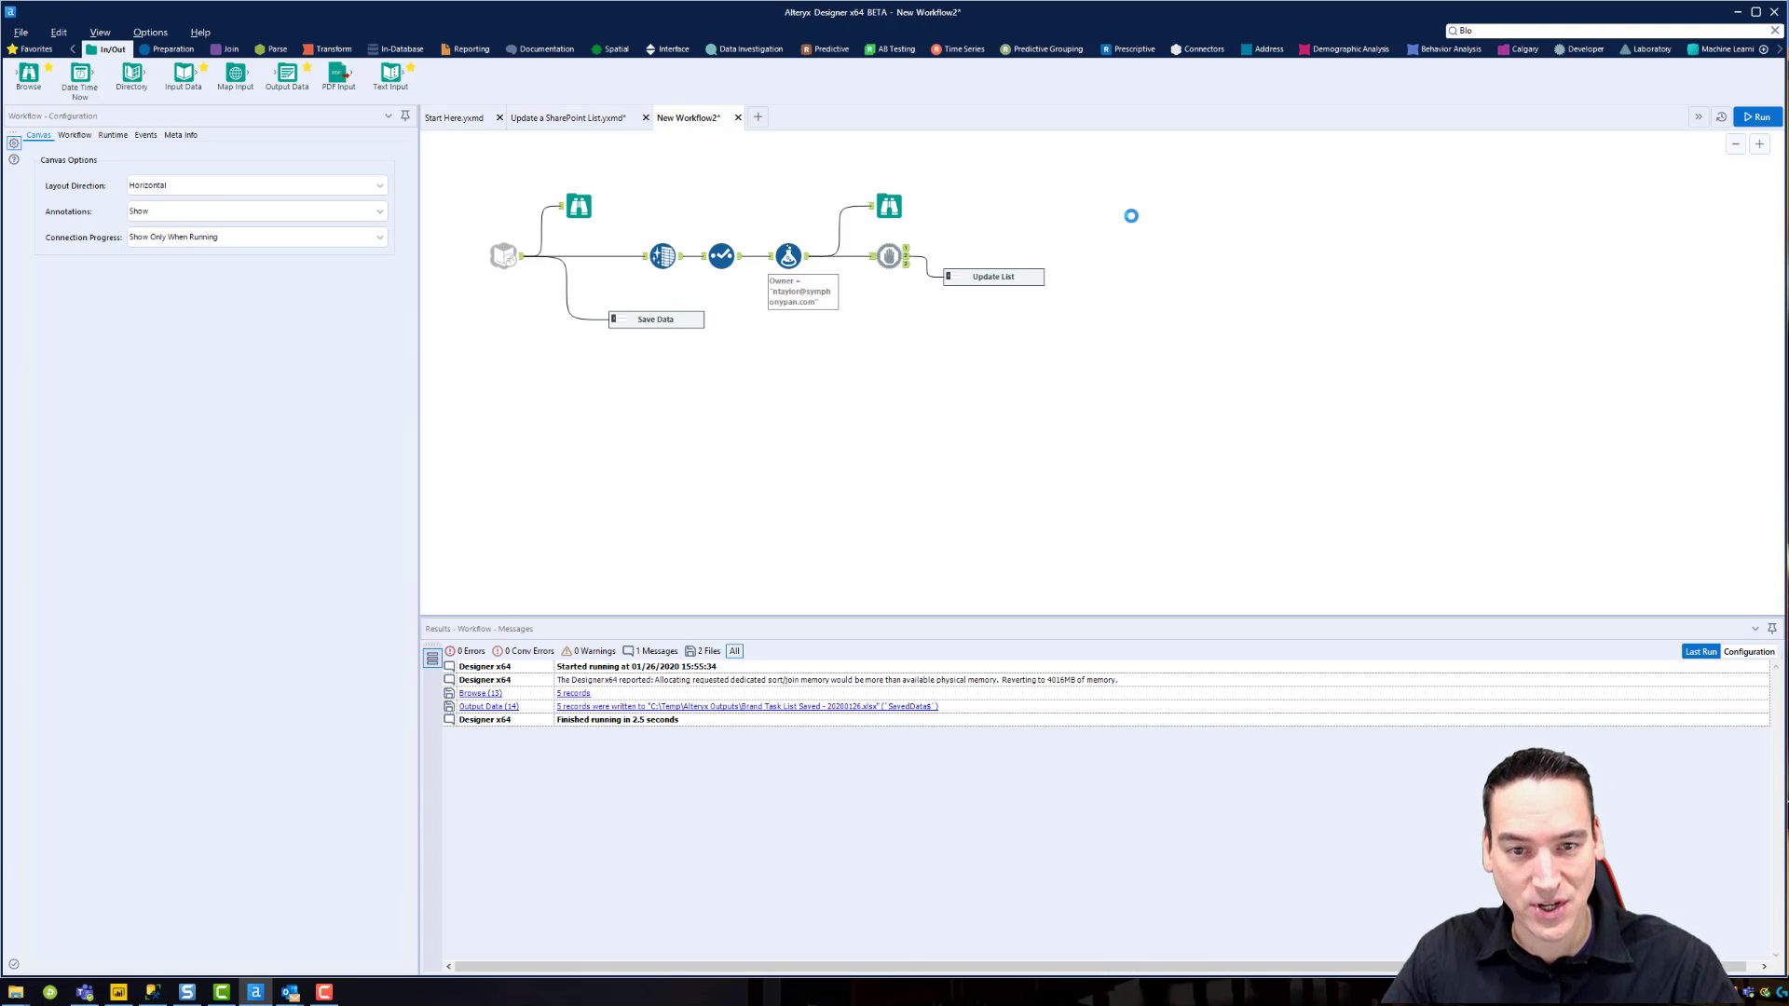
- Run the workflow and compare original versus cleaned records in each Browse and Block Until Done tool
click(1761, 116)
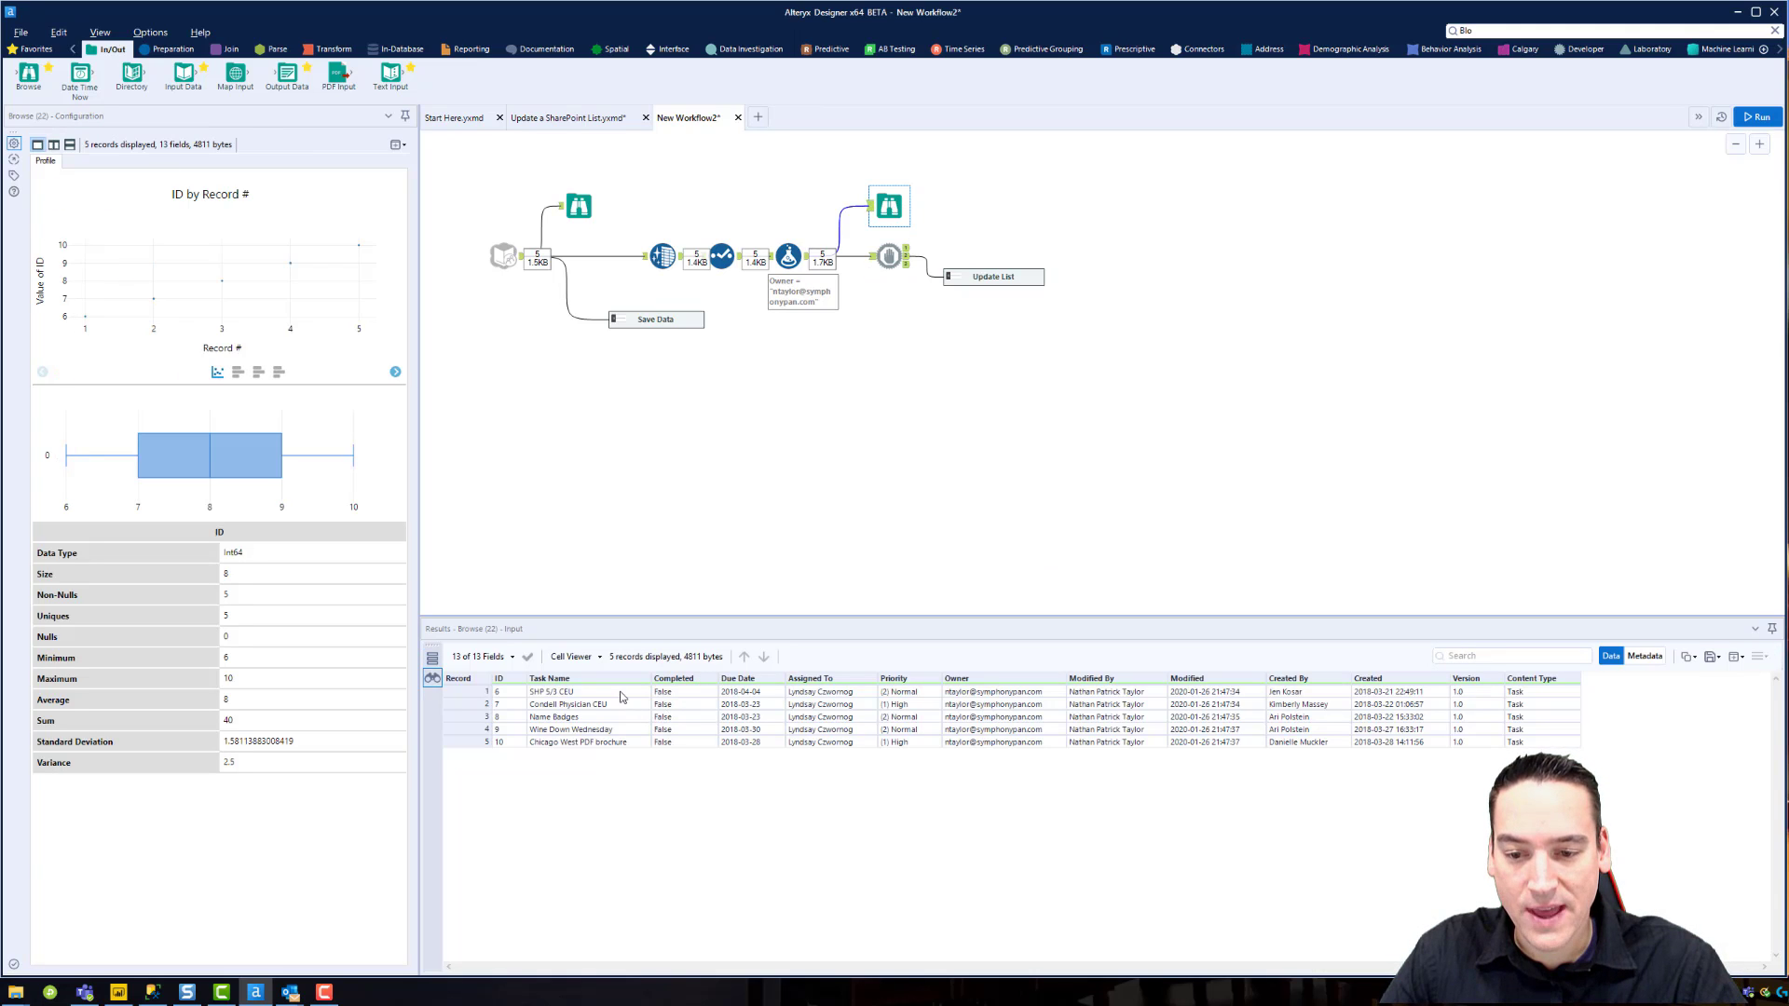
click(577, 207)
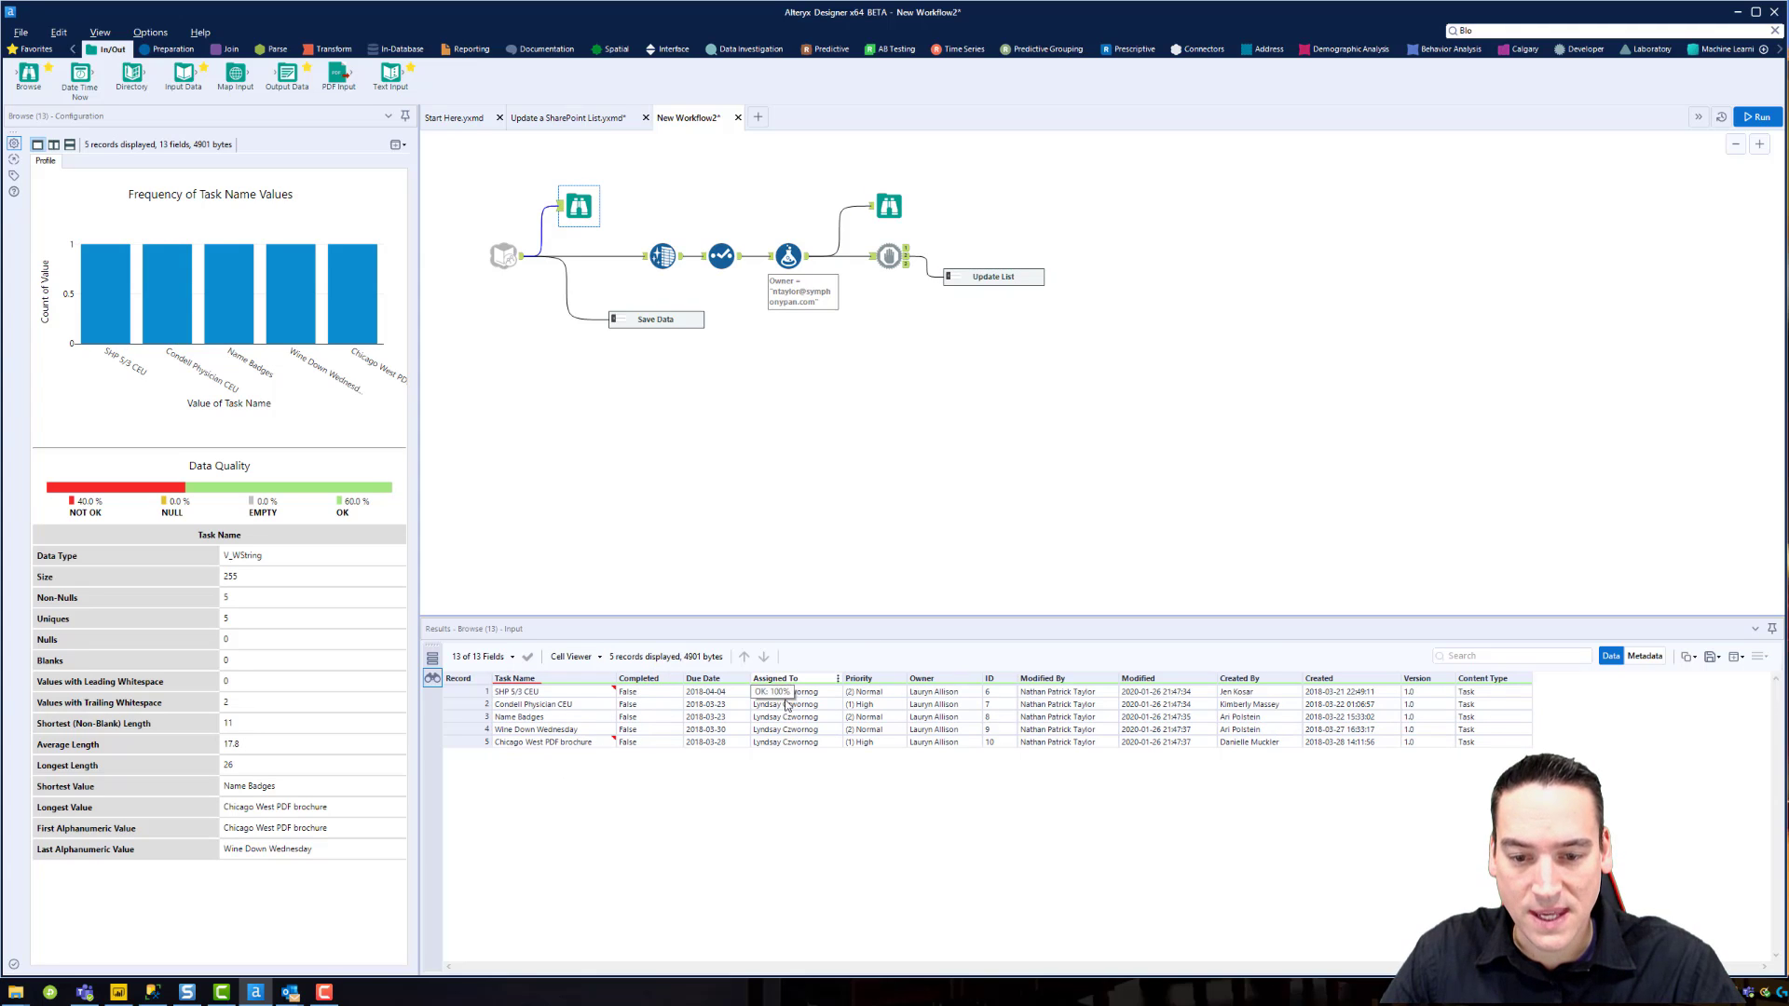
click(887, 207)
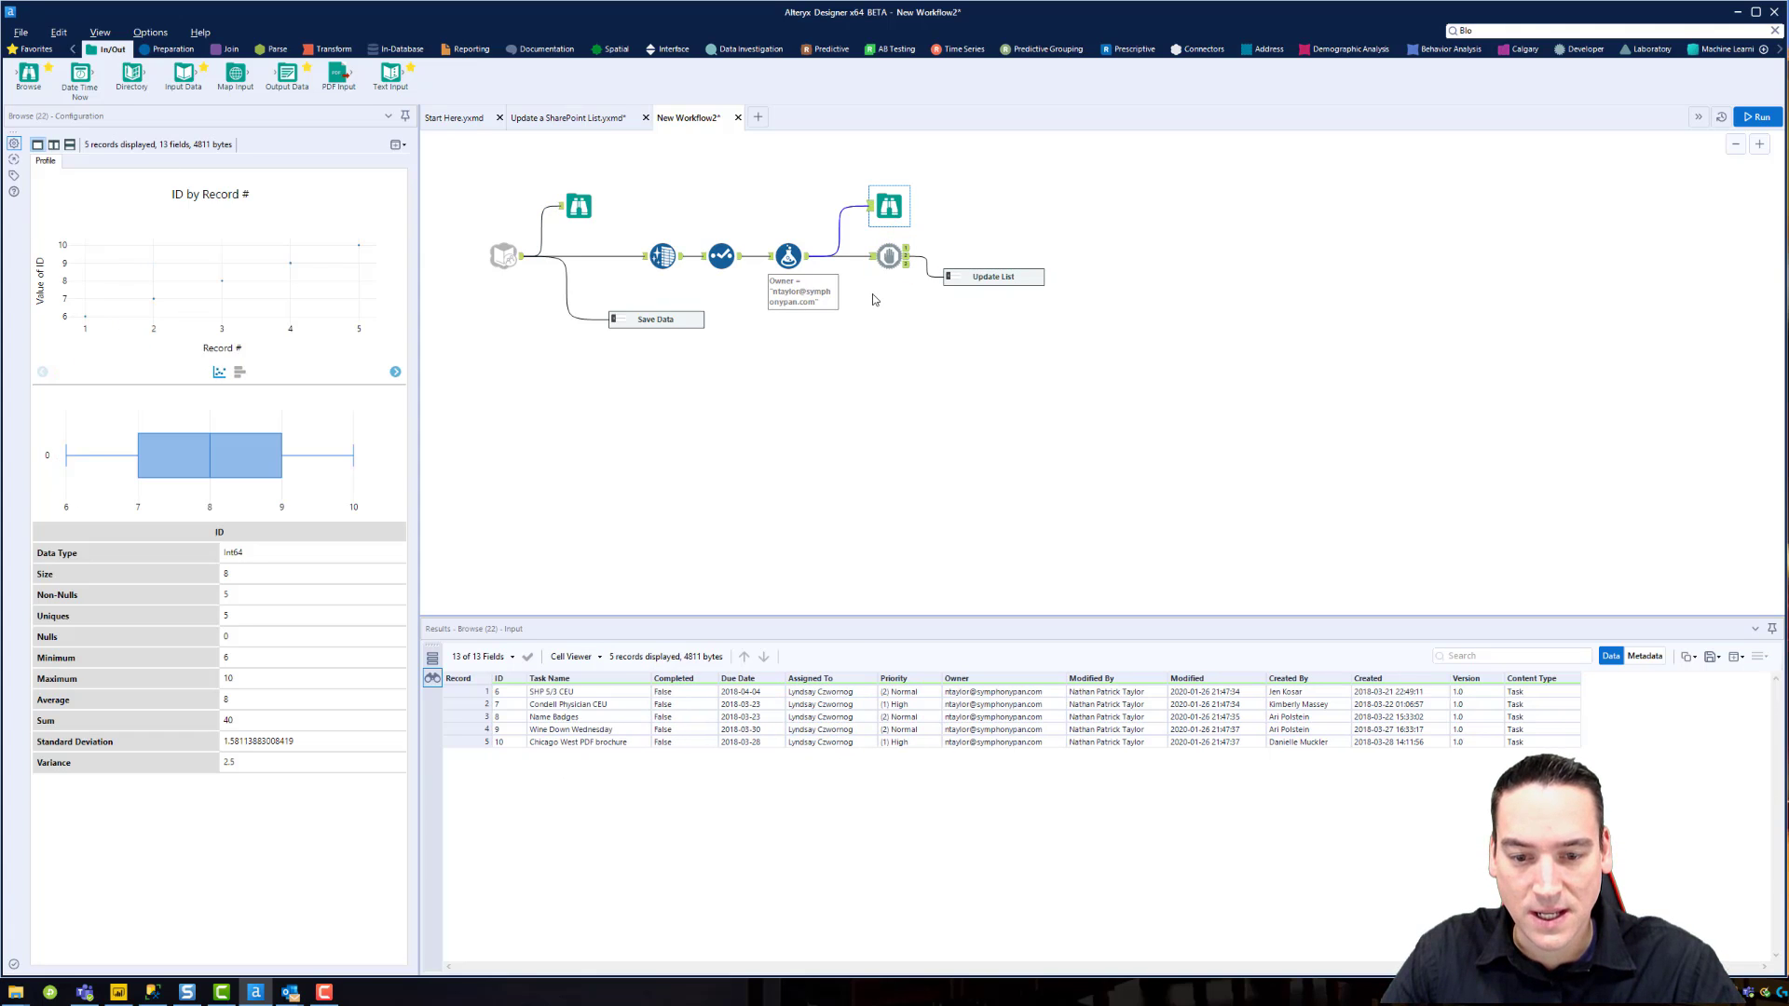
mouse_move(746, 281)
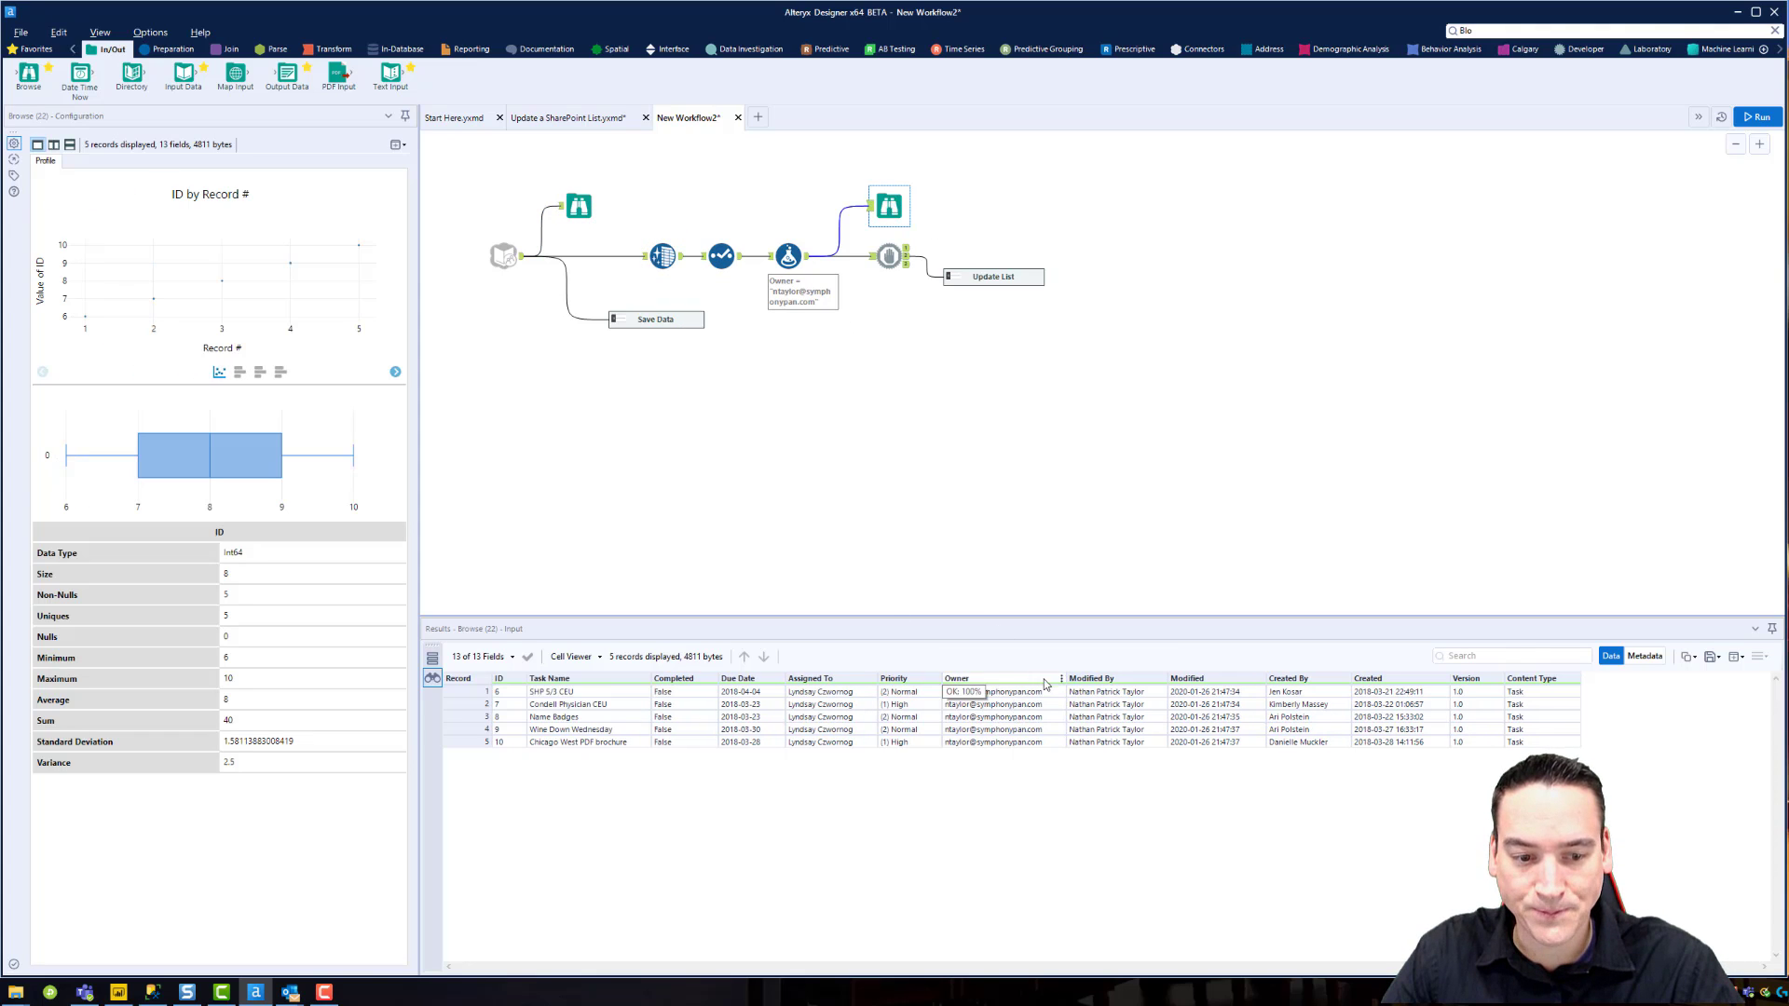
click(887, 255)
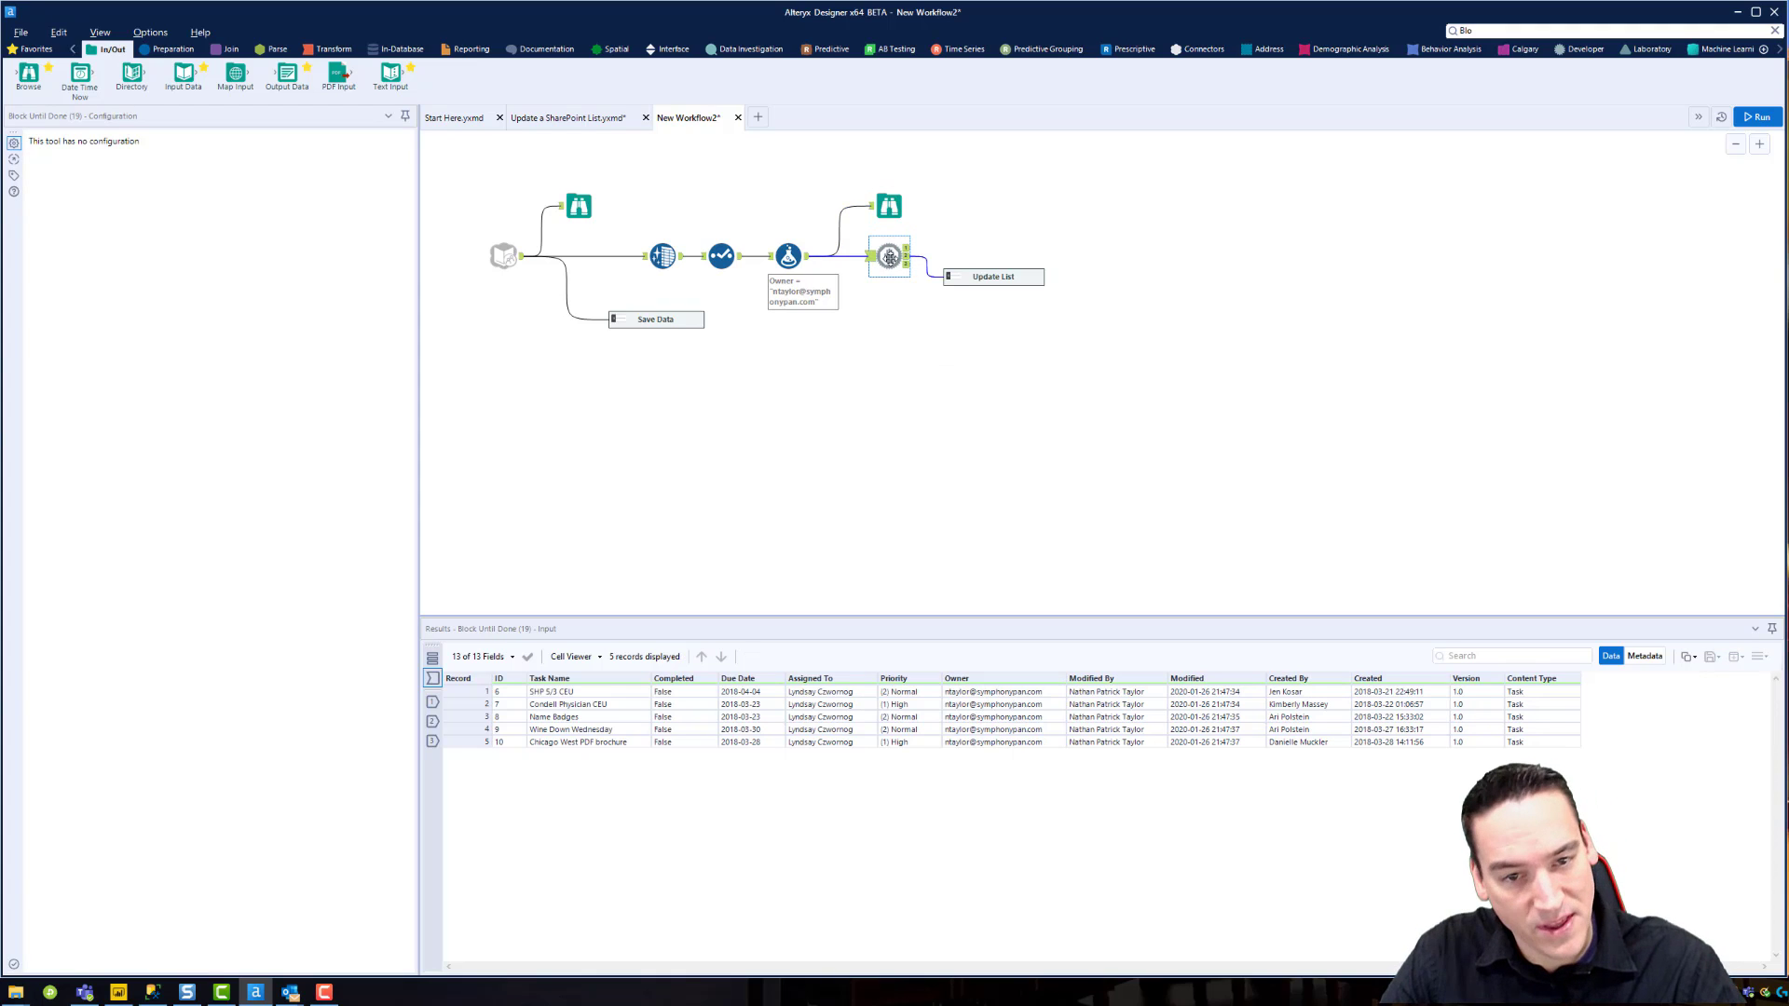
- Expand the Update List container and run the workflow, updating 5 records in the SharePoint list
click(1757, 115)
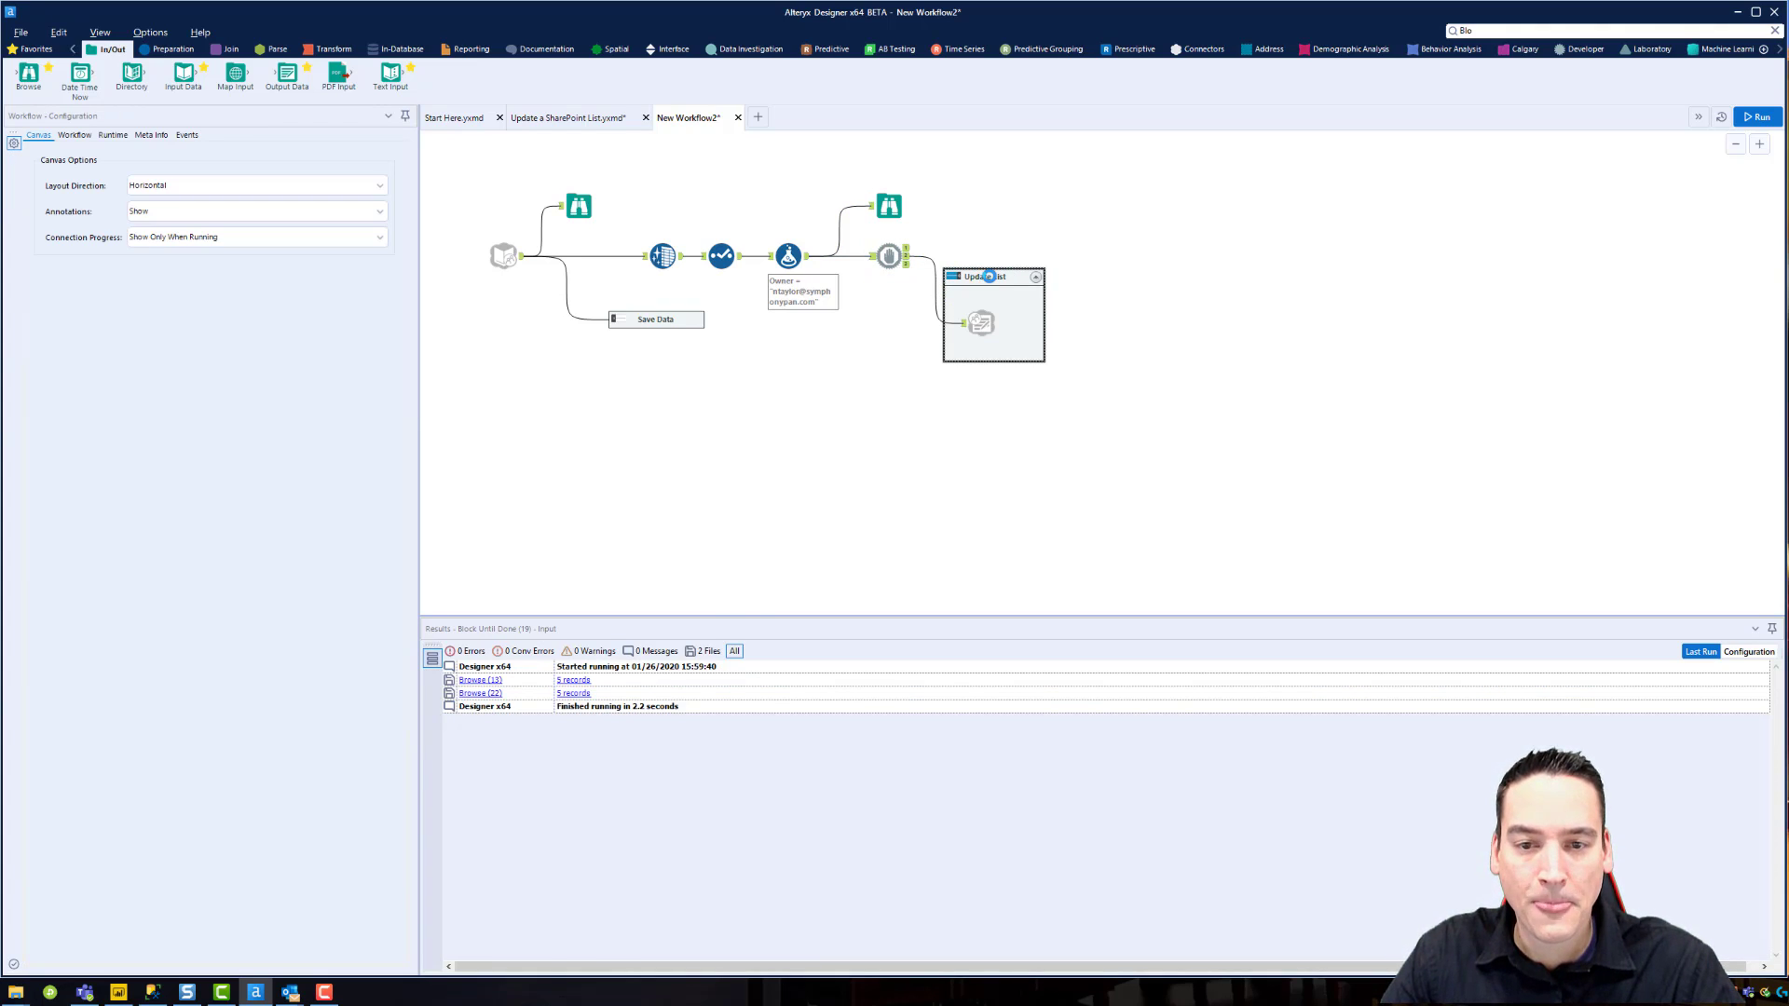
click(999, 276)
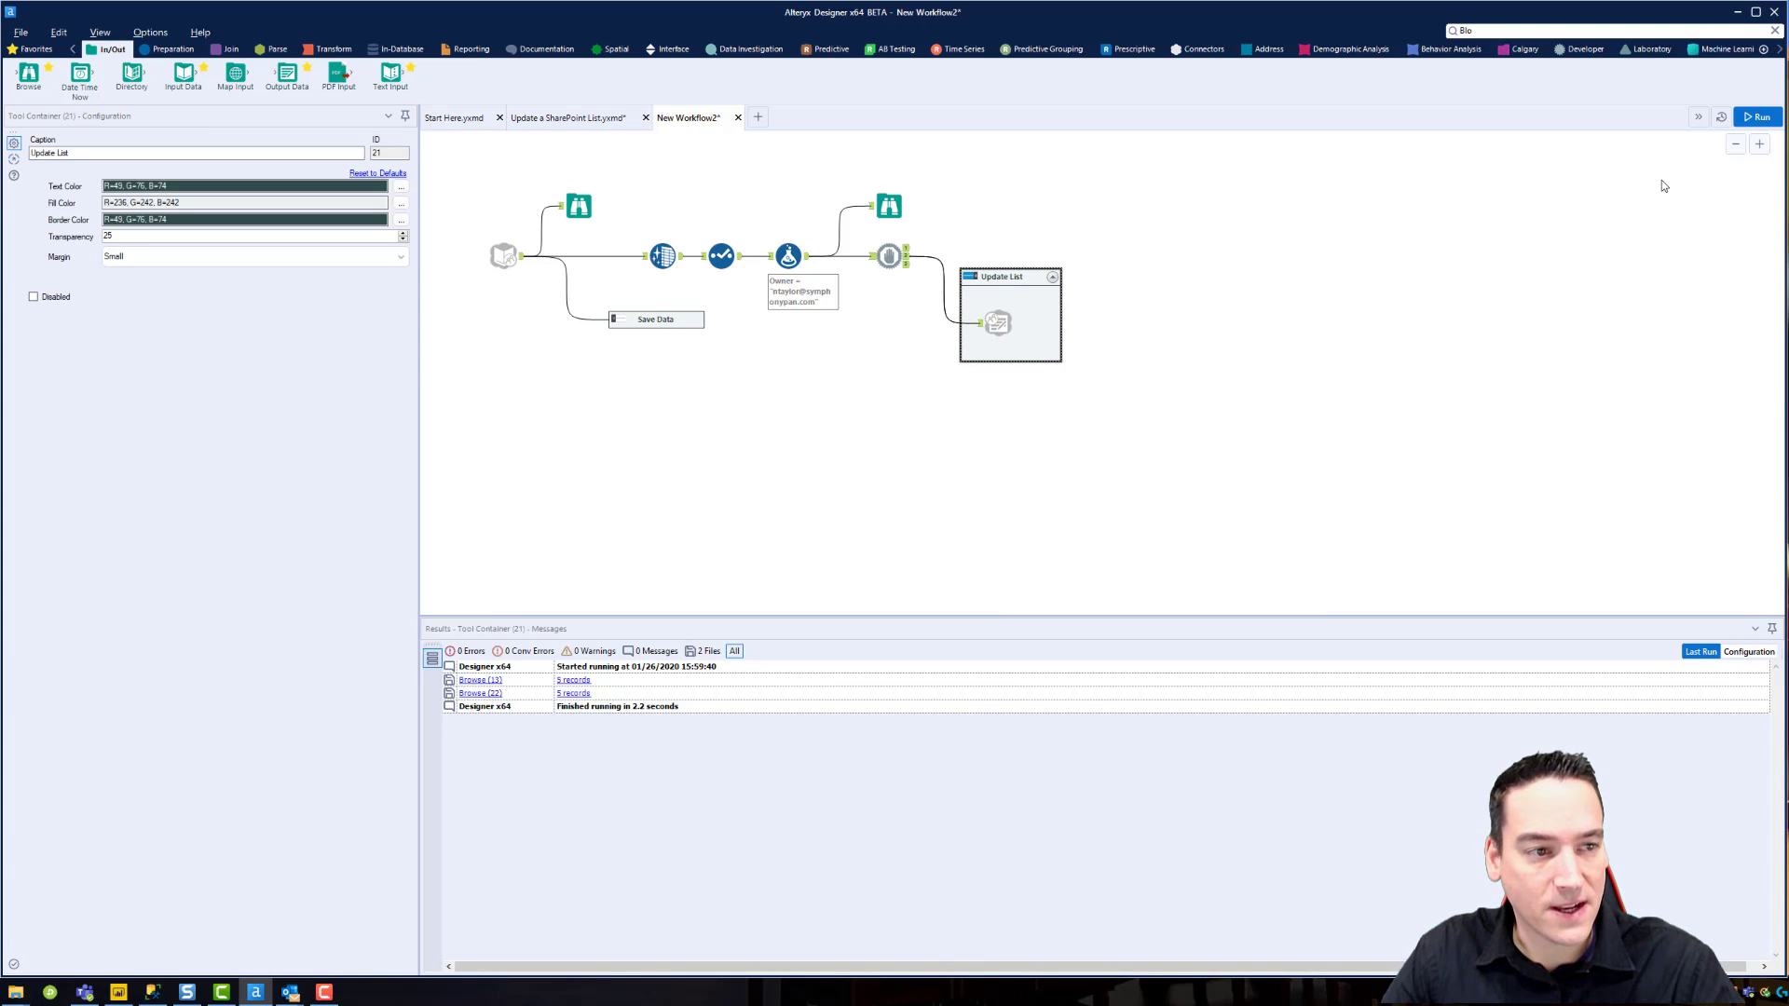
click(1757, 116)
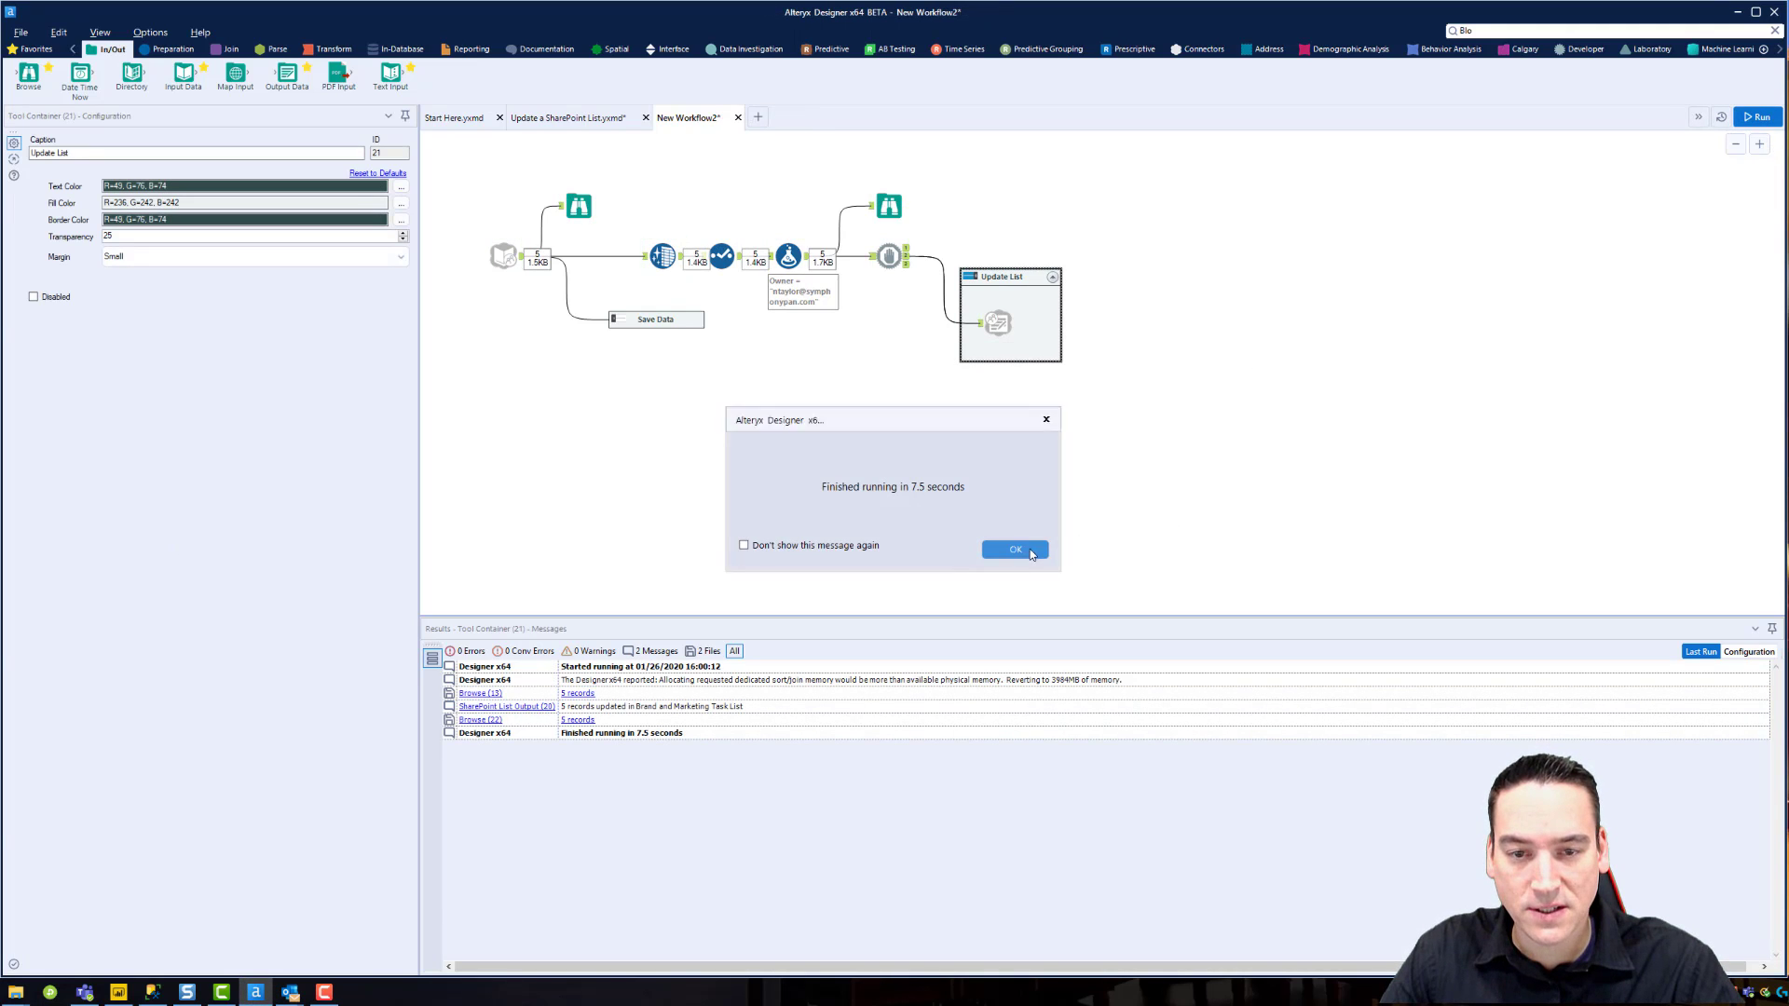
click(1014, 548)
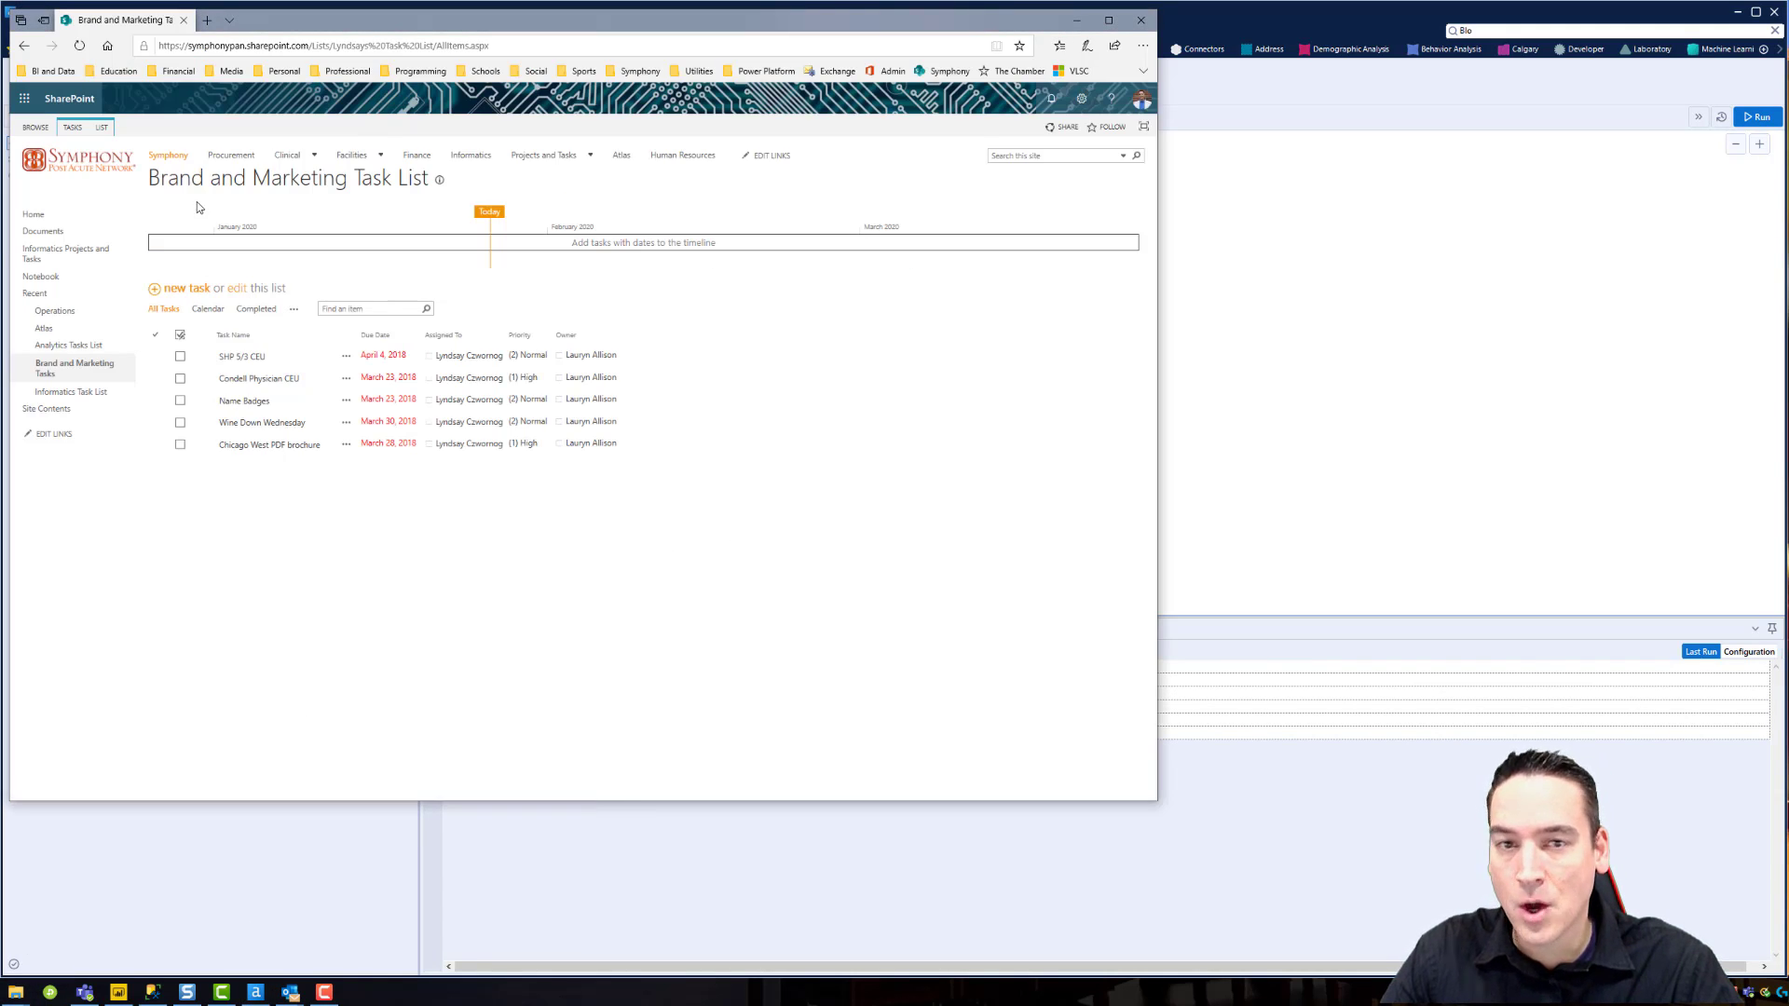
click(79, 44)
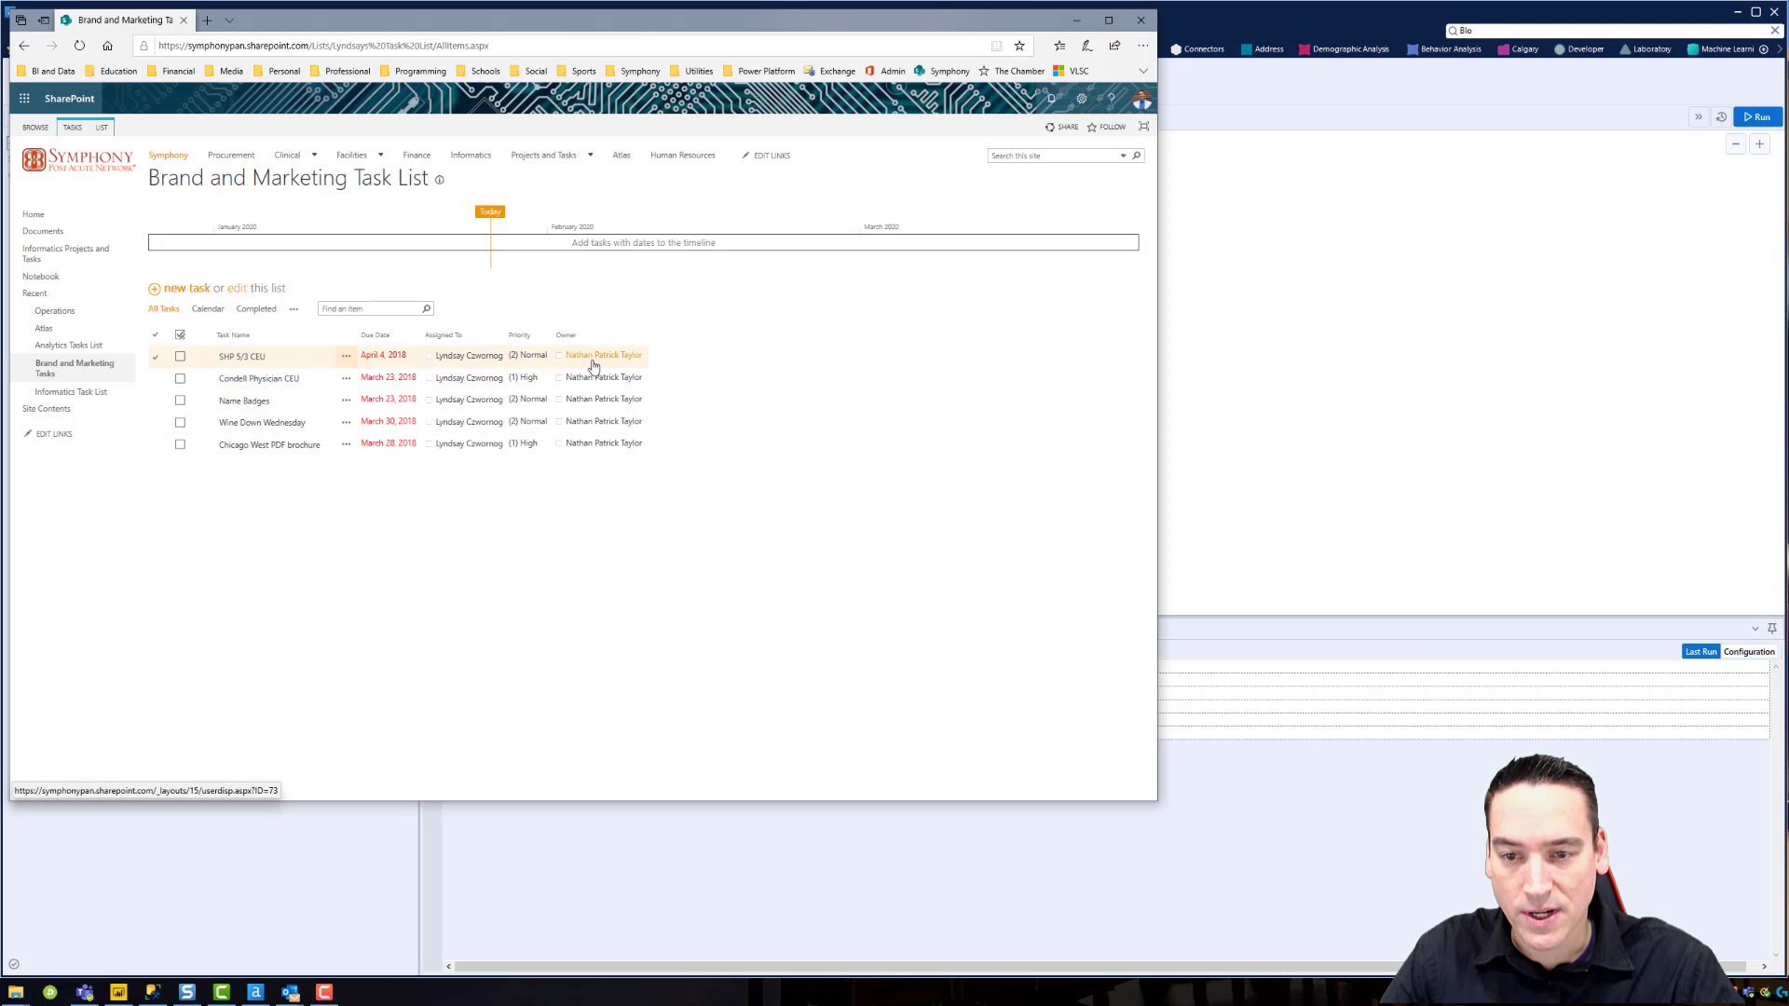
click(155, 444)
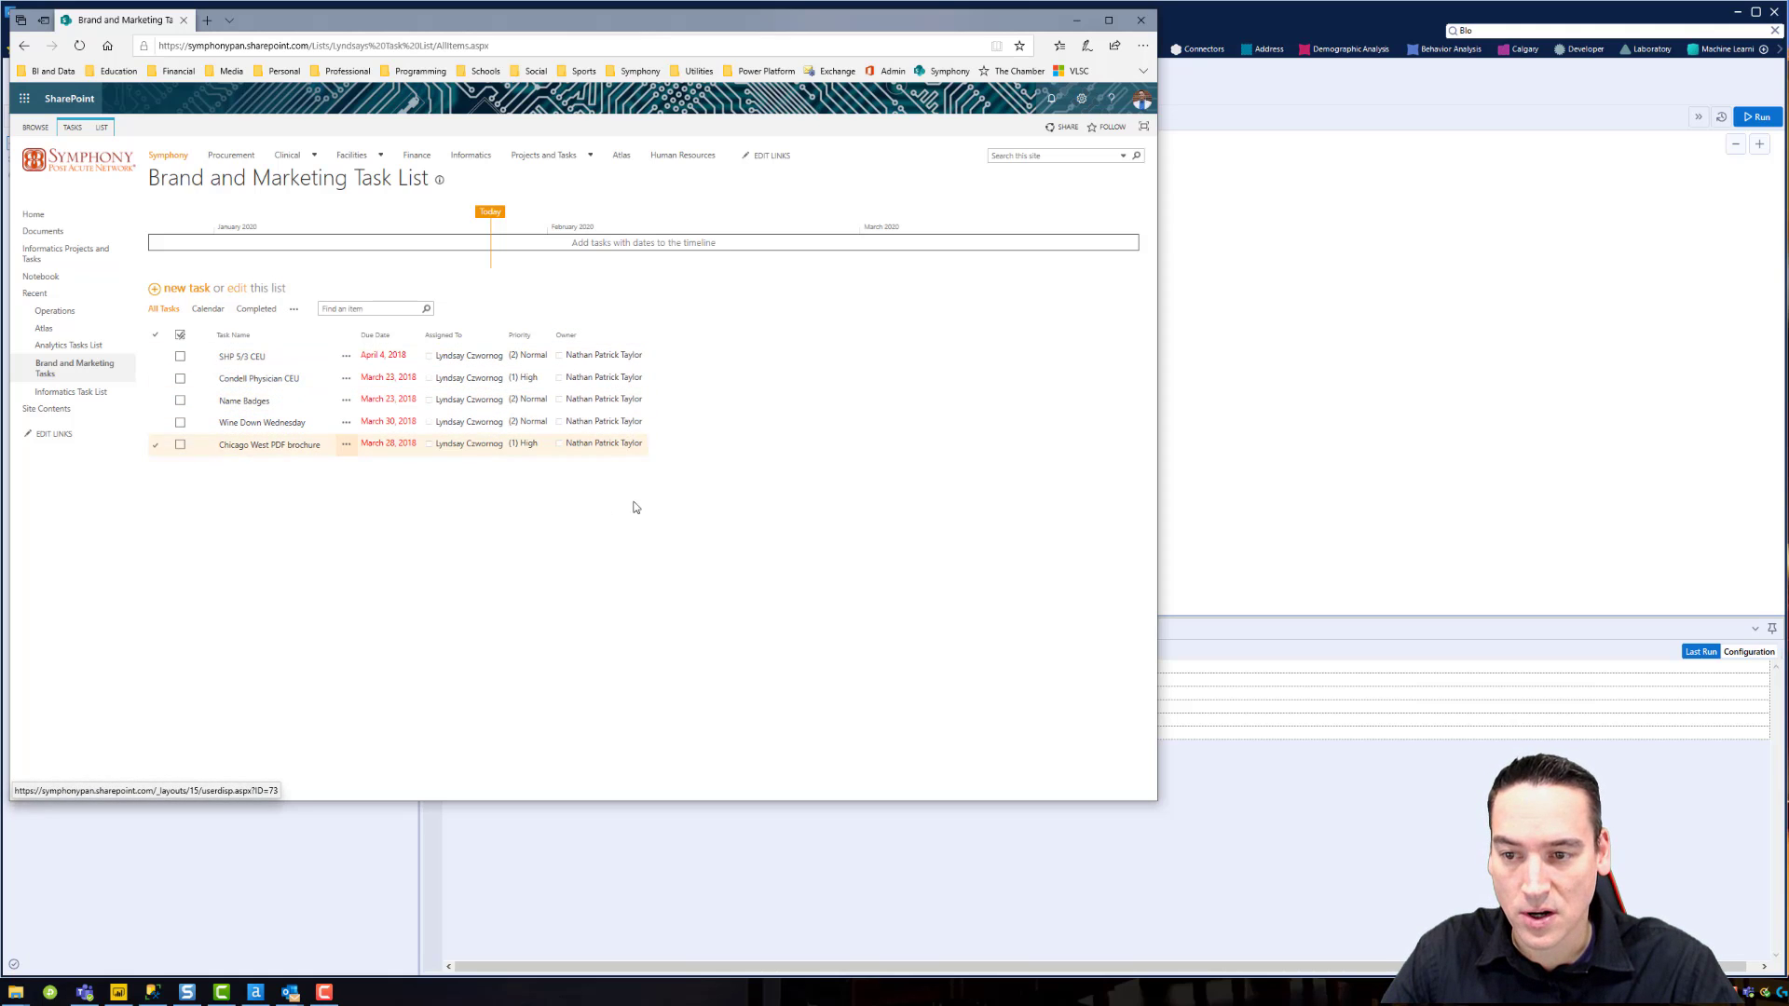